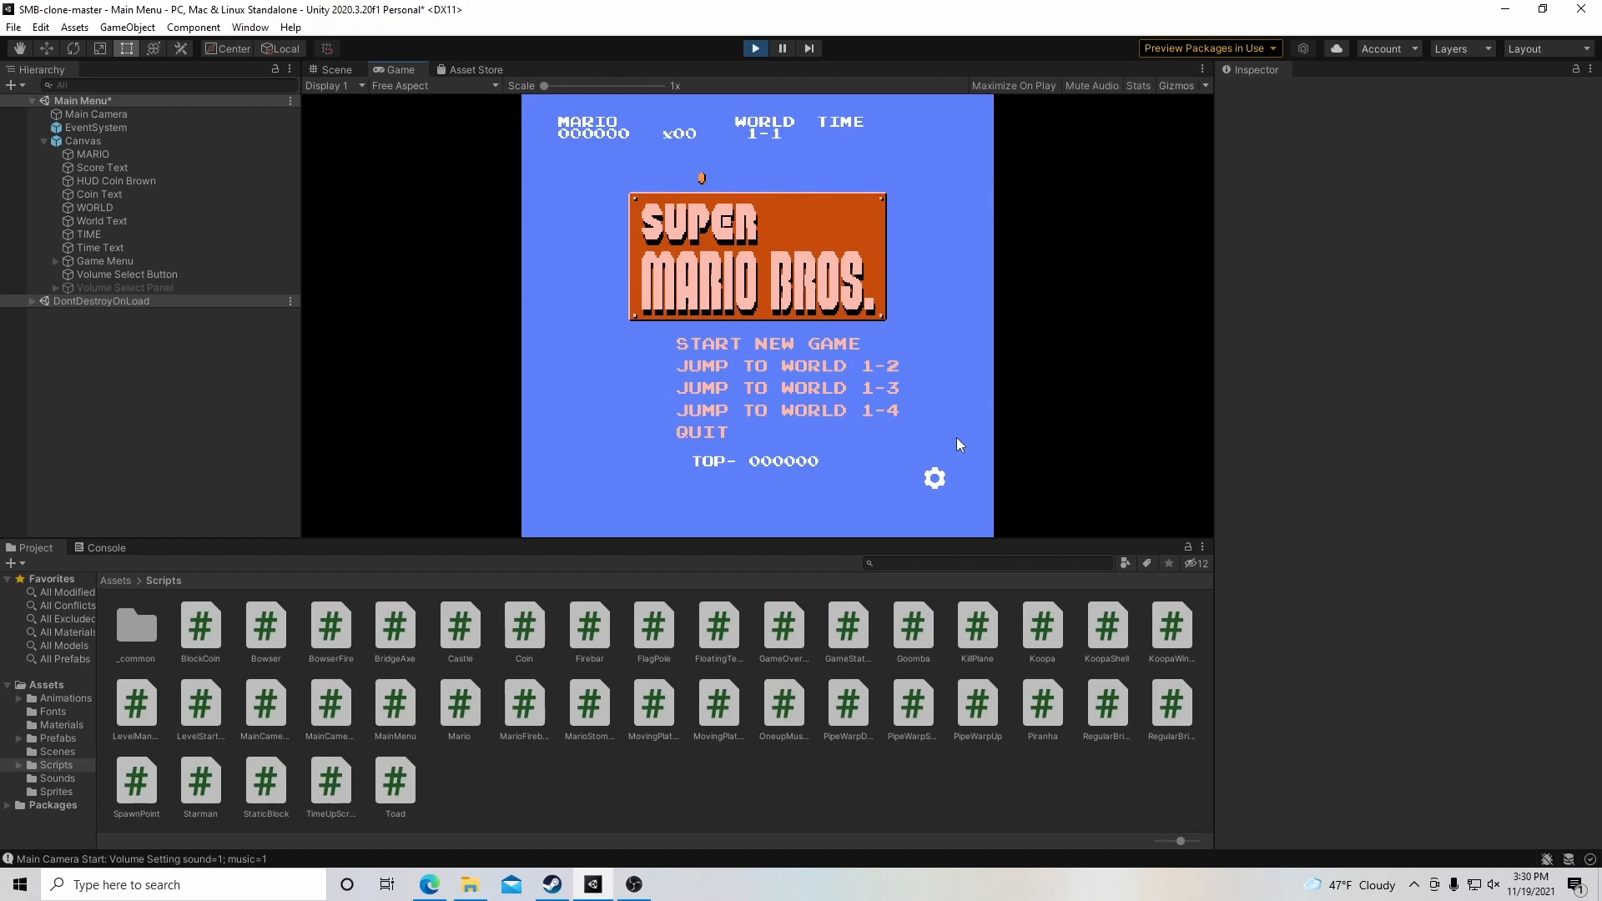
pyautogui.moveTo(746, 113)
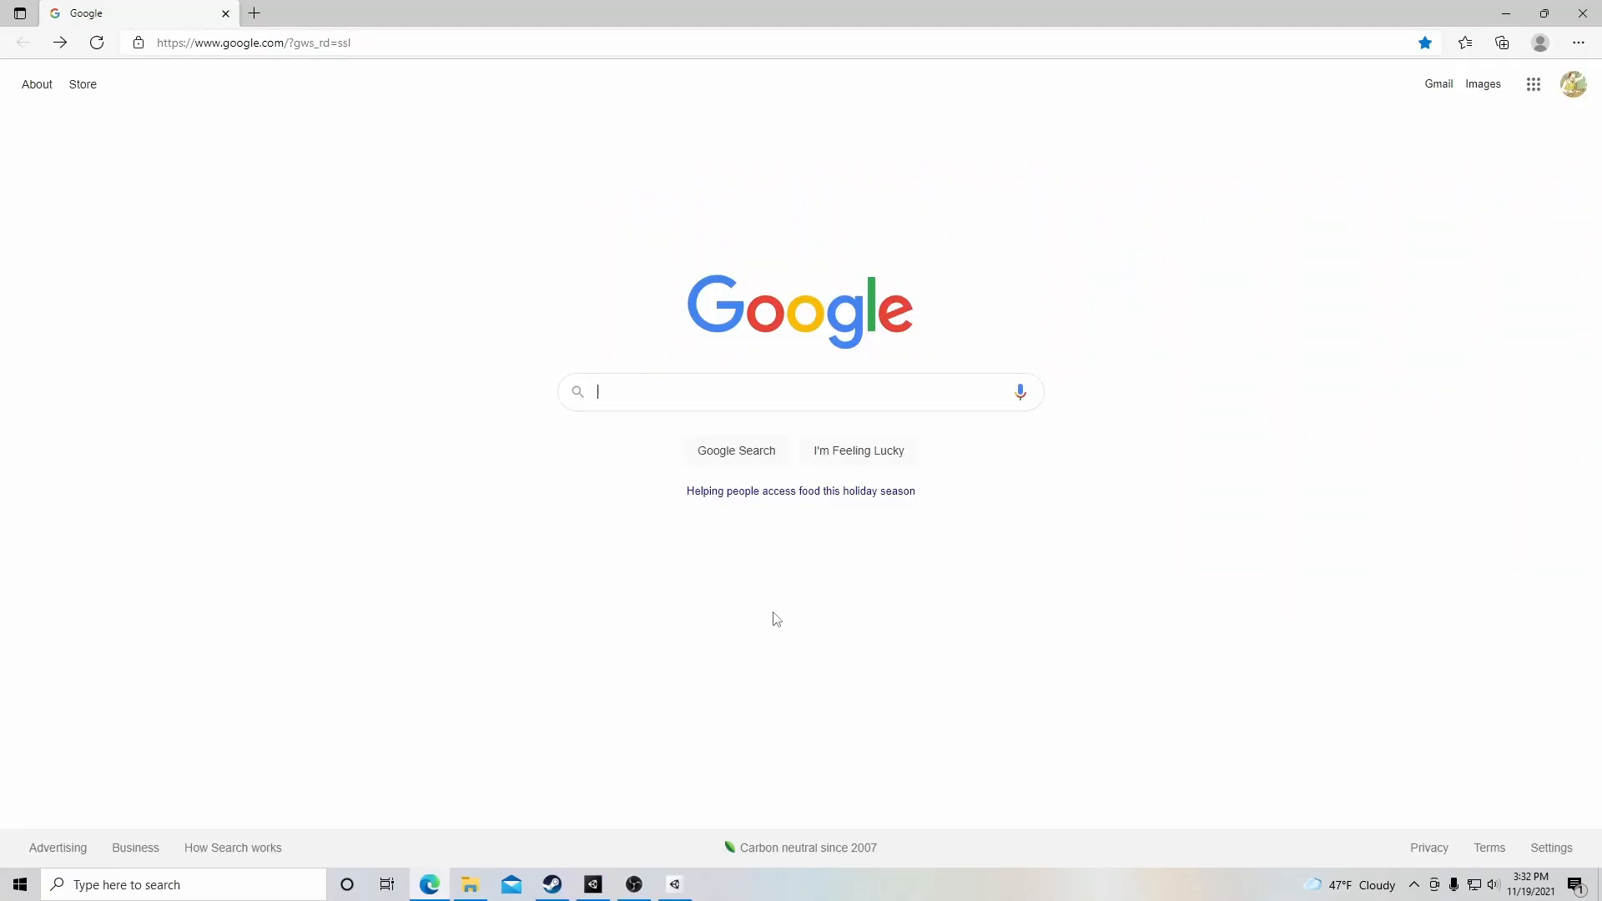
# Search Google for 'download unity' and open the 'Download - Unity' result.
pyautogui.write('download unity')
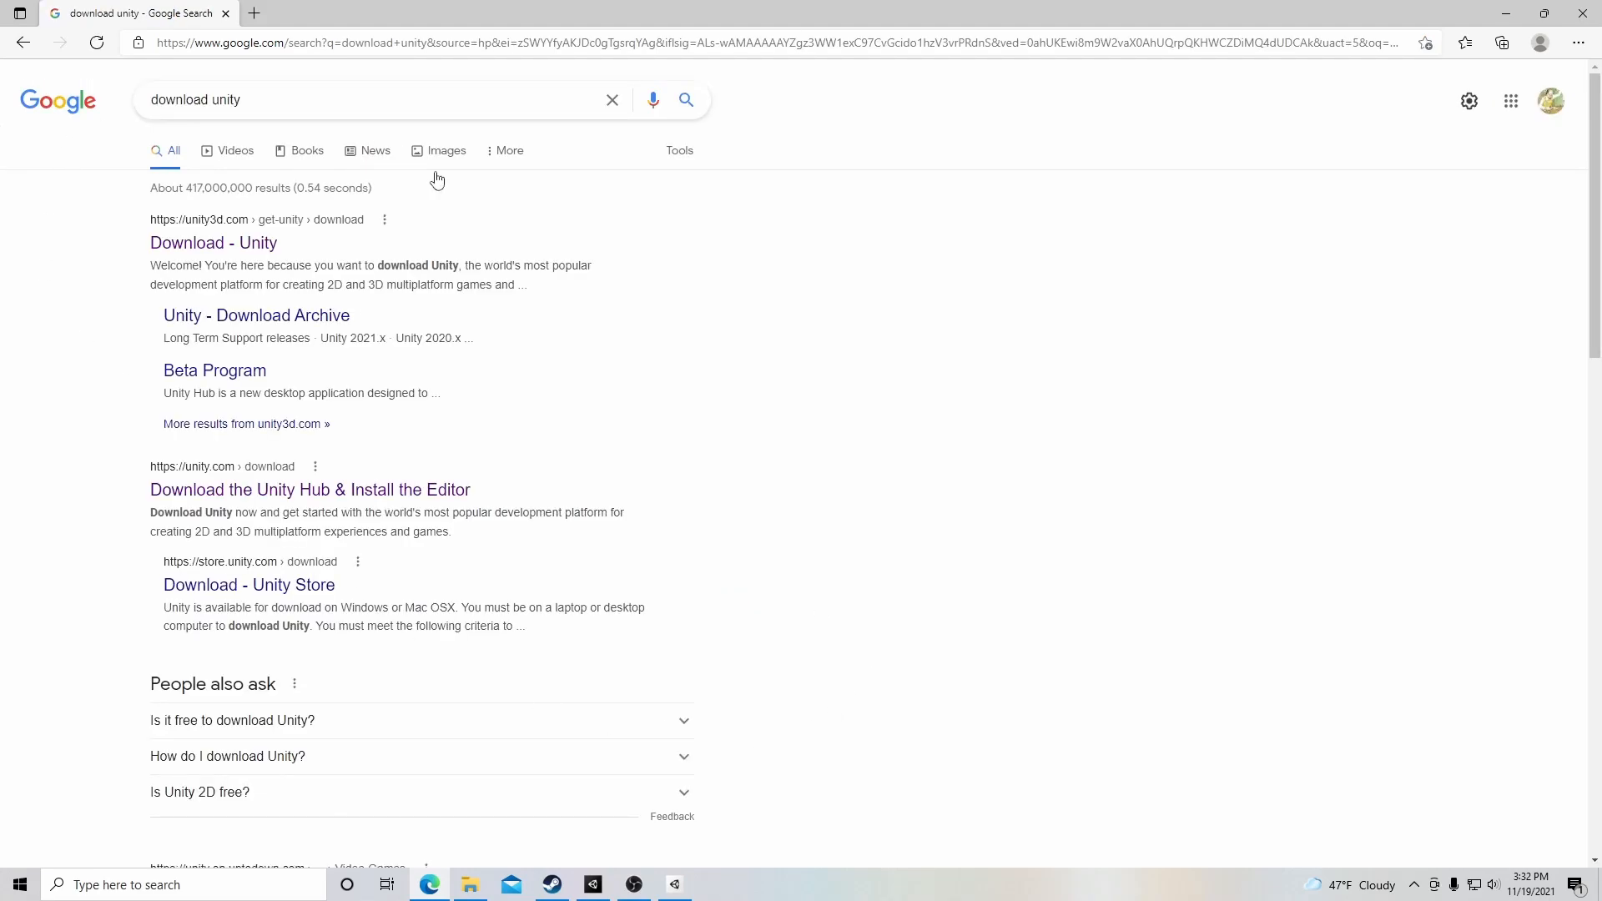
pyautogui.click(212, 243)
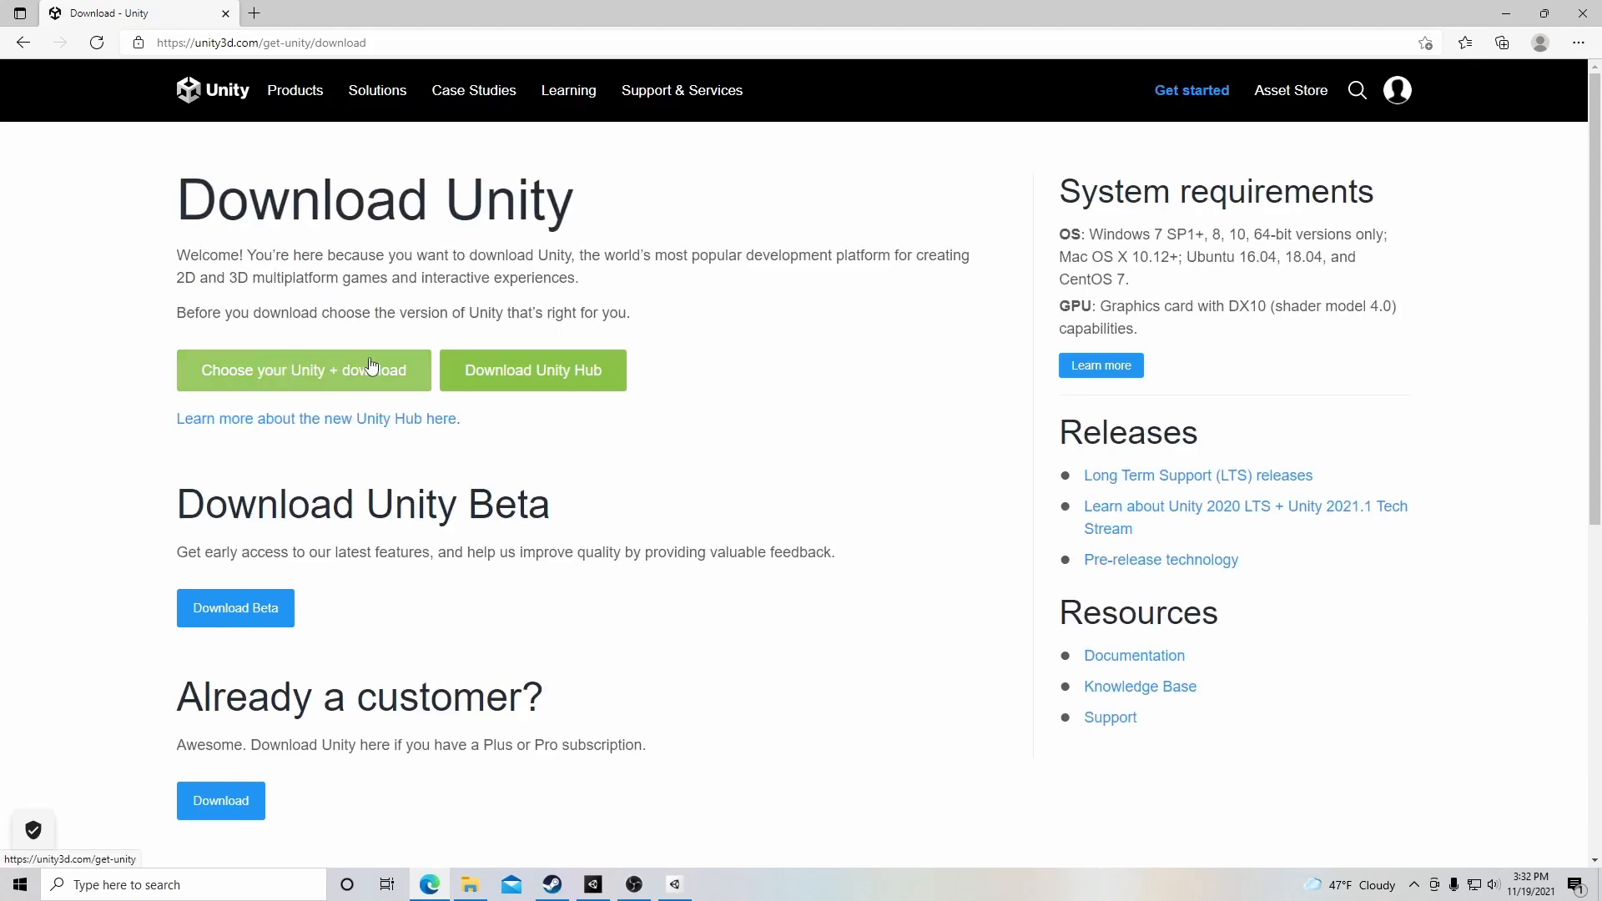
# Compare Unity's Individual and Teams plans, ending on free Student and Personal, then go back.
pyautogui.click(302, 369)
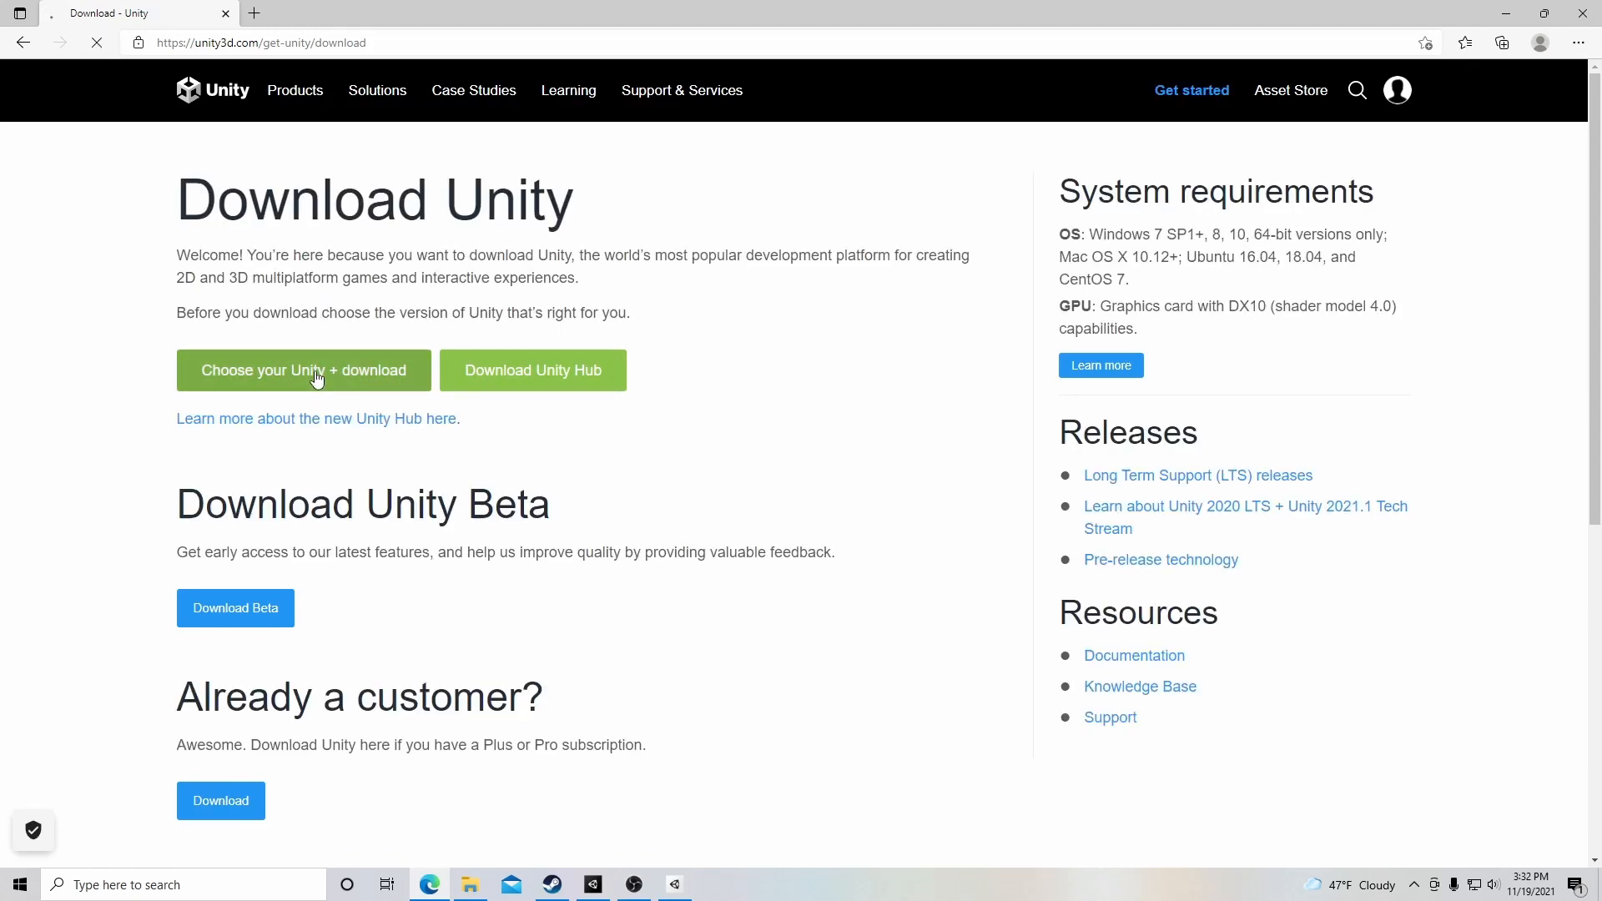
pyautogui.click(304, 369)
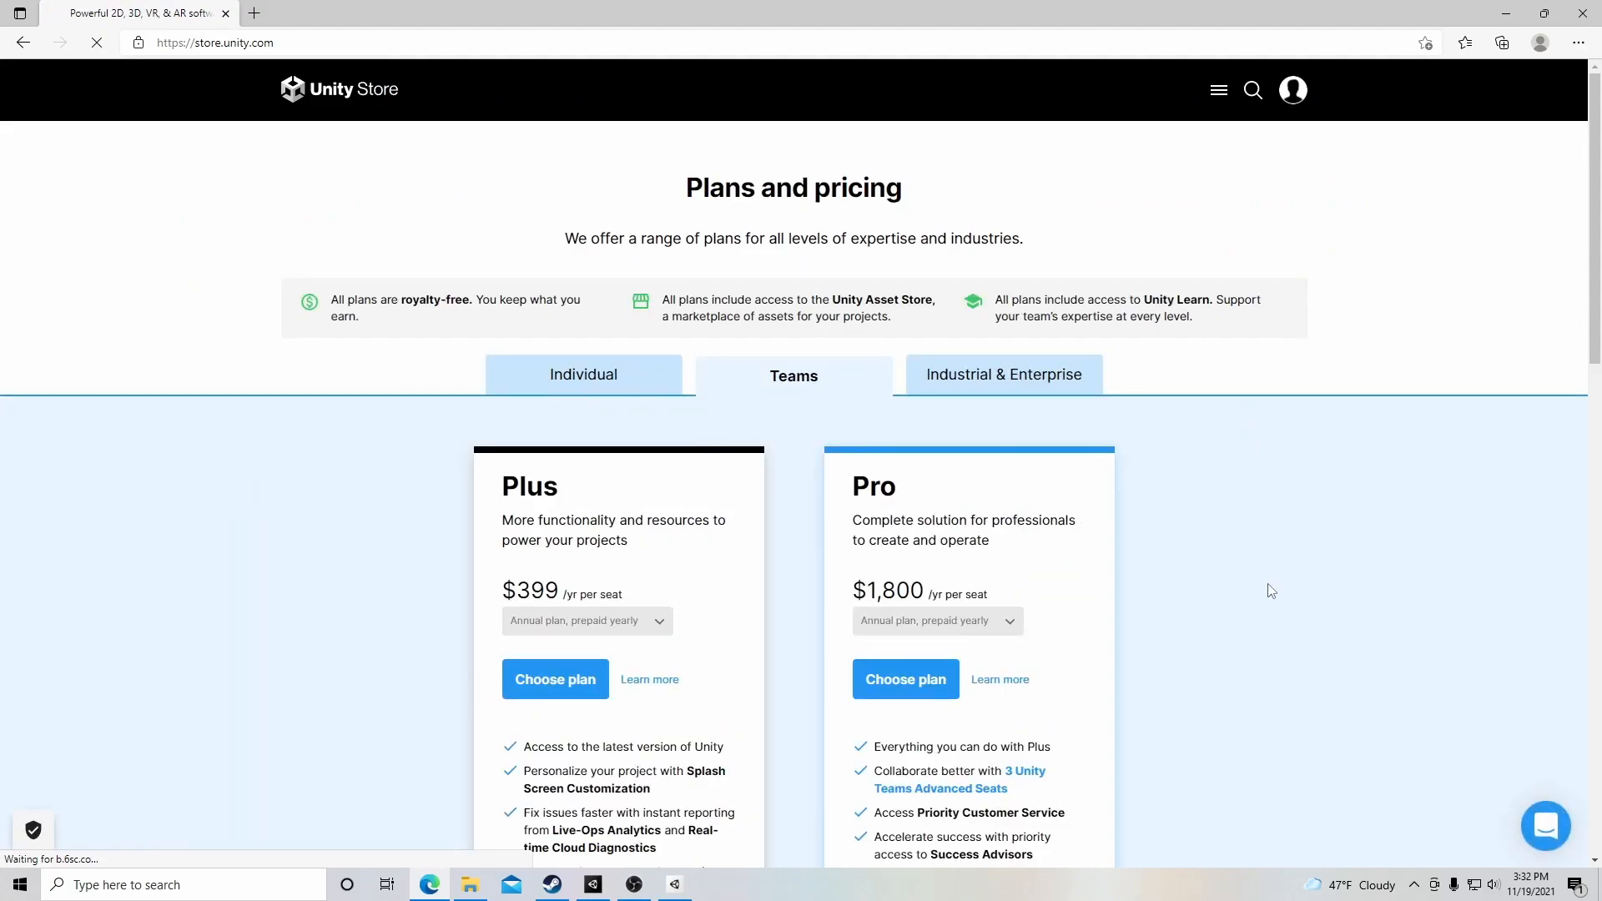
pyautogui.click(583, 375)
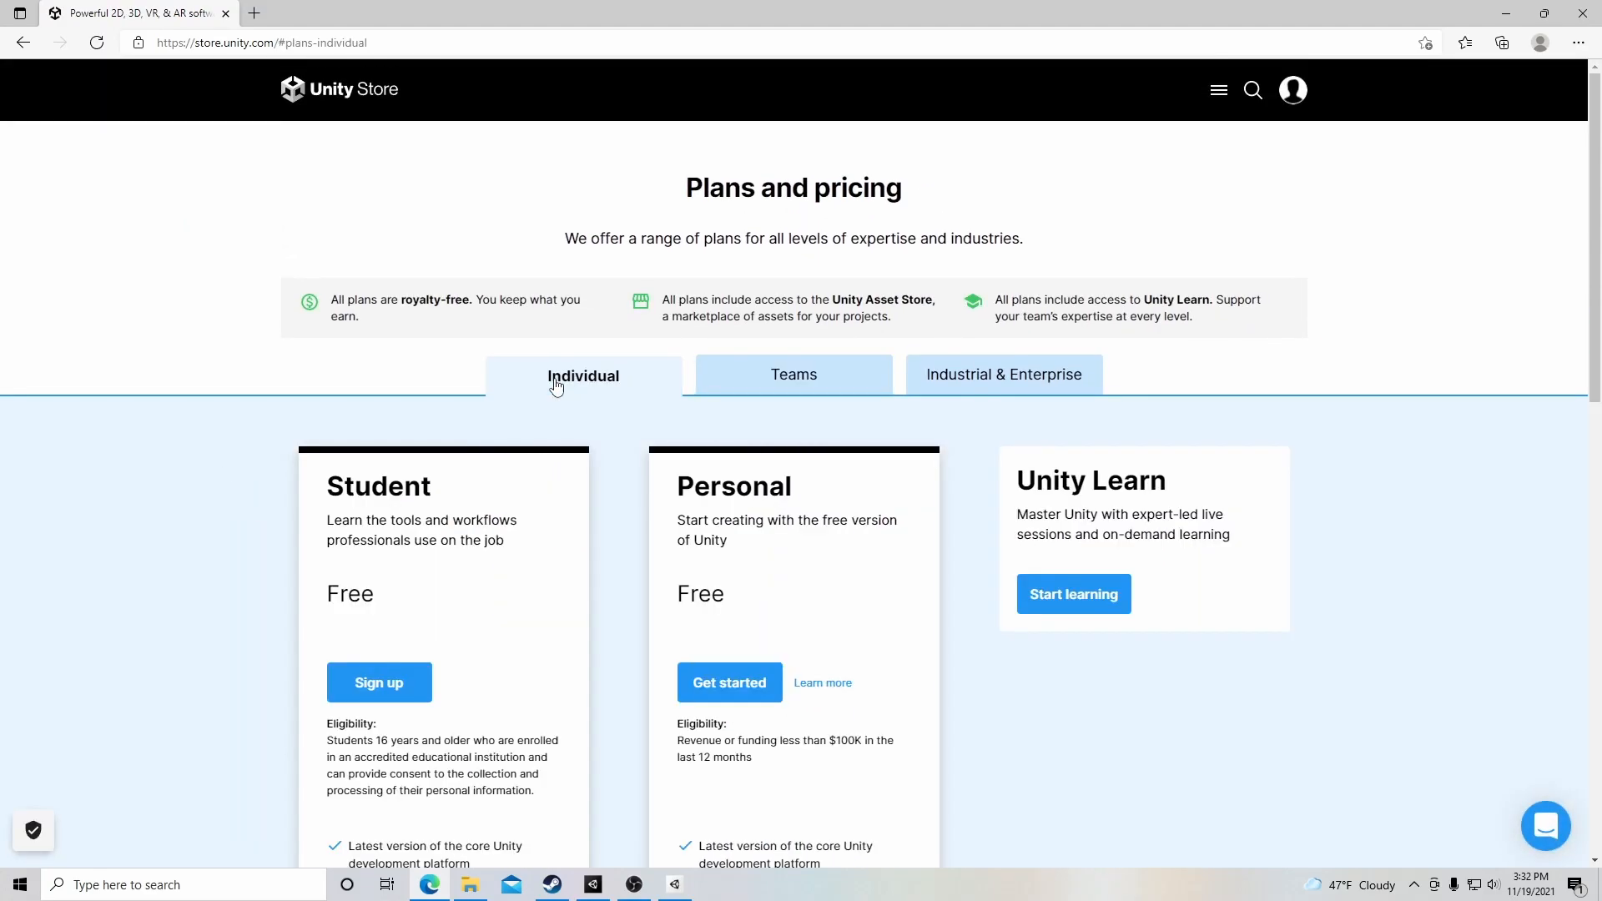
pyautogui.click(794, 373)
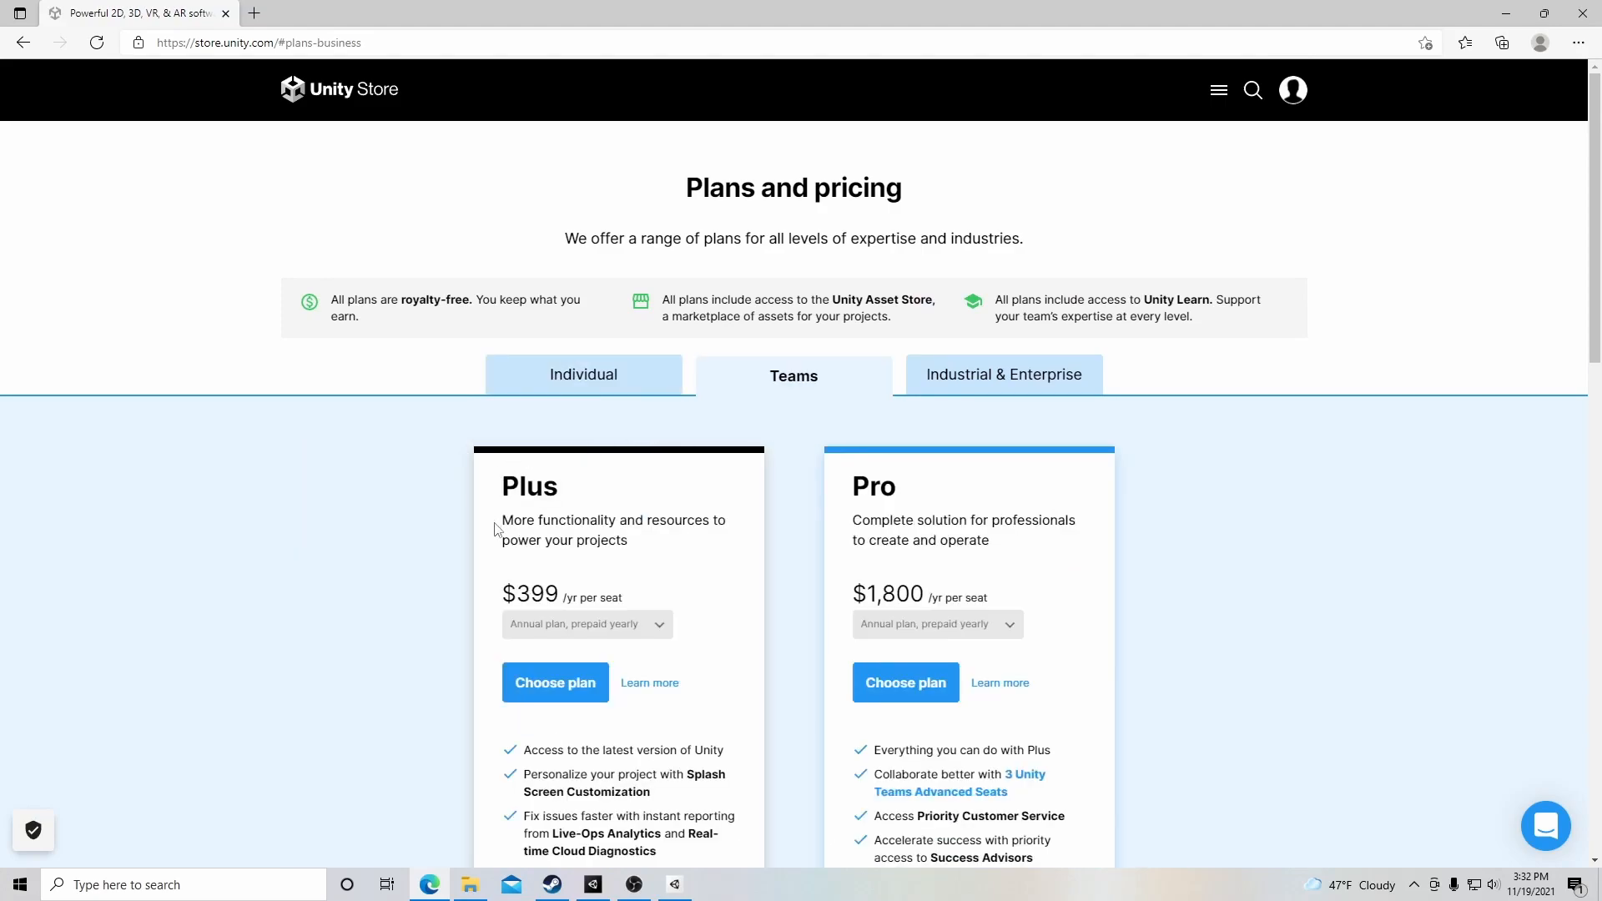
pyautogui.scroll(-3)
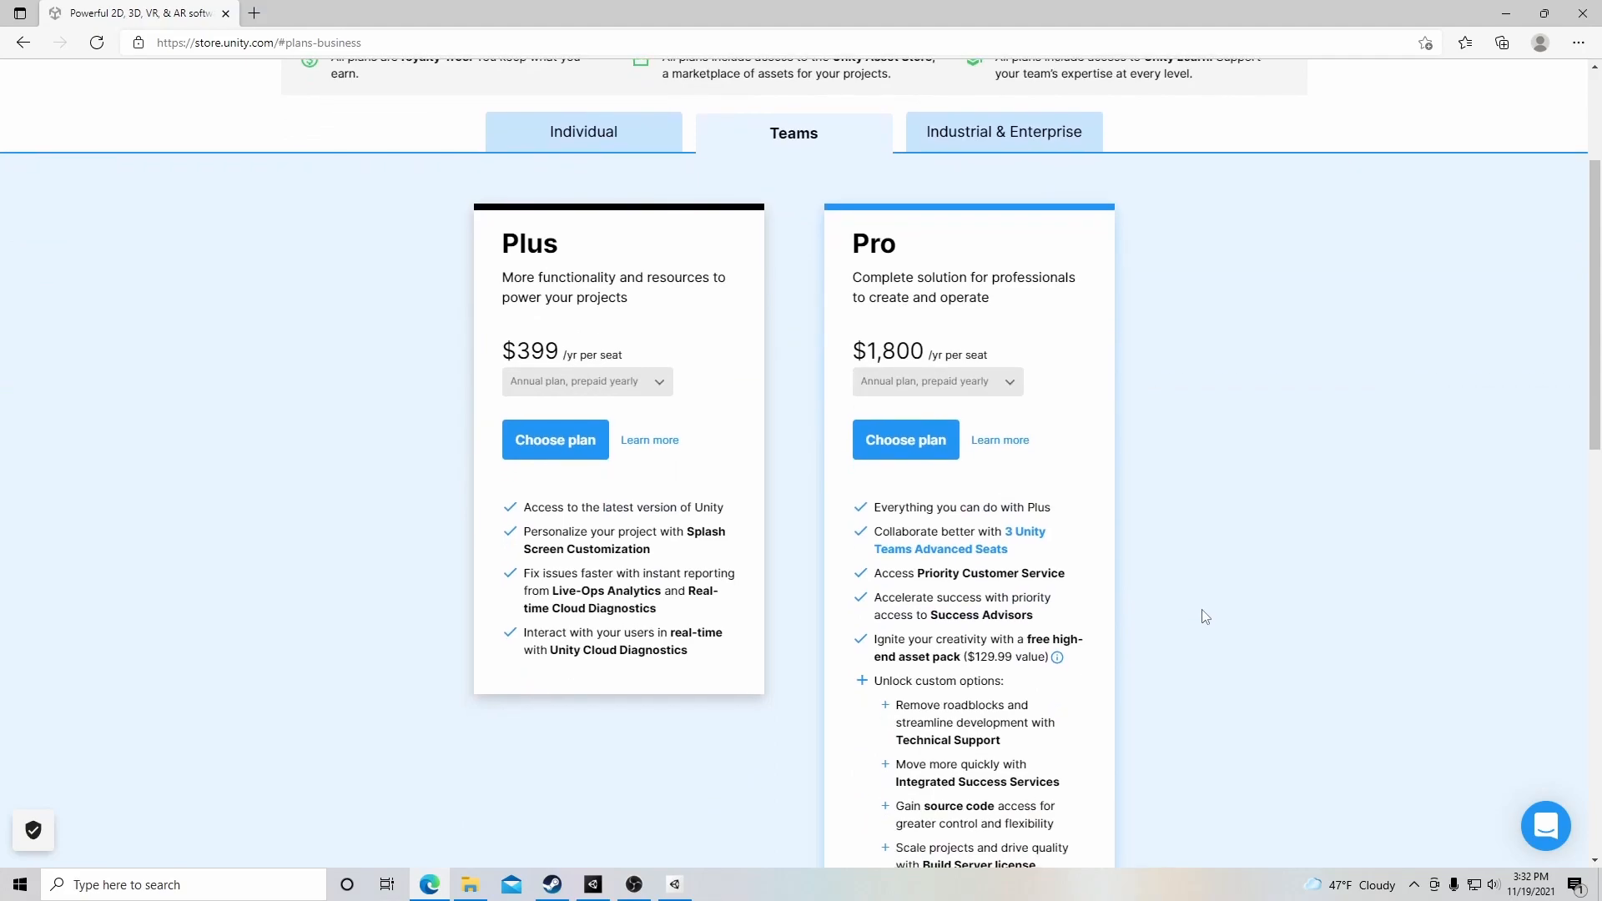
pyautogui.scroll(3)
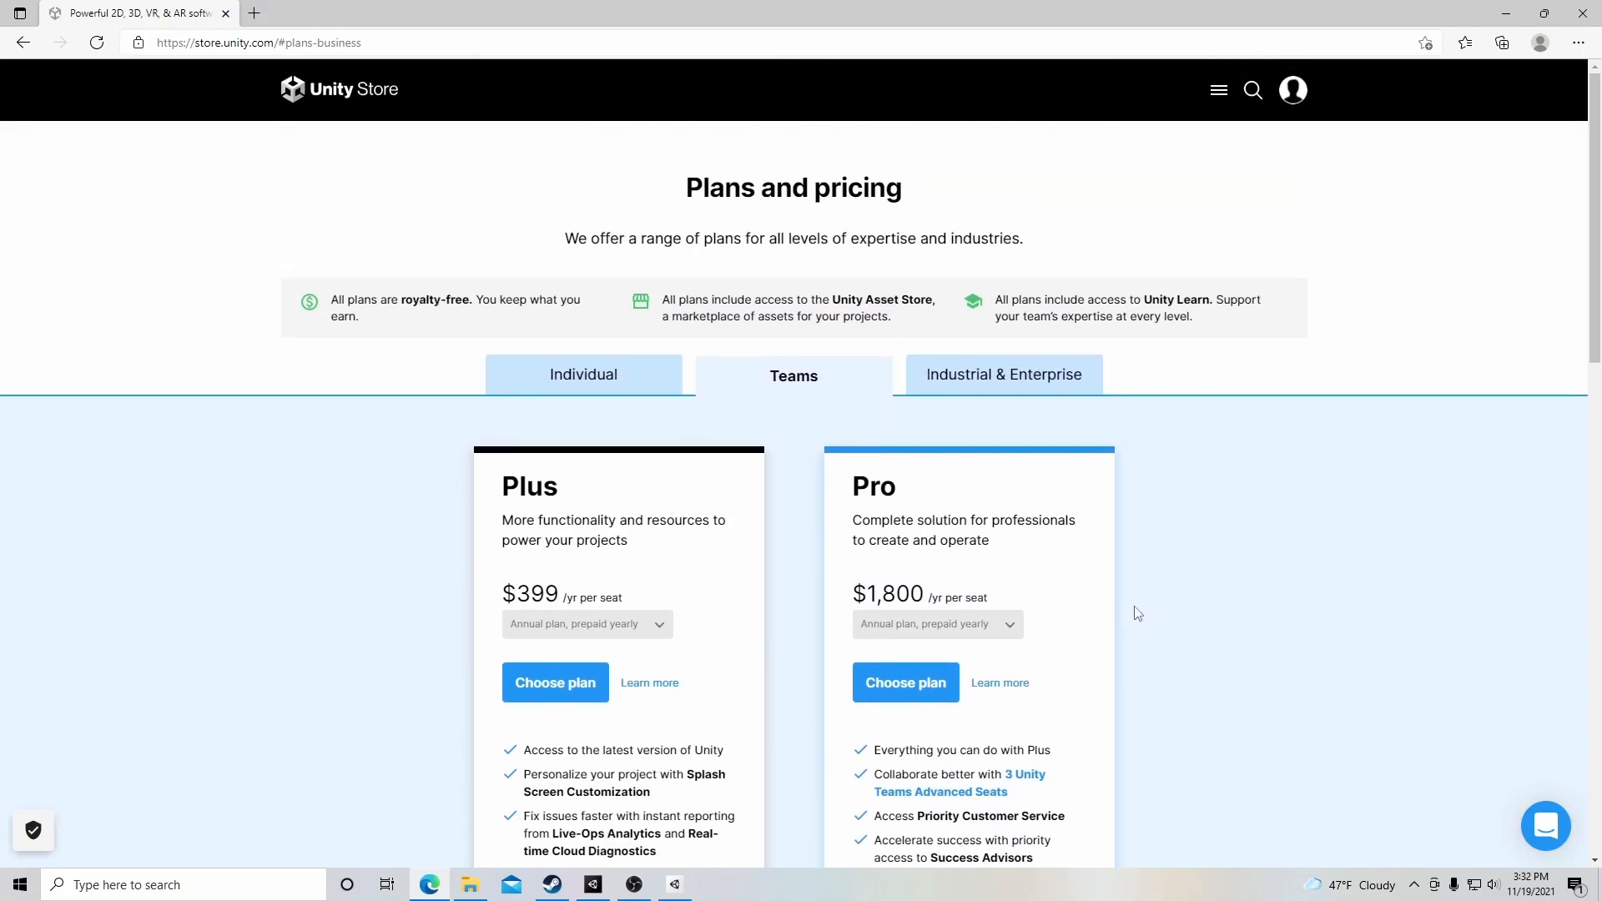
pyautogui.click(582, 374)
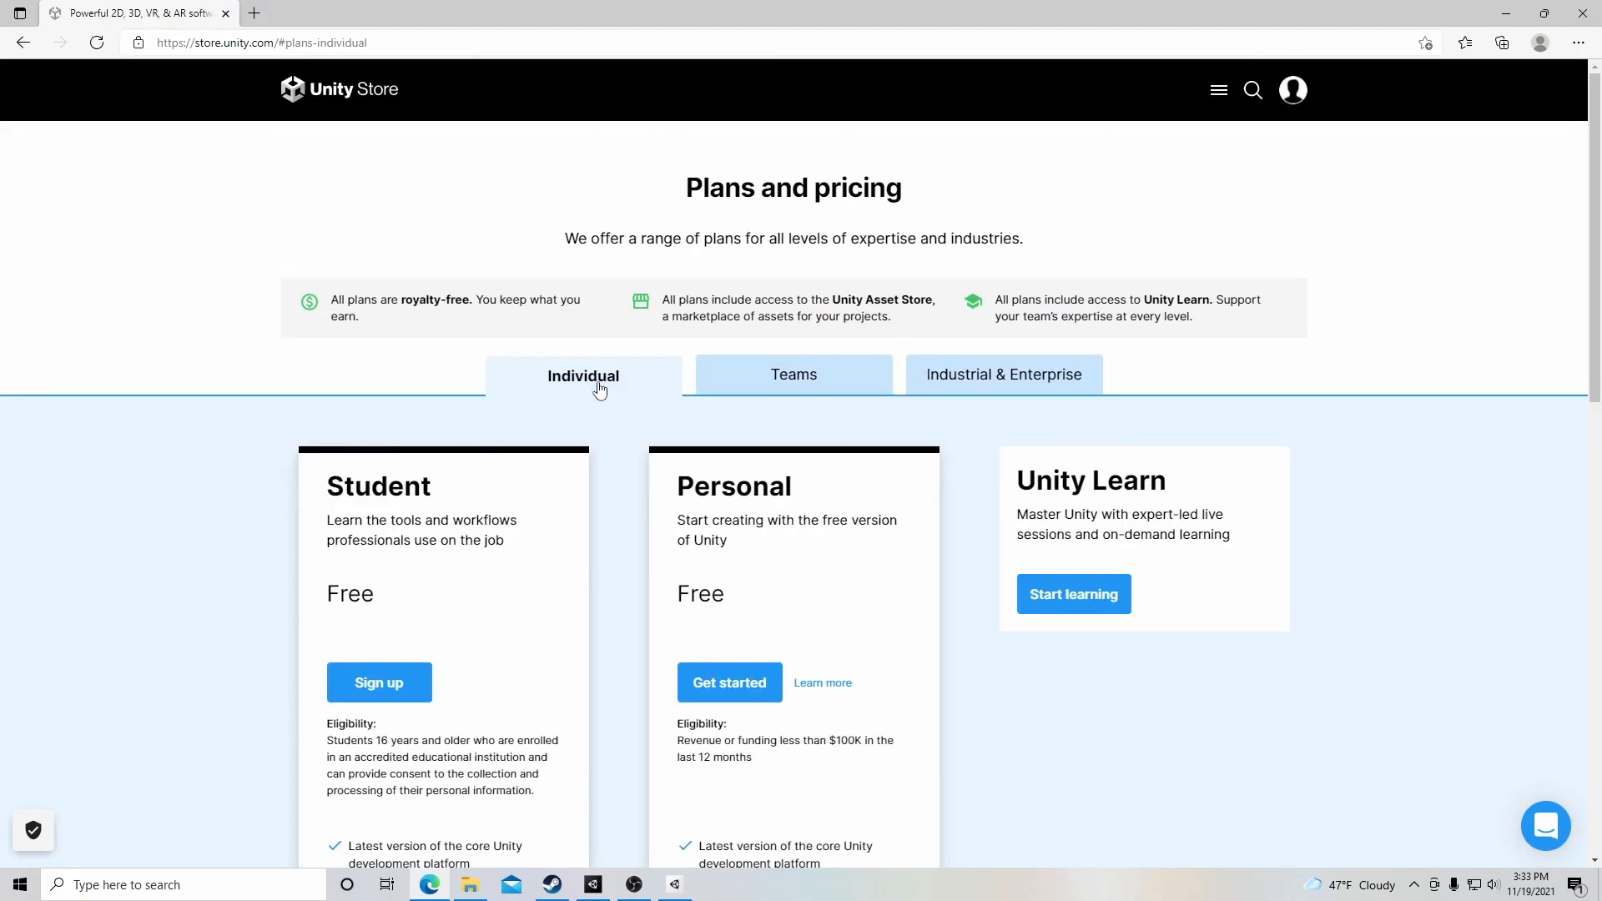
pyautogui.moveTo(730, 613)
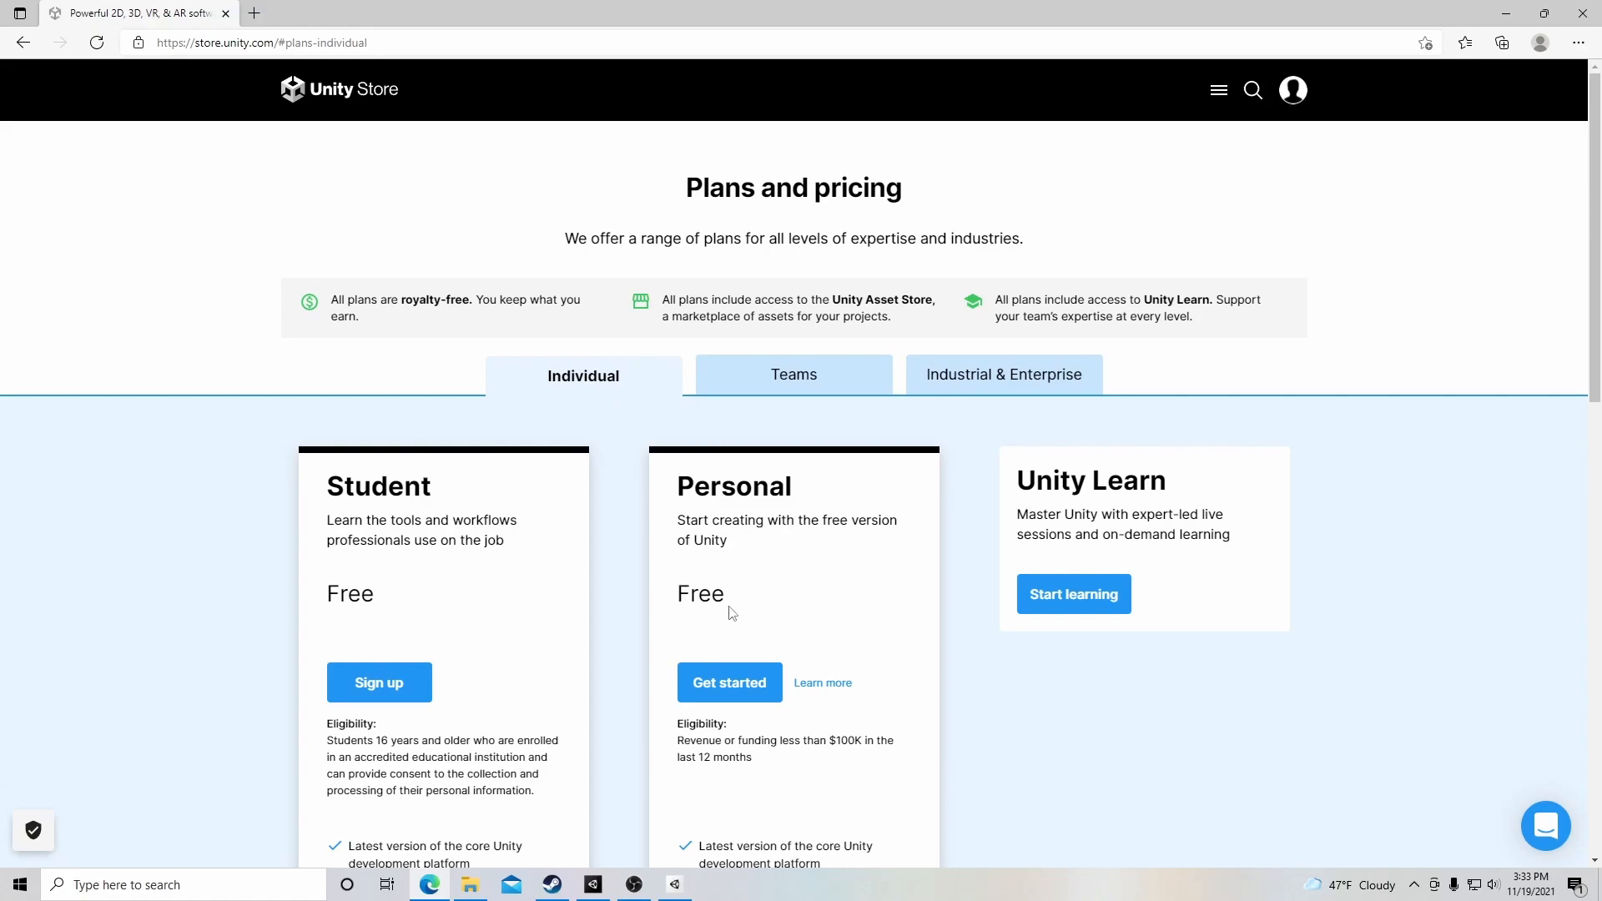
pyautogui.scroll(-3)
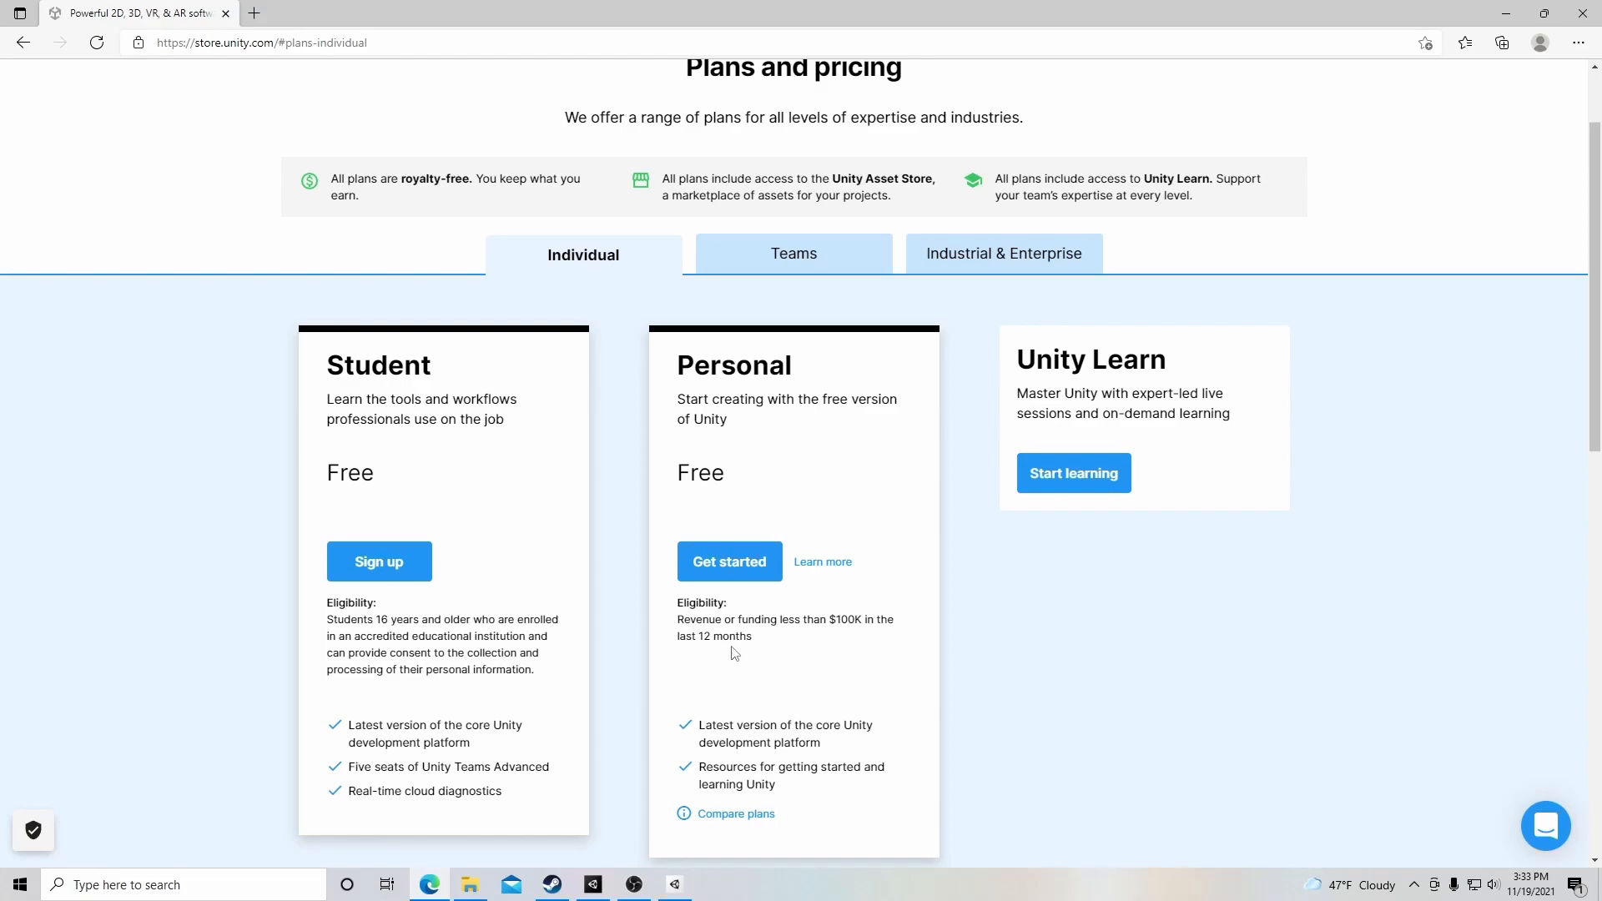
pyautogui.moveTo(825, 649)
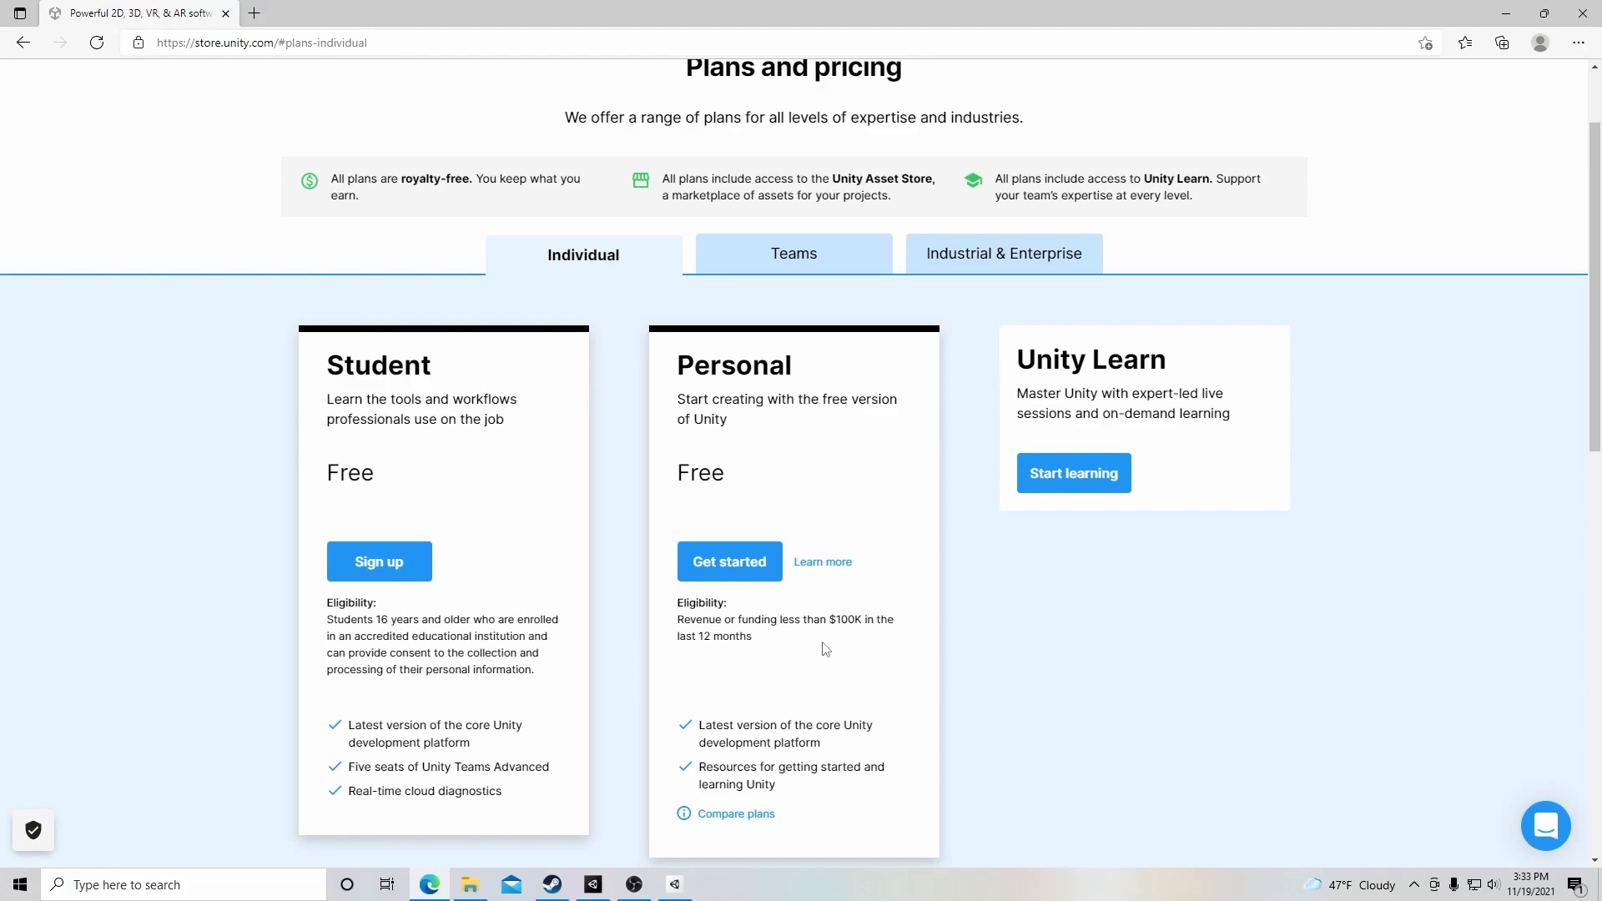
pyautogui.moveTo(799, 642)
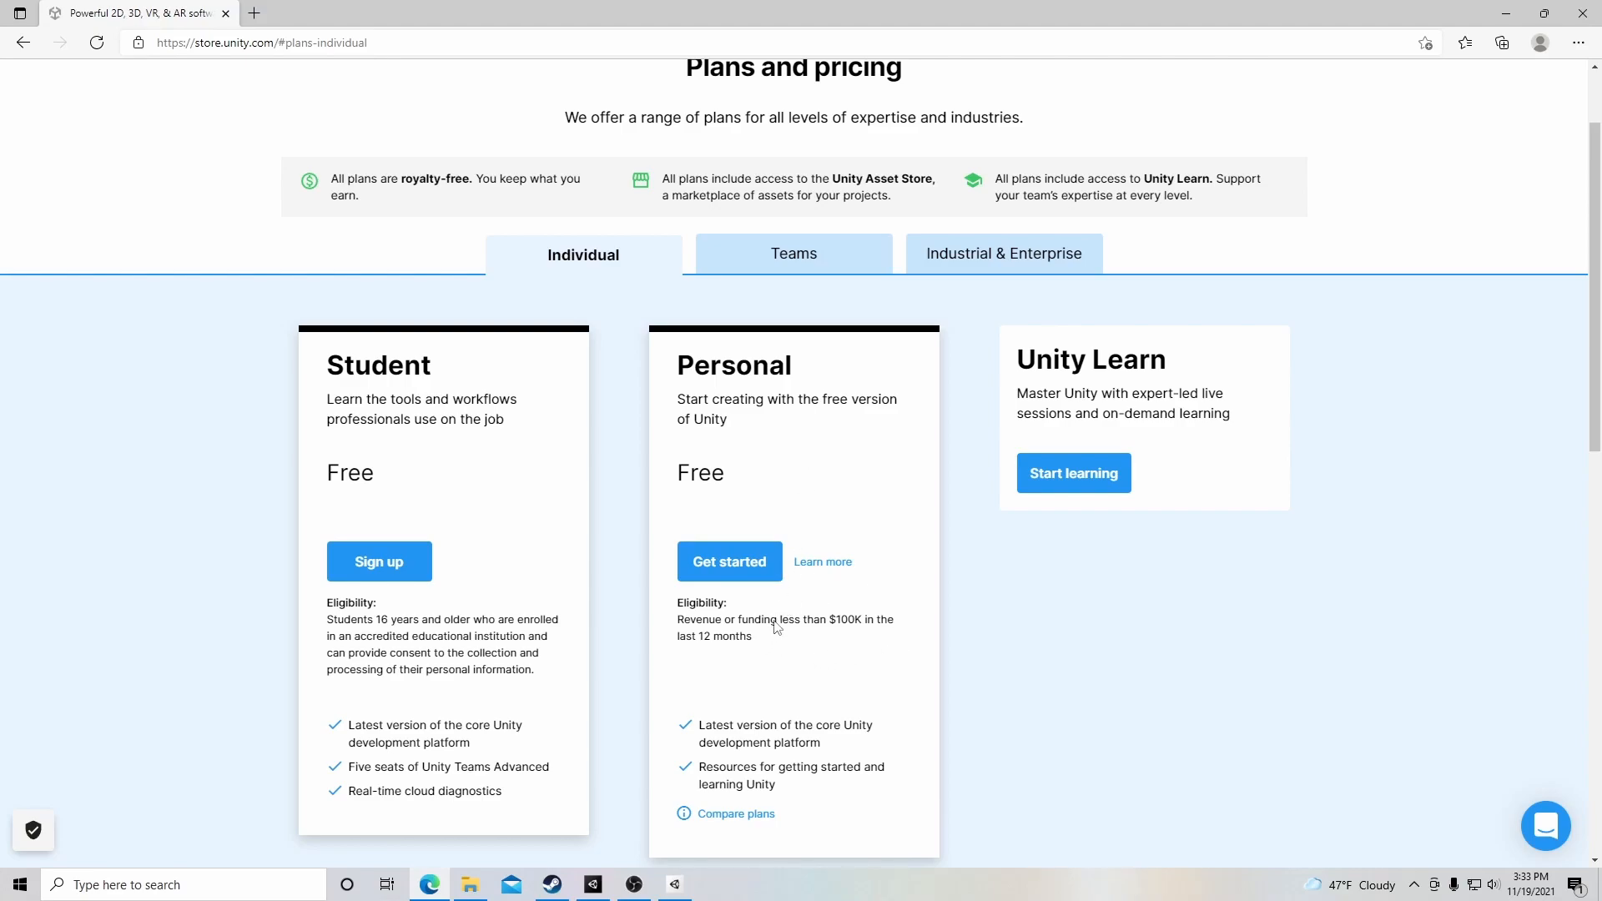
pyautogui.moveTo(532, 645)
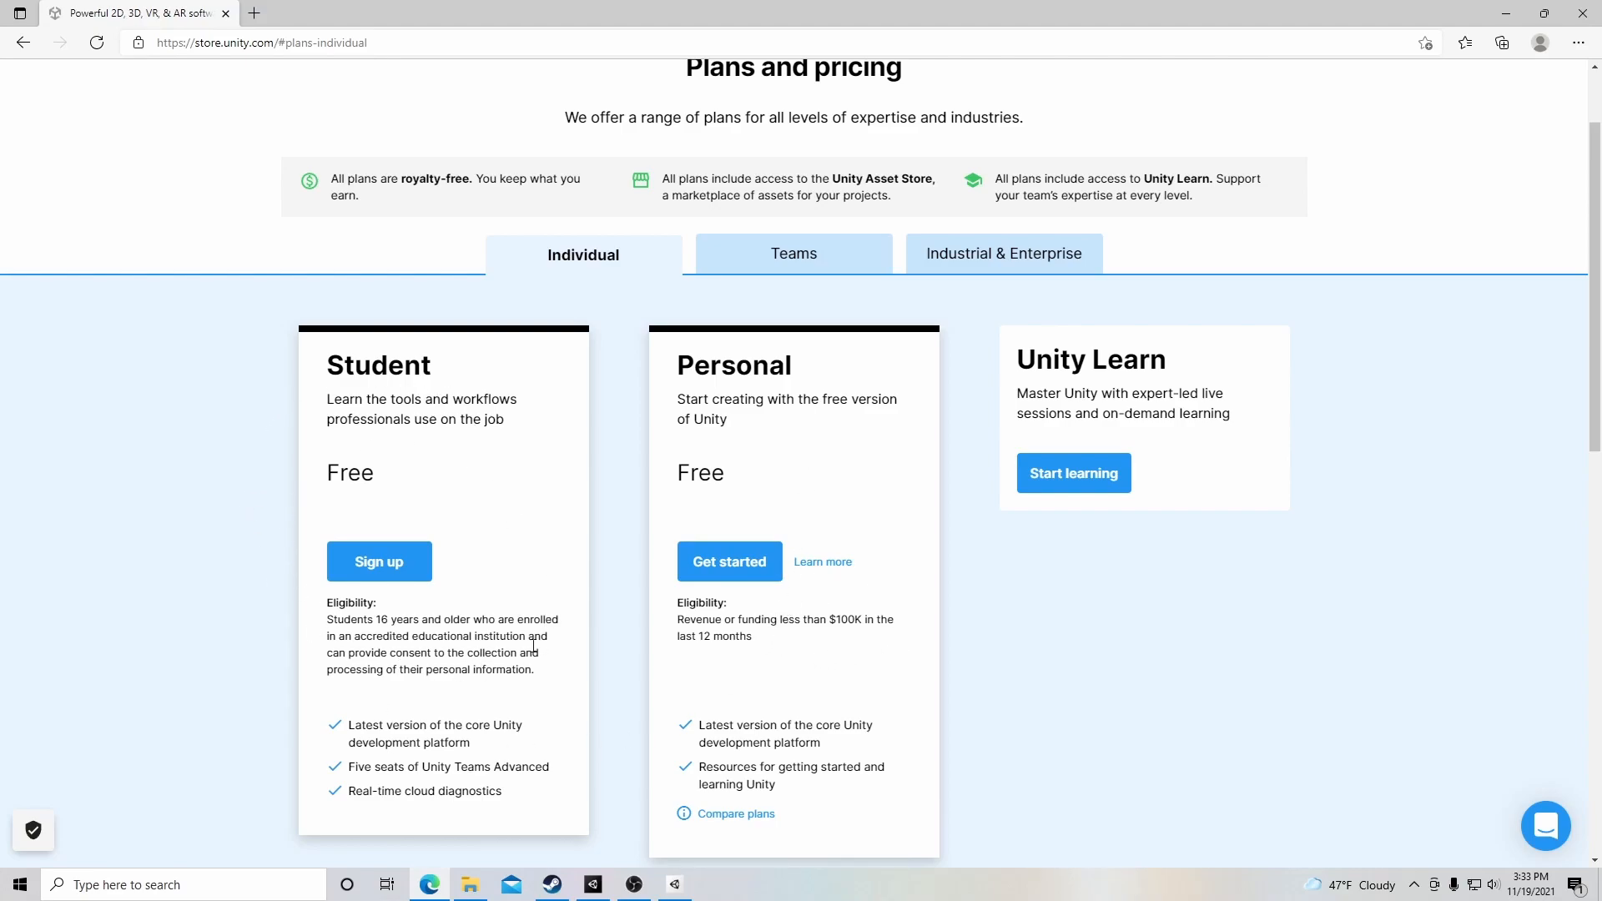
pyautogui.click(23, 42)
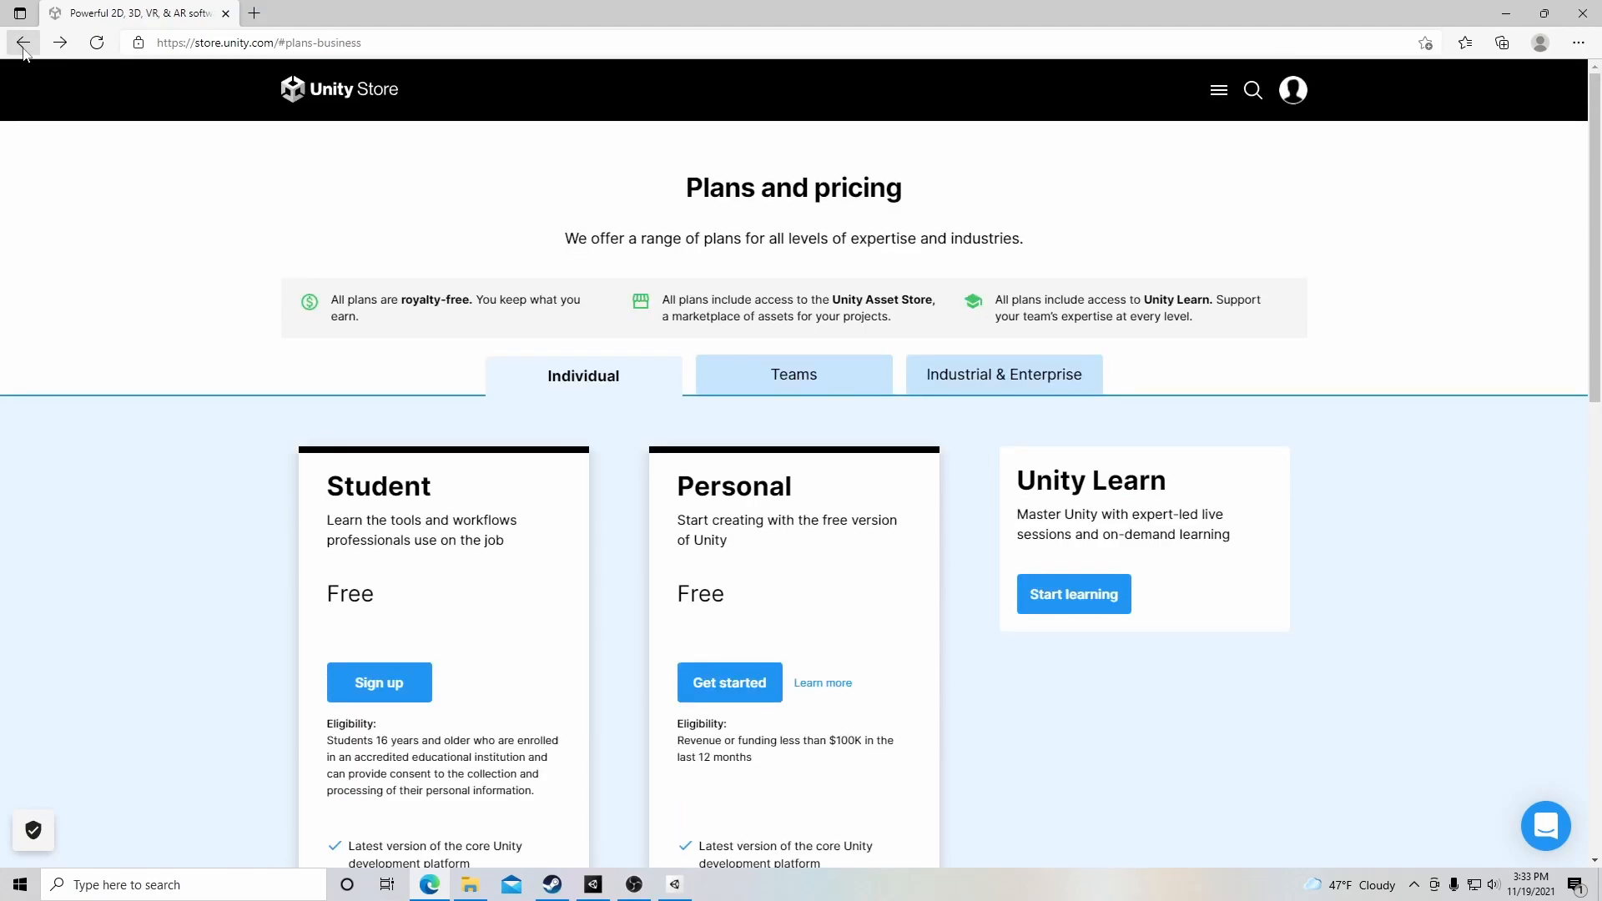
# Go back three more pages to reach Unity's Download Unity page.
pyautogui.click(23, 42)
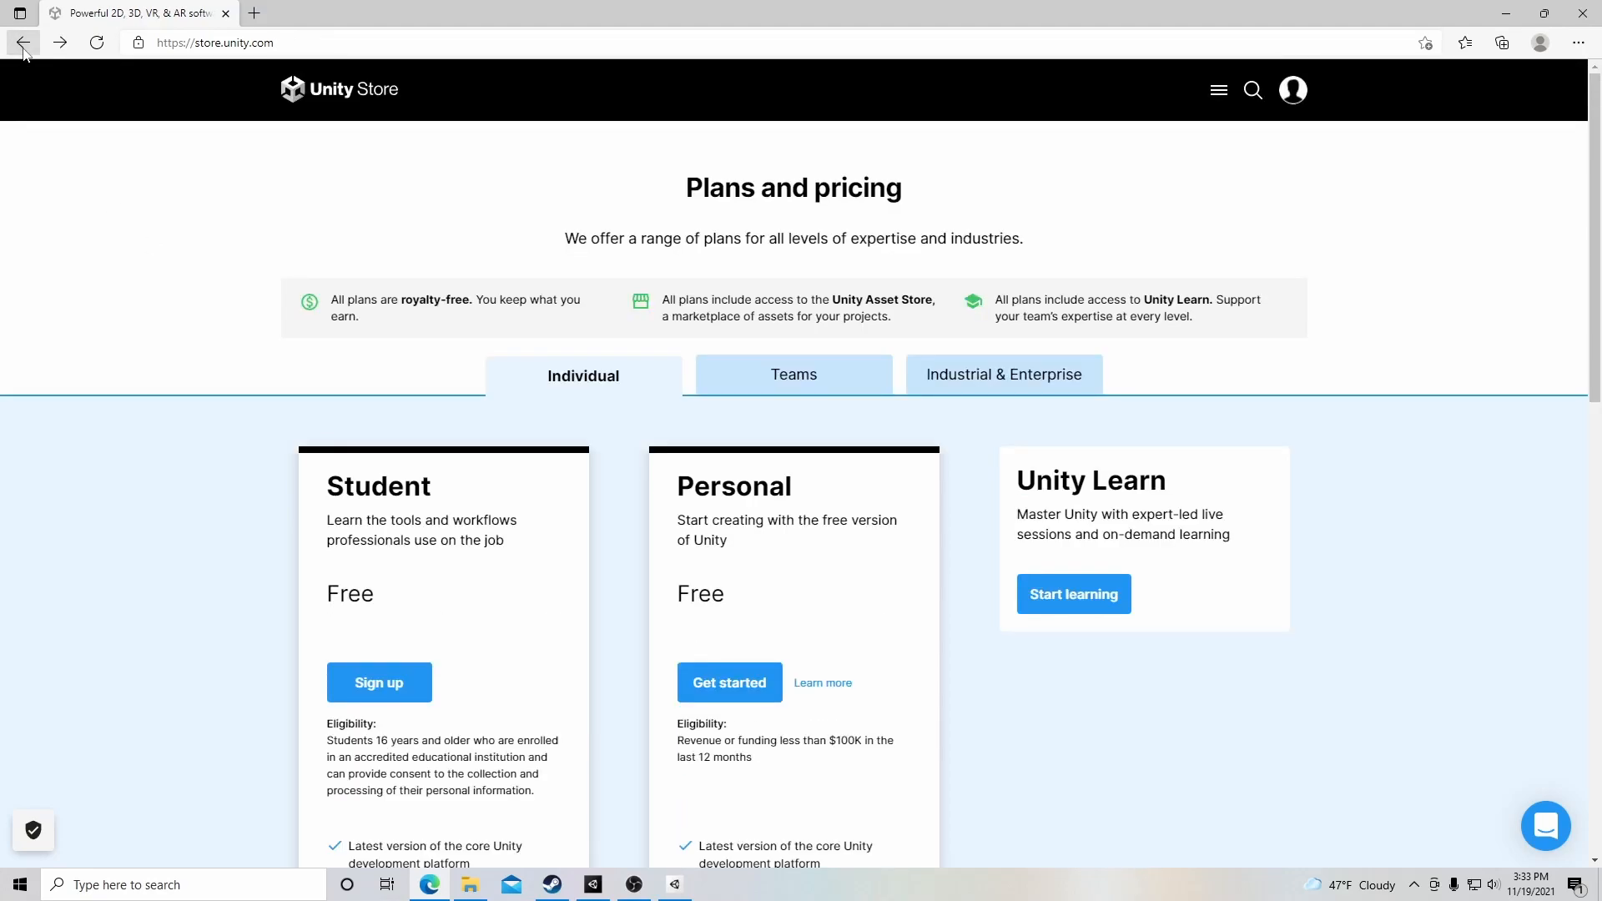
pyautogui.click(24, 43)
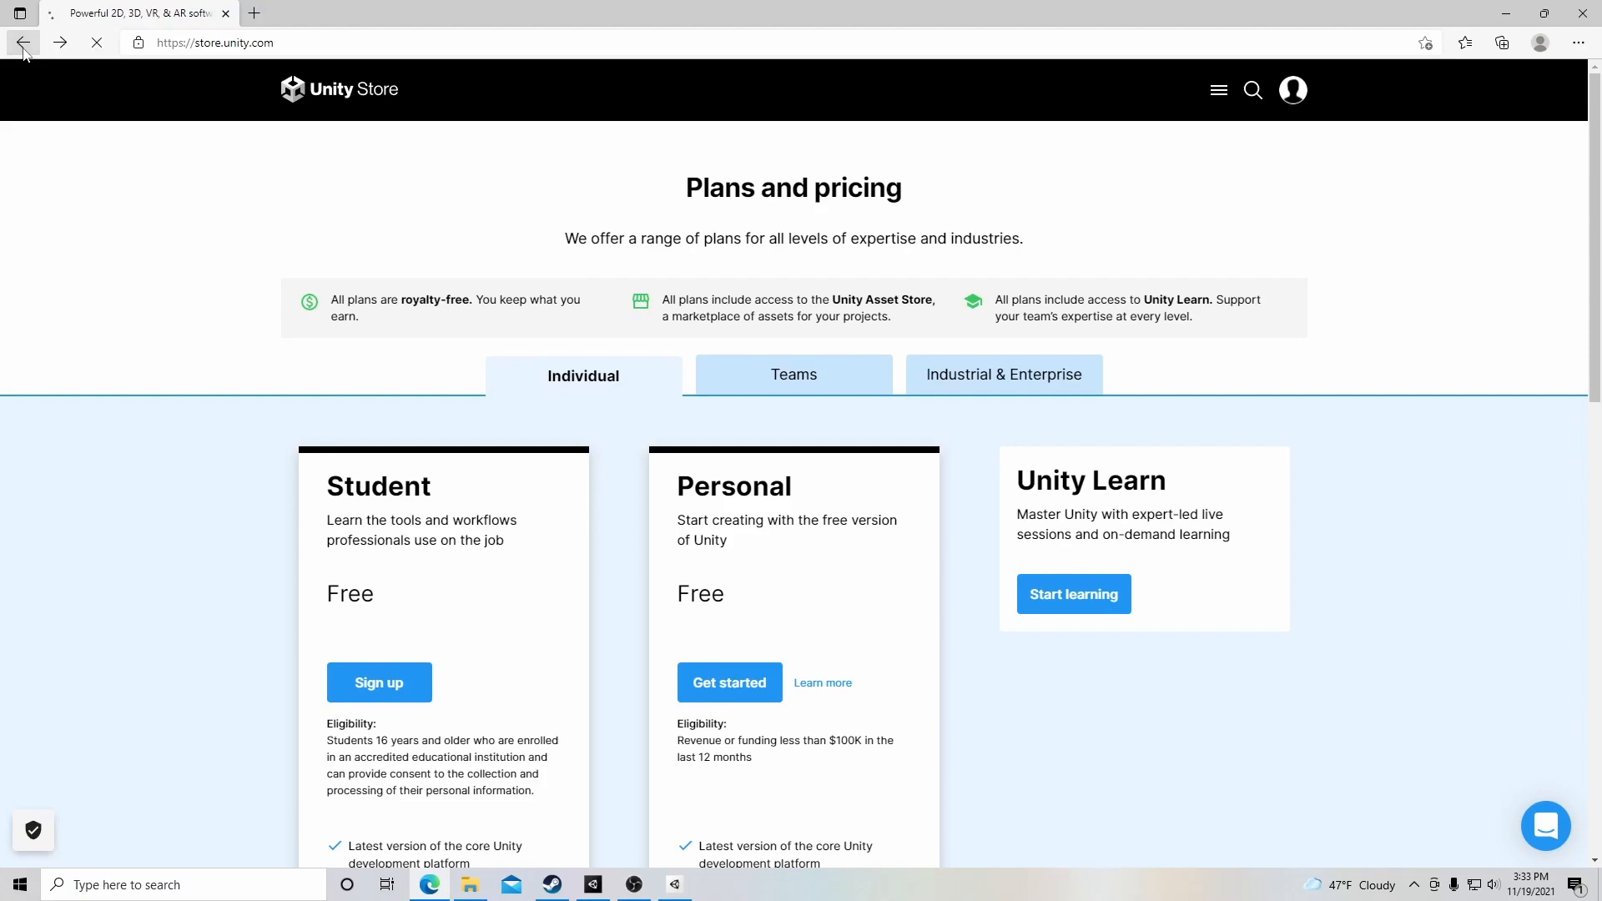
pyautogui.click(23, 42)
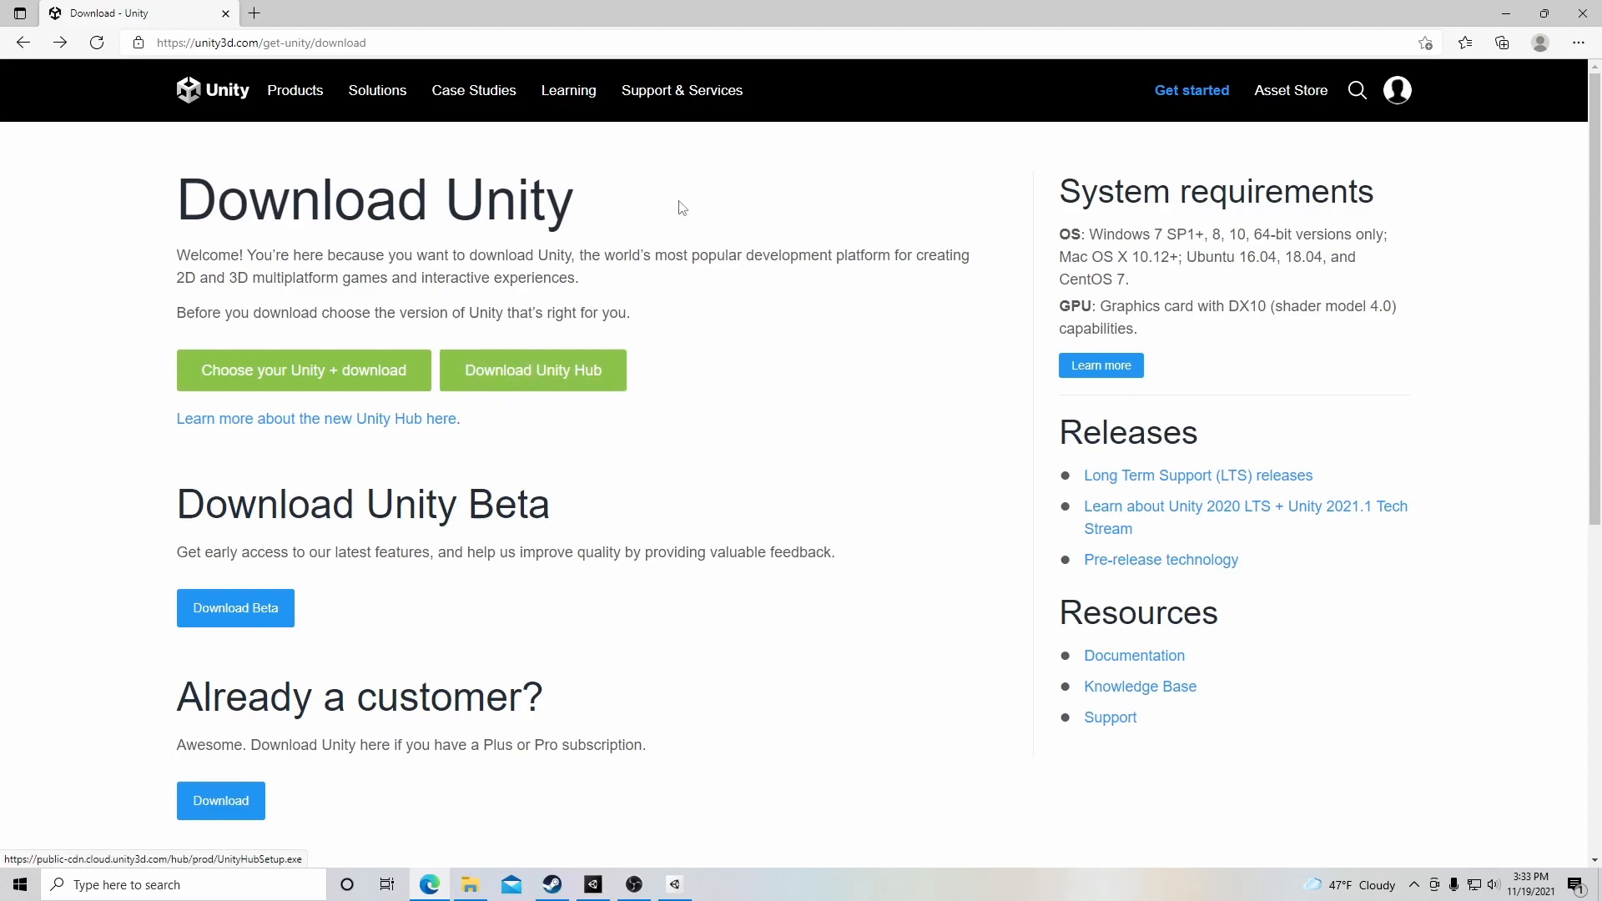
pyautogui.moveTo(788, 481)
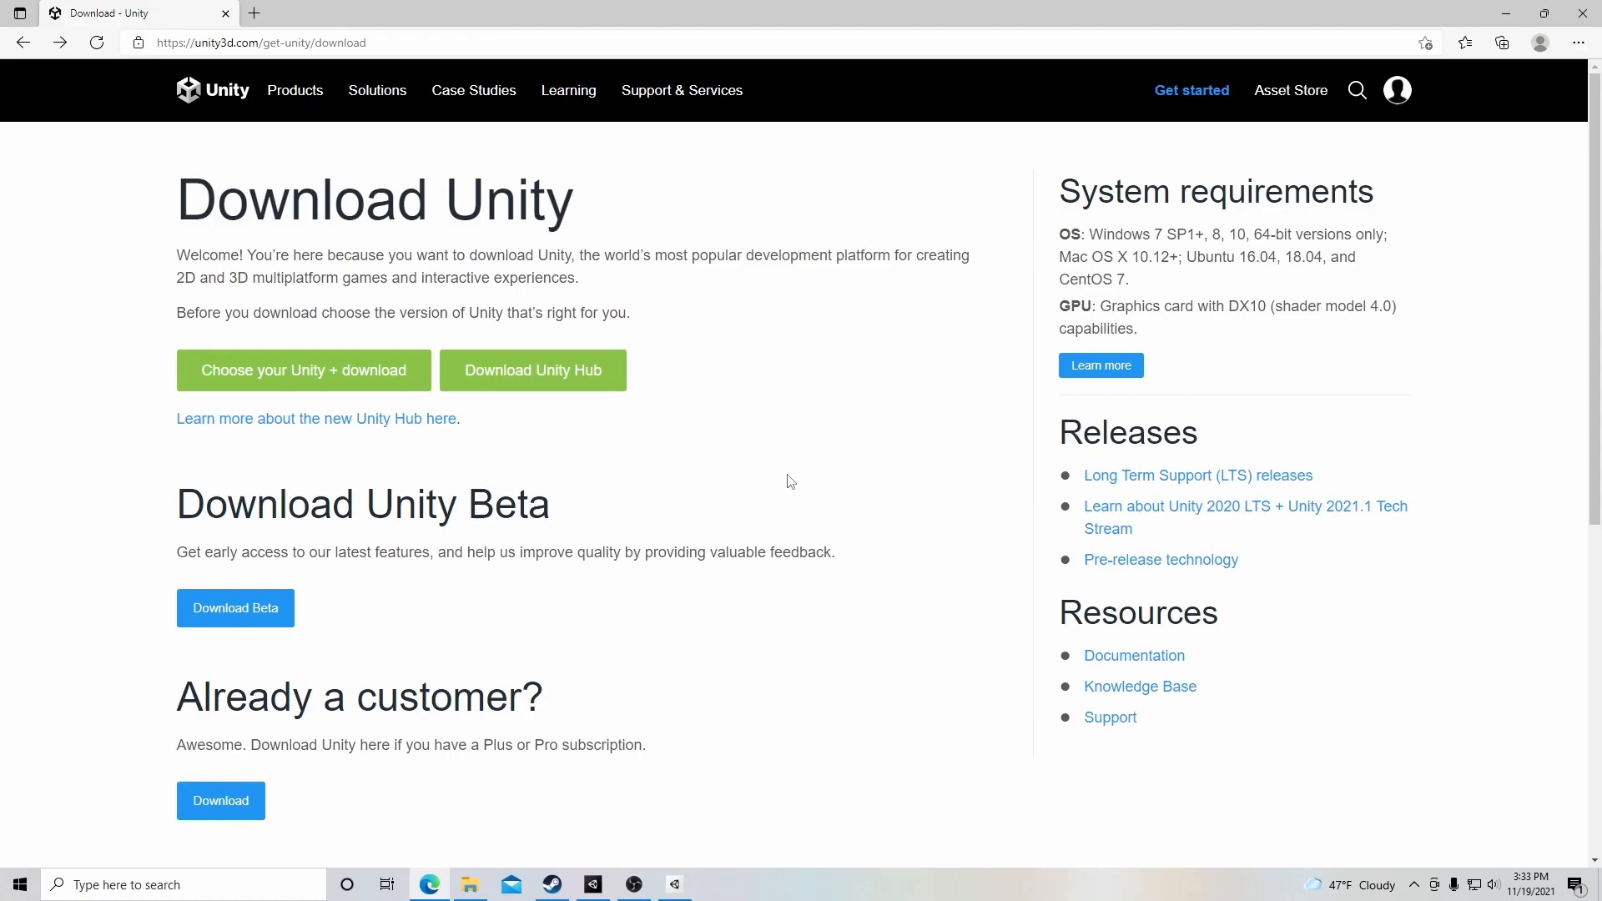
pyautogui.moveTo(931, 550)
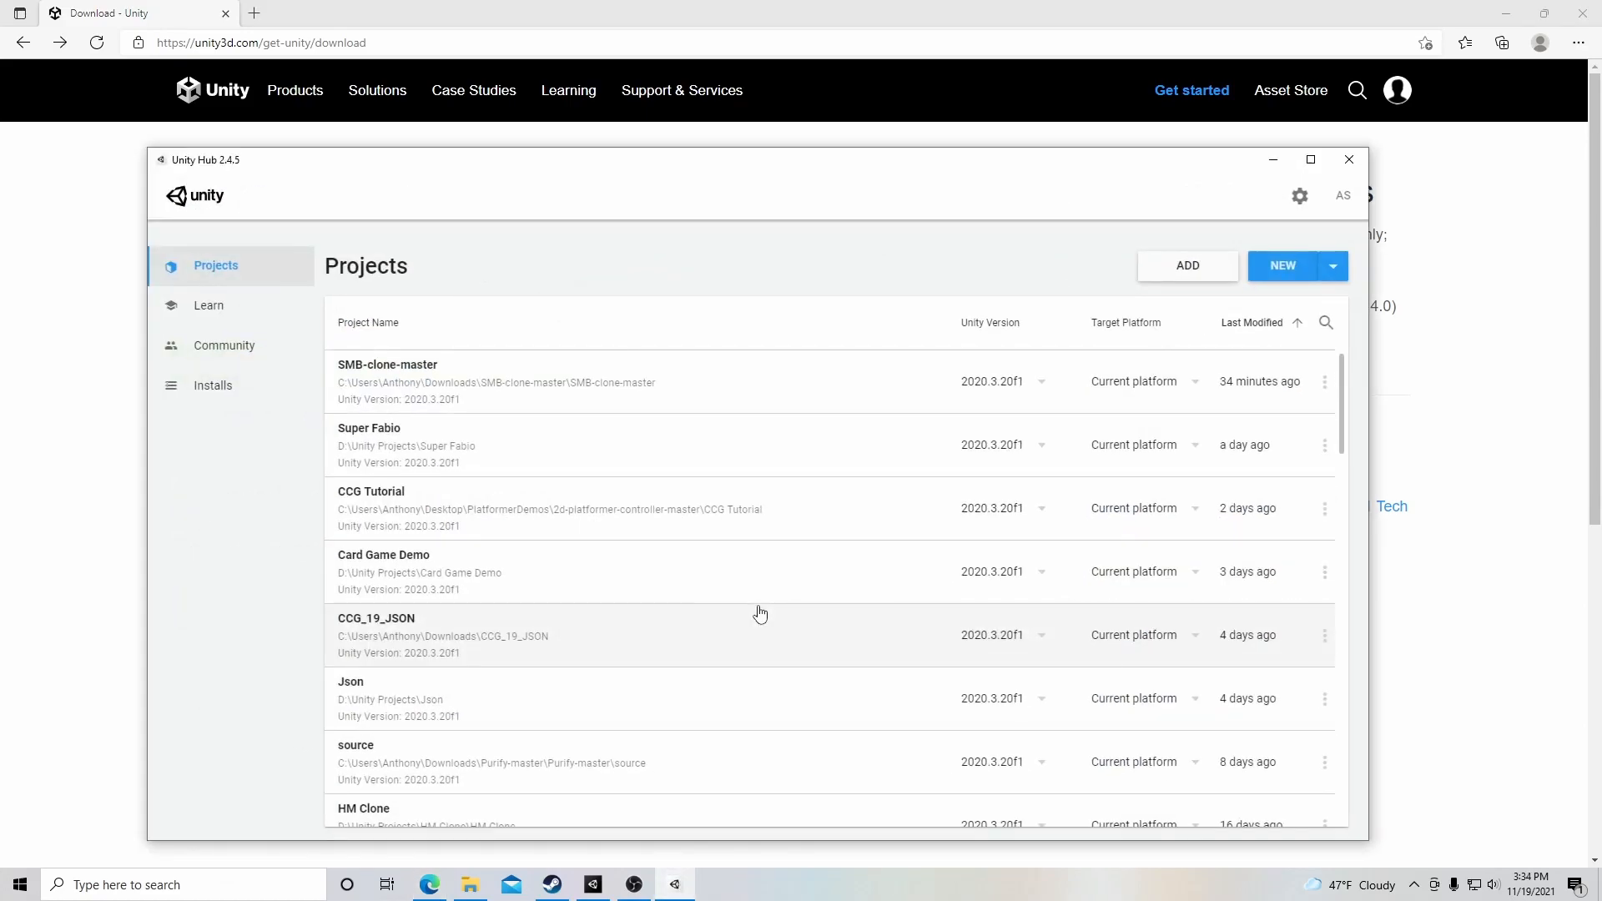
pyautogui.moveTo(270, 332)
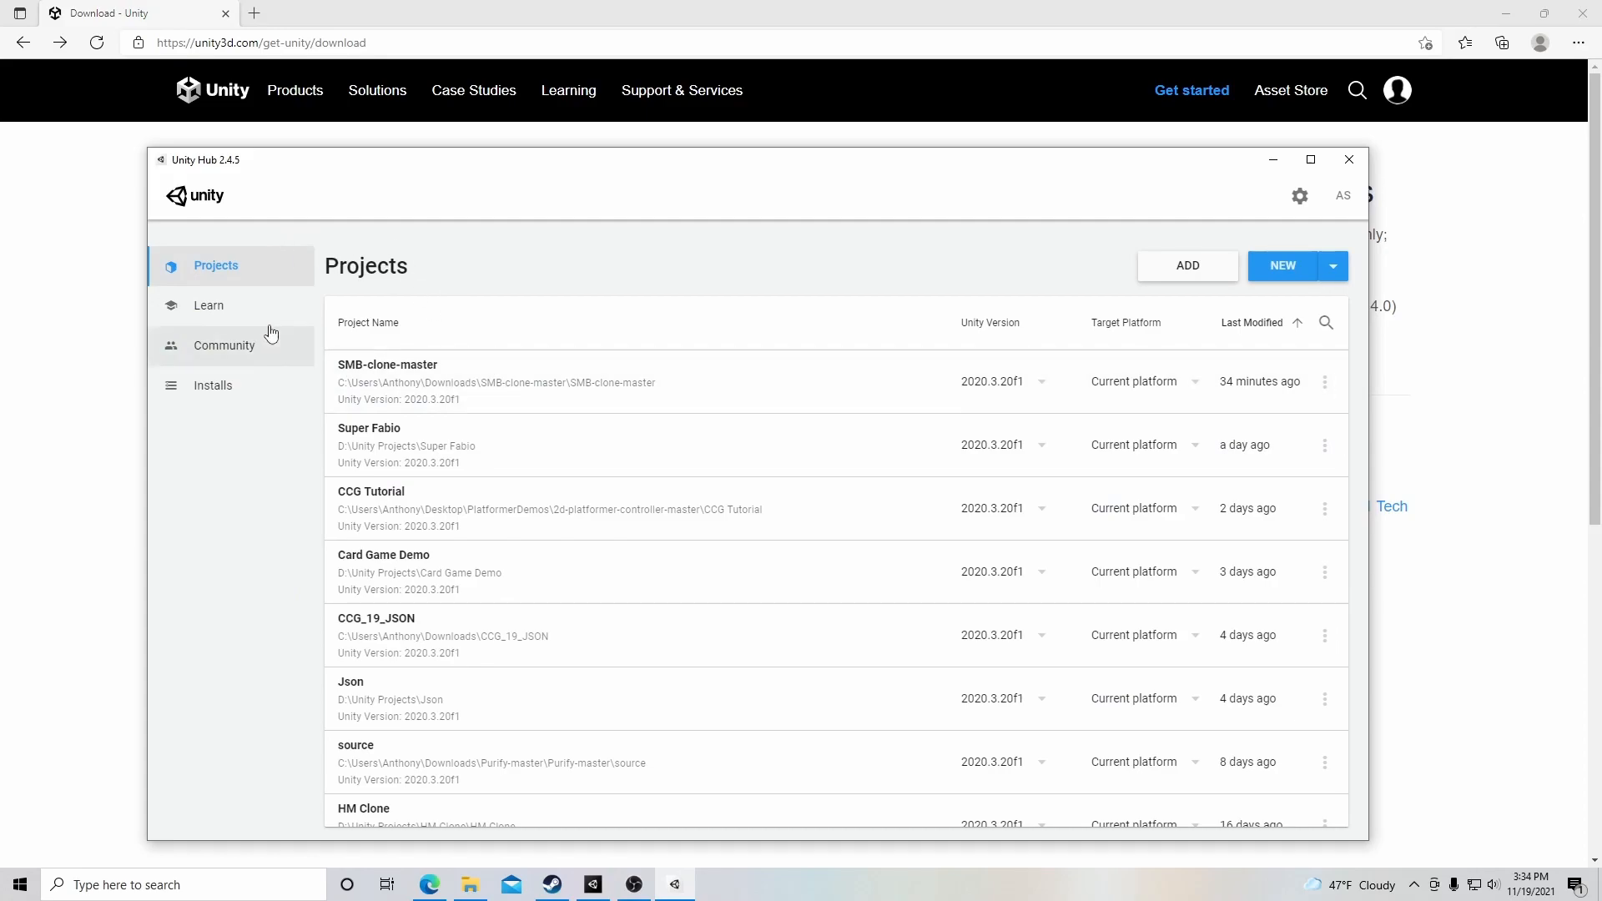
# Browse Unity Hub's Learn and Community sections, then view Installs showing 2020.3.20f1 LTS.
pyautogui.click(208, 305)
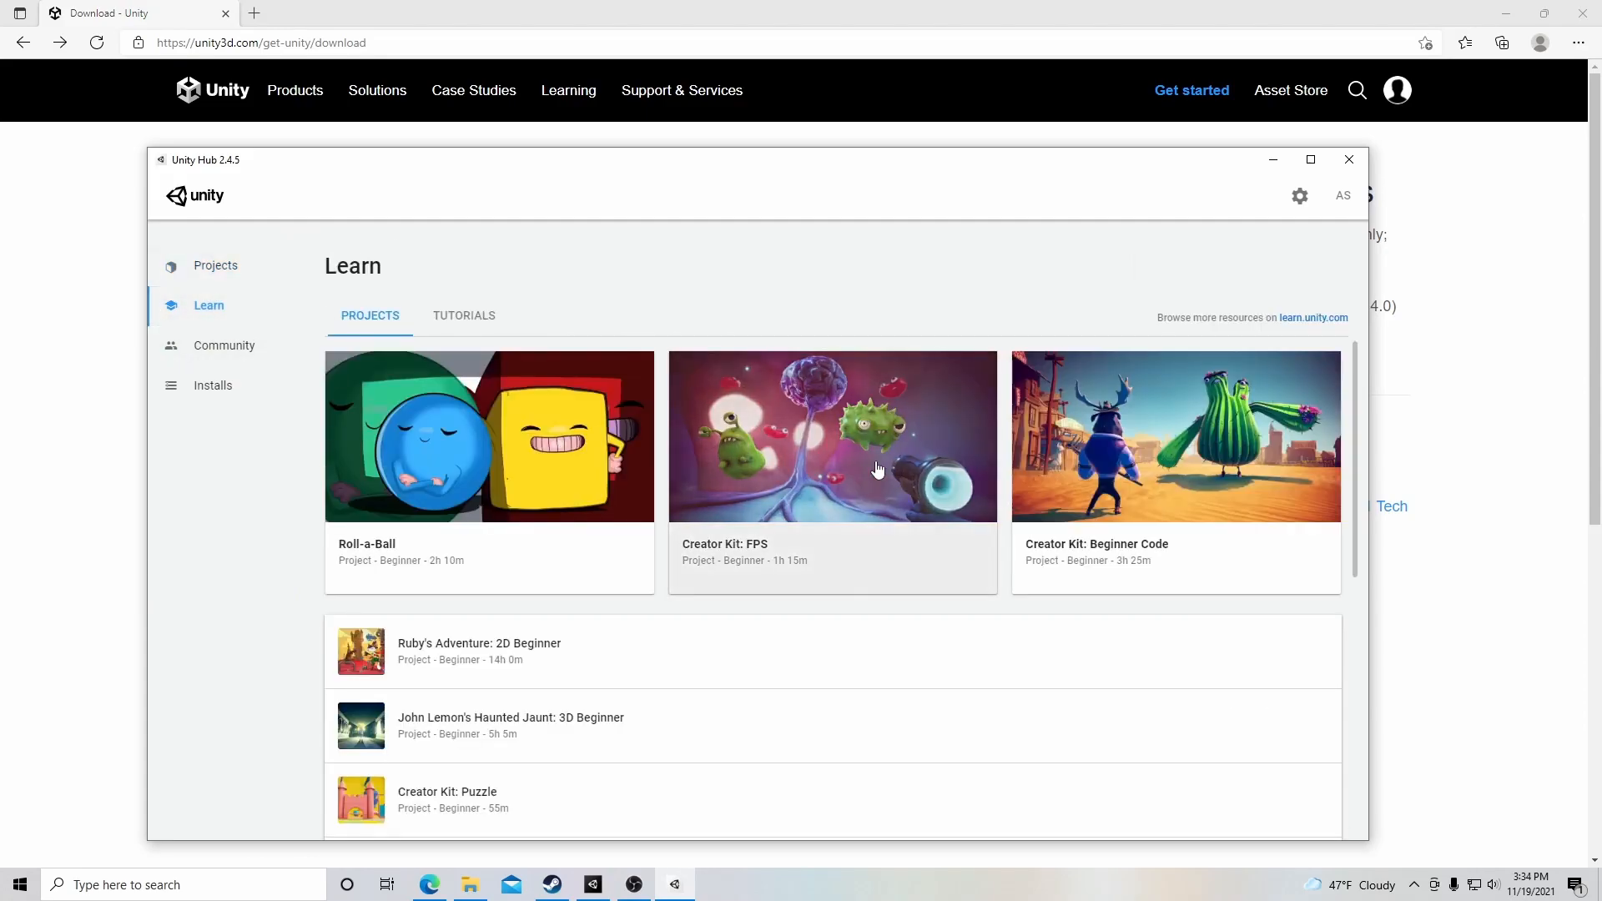
pyautogui.scroll(-3)
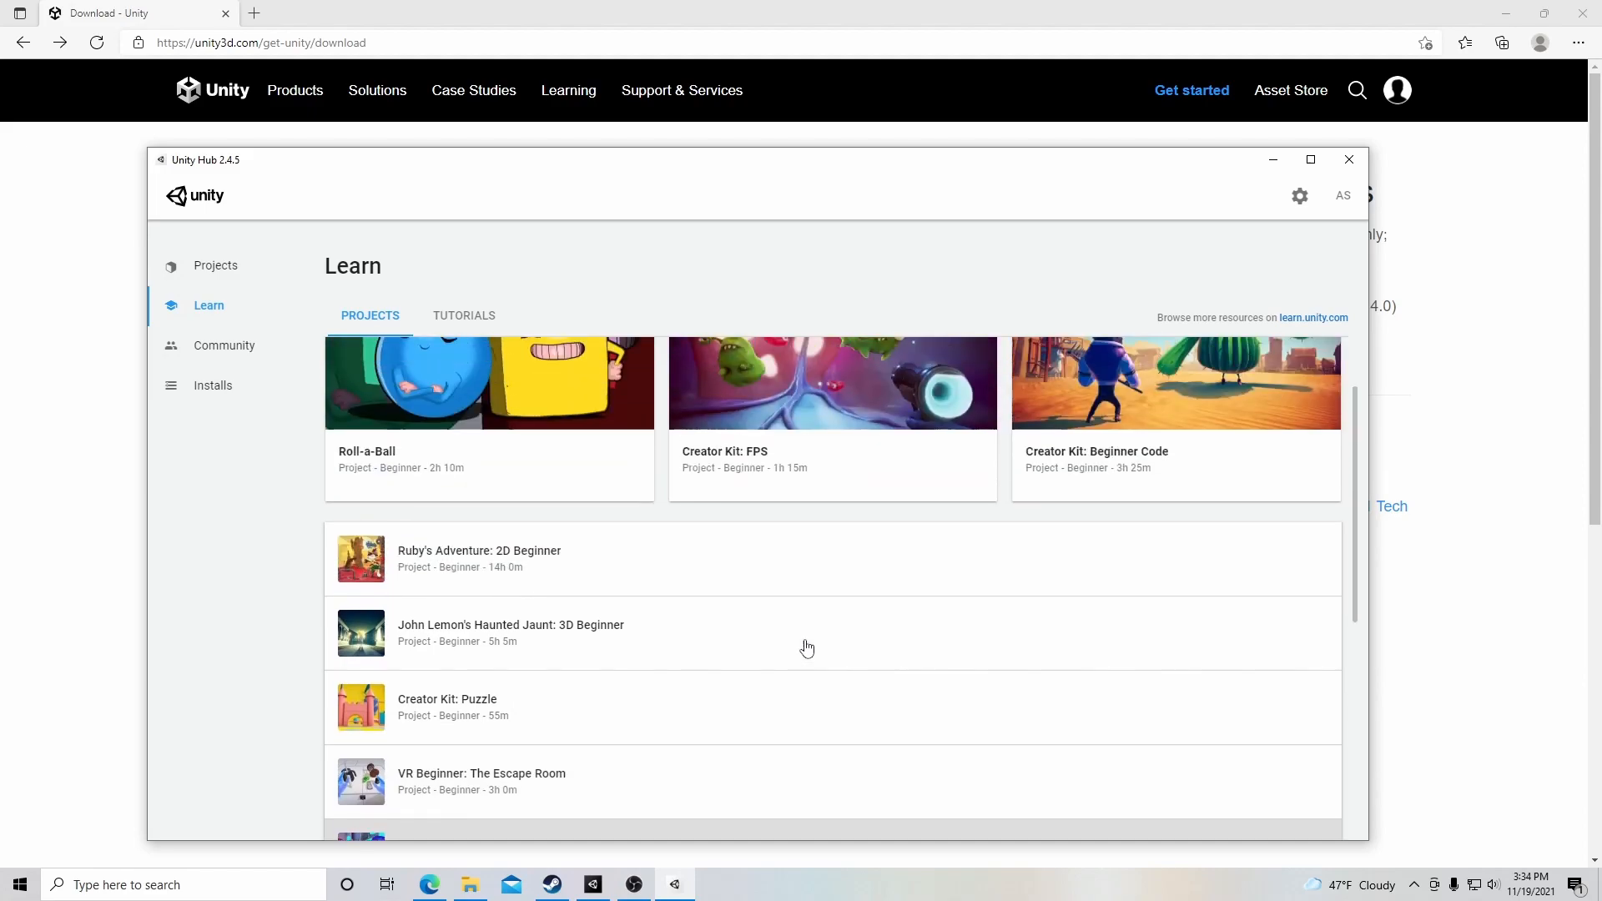
pyautogui.click(224, 346)
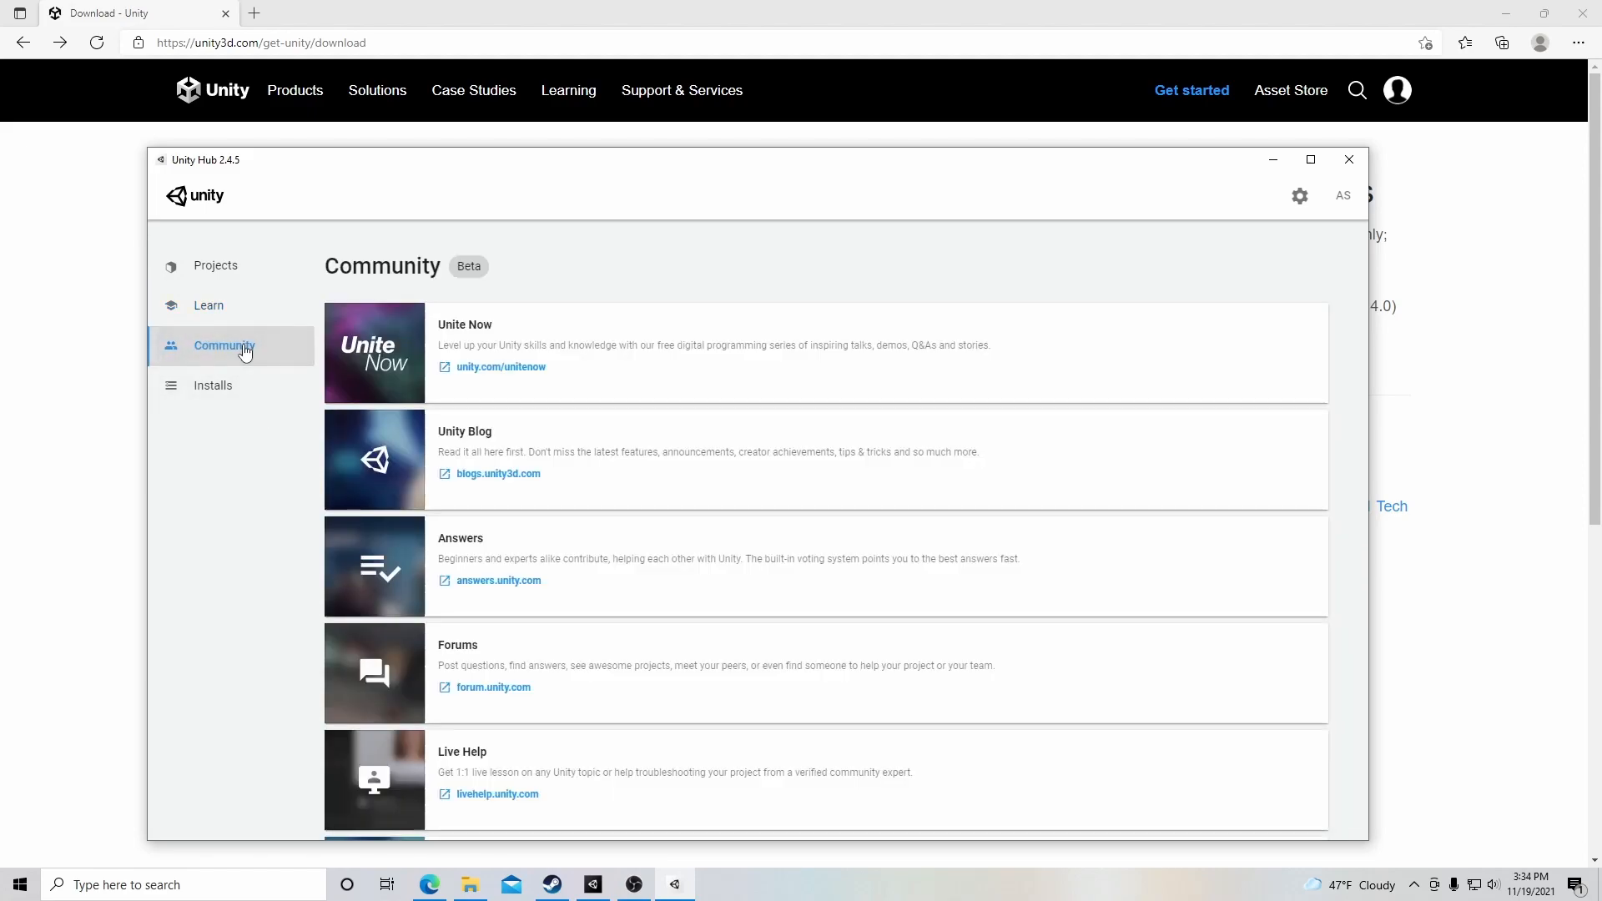
pyautogui.scroll(-3)
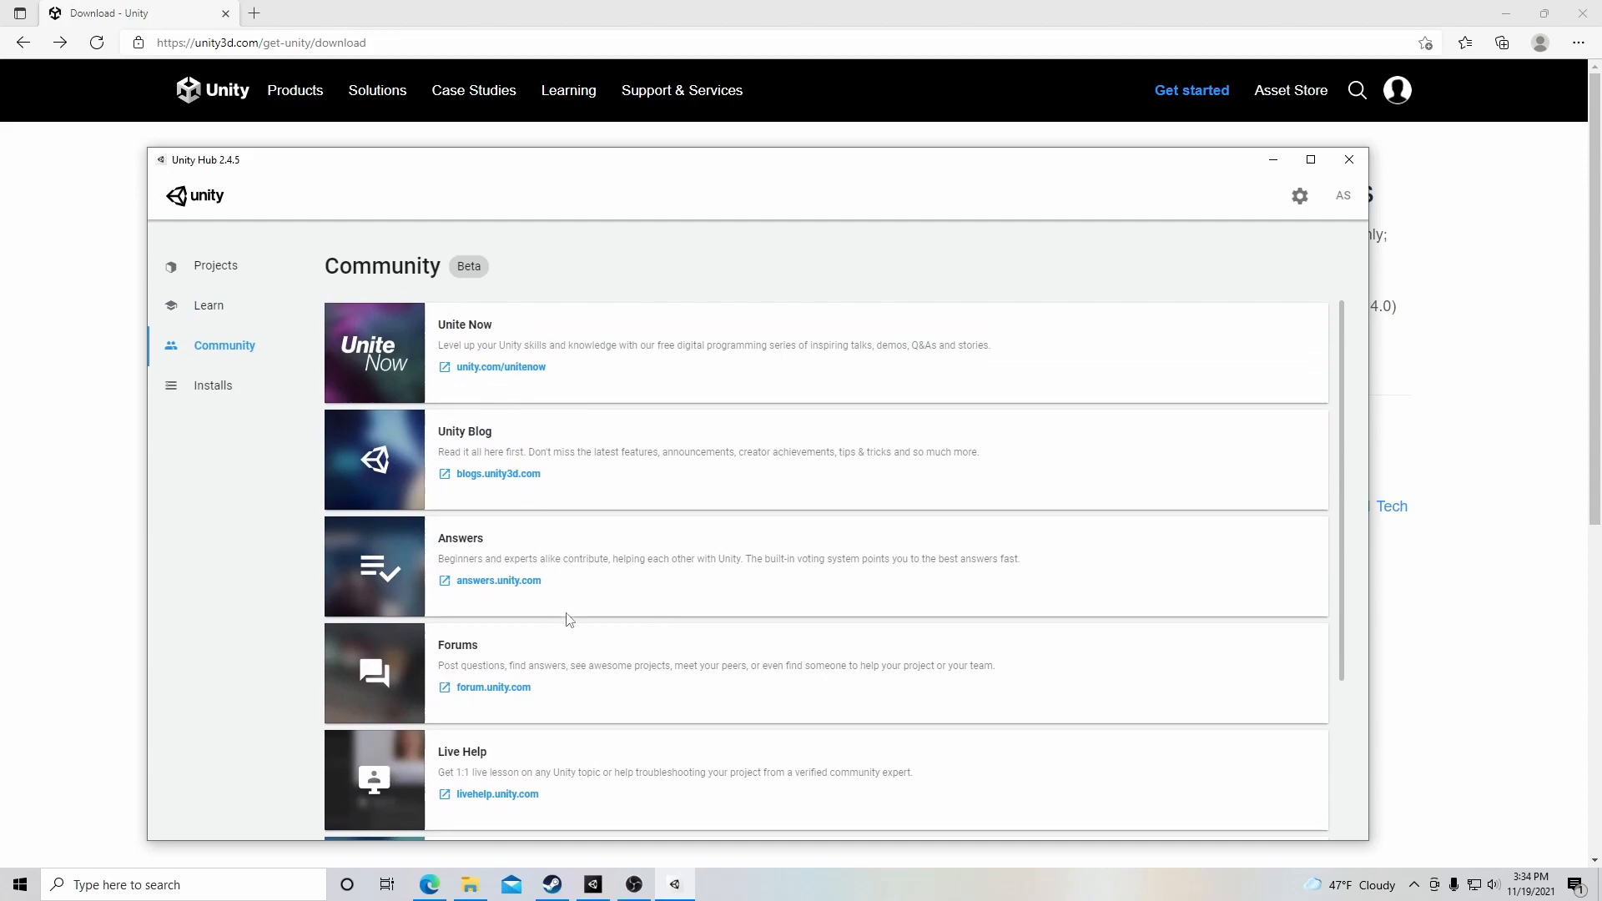
pyautogui.click(213, 385)
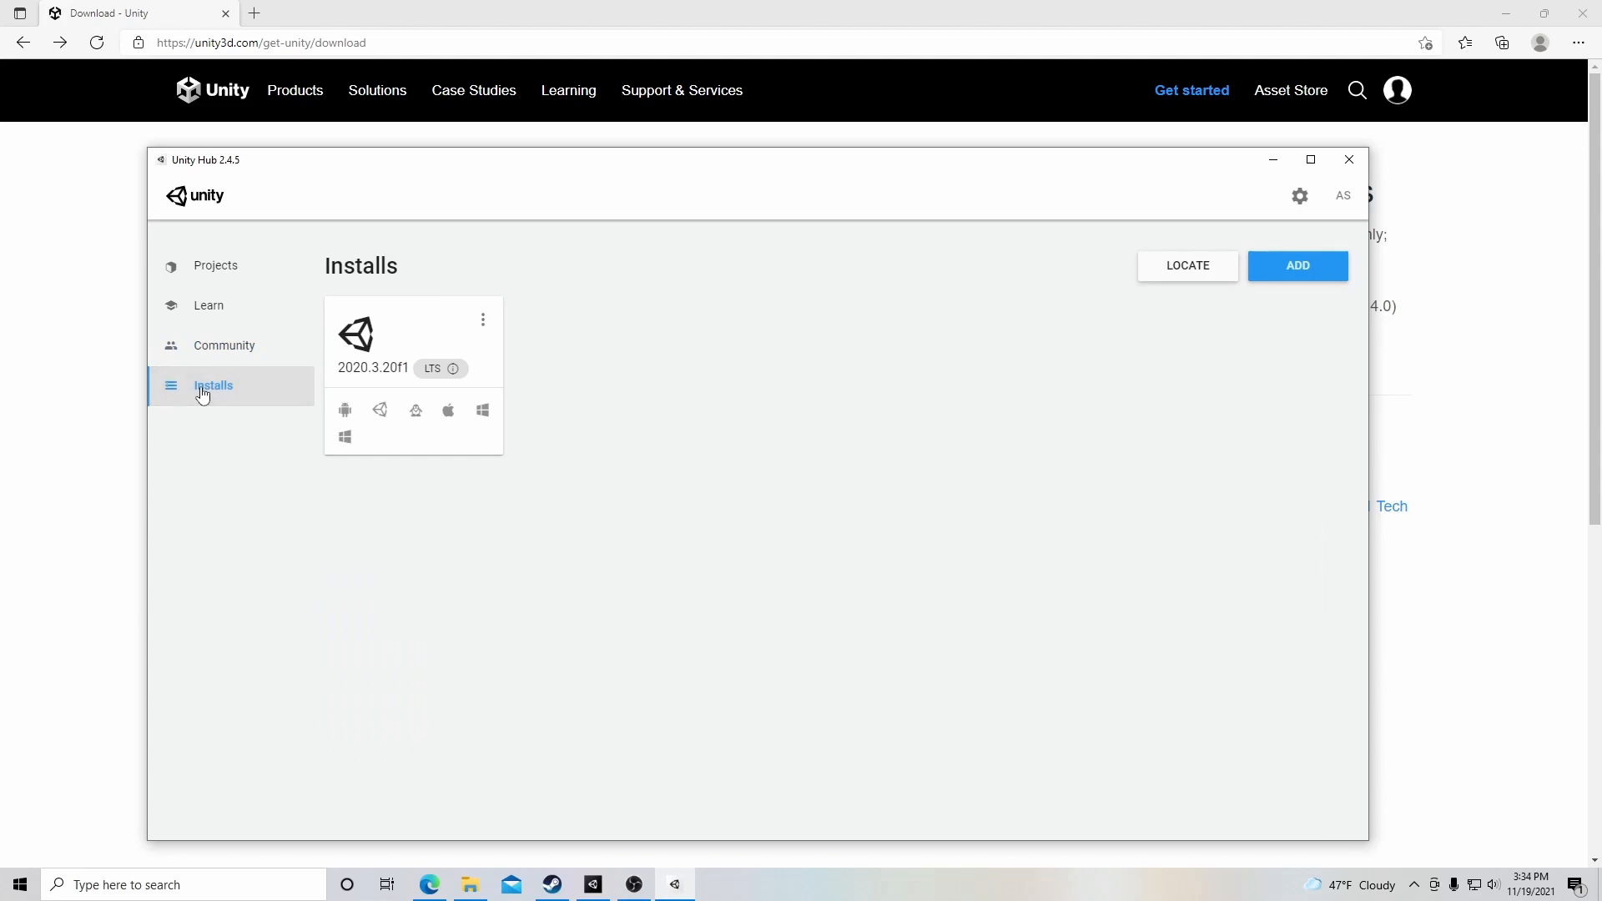
pyautogui.moveTo(264, 493)
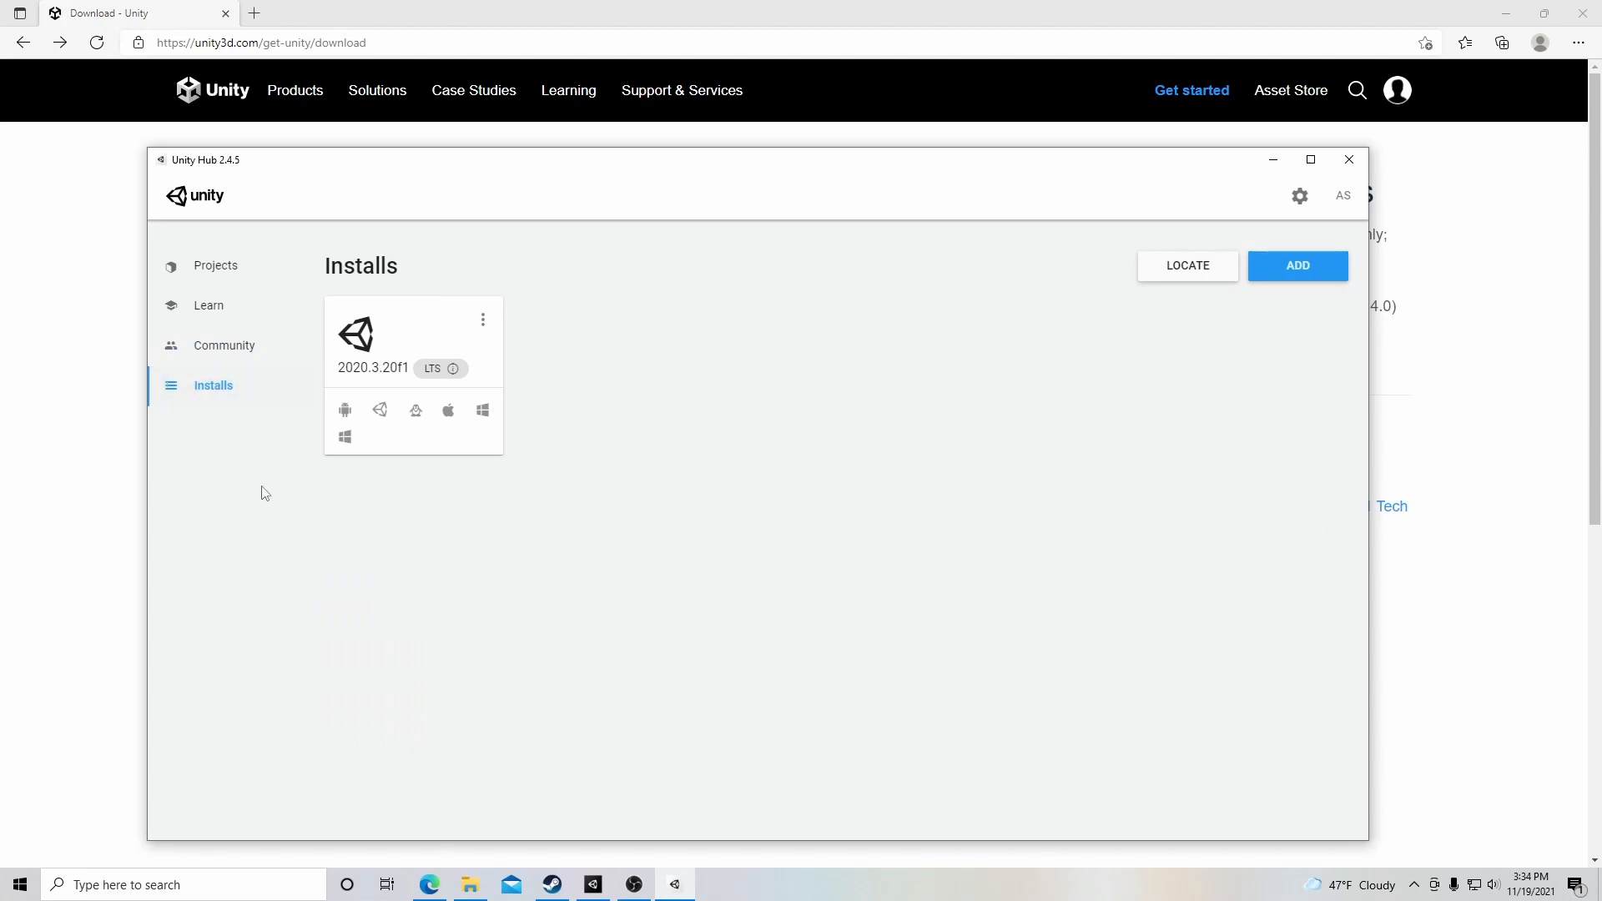
pyautogui.moveTo(627, 326)
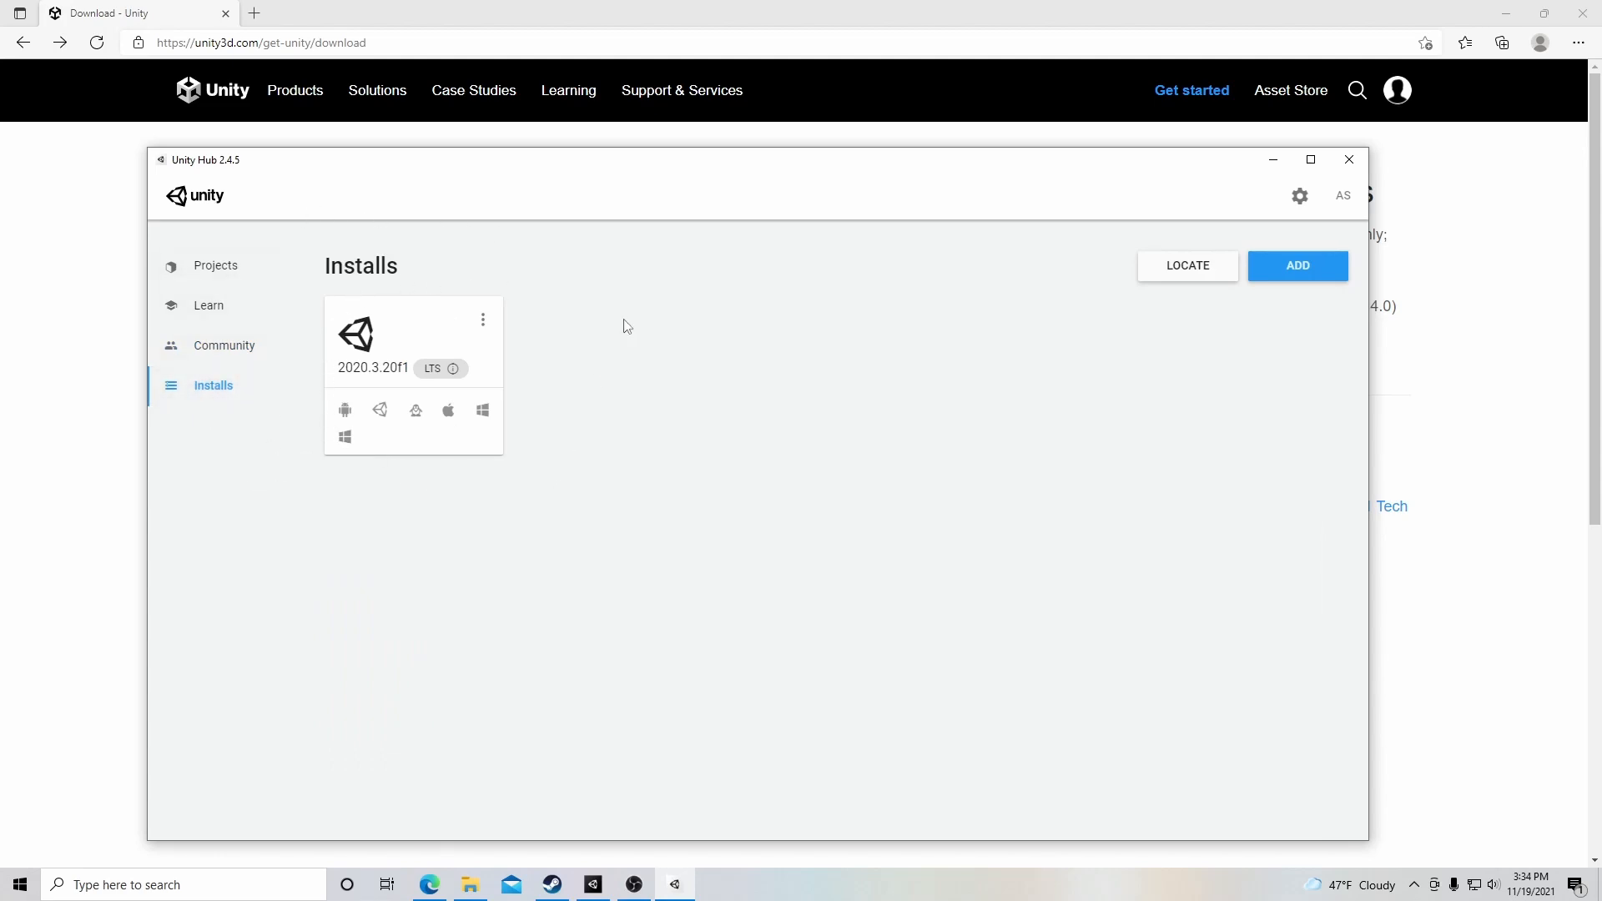
pyautogui.moveTo(432, 386)
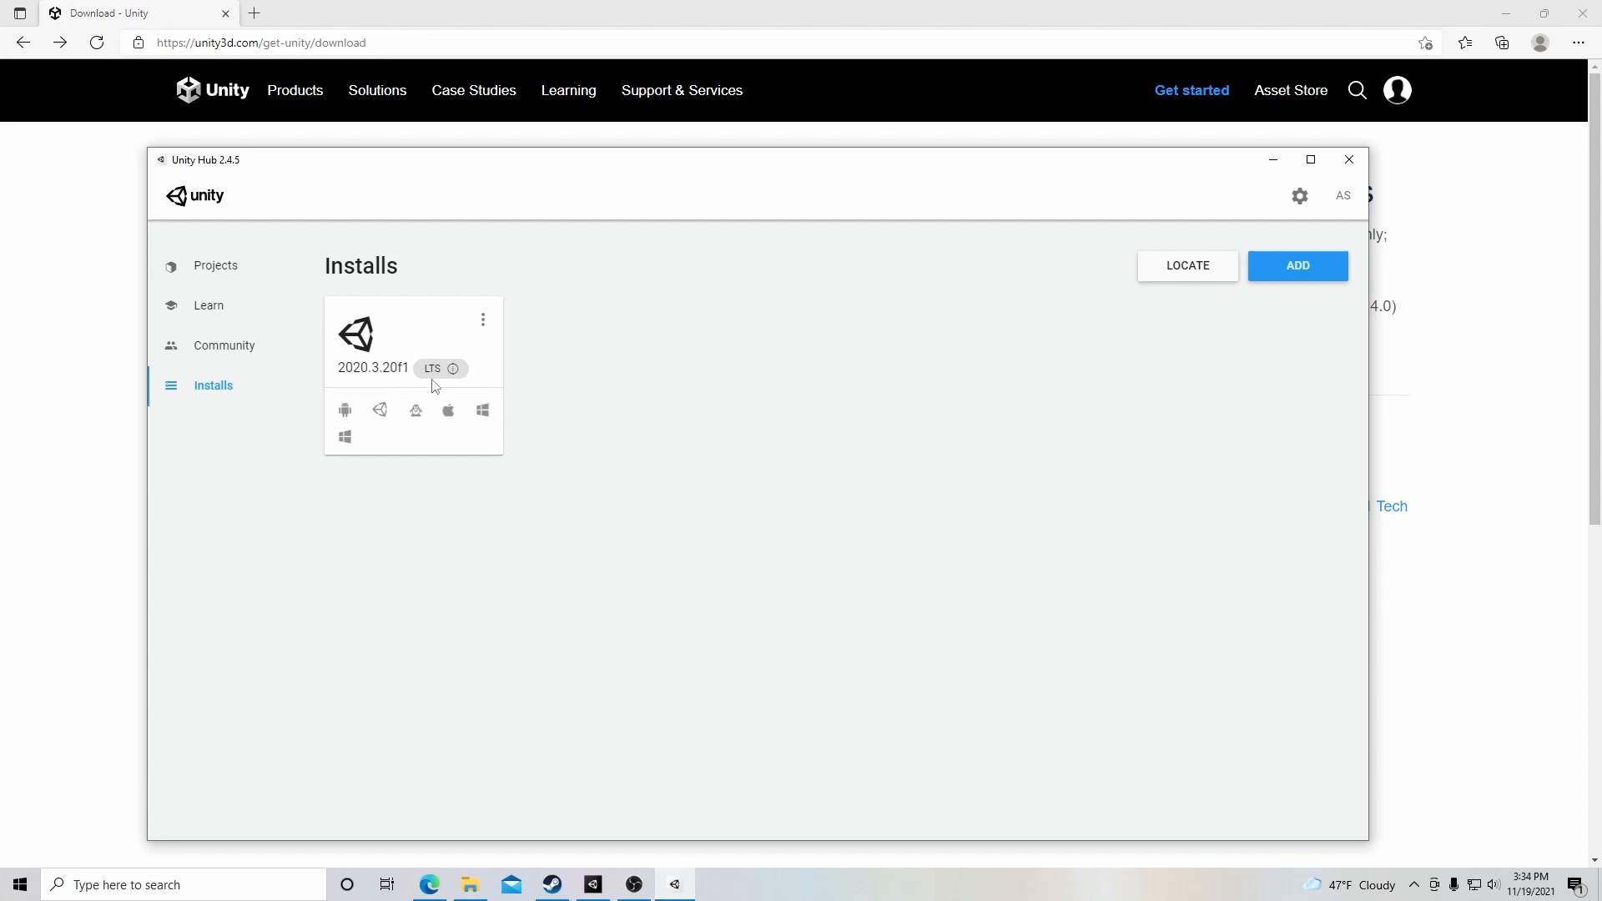
# Open Add Unity Version and scroll the releases, with 2020.3.23f1 LTS recommended.
pyautogui.click(1297, 265)
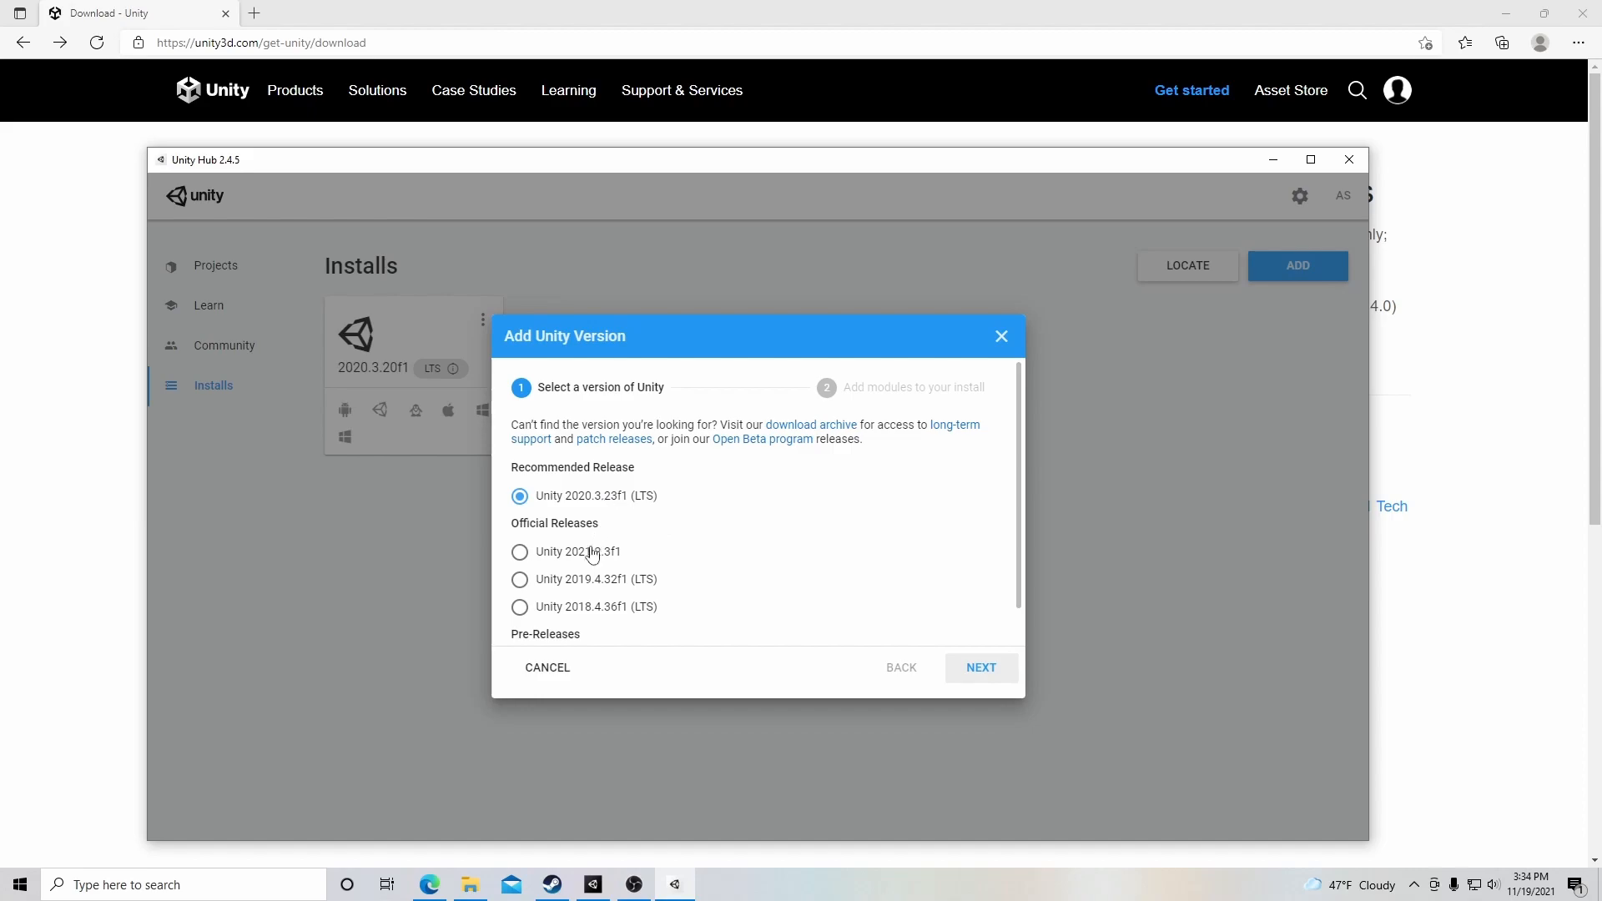
pyautogui.moveTo(596, 511)
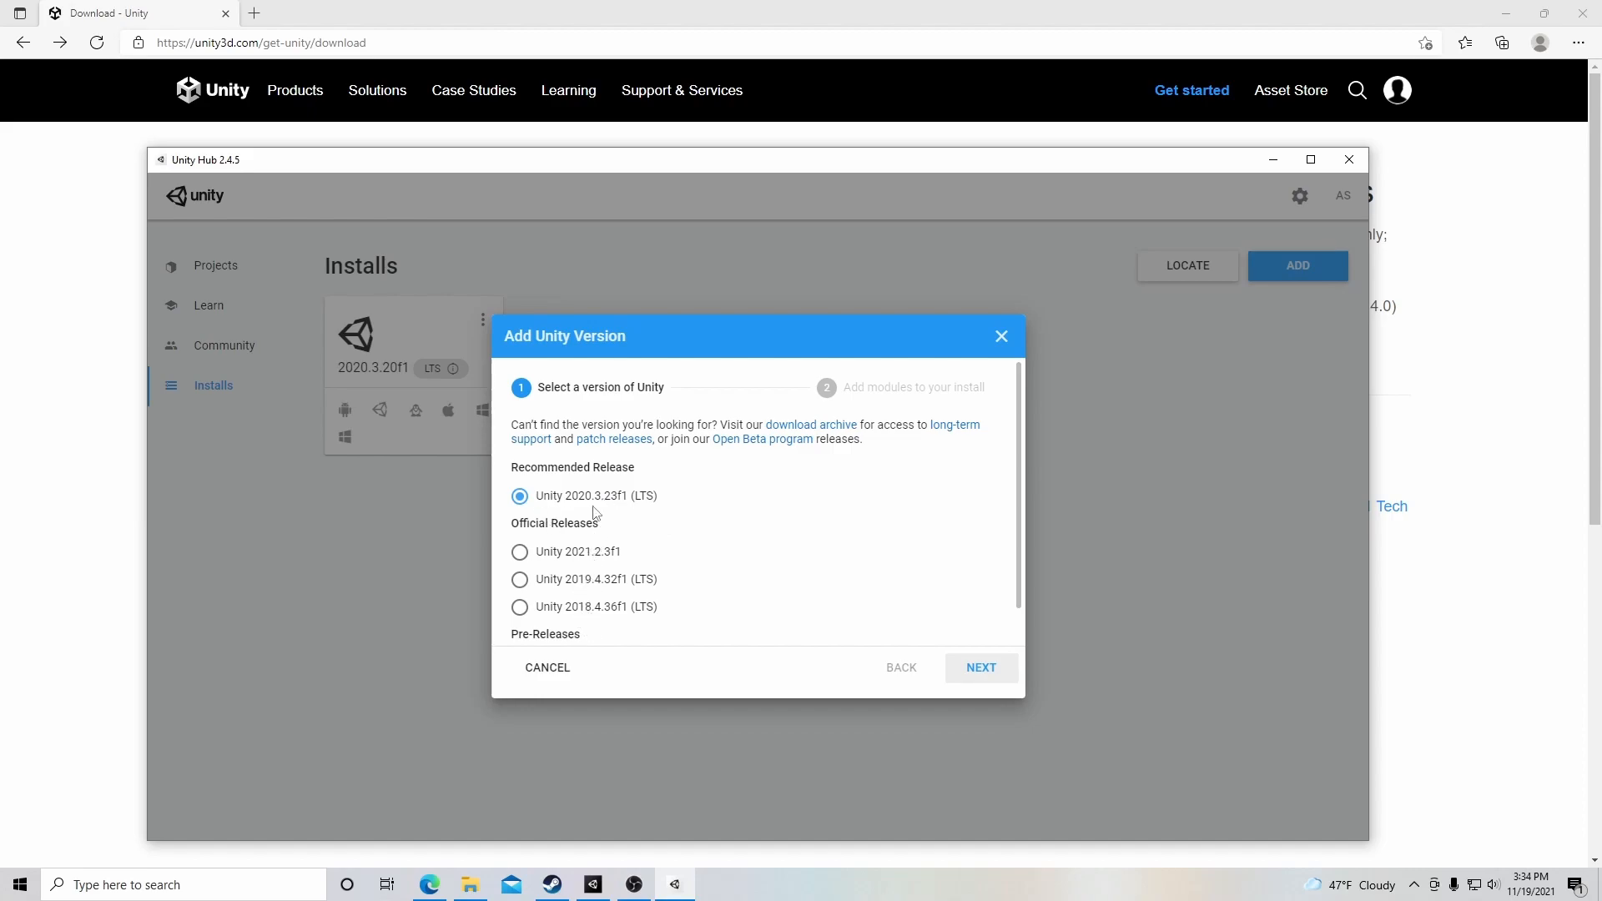
pyautogui.moveTo(626, 514)
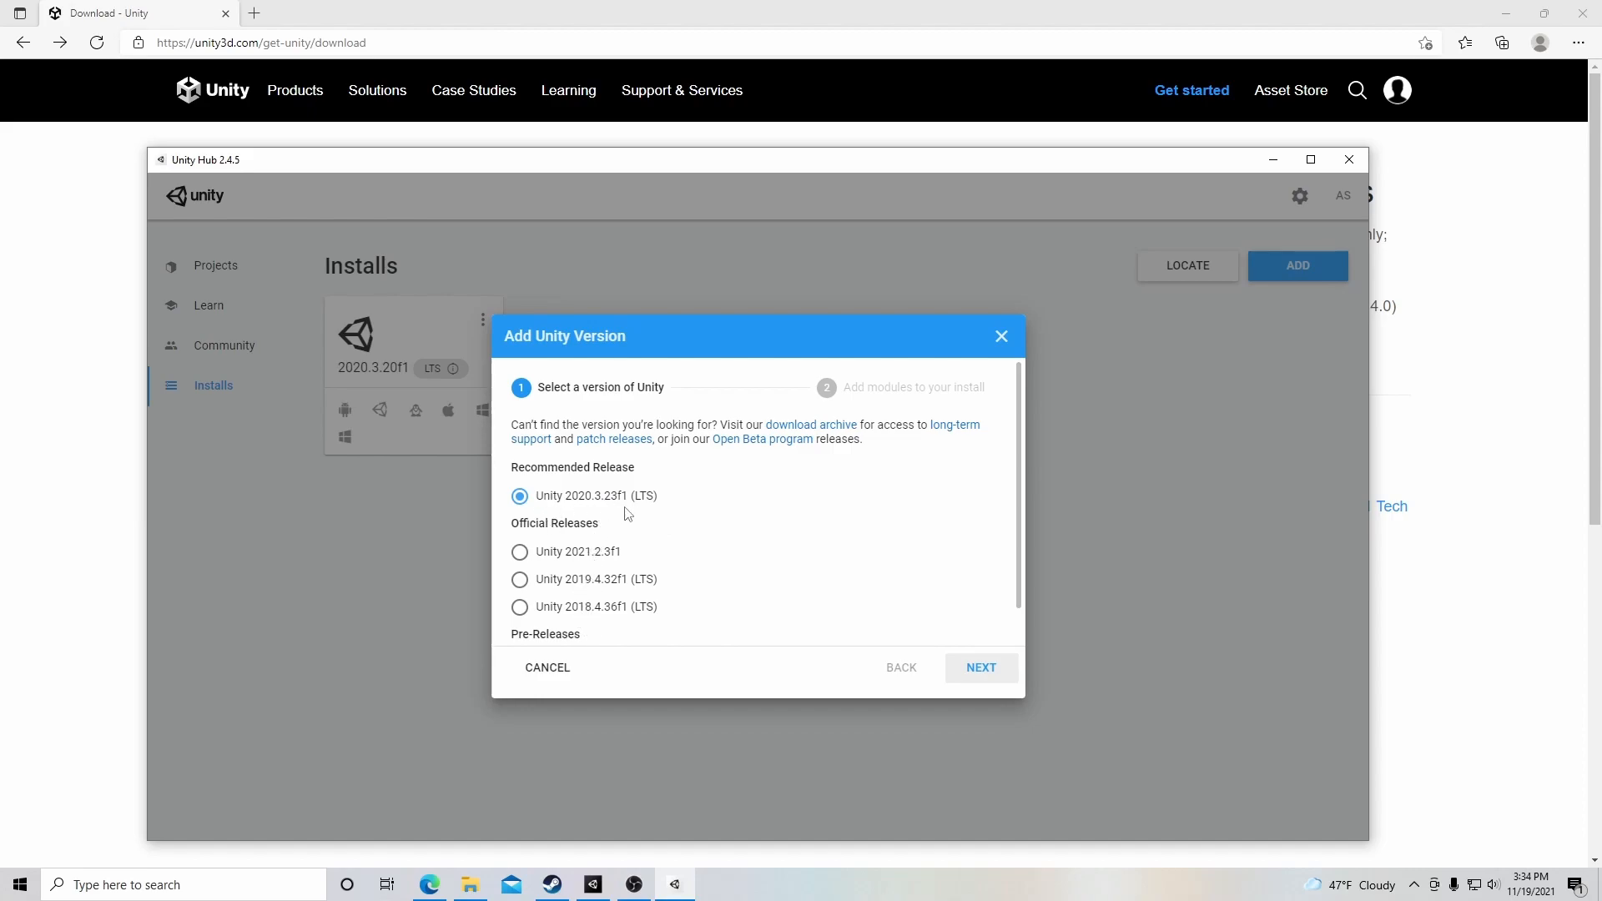
pyautogui.scroll(-3)
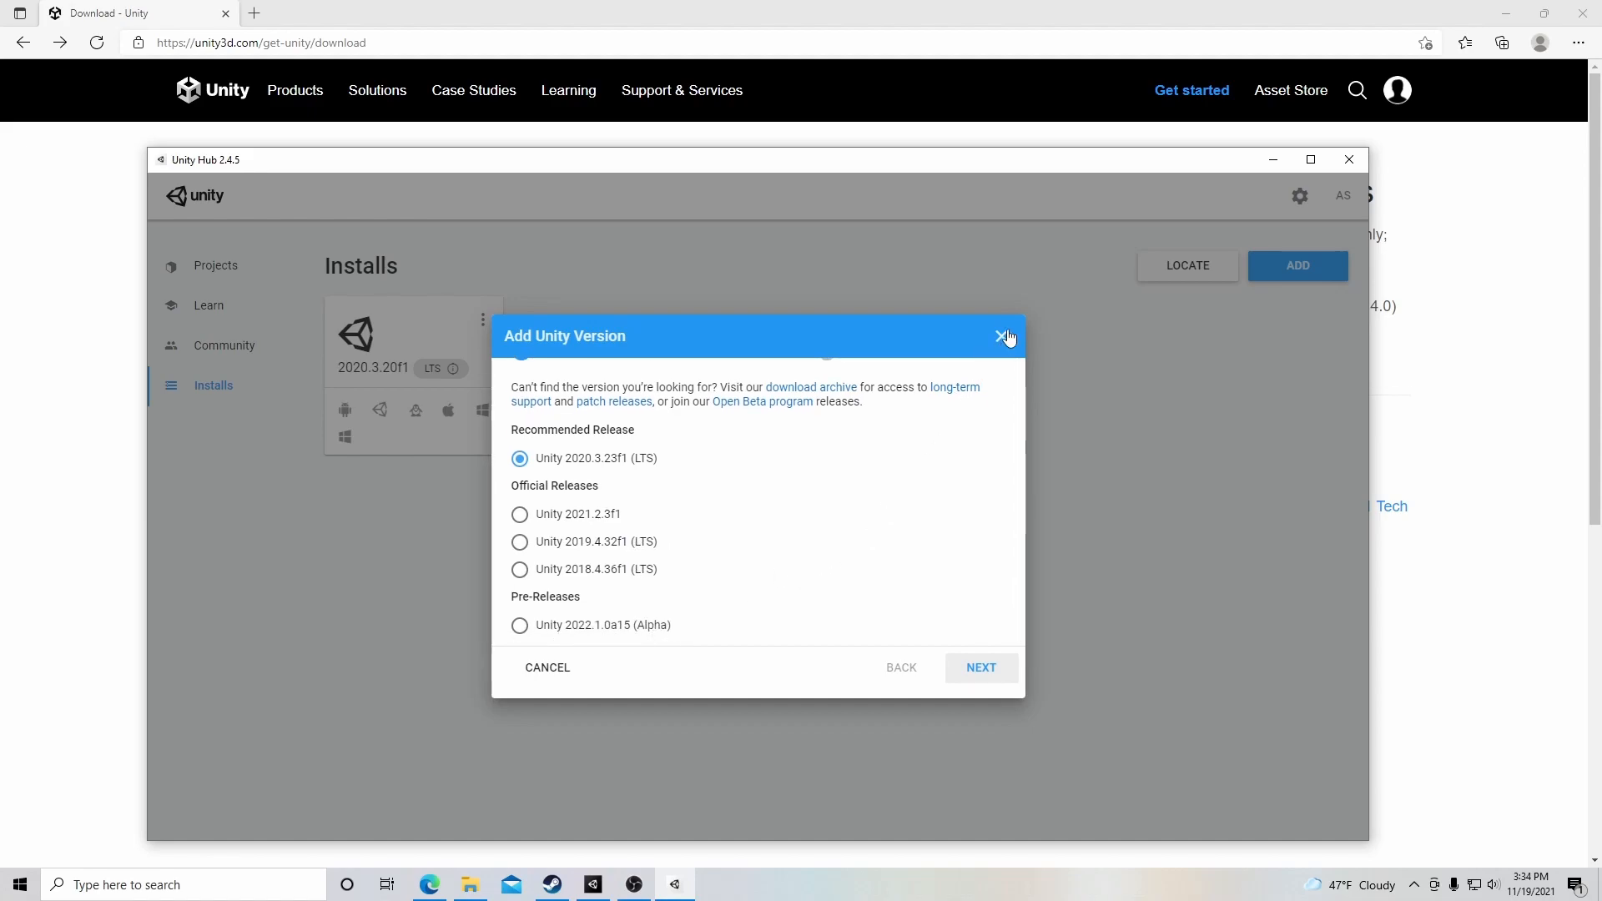
pyautogui.moveTo(966, 691)
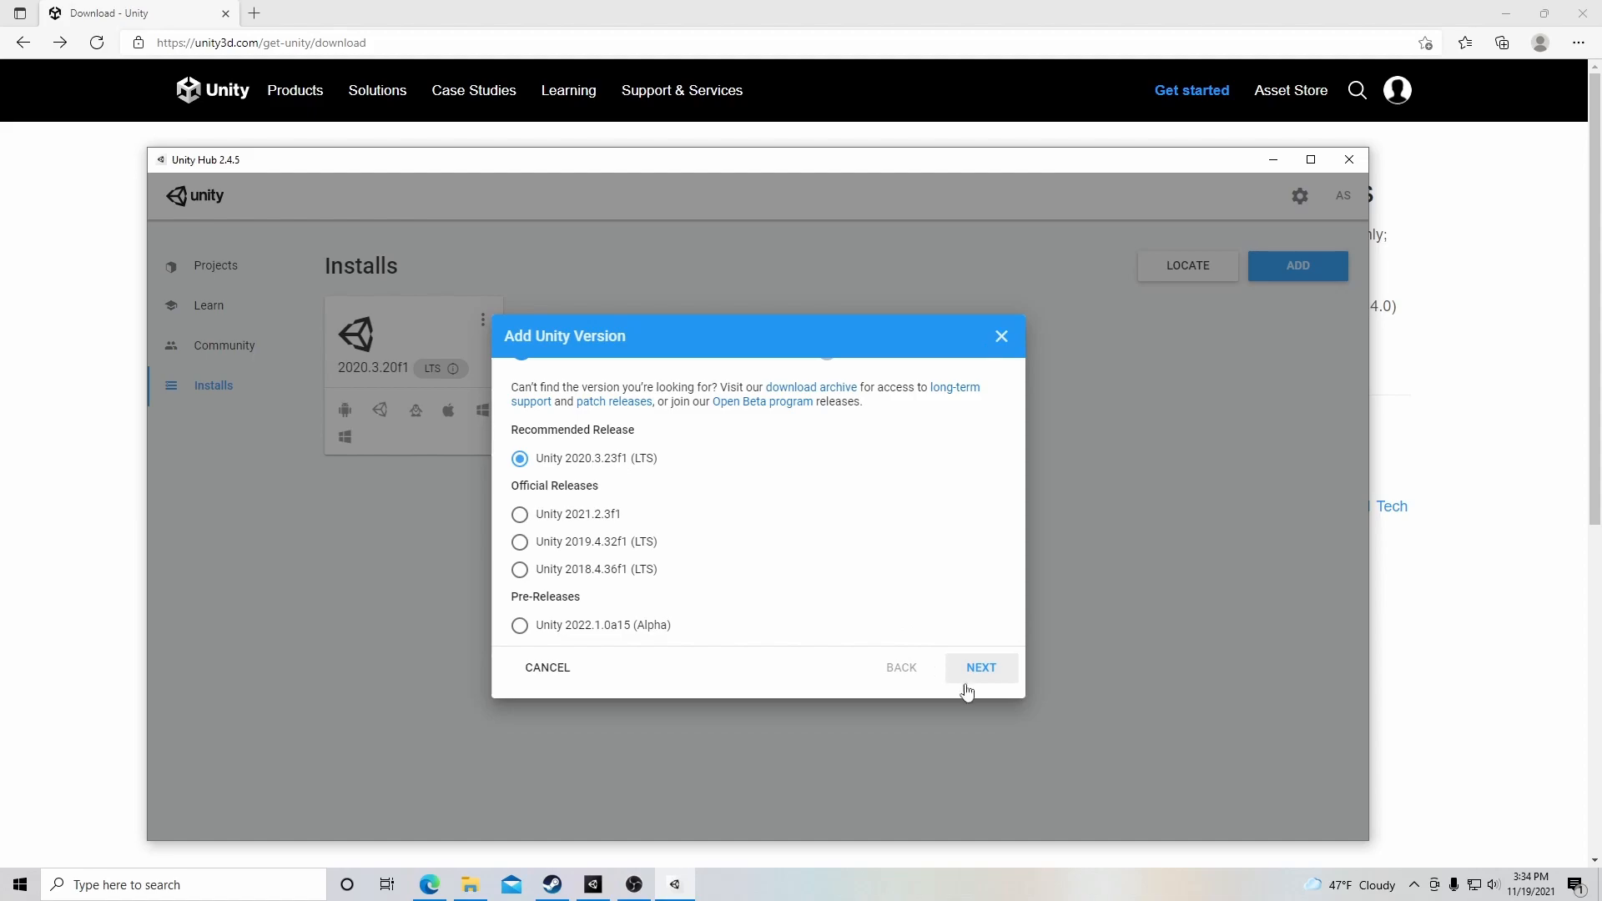
# Review the 2020.3.23f1 module checklist, expanding Android Build Support to show SDK and OpenJDK.
pyautogui.click(978, 667)
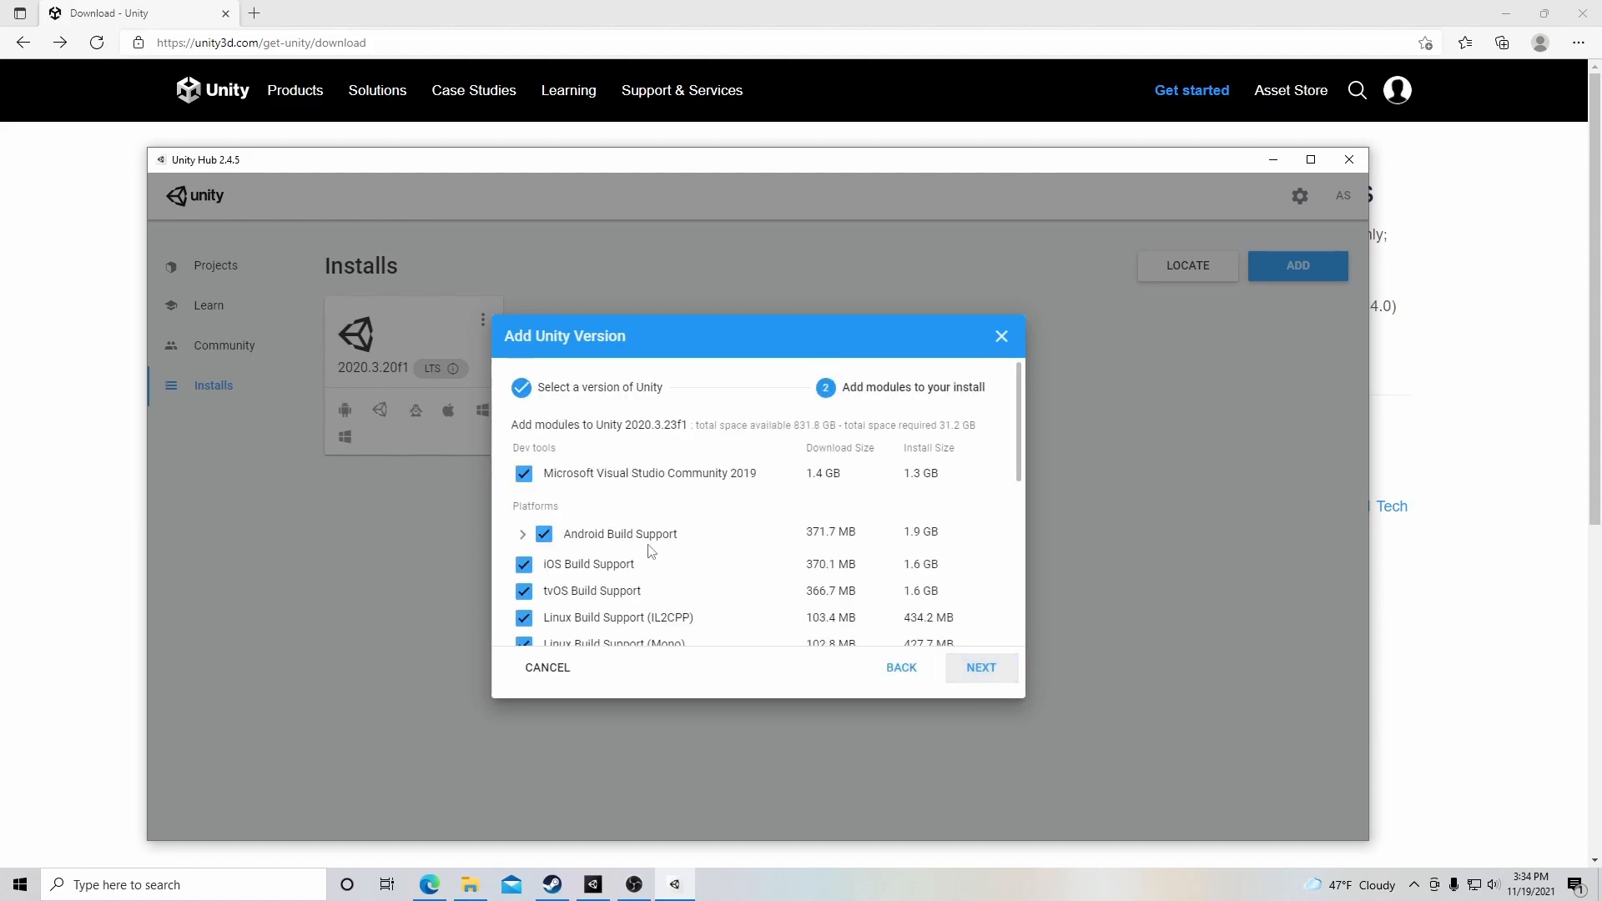
pyautogui.scroll(-3)
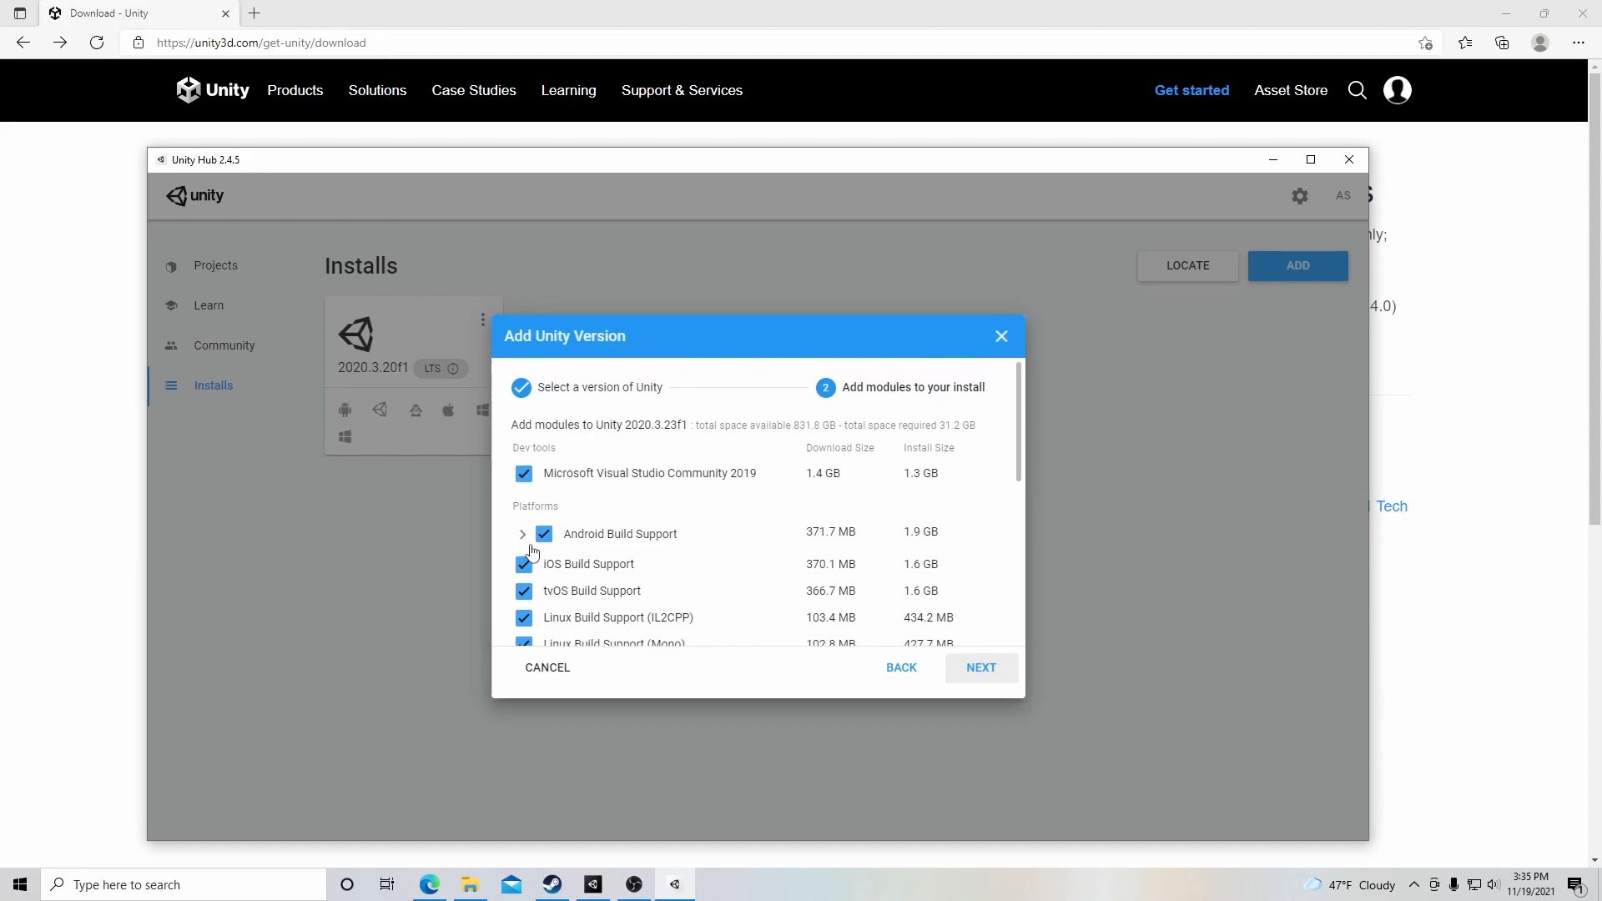
pyautogui.click(523, 533)
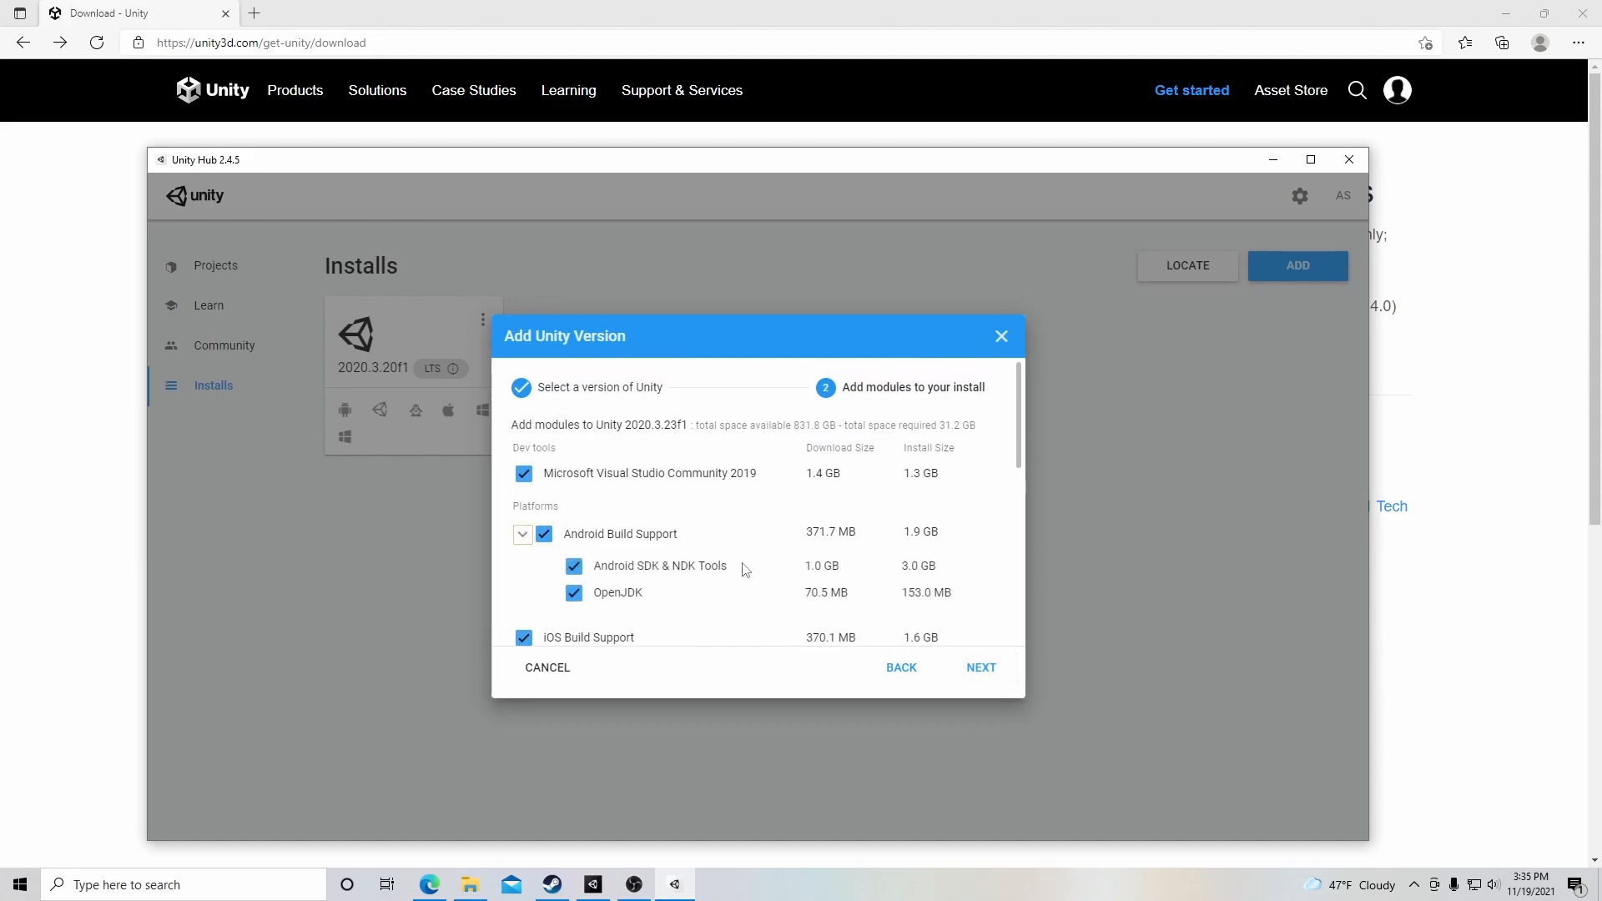
pyautogui.scroll(-3)
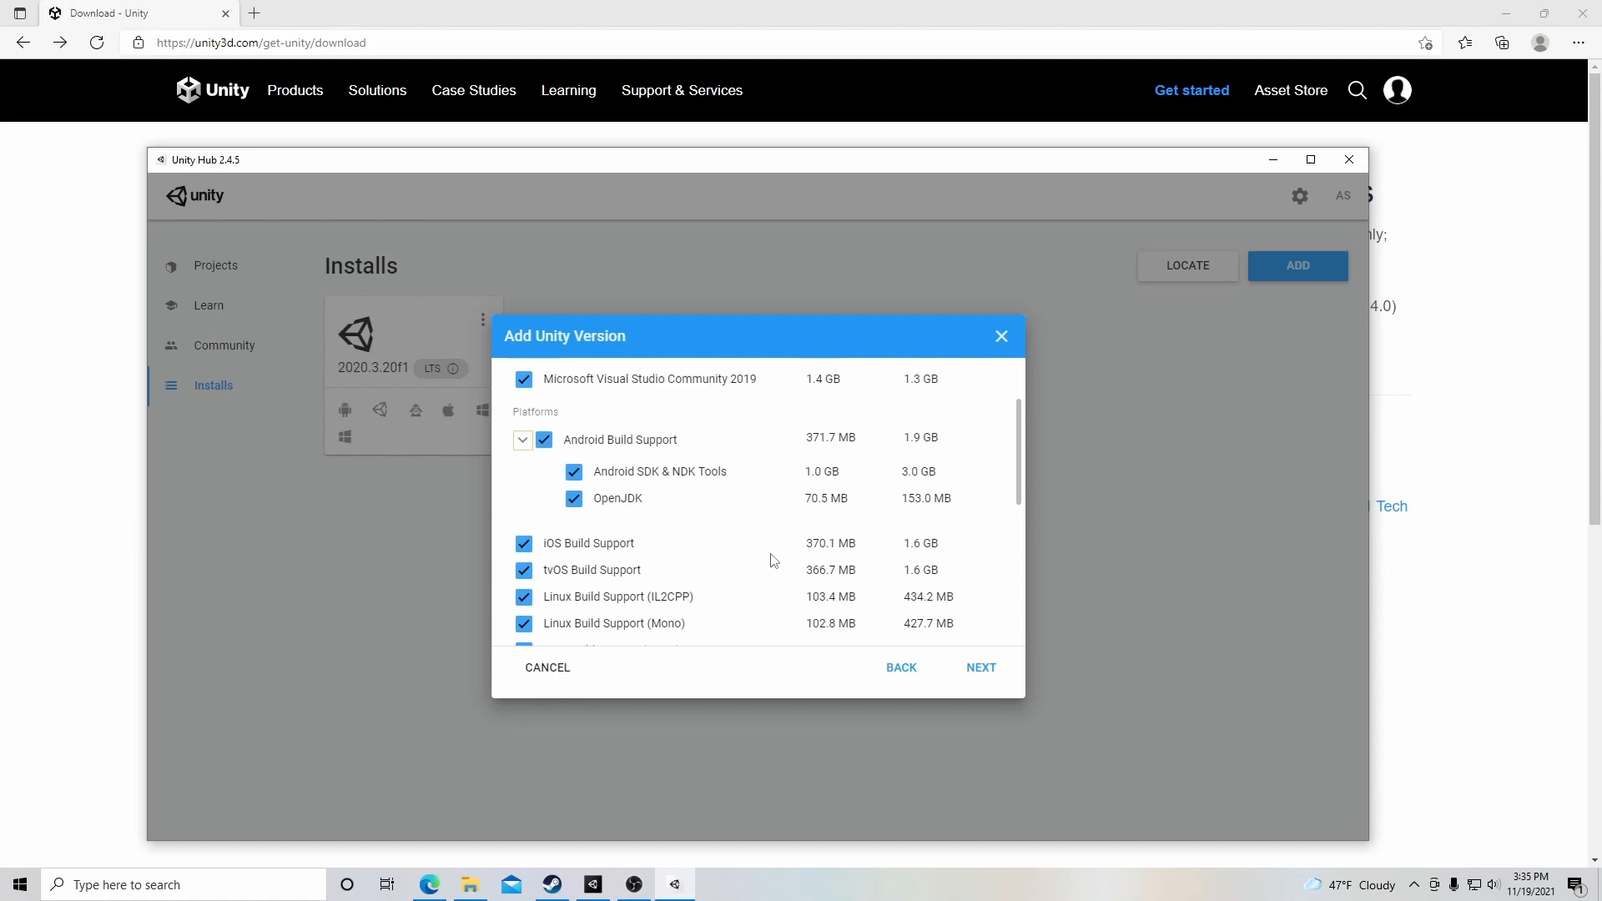
pyautogui.scroll(-3)
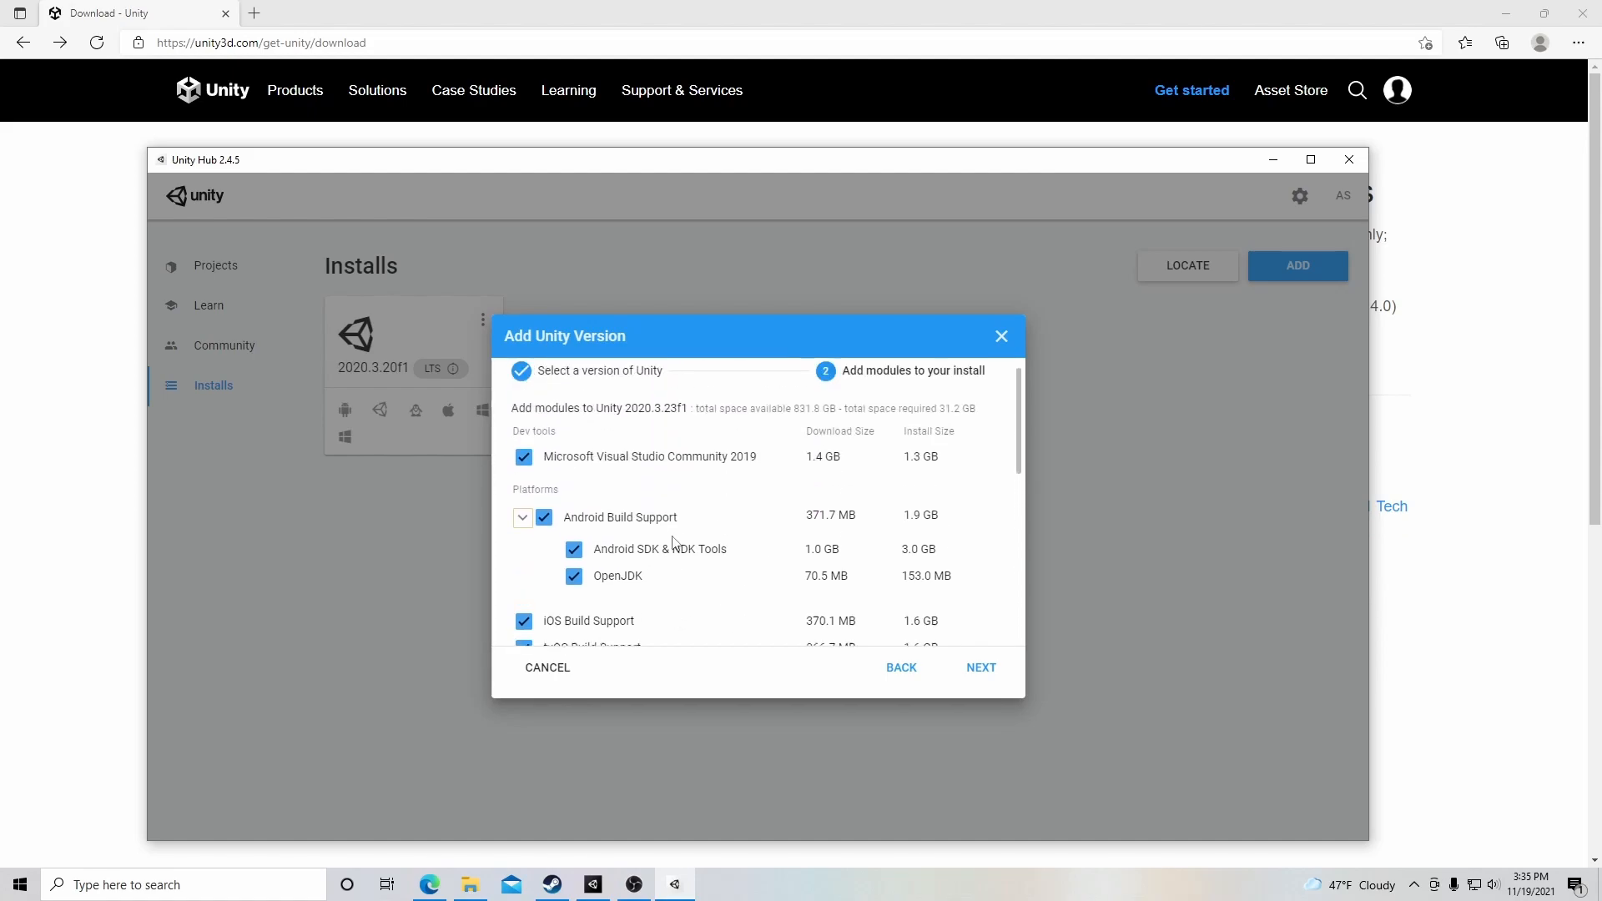
pyautogui.scroll(-3)
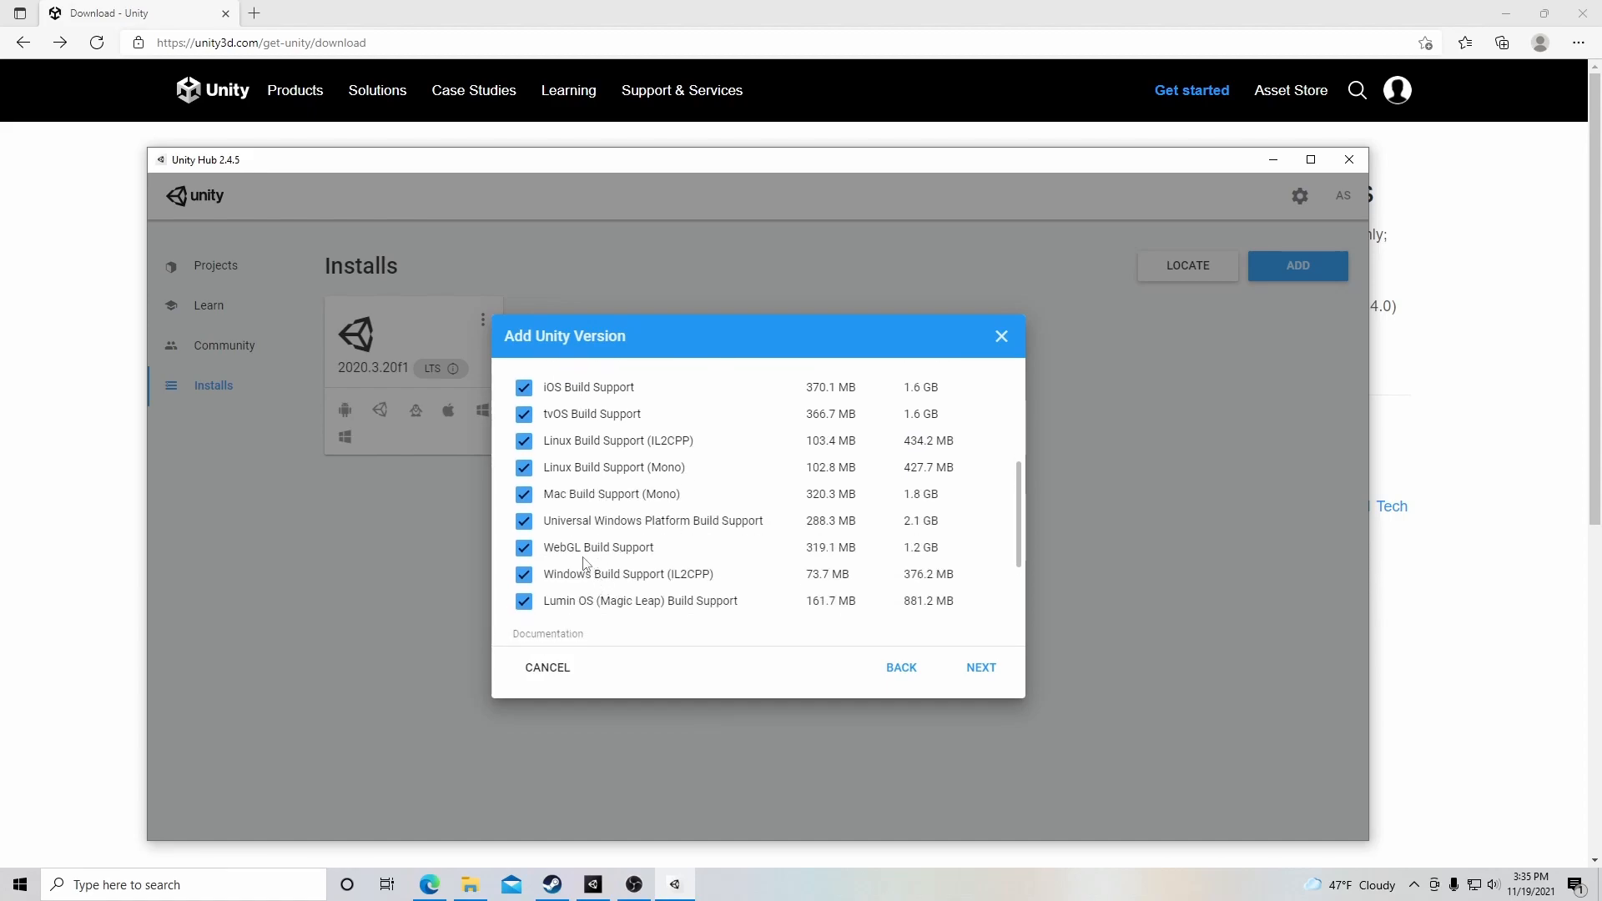
pyautogui.scroll(-3)
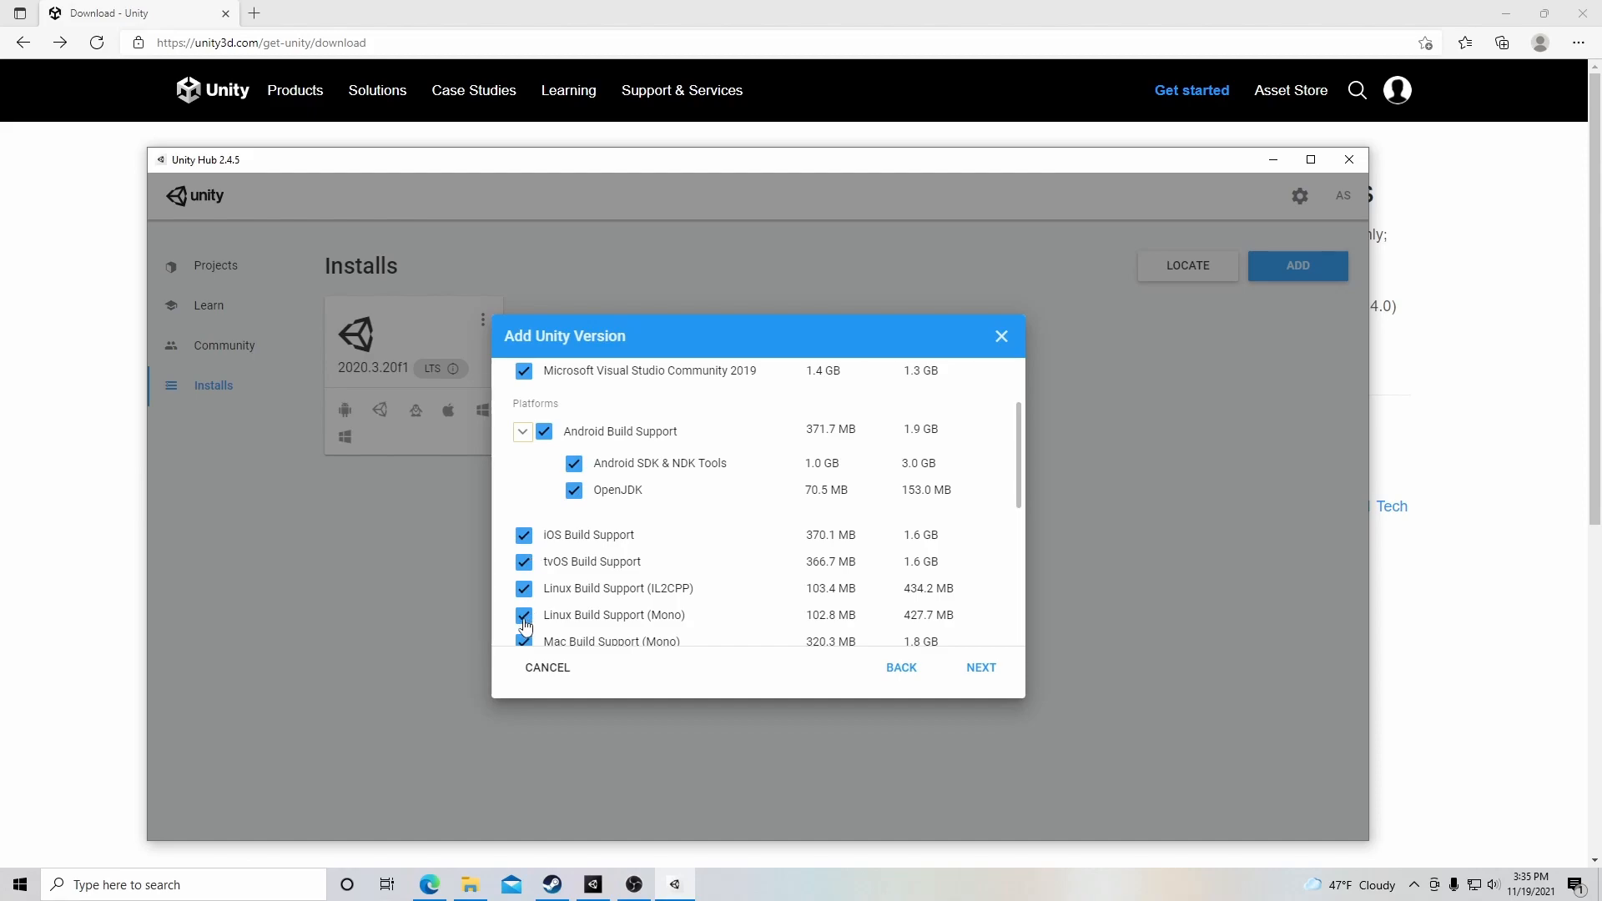
pyautogui.scroll(-3)
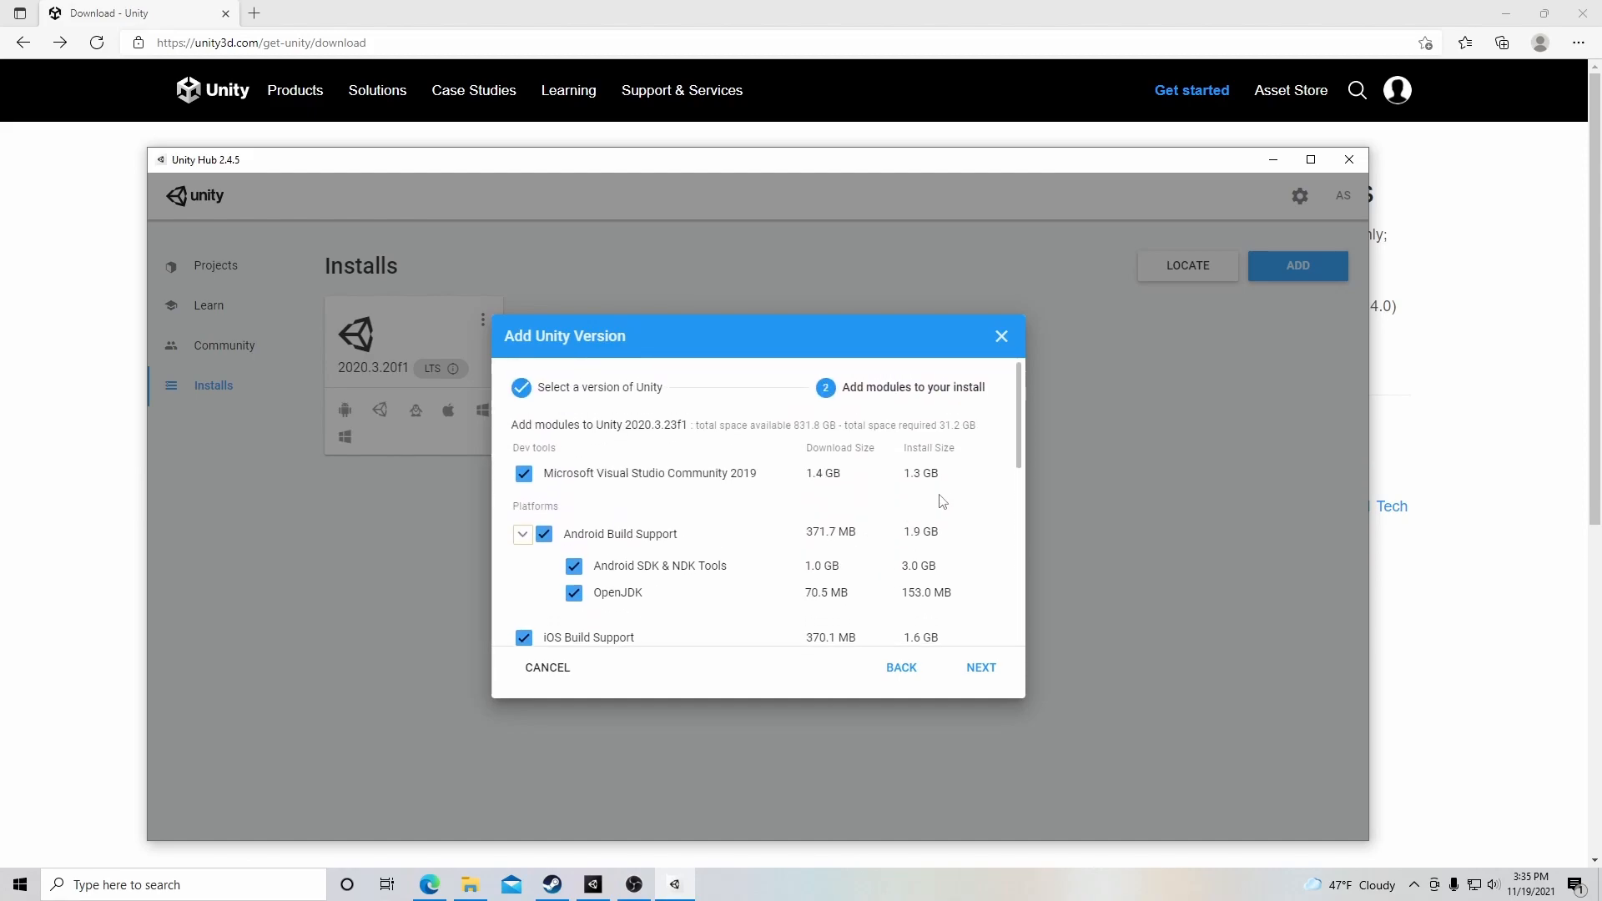
pyautogui.scroll(-3)
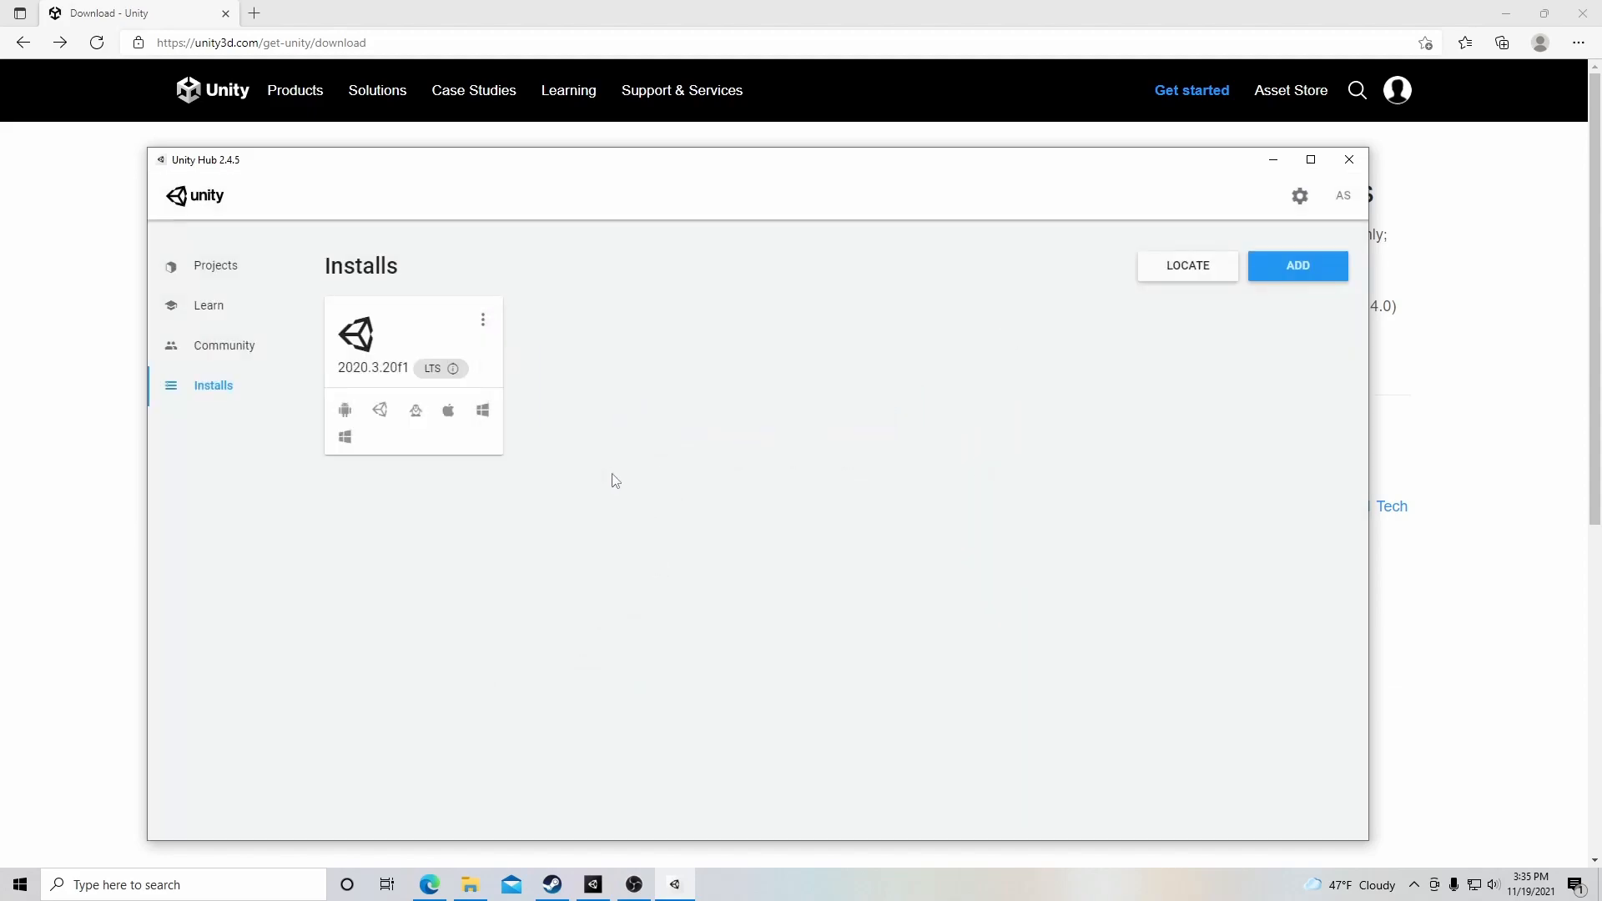
pyautogui.moveTo(379, 411)
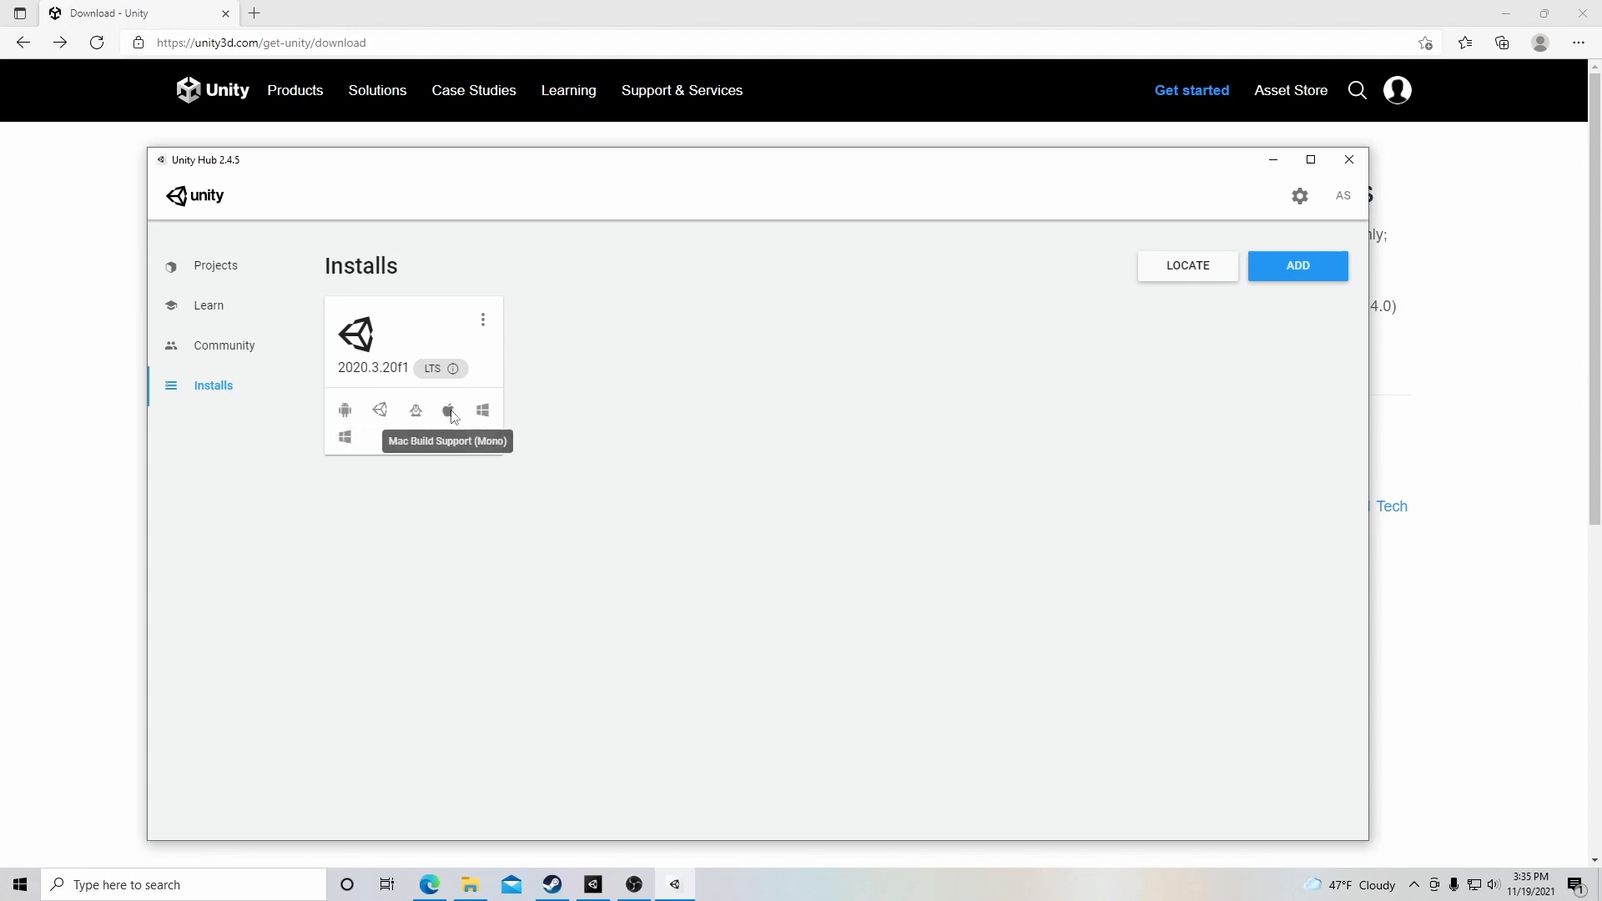
pyautogui.moveTo(884, 459)
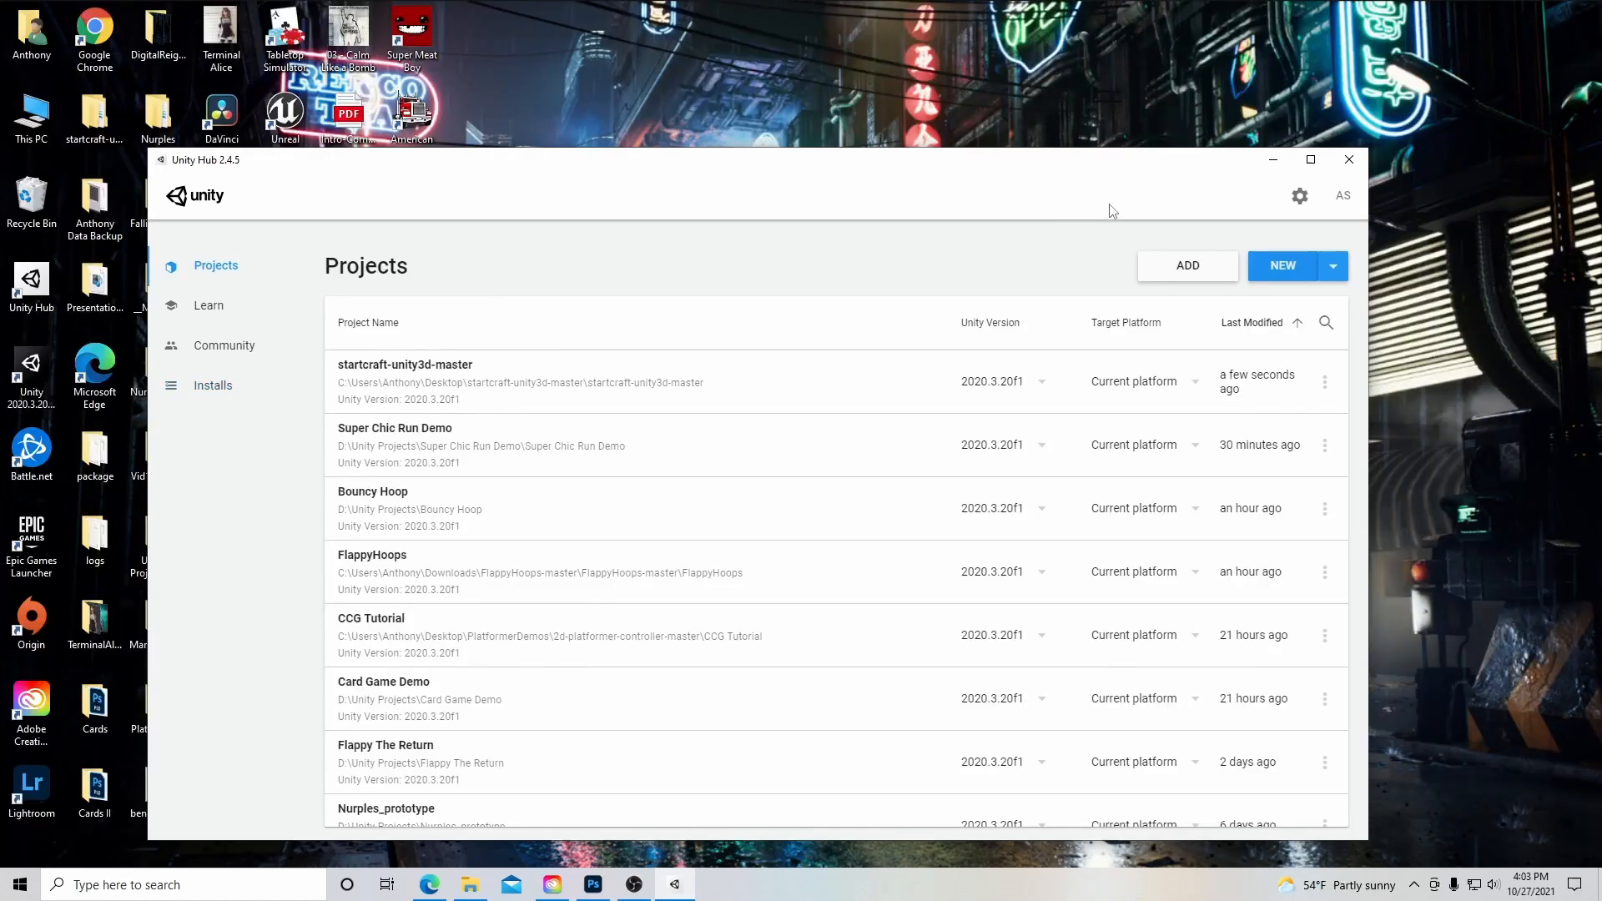
# Start a new project with the 2D template named 'Super Fabio'.
pyautogui.click(1281, 265)
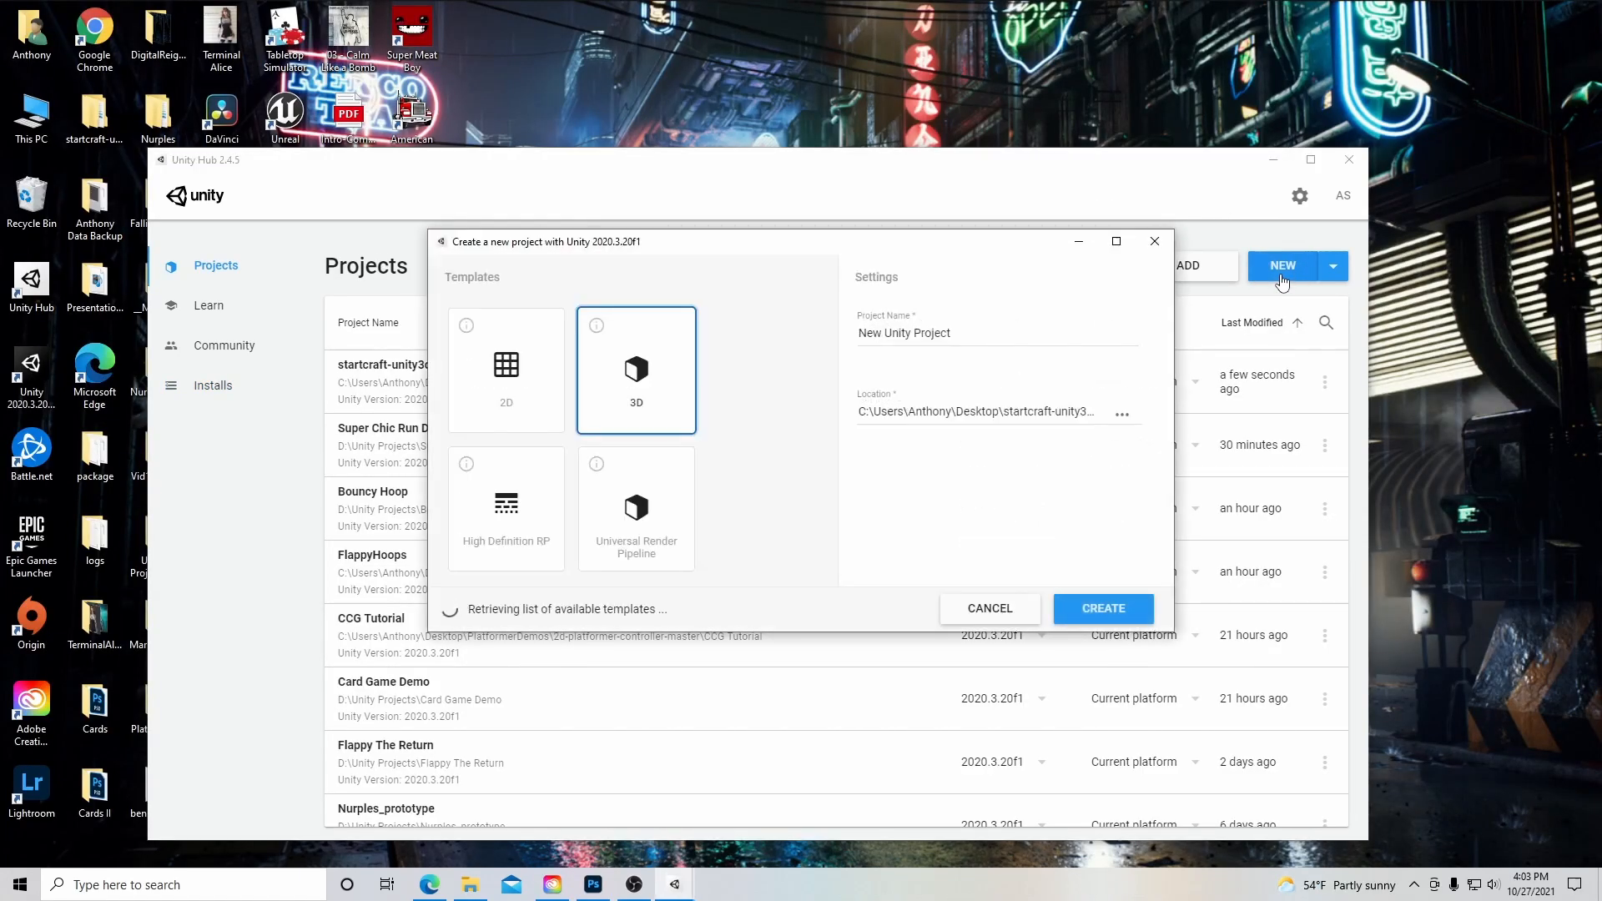
pyautogui.click(505, 369)
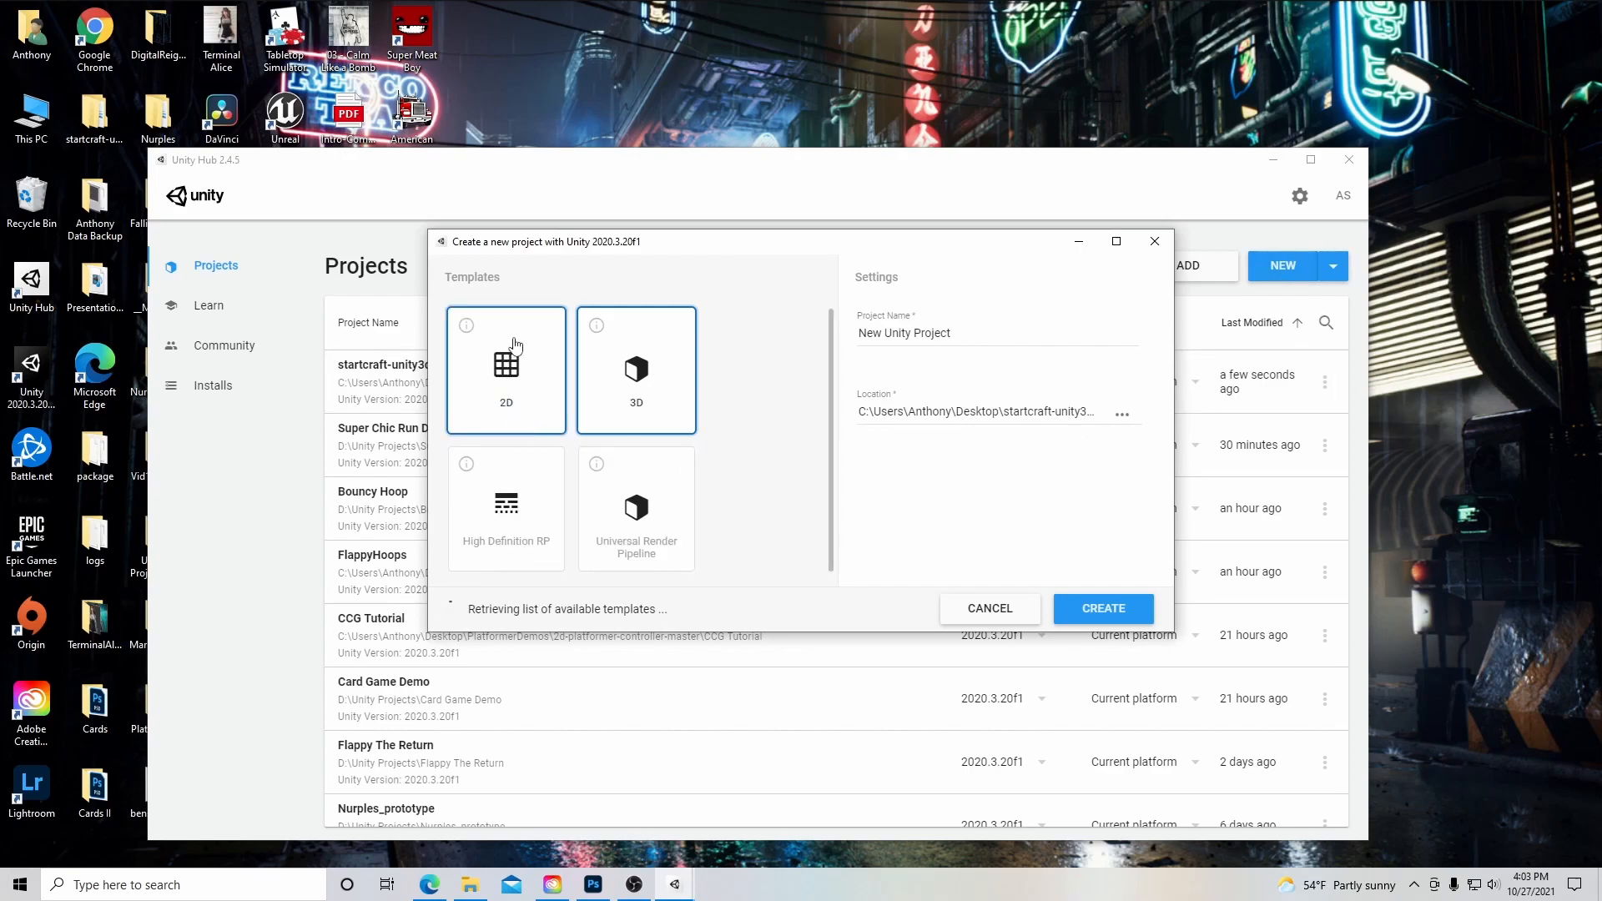
pyautogui.click(505, 369)
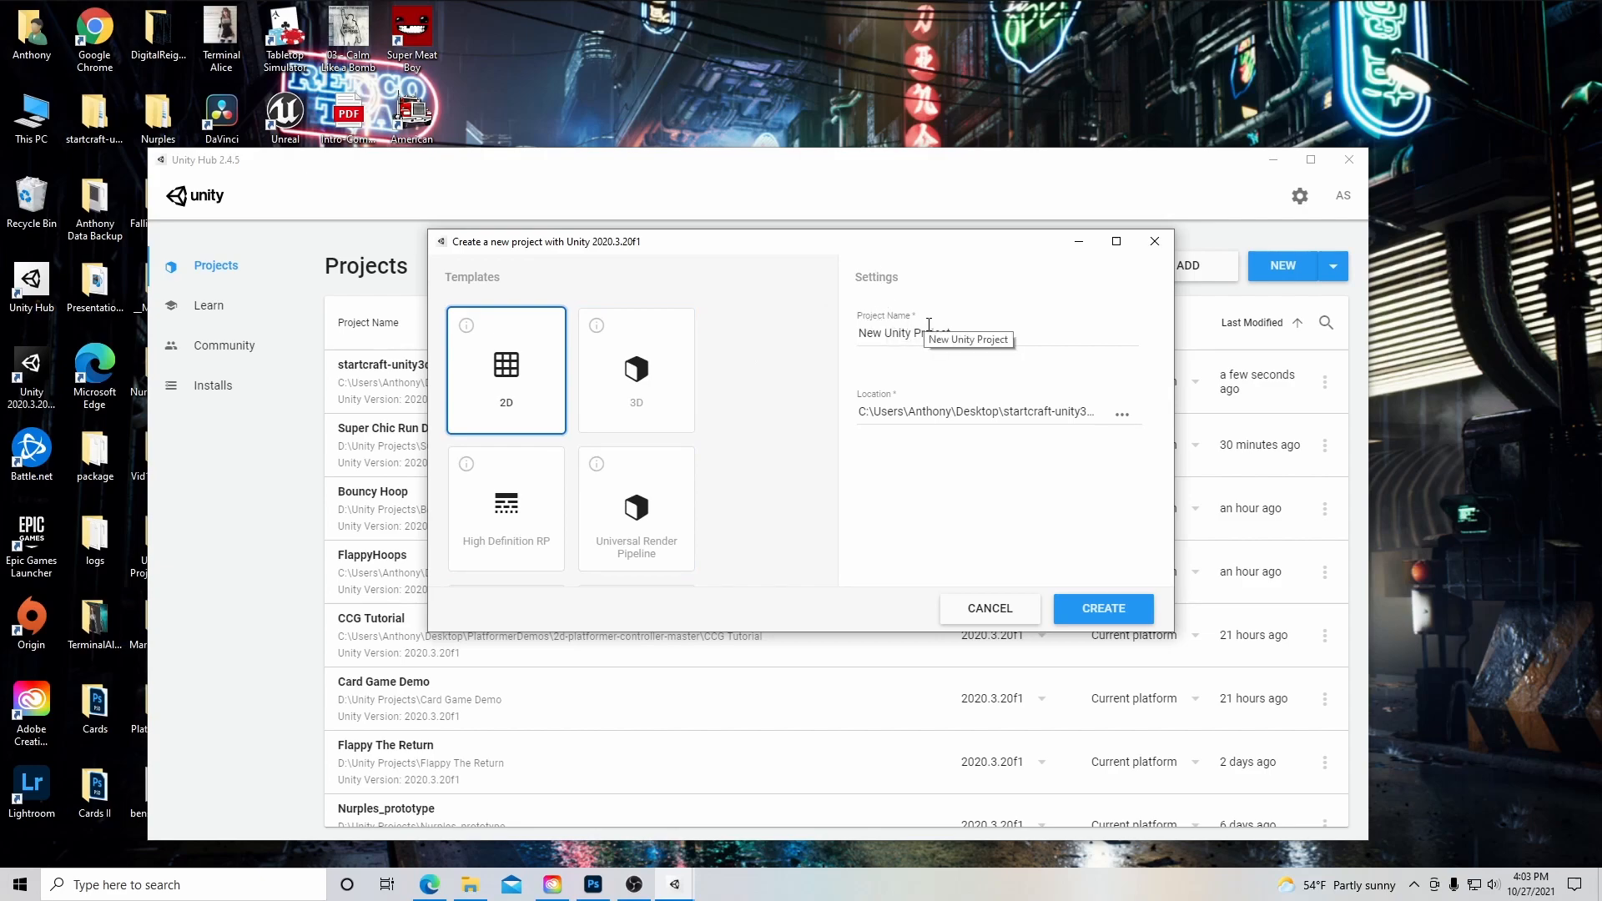
pyautogui.write('S')
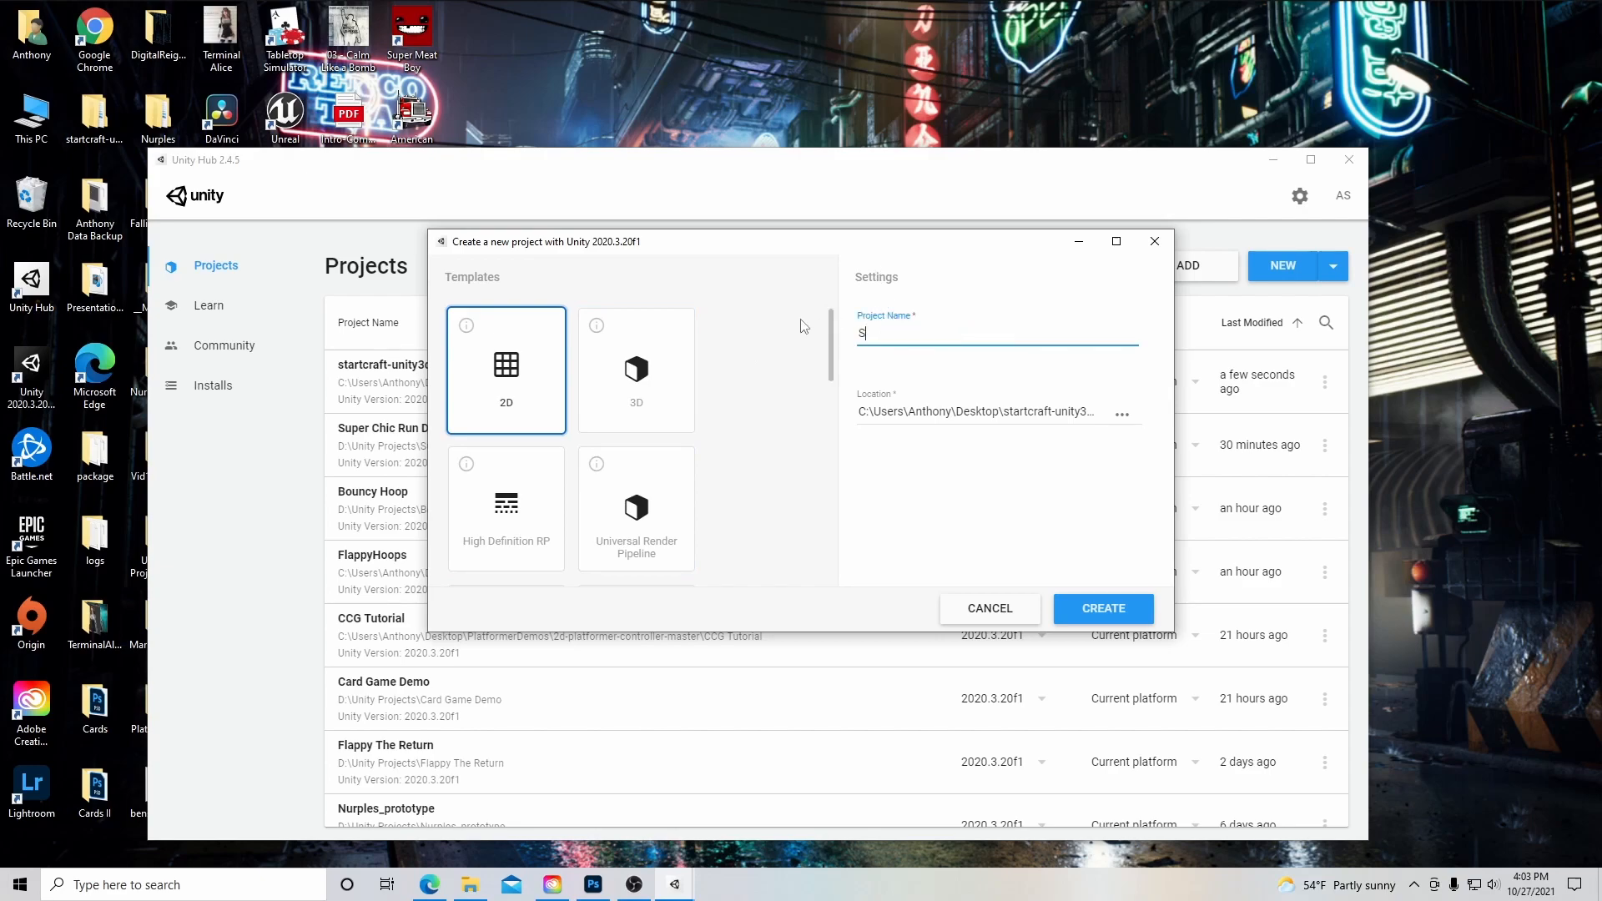
pyautogui.write('uper Fabio')
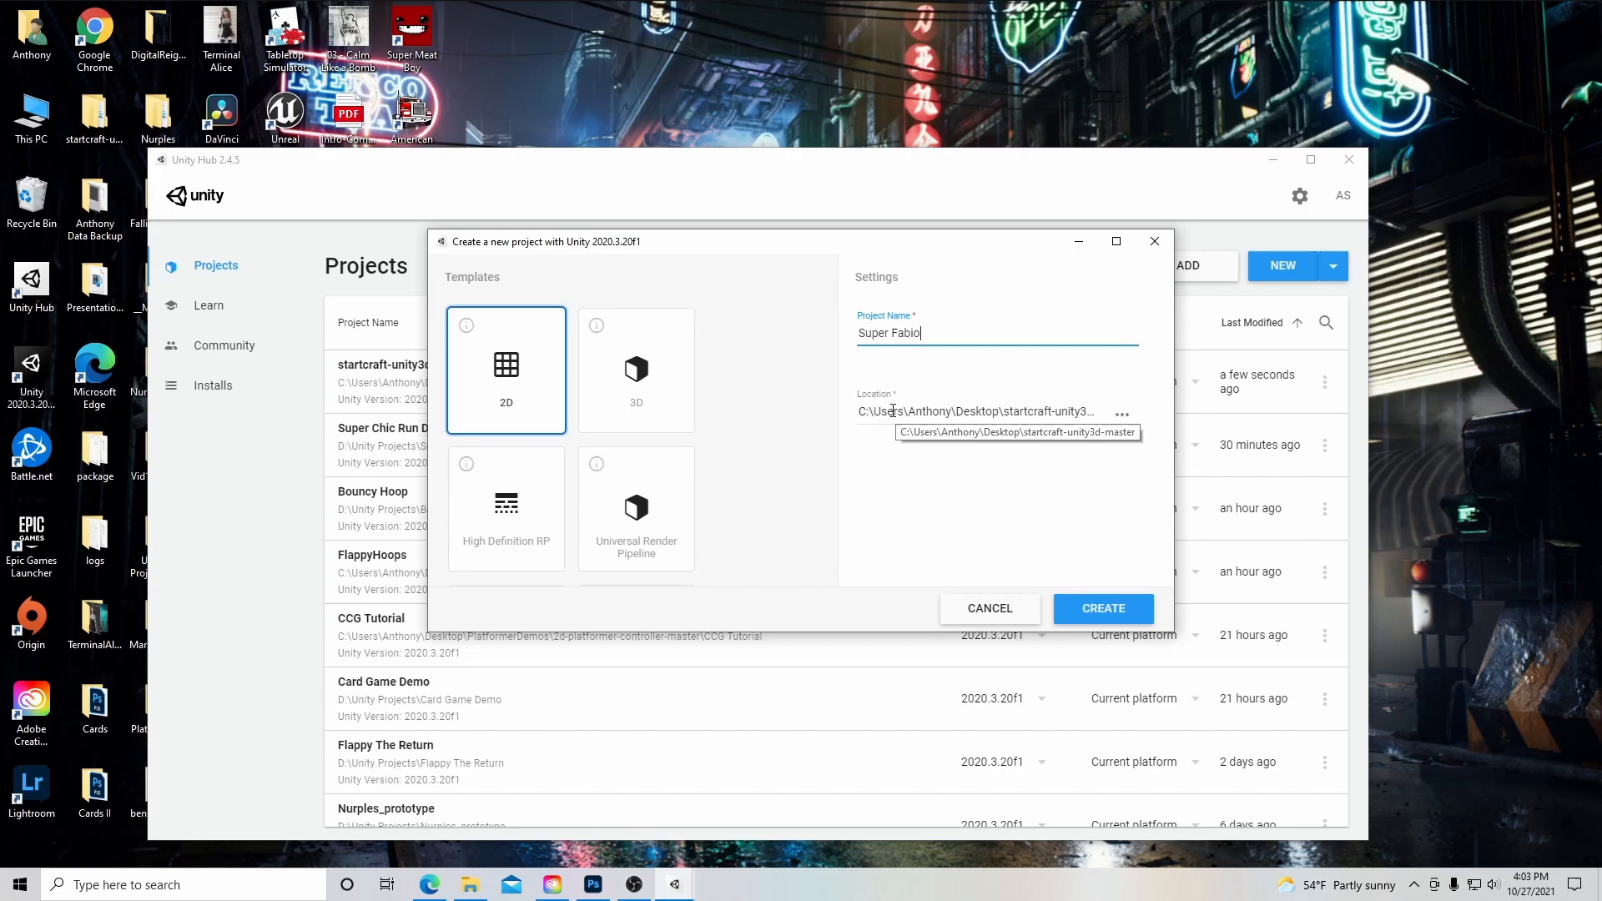
# Set the project save location to D:\Unity Projects.
pyautogui.click(1122, 413)
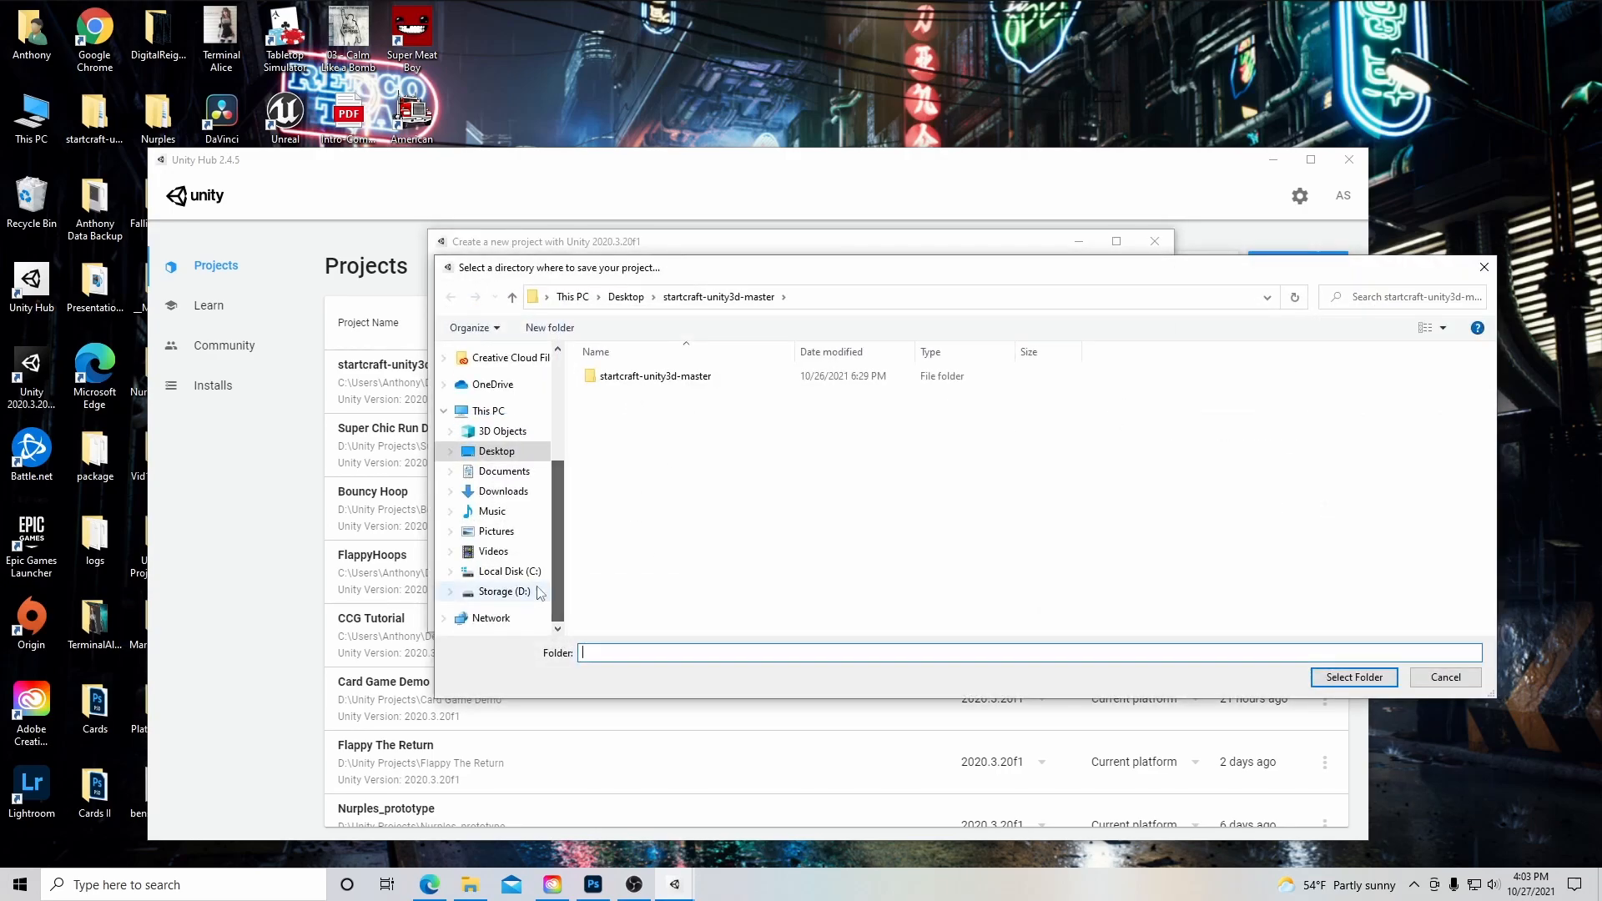
pyautogui.click(504, 591)
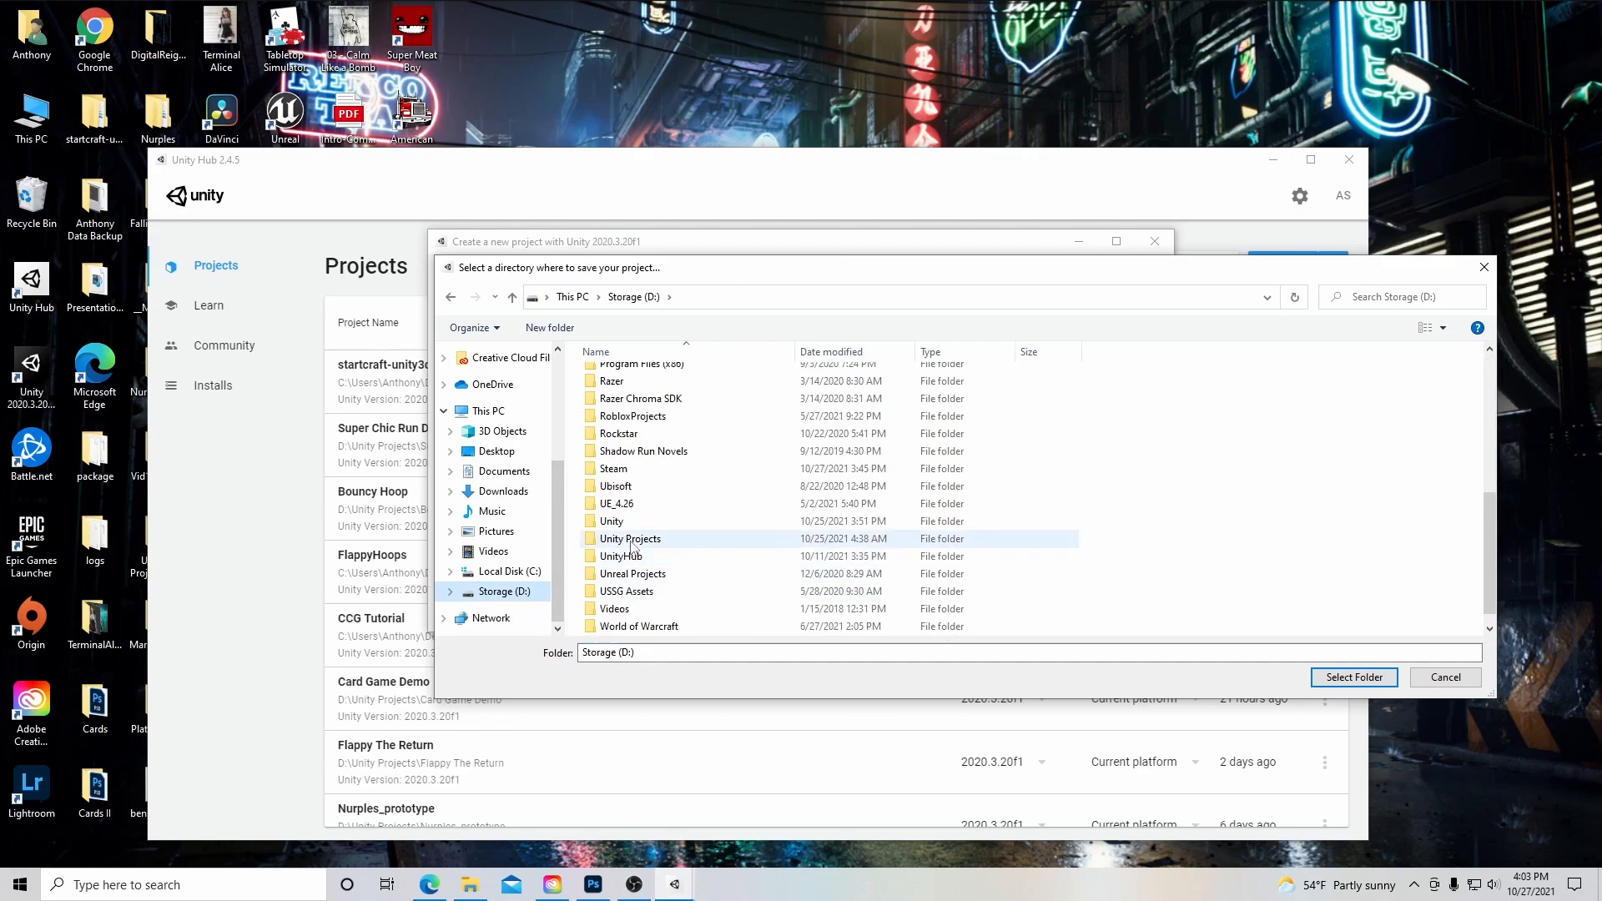
pyautogui.doubleClick(629, 538)
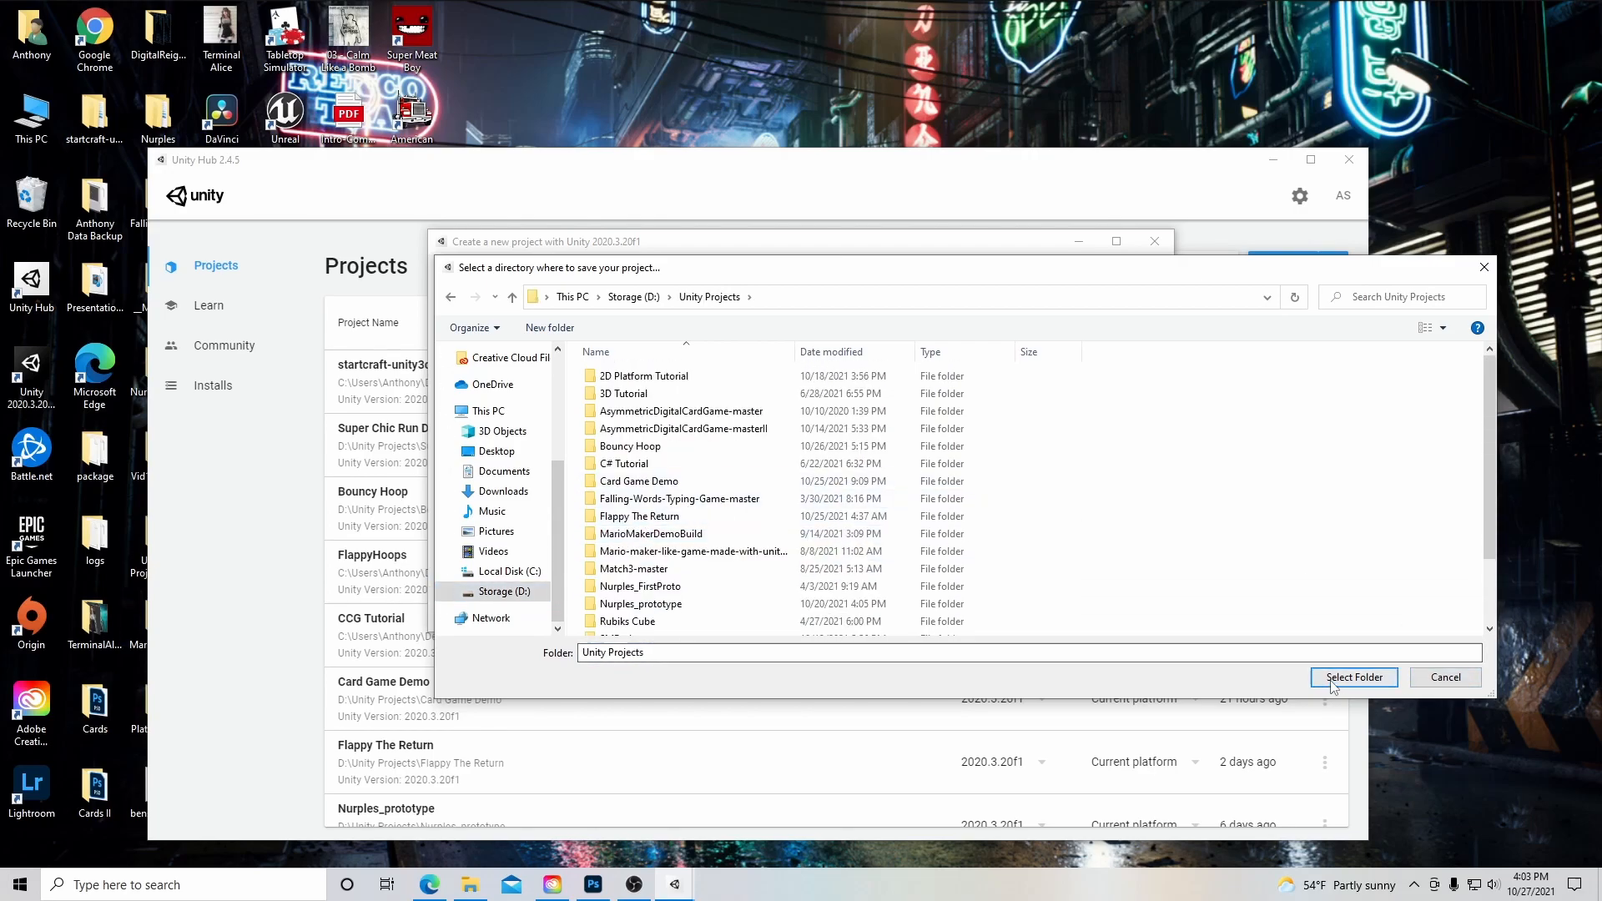
pyautogui.click(1353, 677)
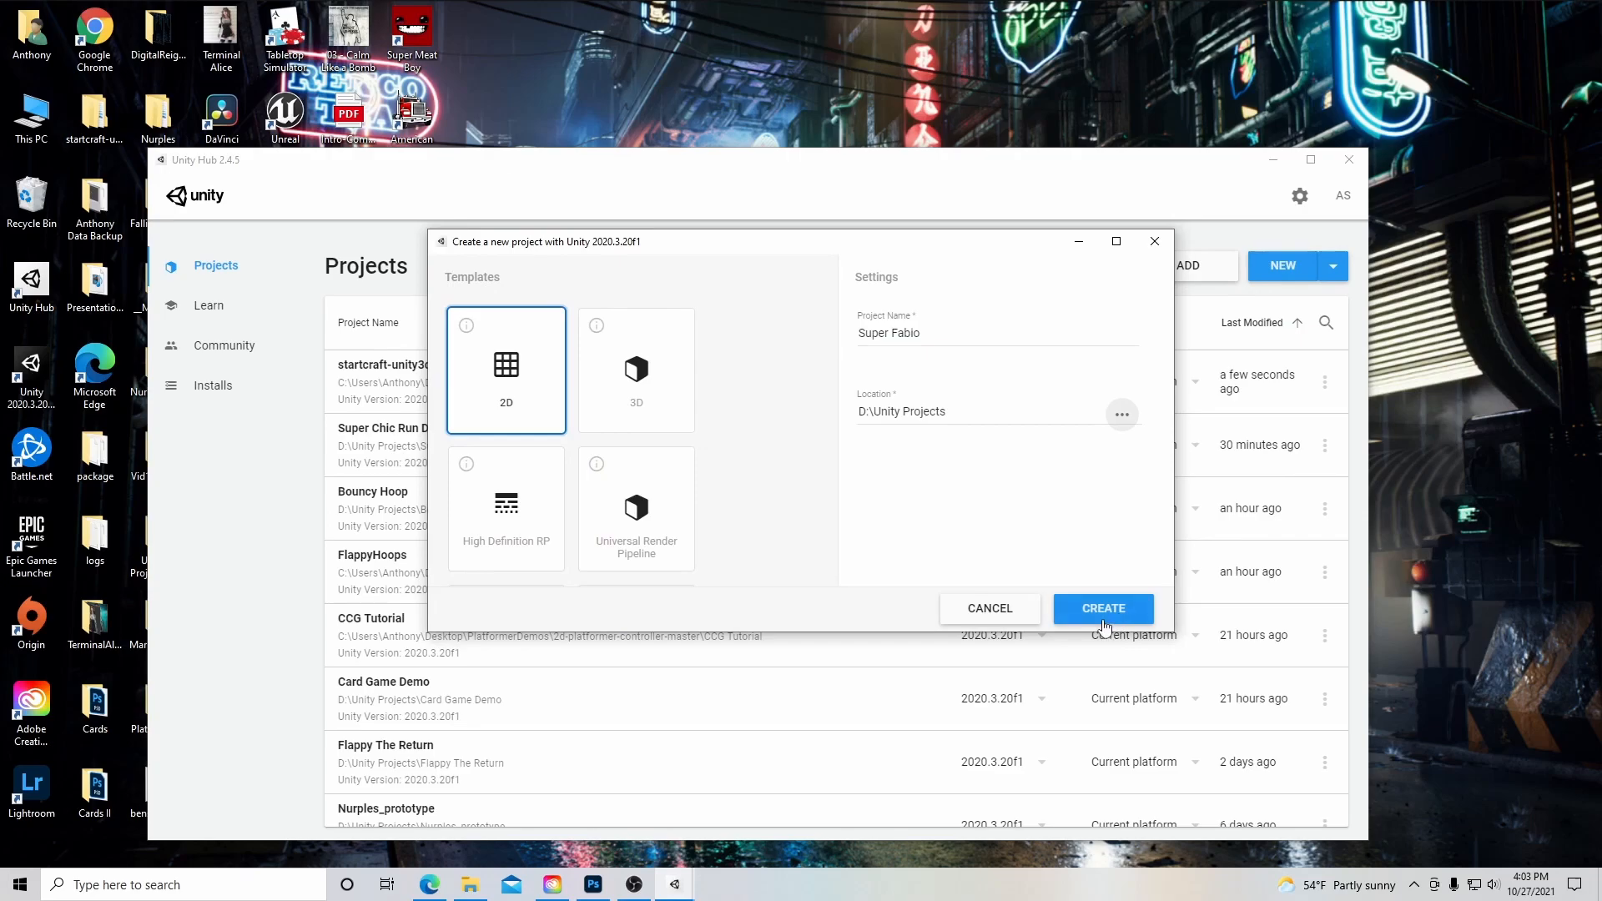
# Create the Super Fabio project and select Main Camera to show Transform, Camera, Audio Listener.
pyautogui.click(1102, 609)
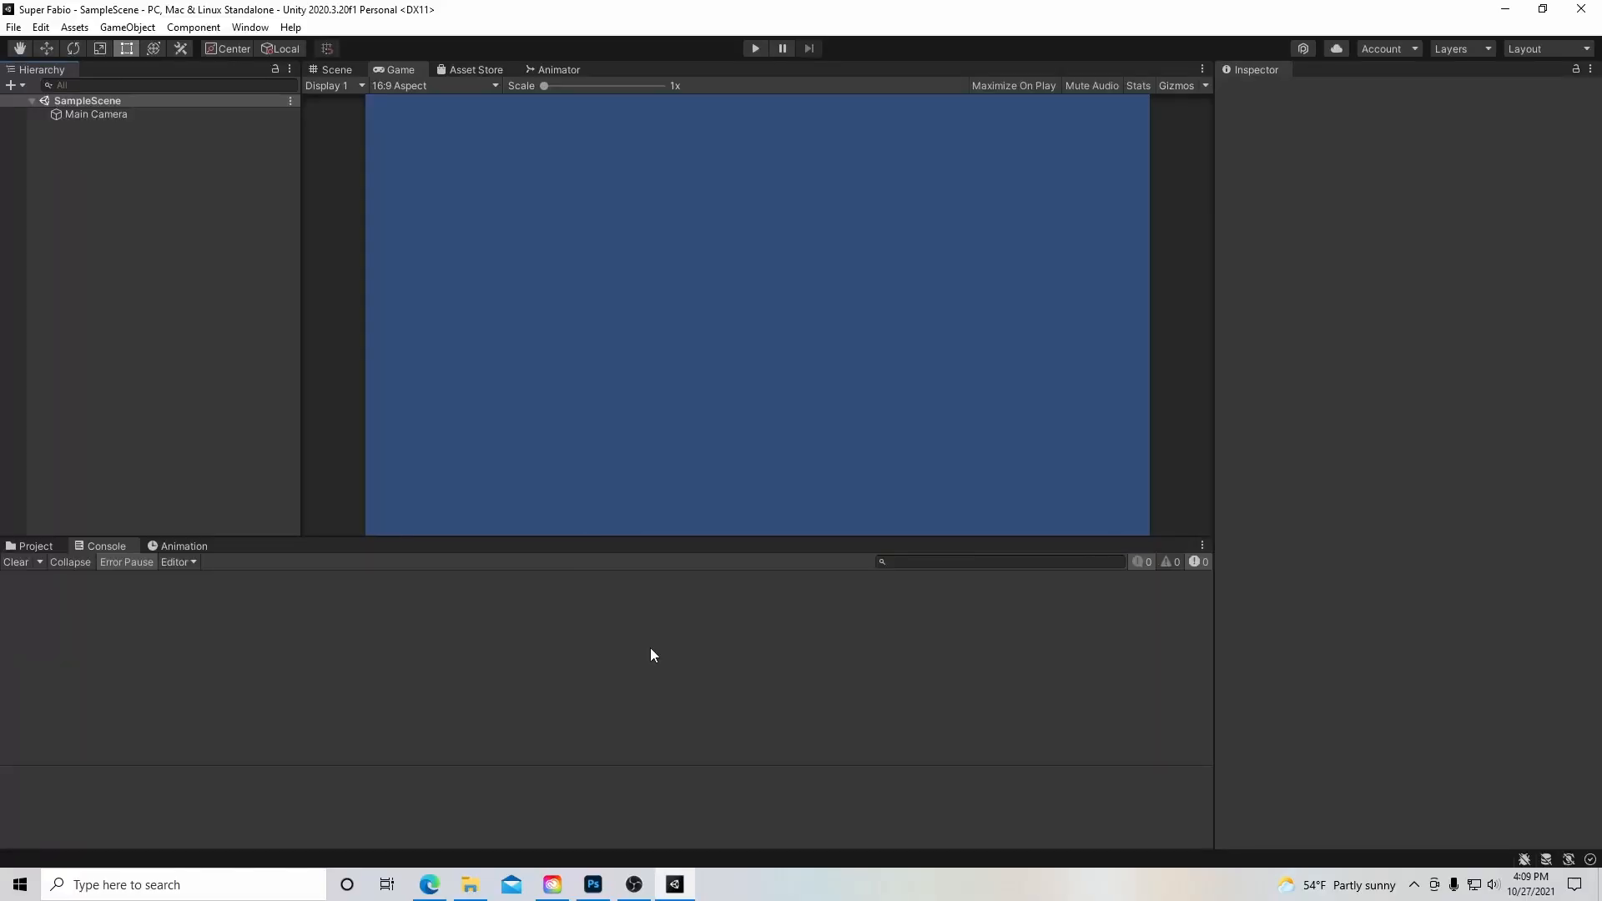
pyautogui.moveTo(114, 445)
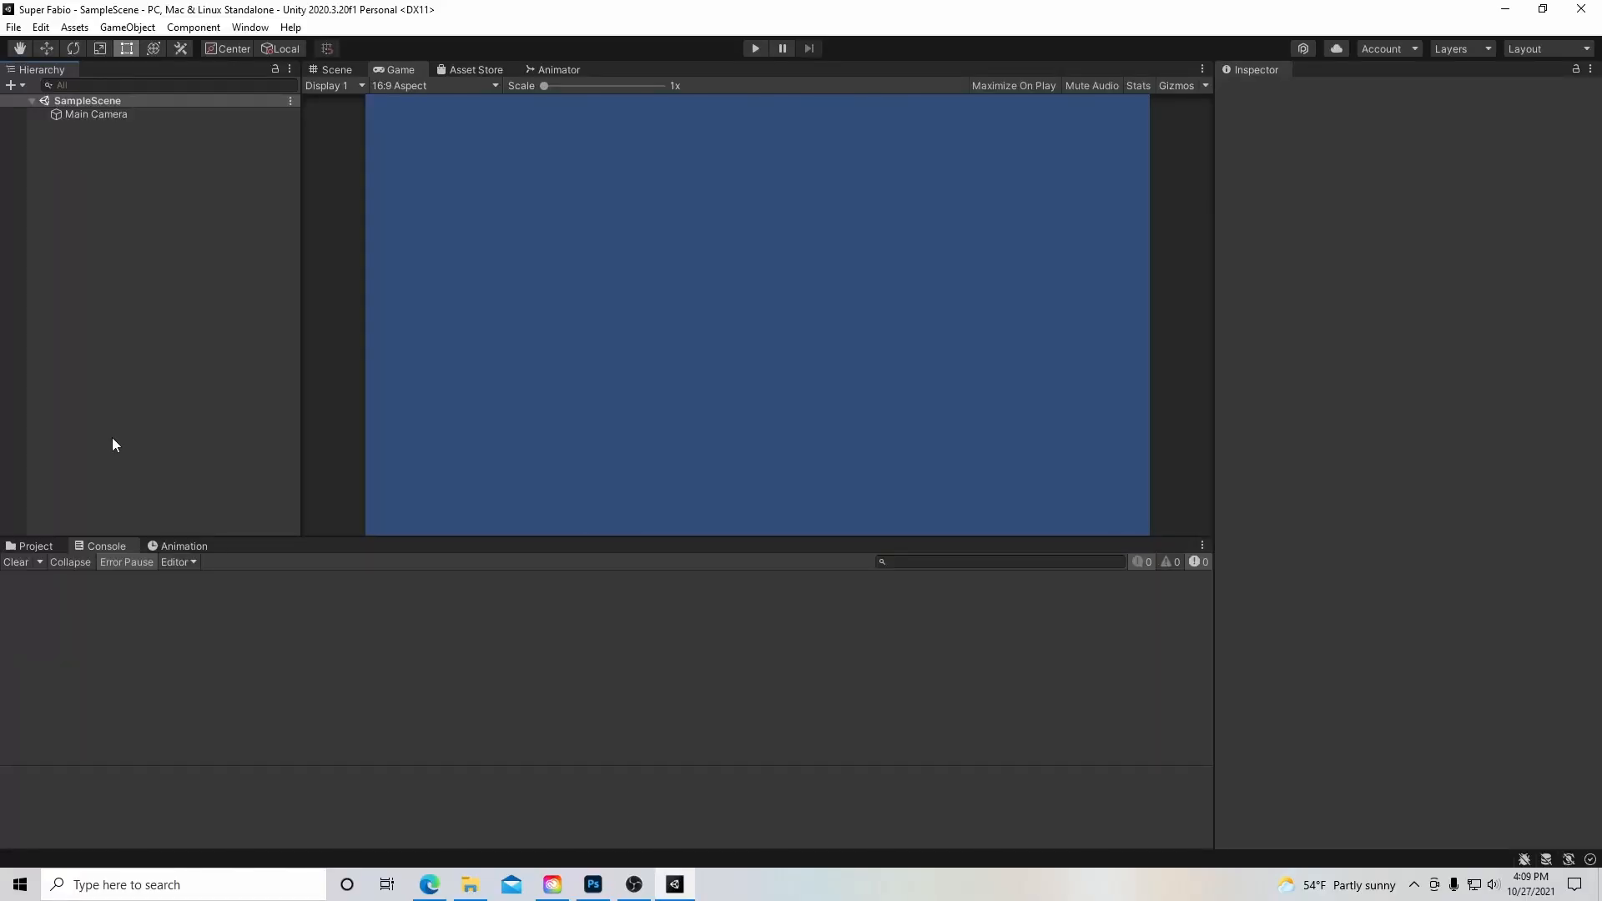
pyautogui.moveTo(1019, 639)
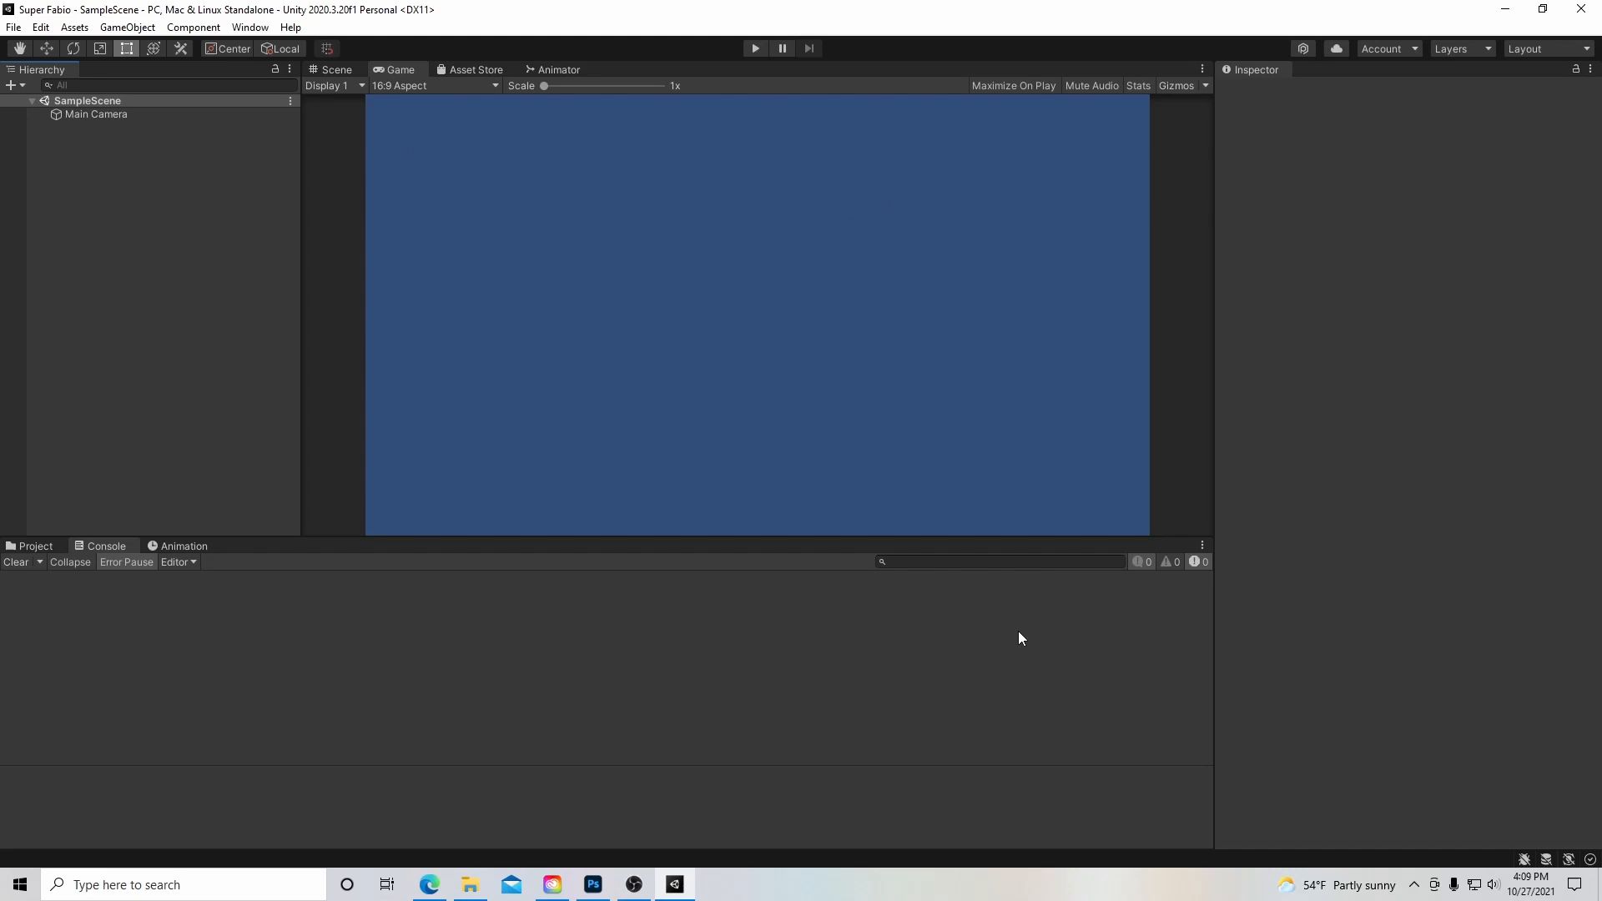
pyautogui.moveTo(59, 613)
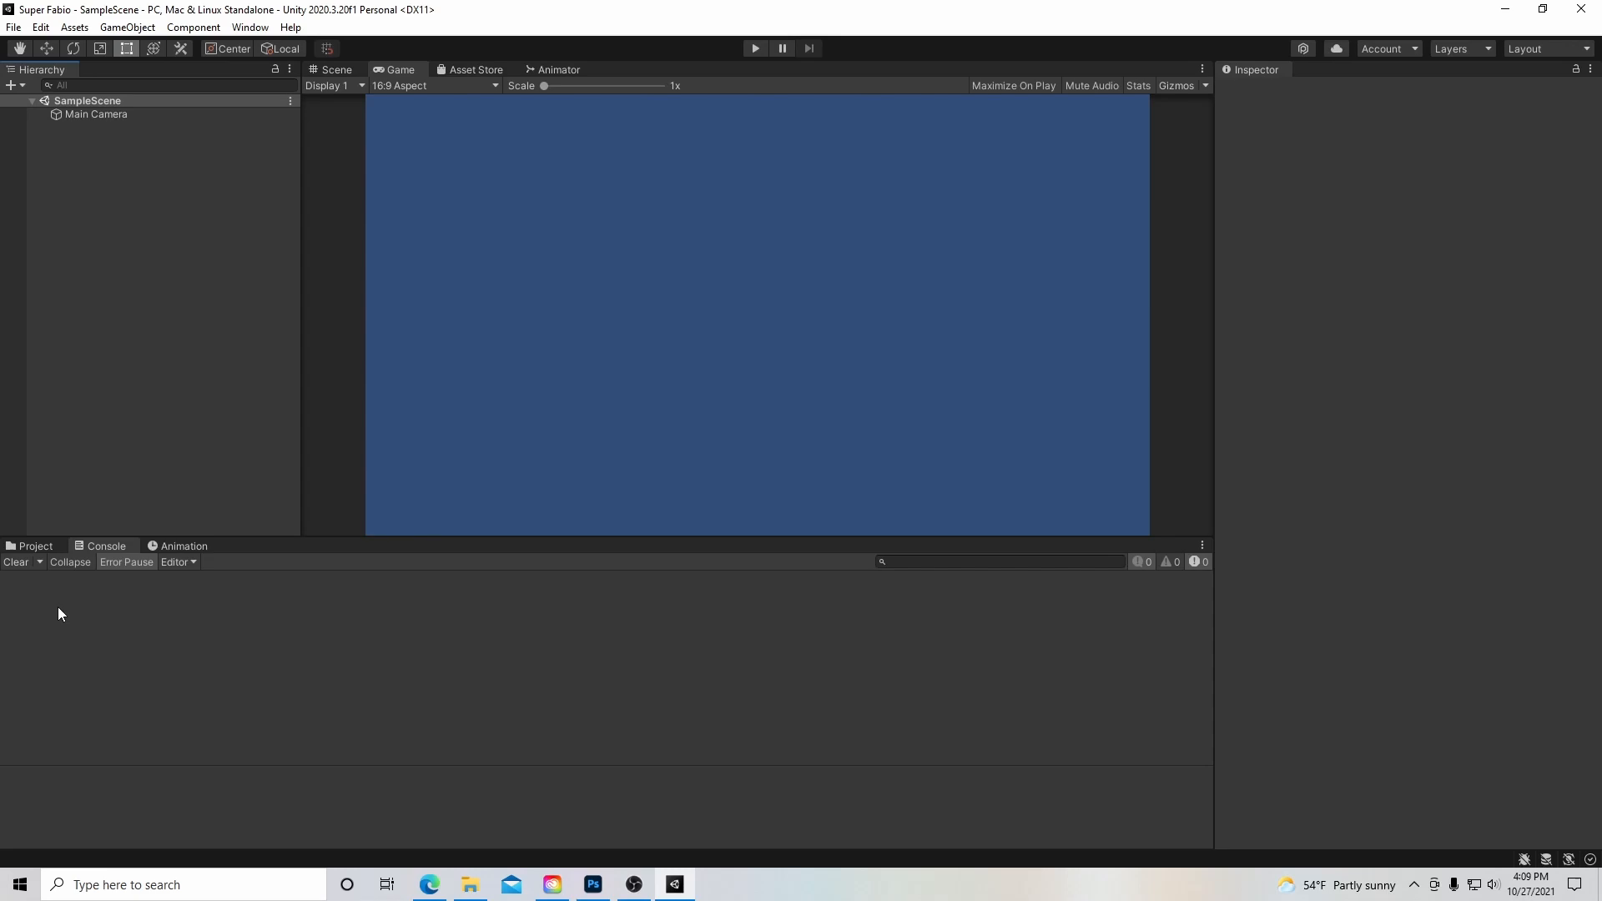
pyautogui.moveTo(73, 200)
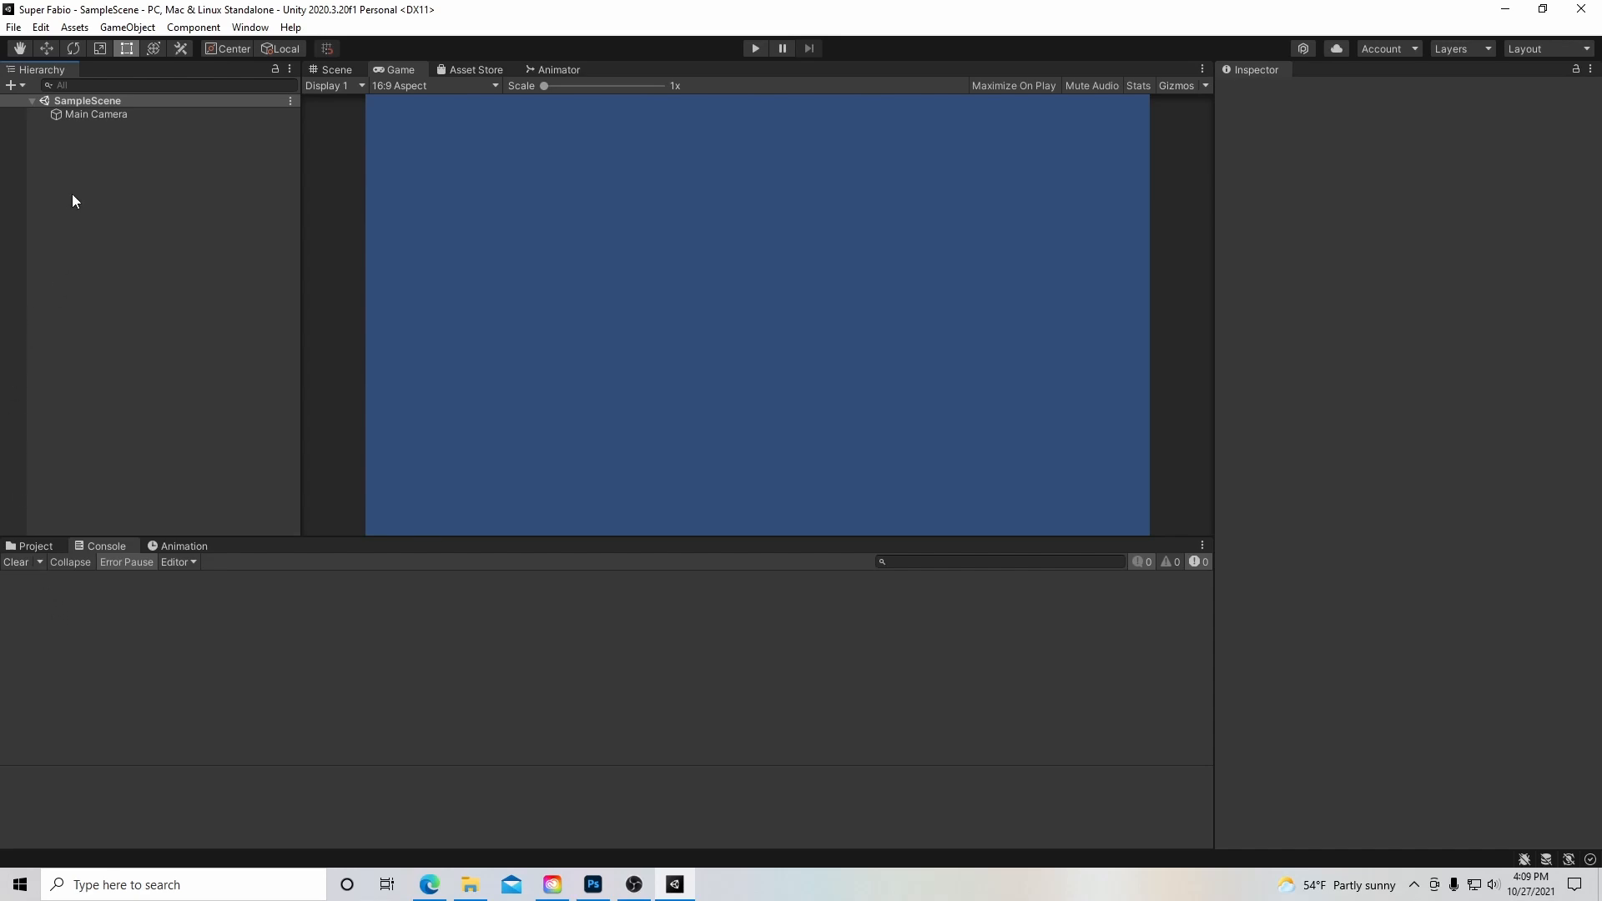
pyautogui.moveTo(48, 146)
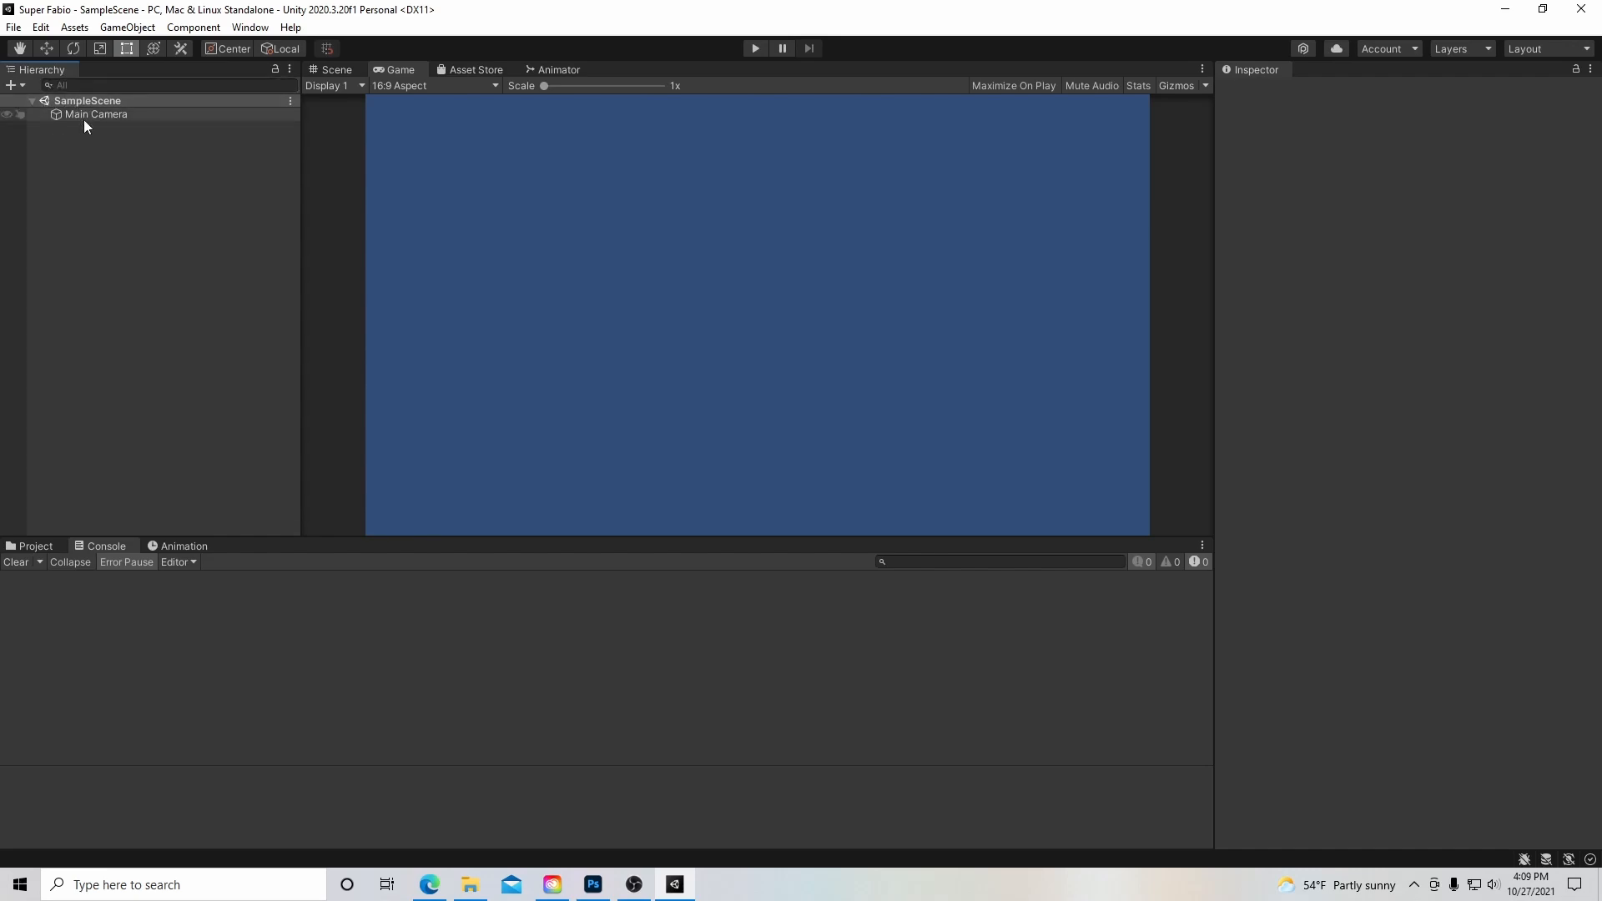
pyautogui.click(117, 233)
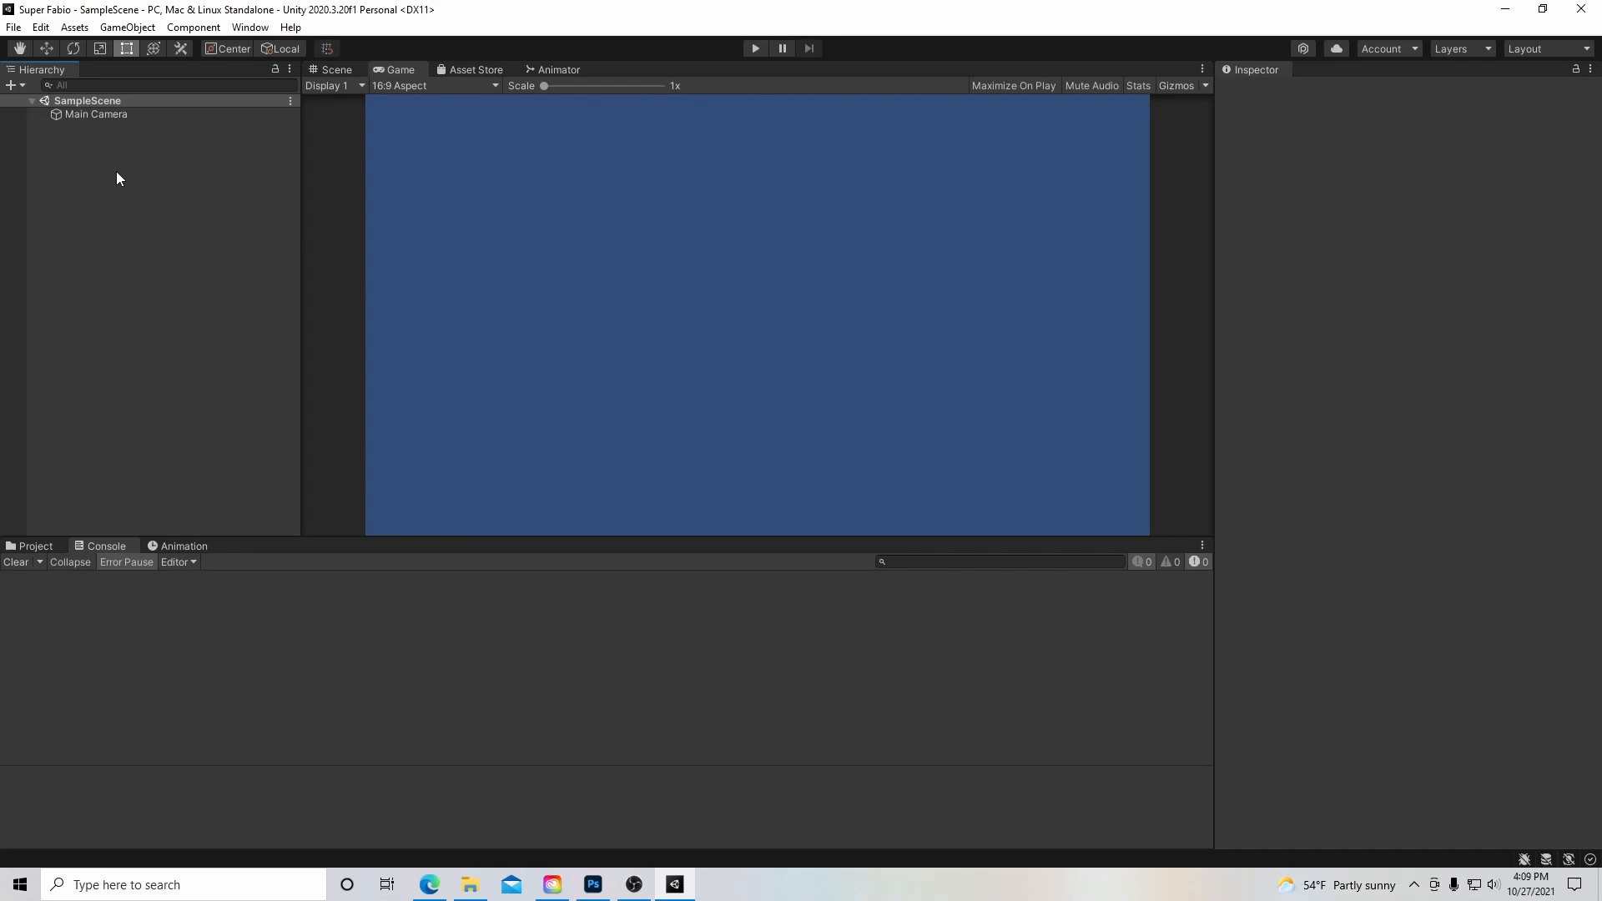
pyautogui.click(96, 114)
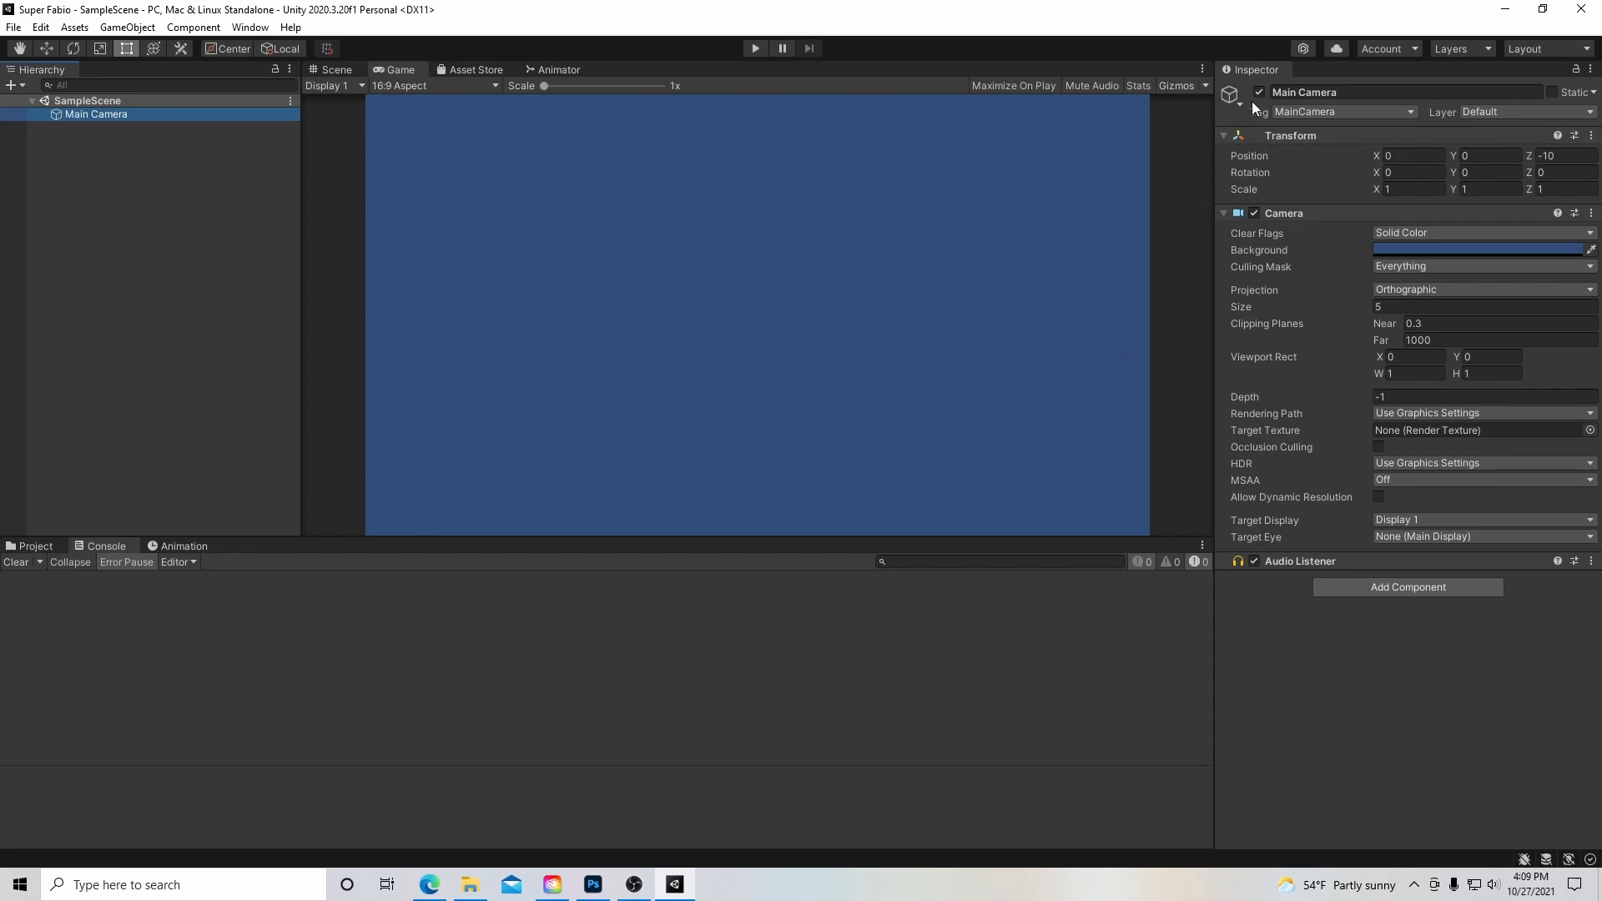
pyautogui.moveTo(1376, 155)
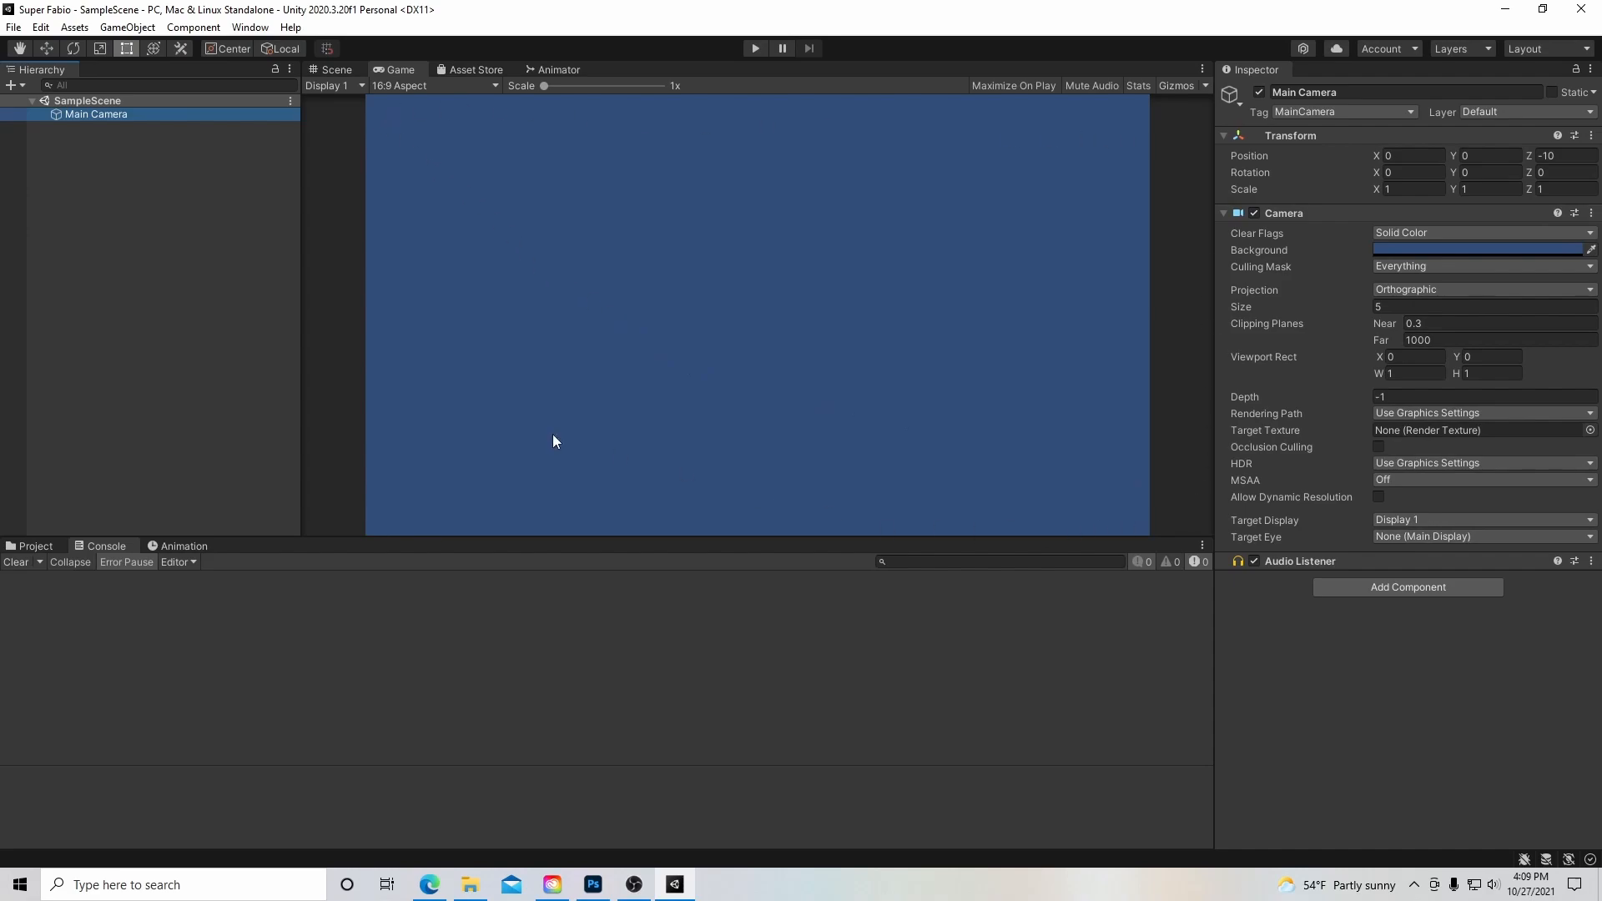
# Toggle between Scene and Game views, pan the Scene, and reselect the Main Camera.
pyautogui.click(331, 69)
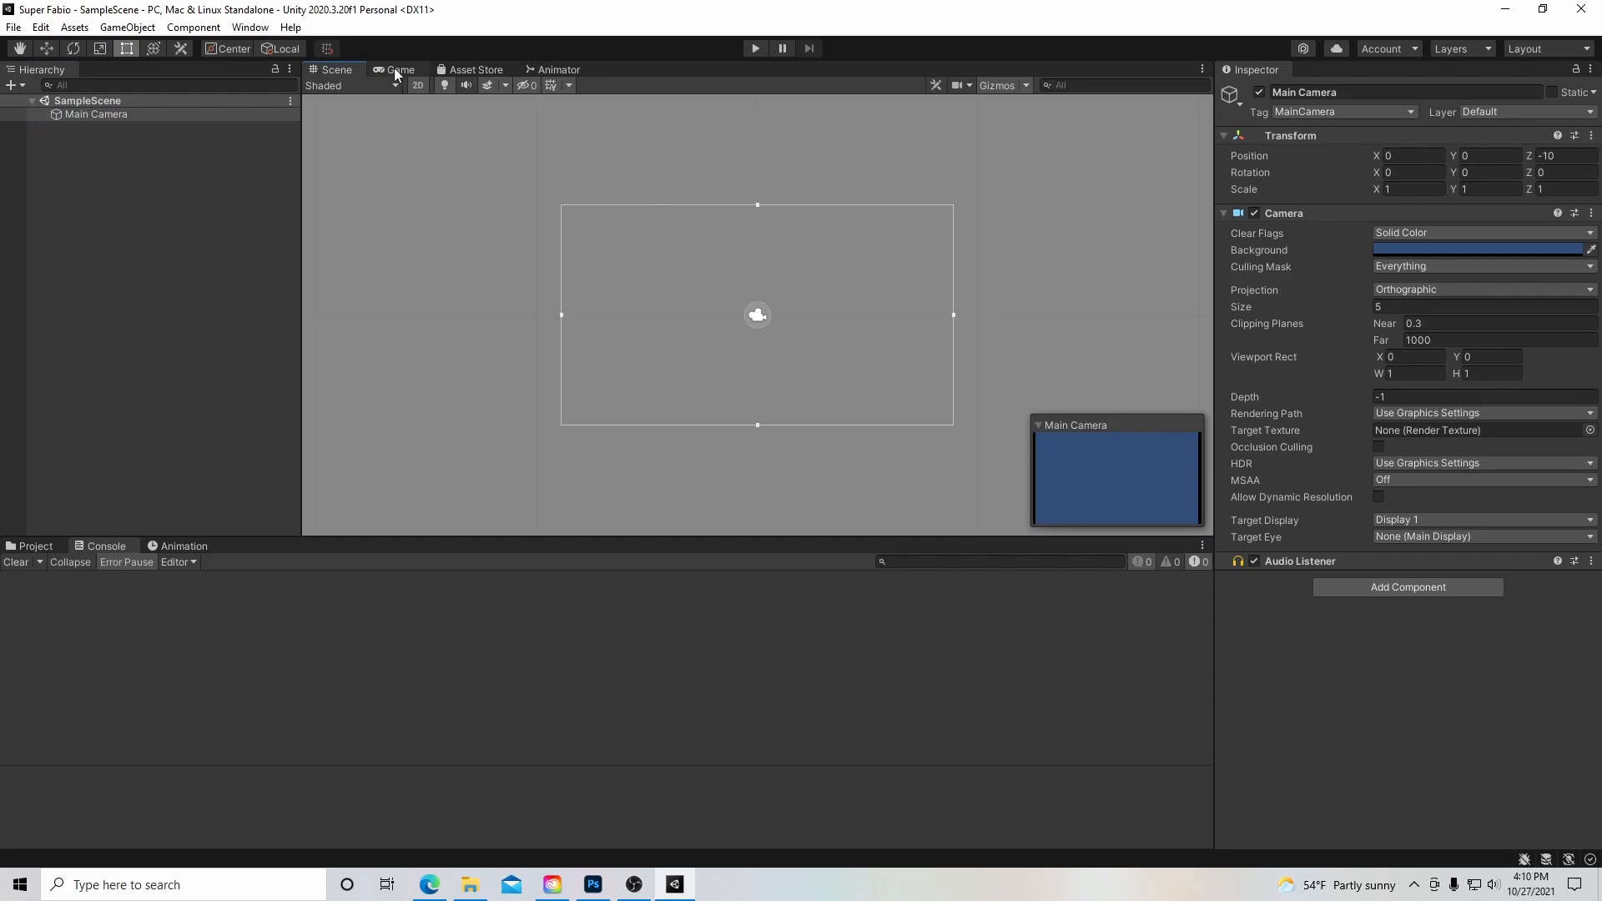
pyautogui.click(399, 69)
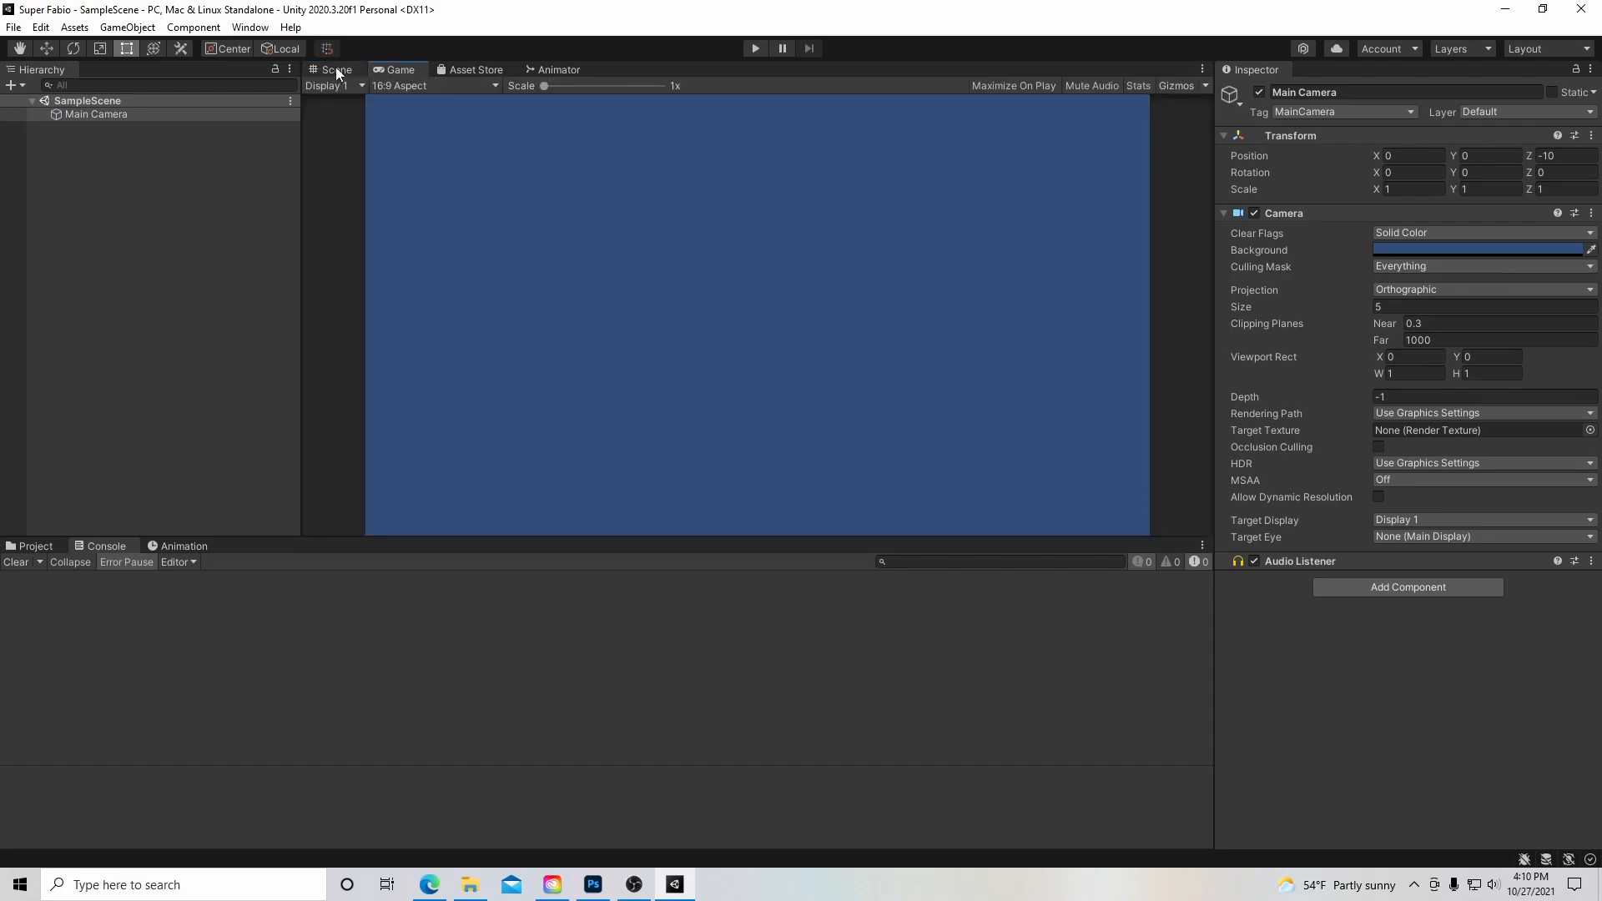
pyautogui.click(335, 69)
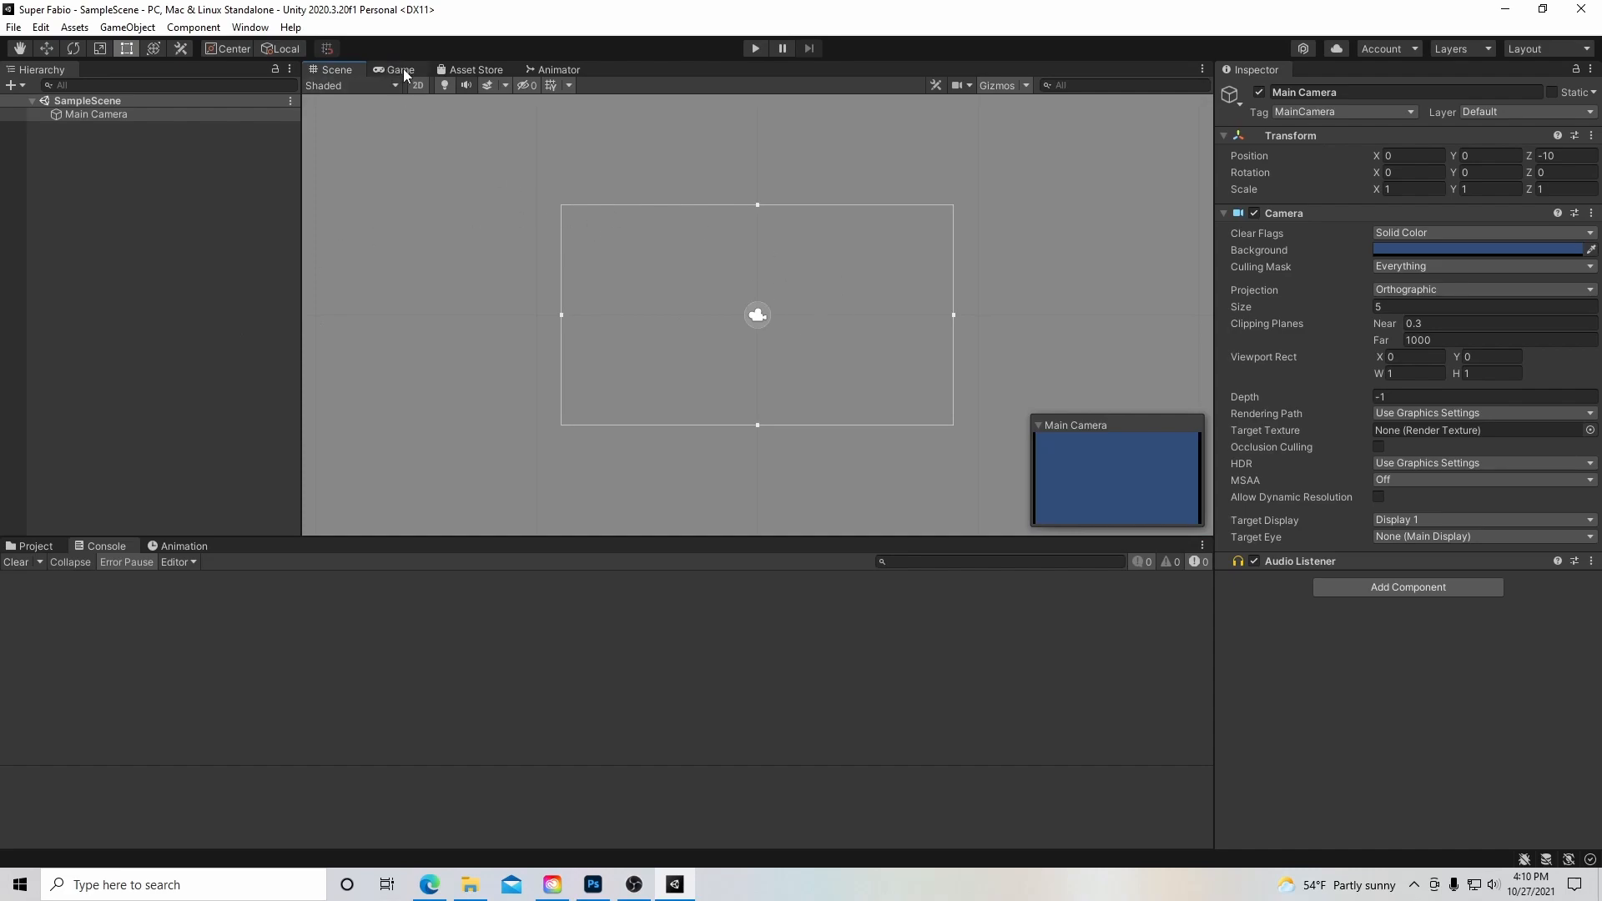
pyautogui.click(400, 69)
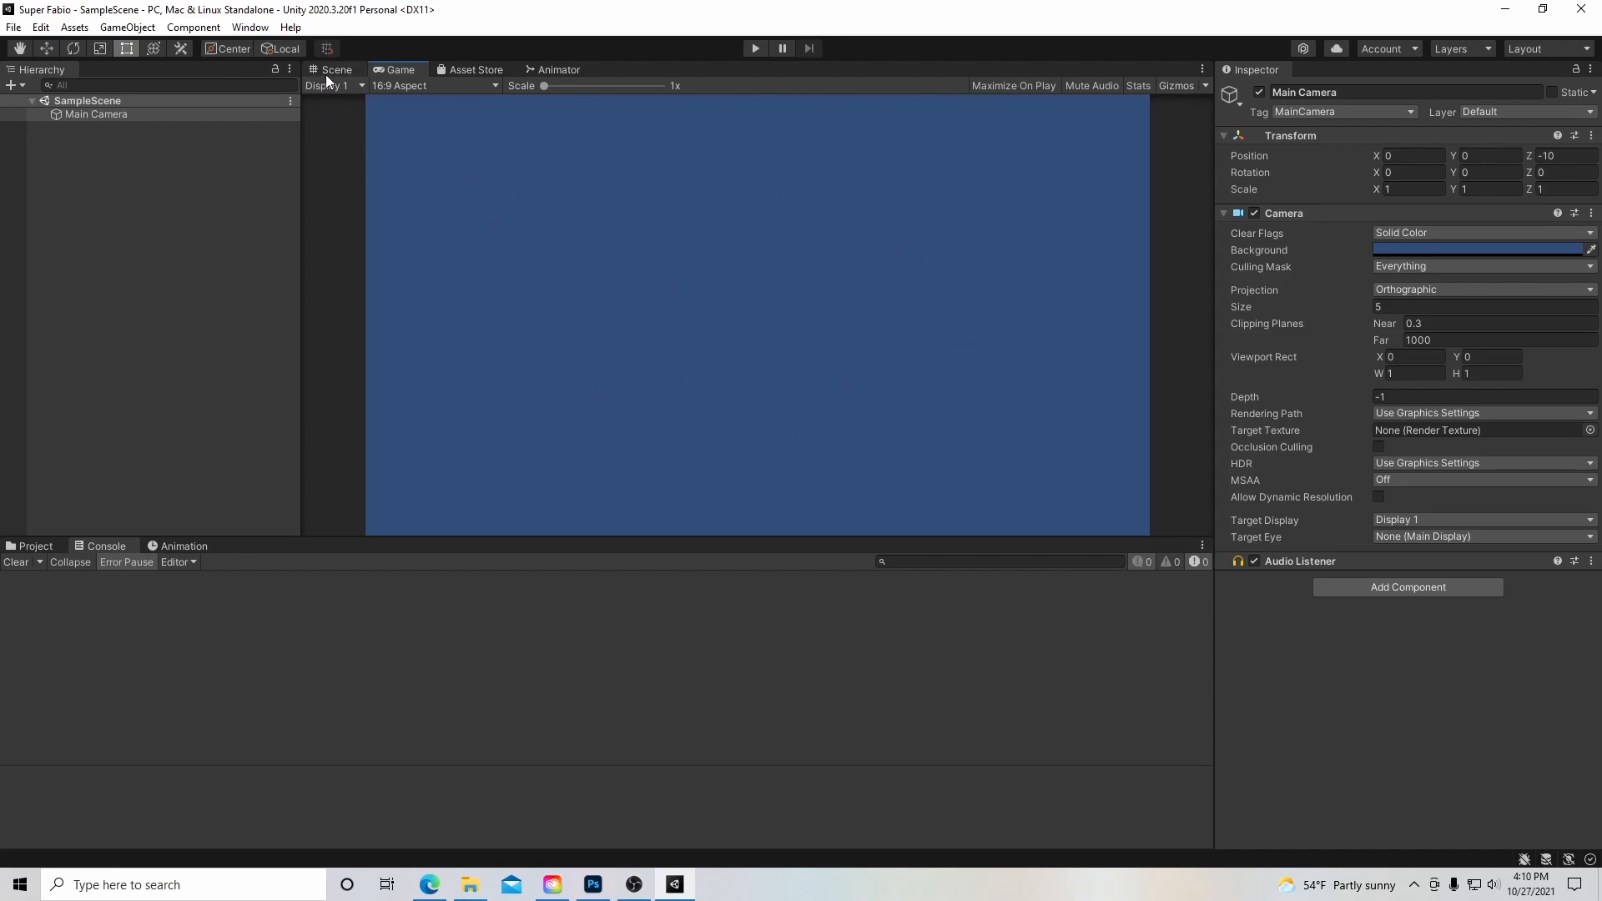
pyautogui.click(337, 69)
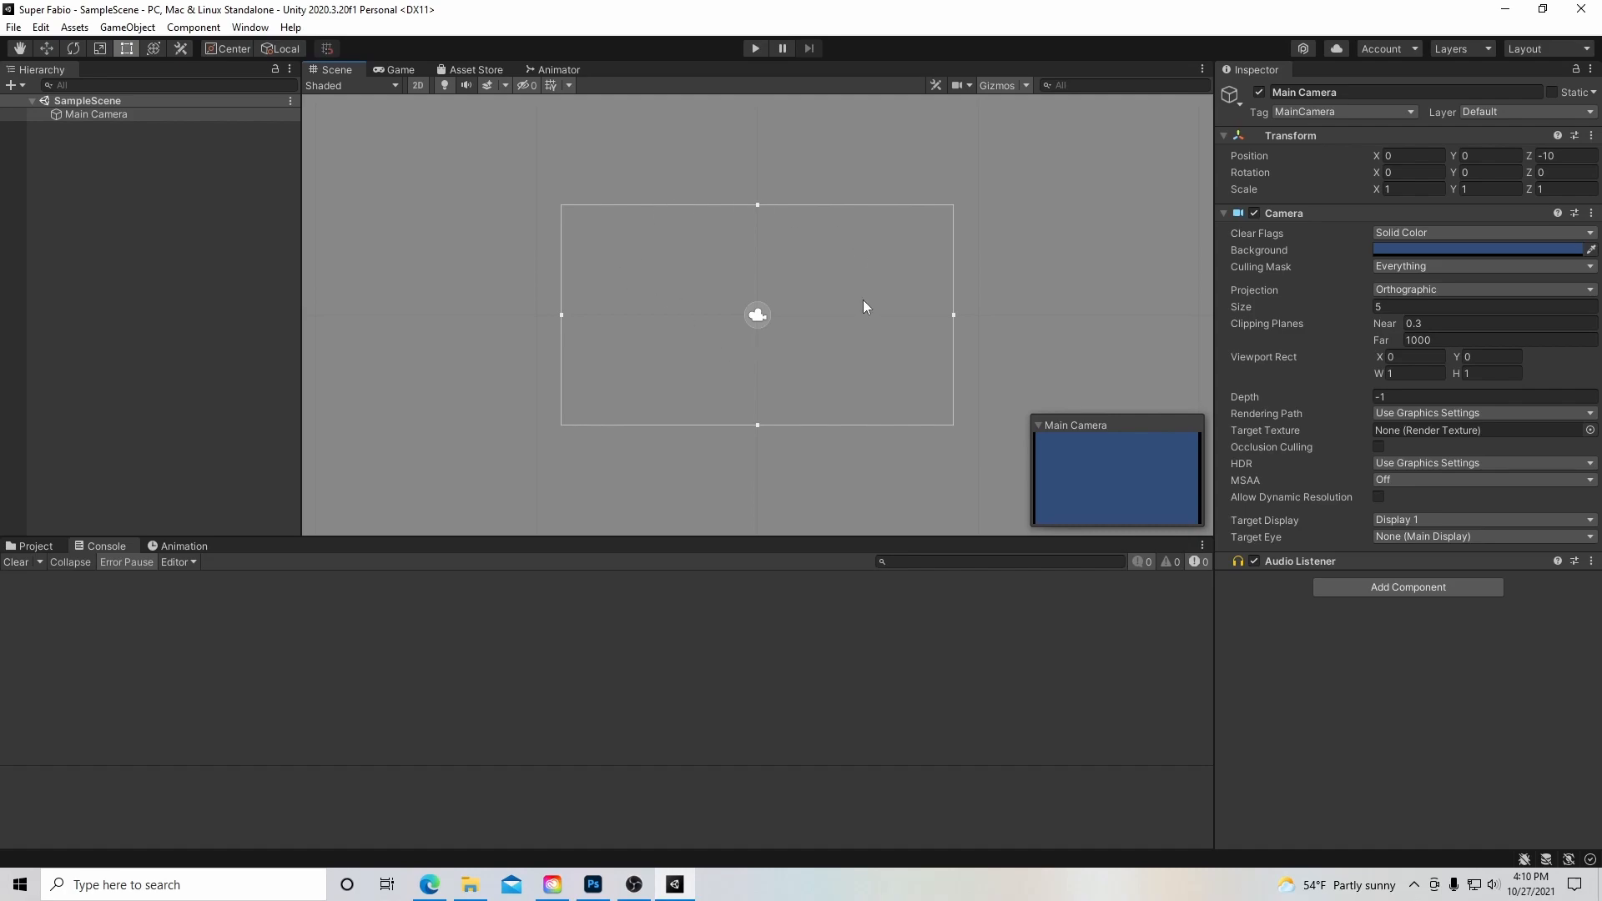
pyautogui.moveTo(834, 338)
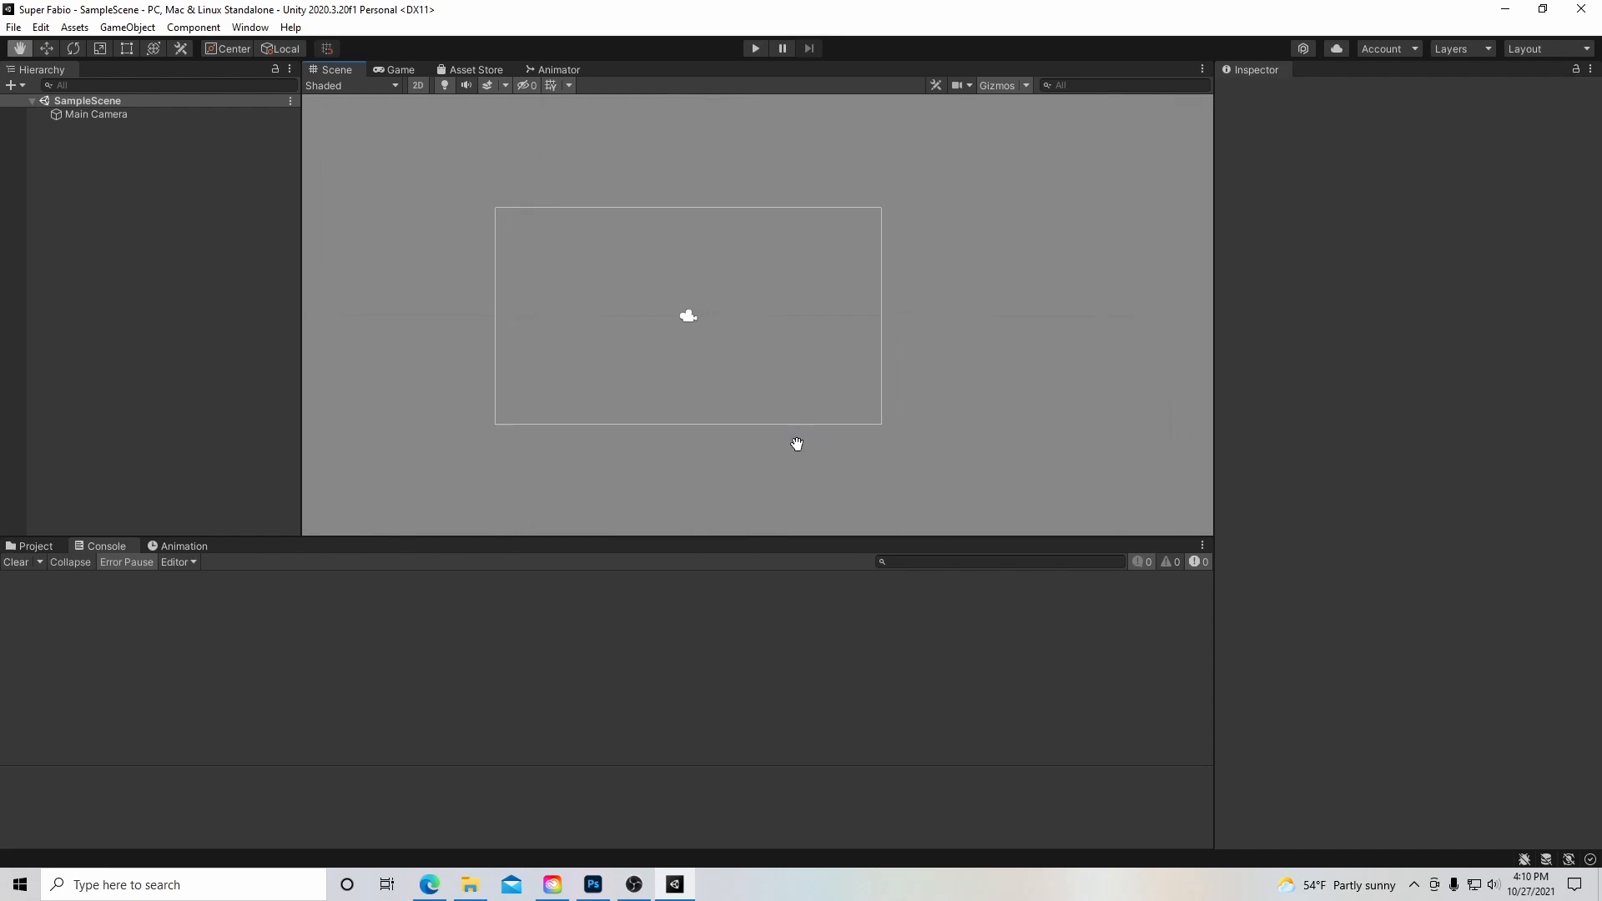
pyautogui.moveTo(797, 443); pyautogui.dragTo(896, 424)
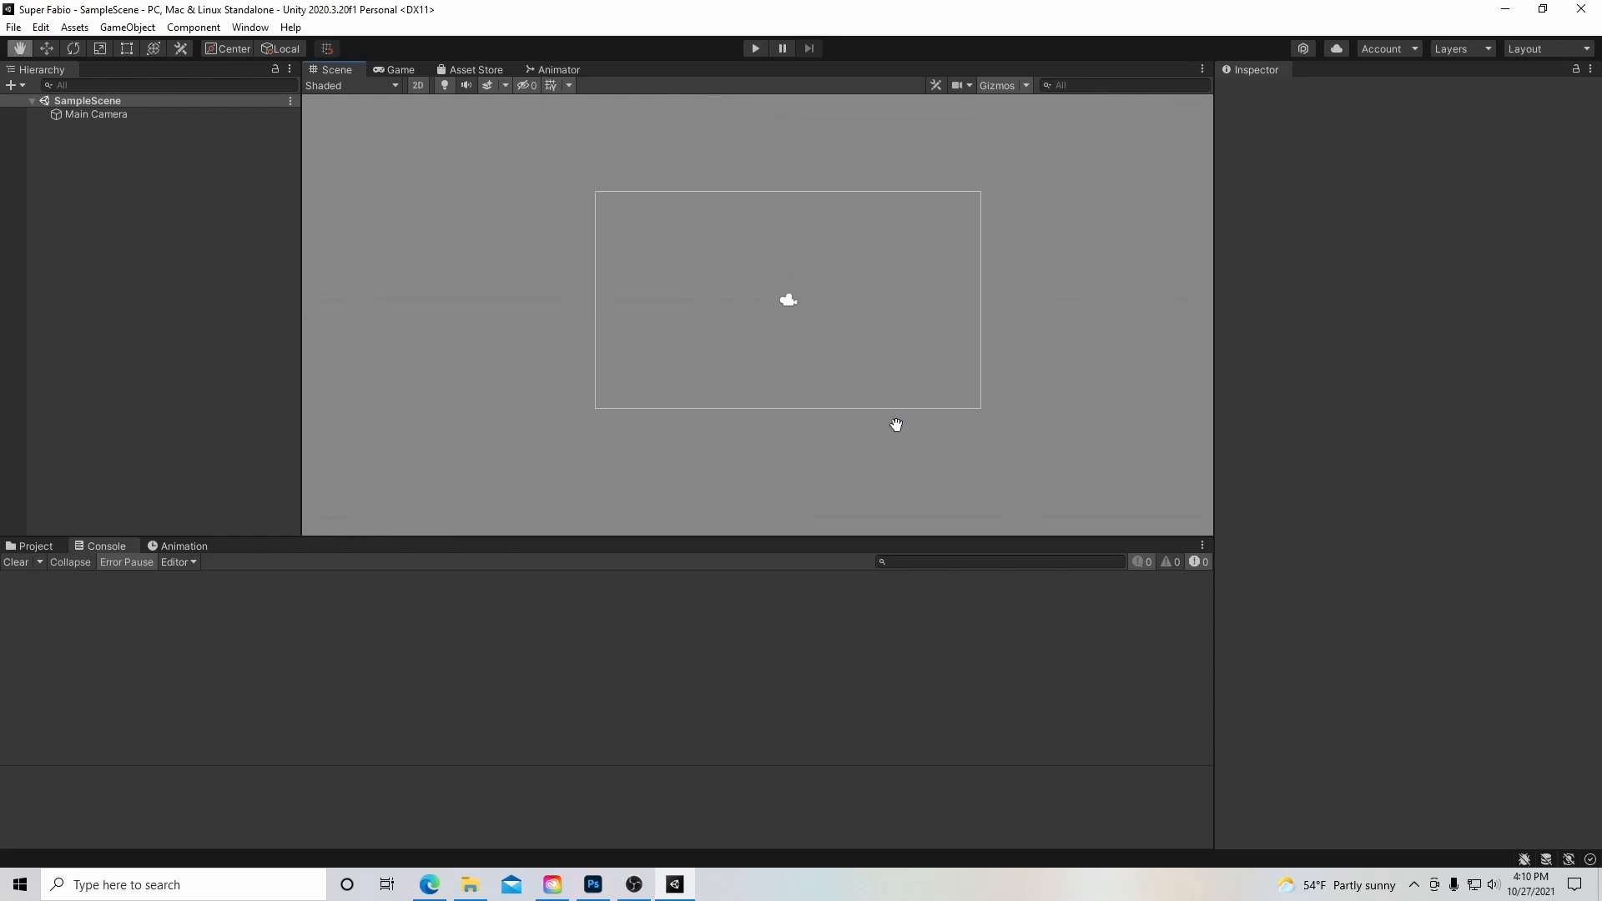
pyautogui.moveTo(896, 424); pyautogui.dragTo(850, 417)
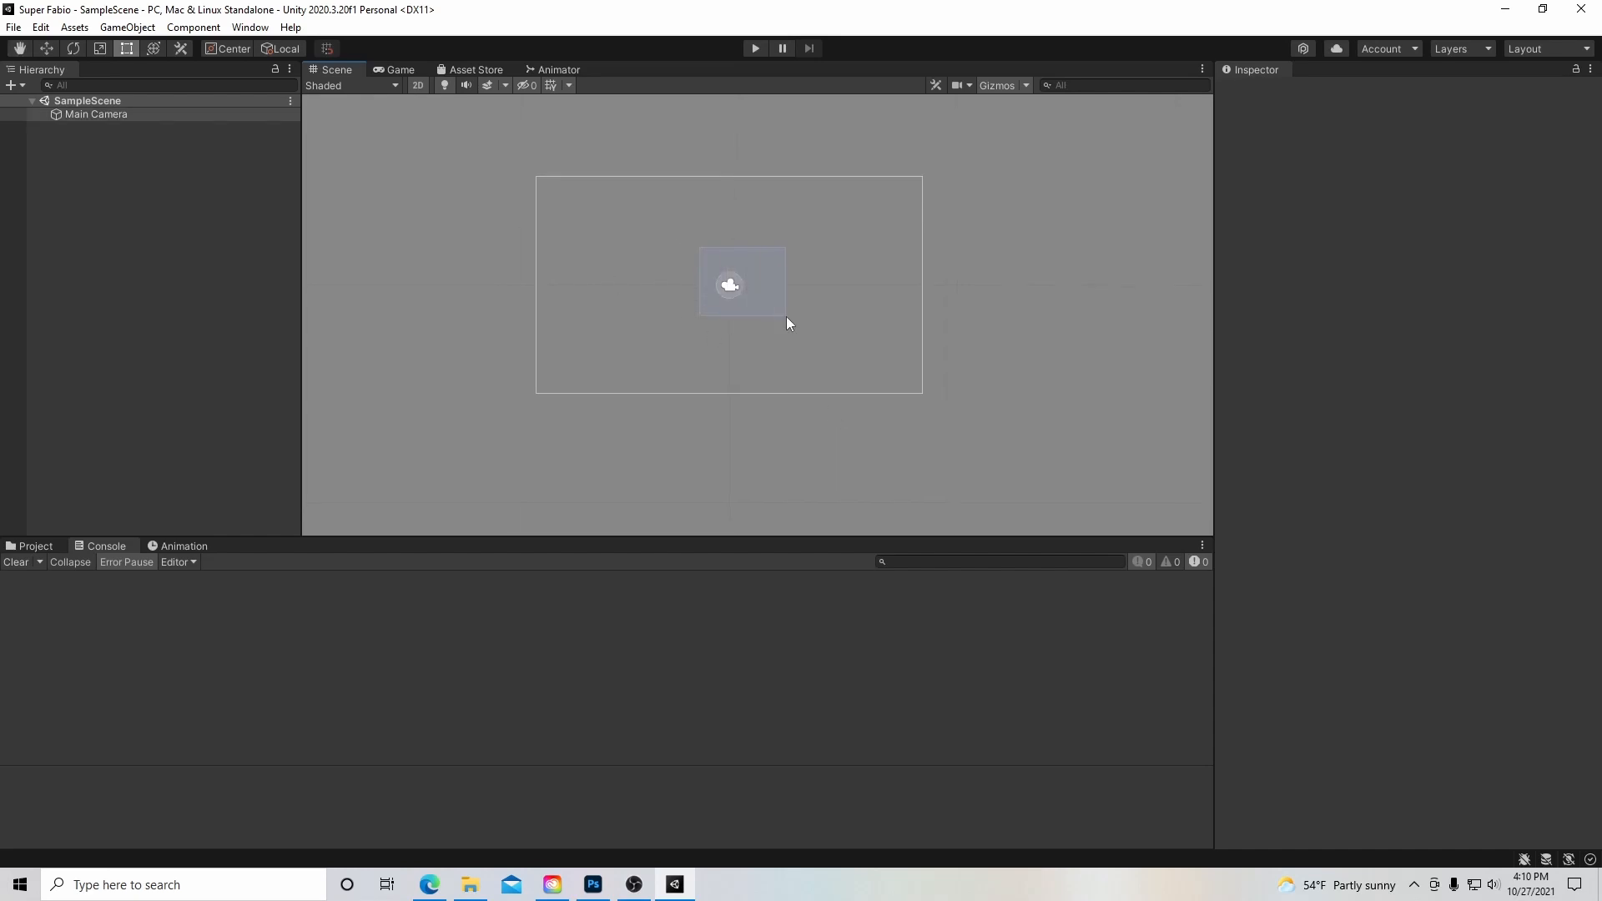
pyautogui.click(95, 114)
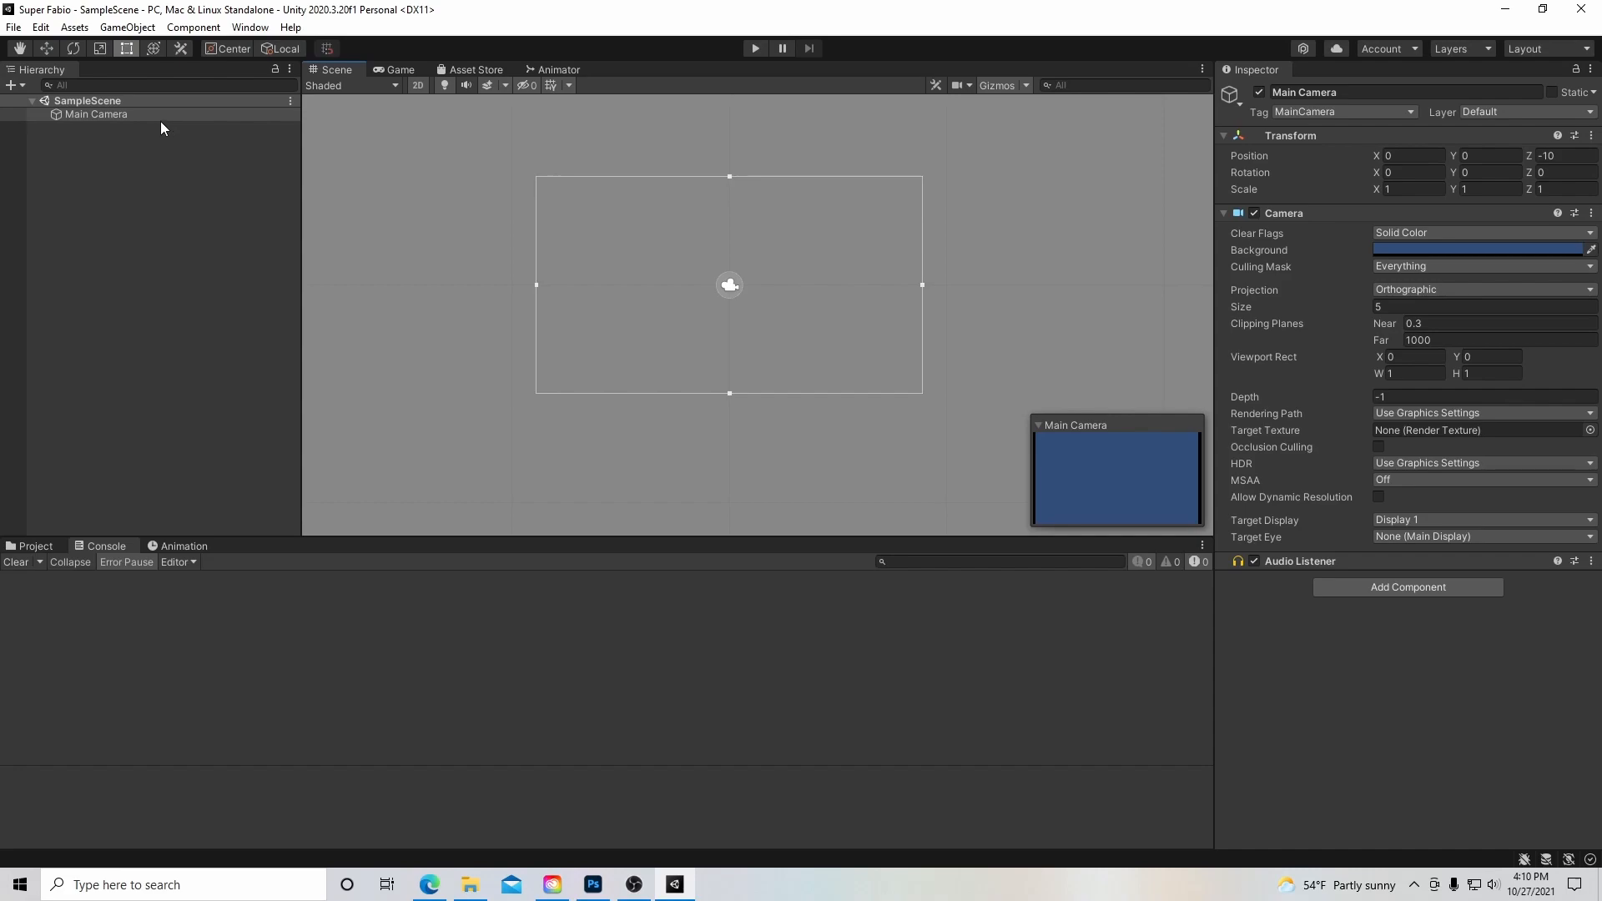
pyautogui.moveTo(475, 70)
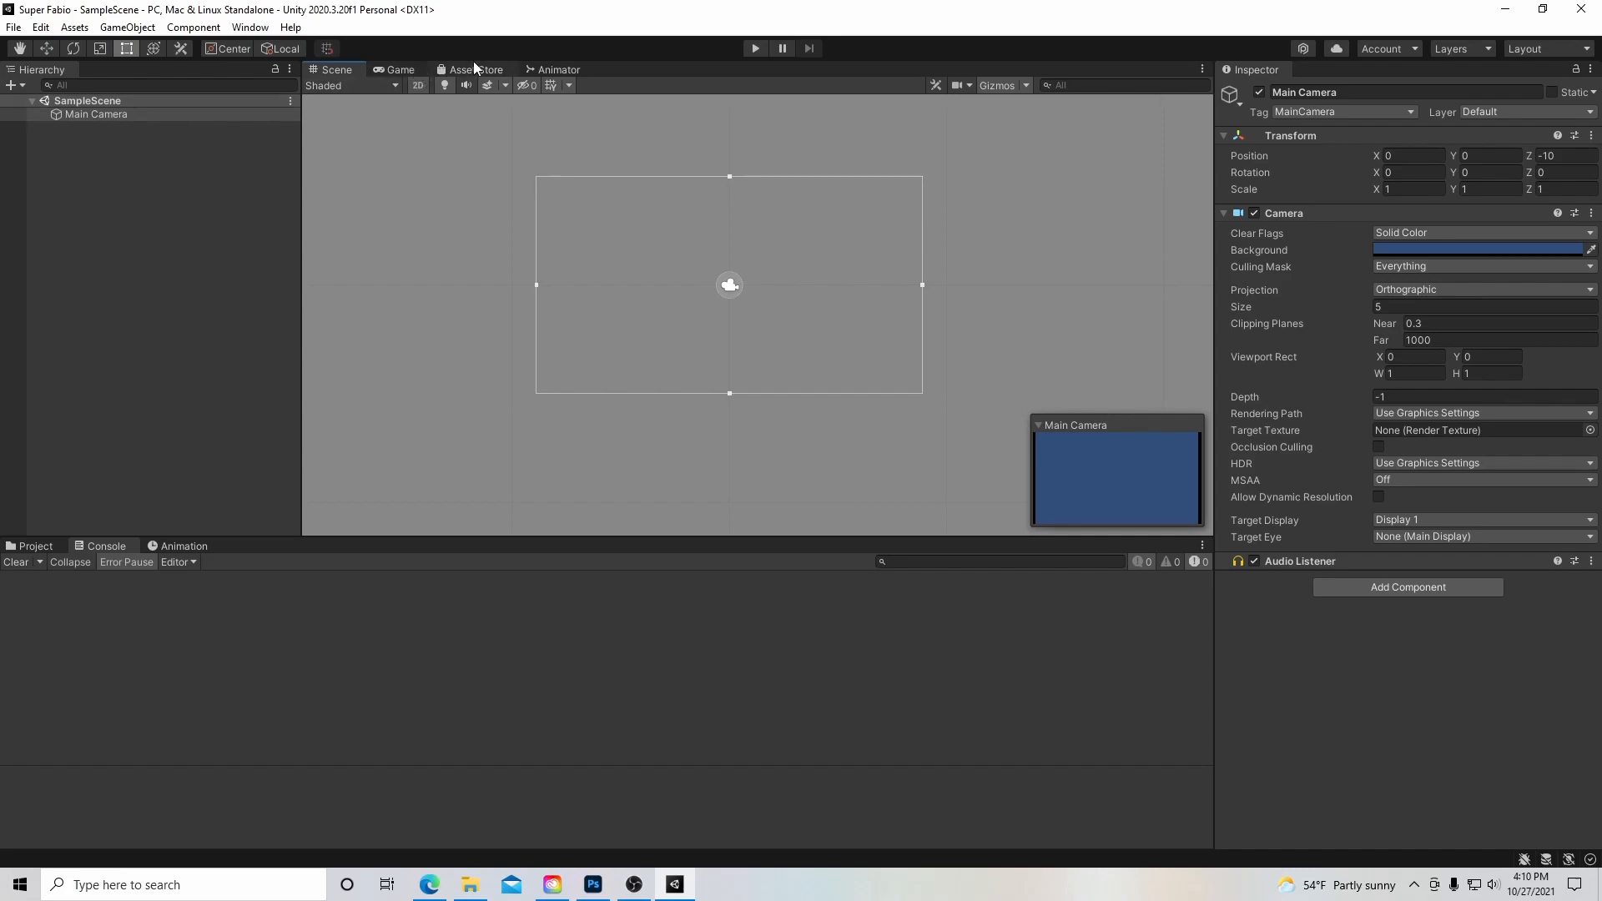
# View the Asset Store tab, then open the Animator tab with its empty layer list.
pyautogui.click(472, 70)
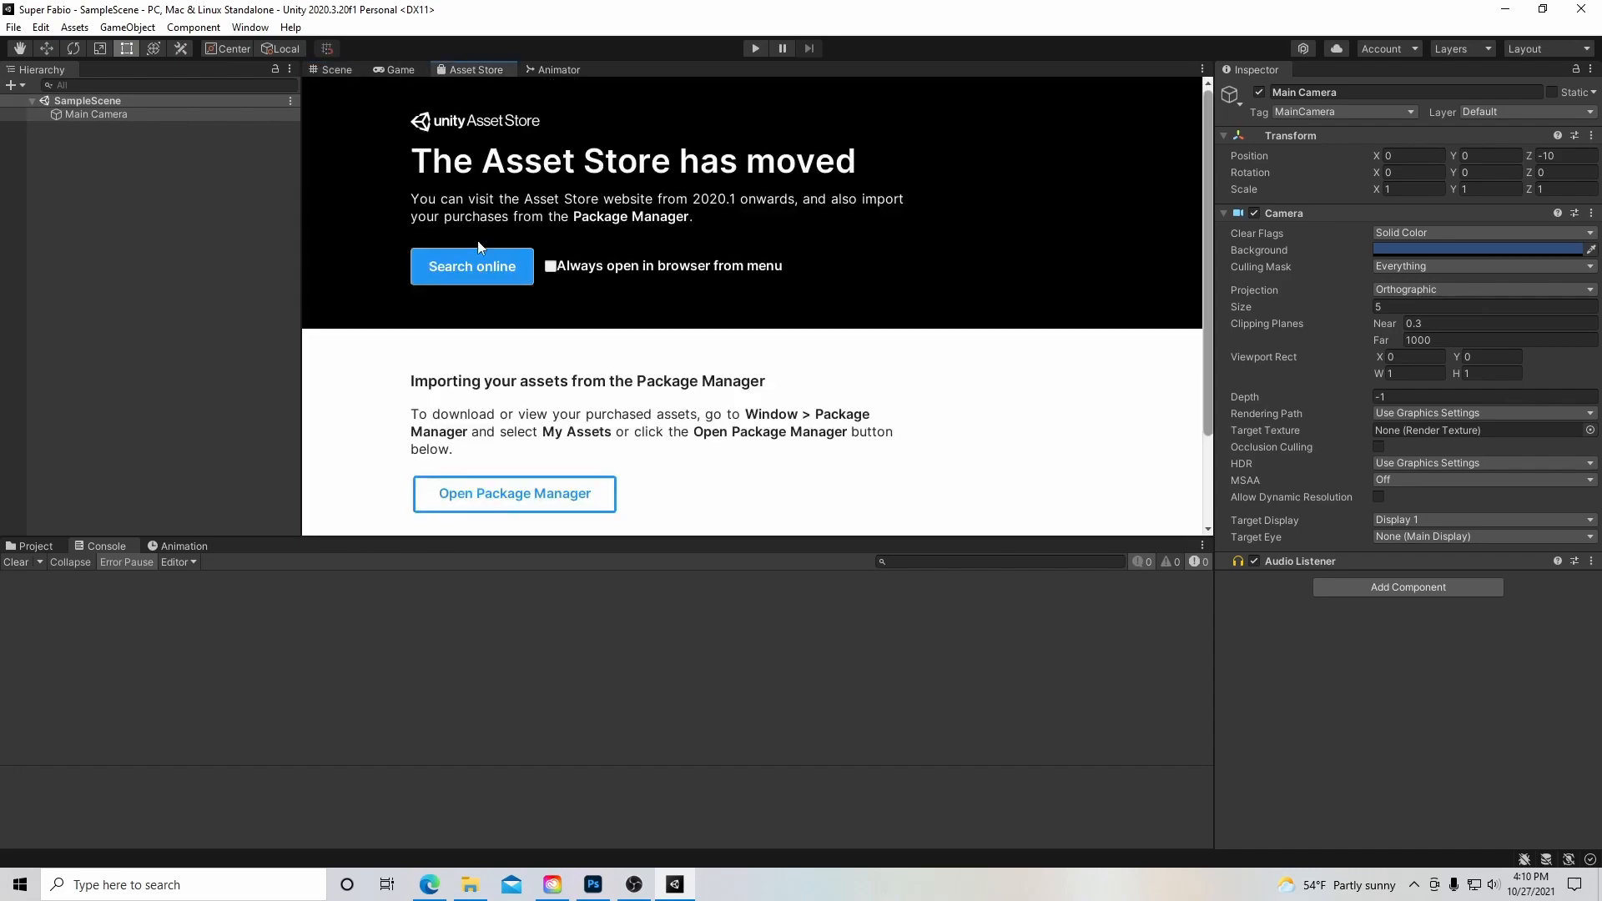
pyautogui.moveTo(471, 265)
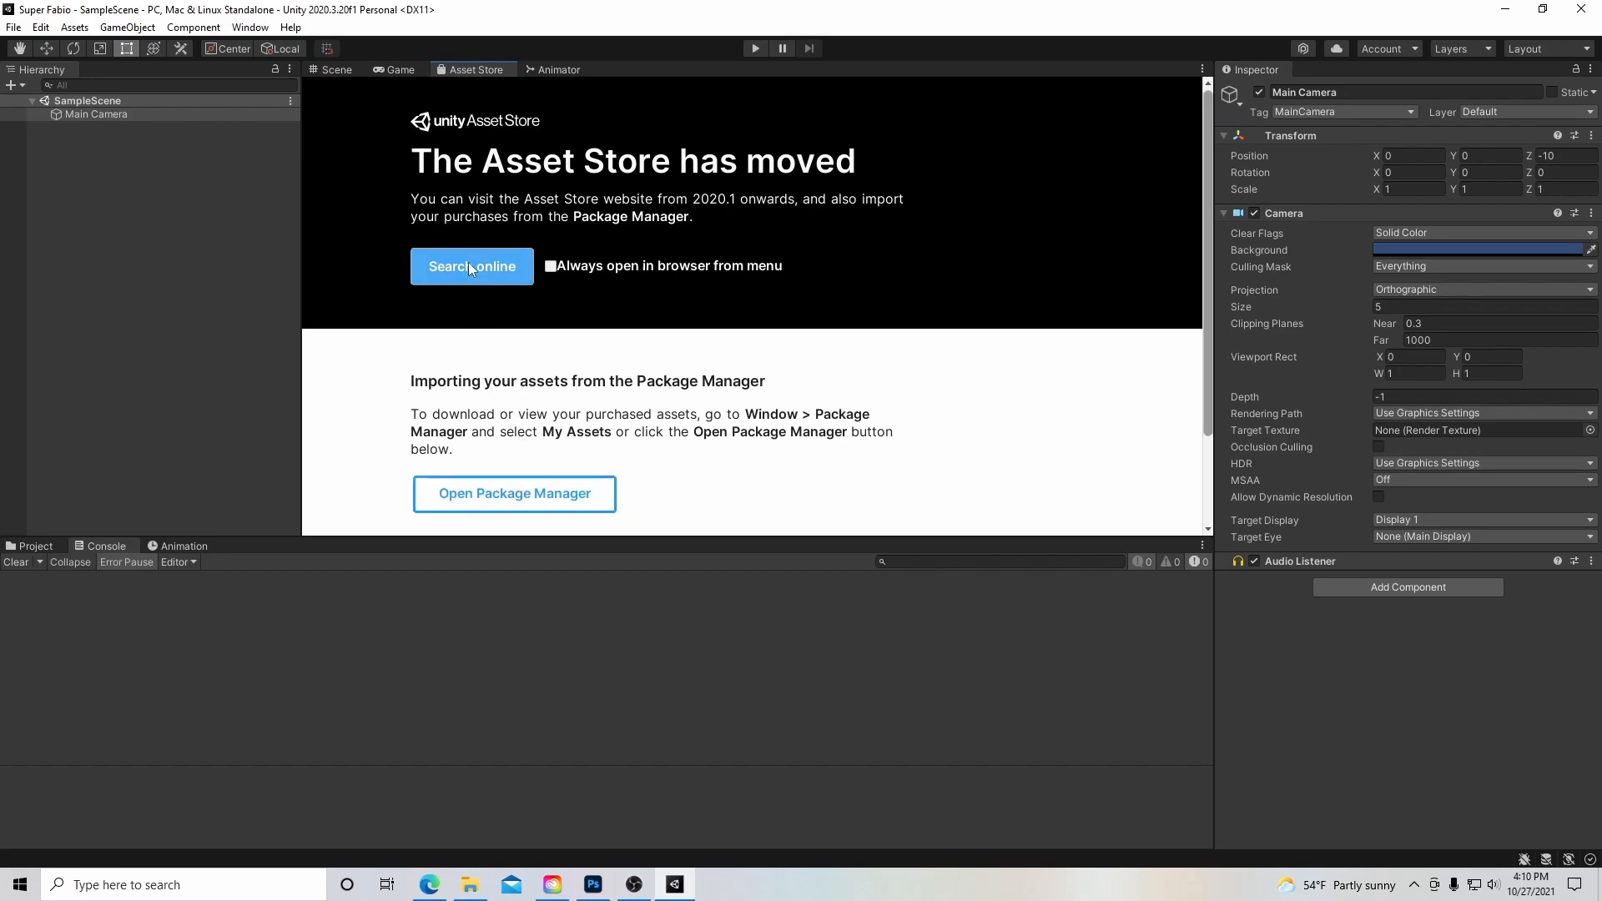
pyautogui.moveTo(488, 78)
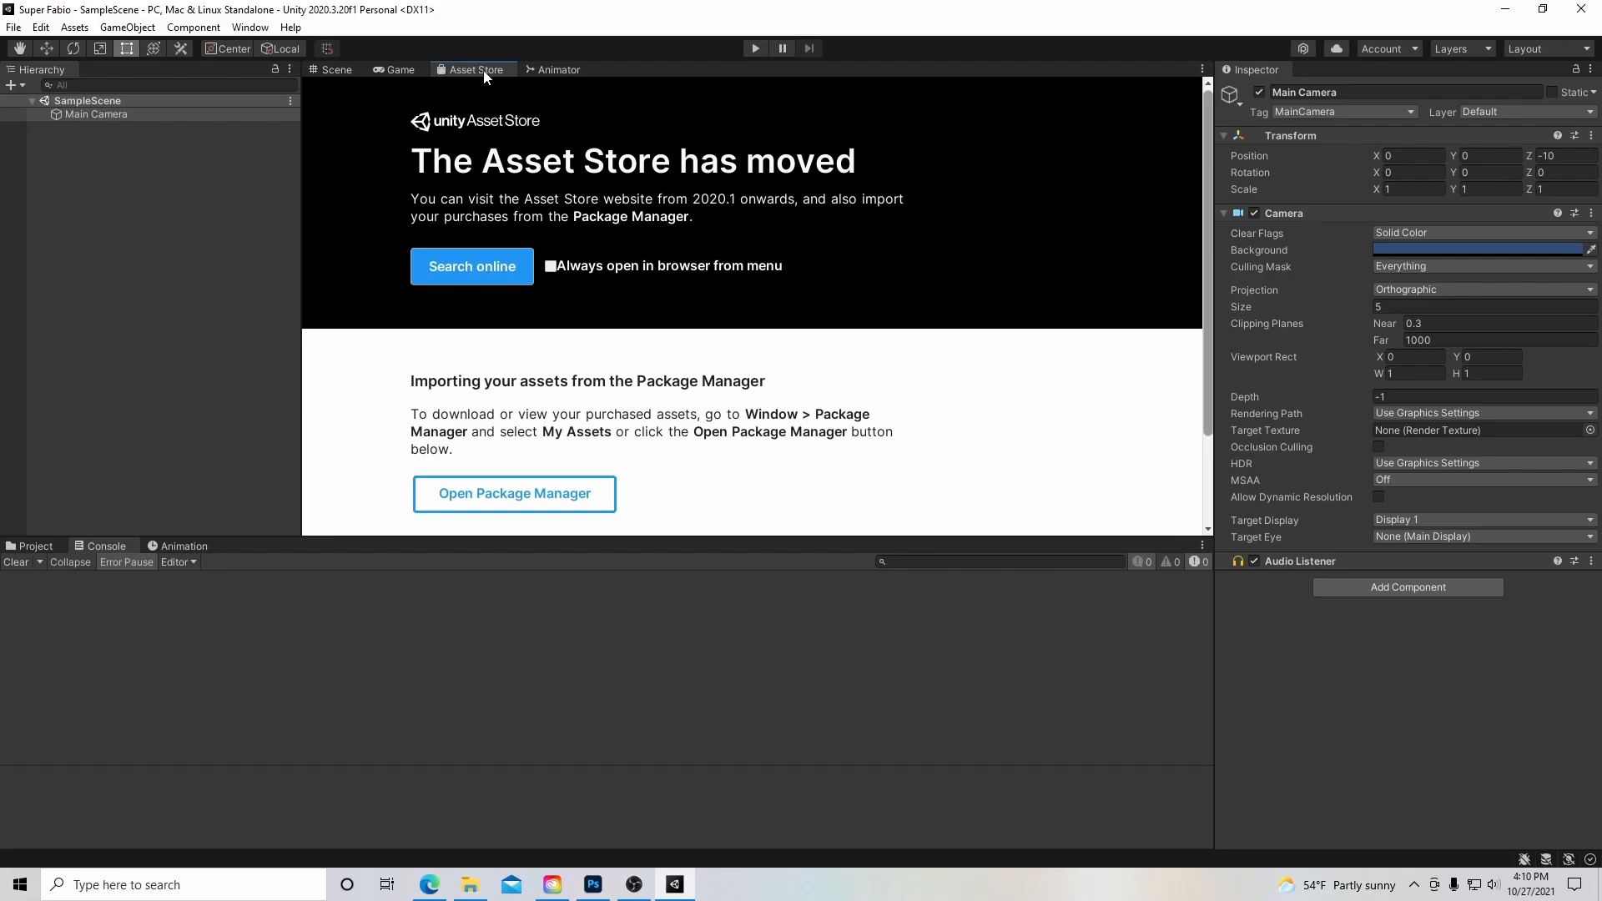
pyautogui.moveTo(546, 77)
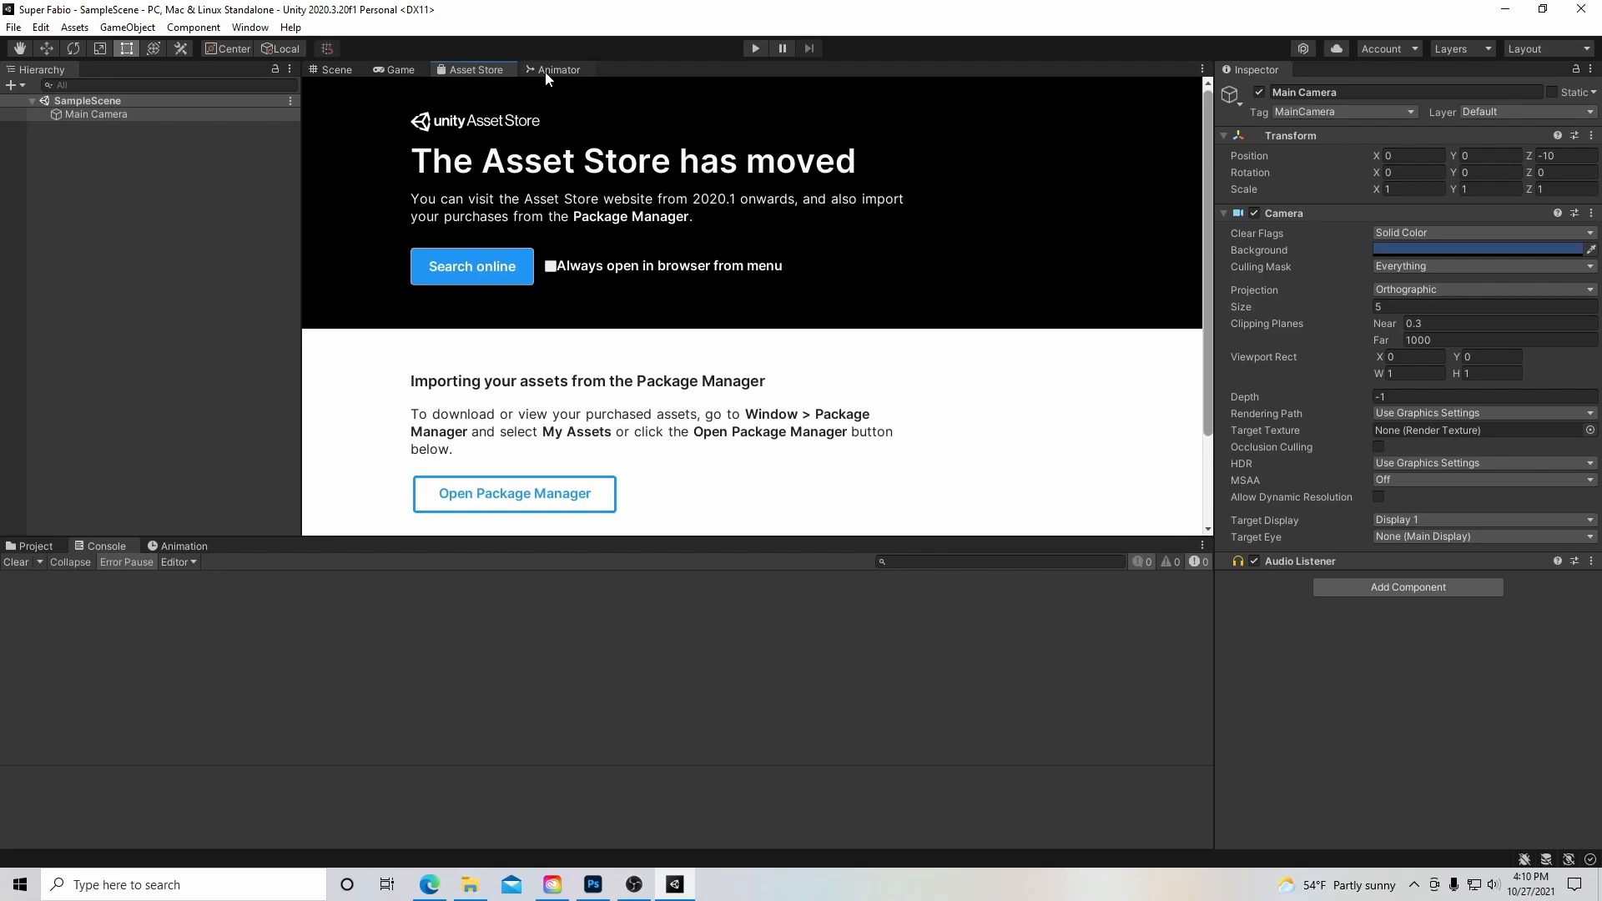
pyautogui.click(558, 69)
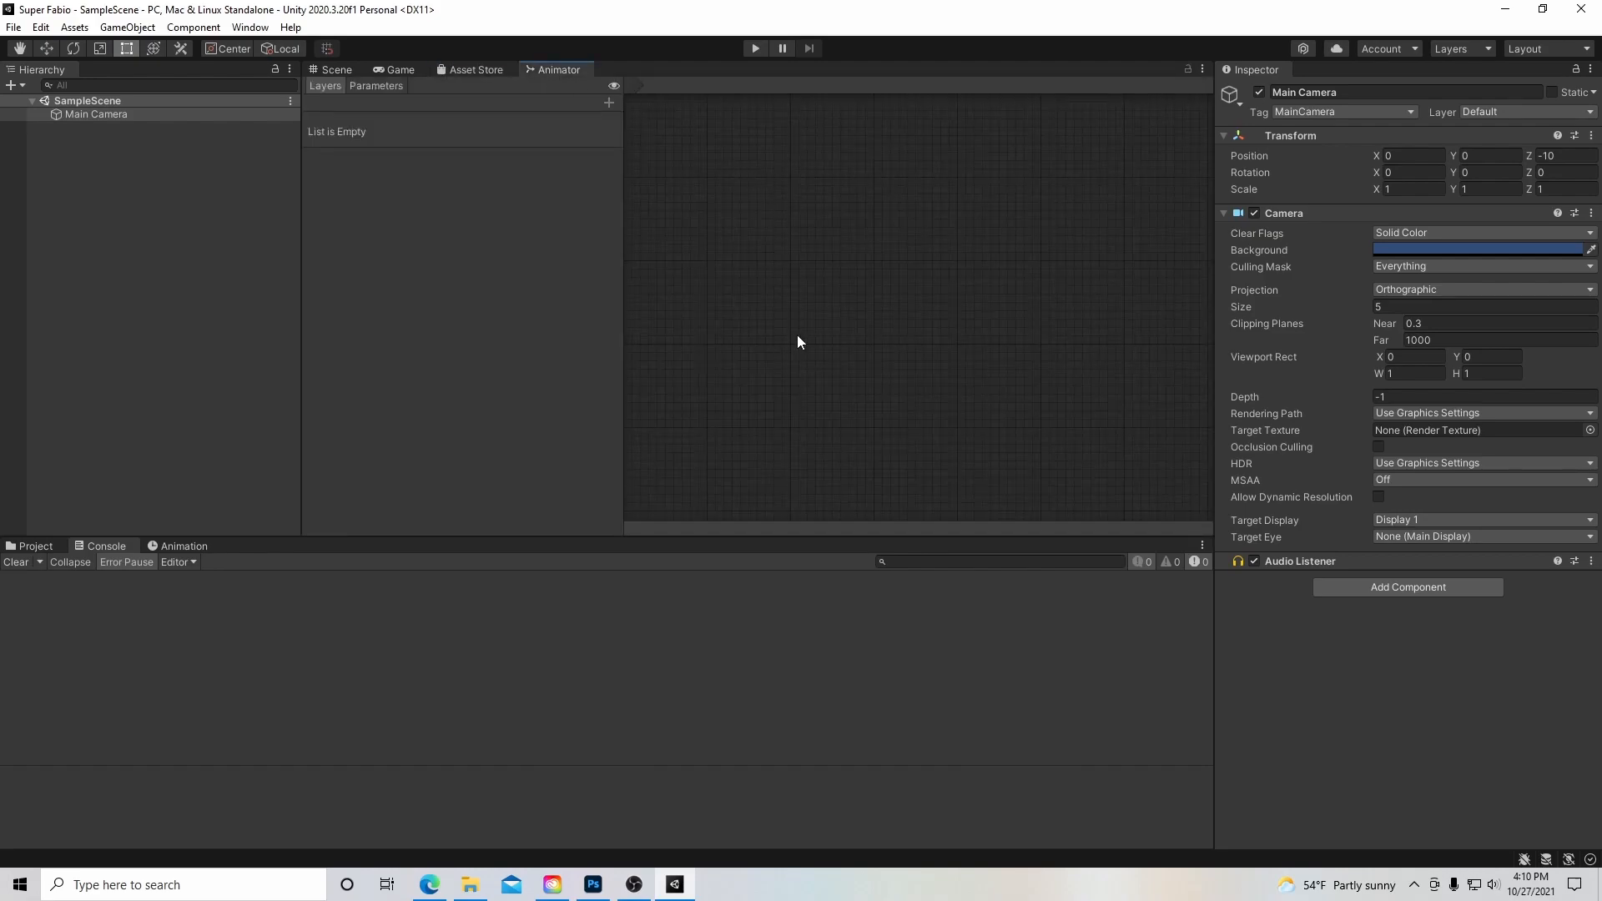
pyautogui.moveTo(810, 386)
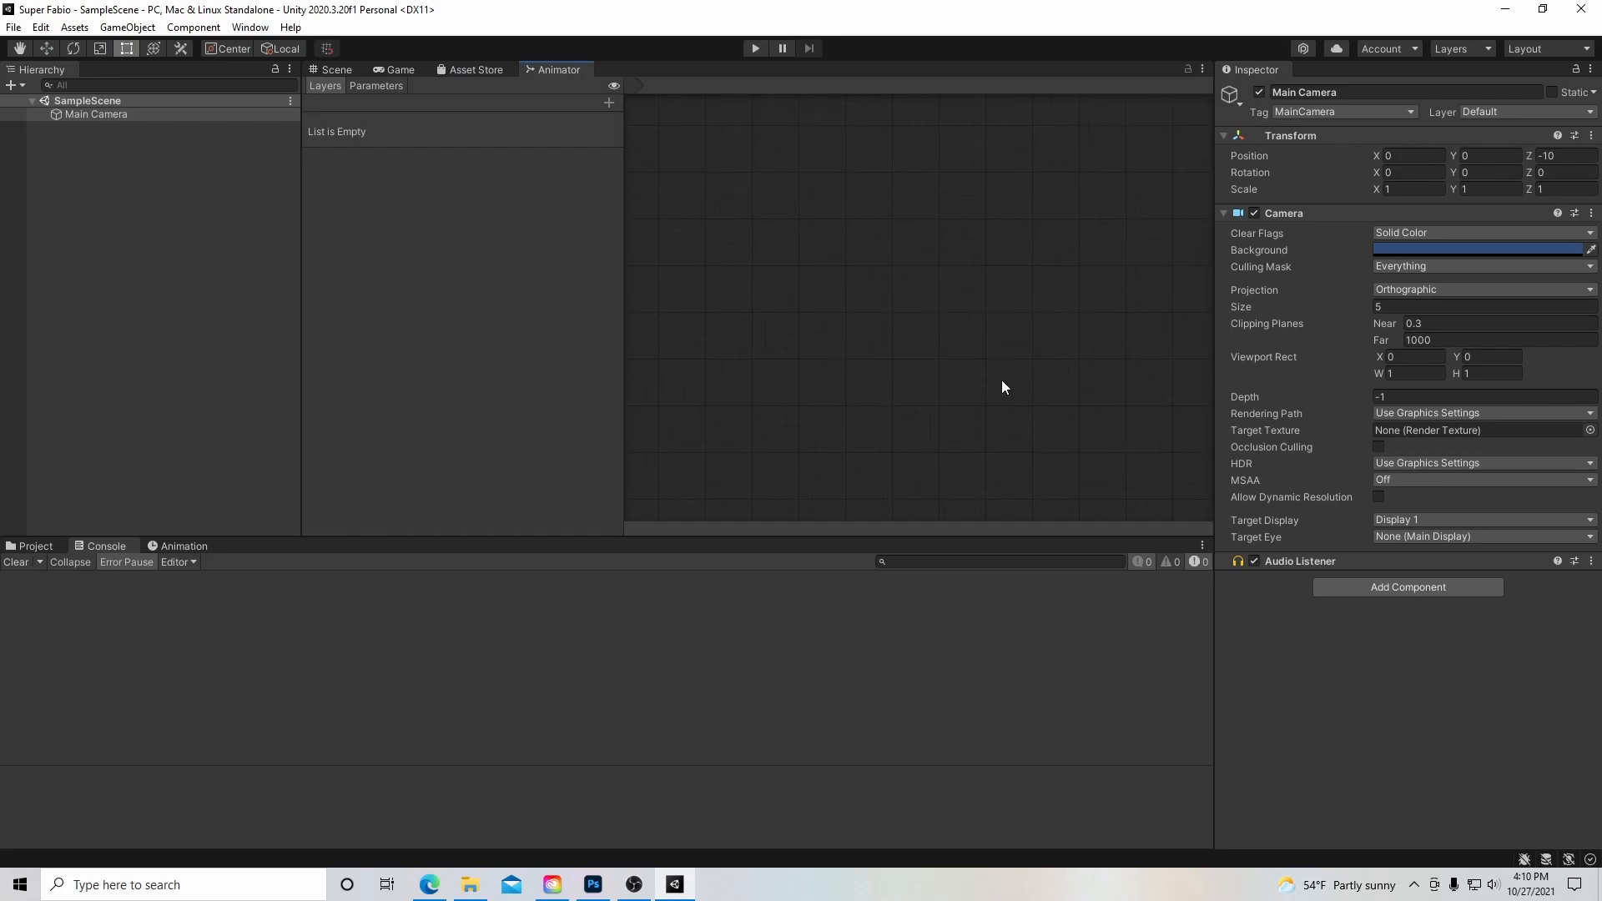
pyautogui.moveTo(1043, 383)
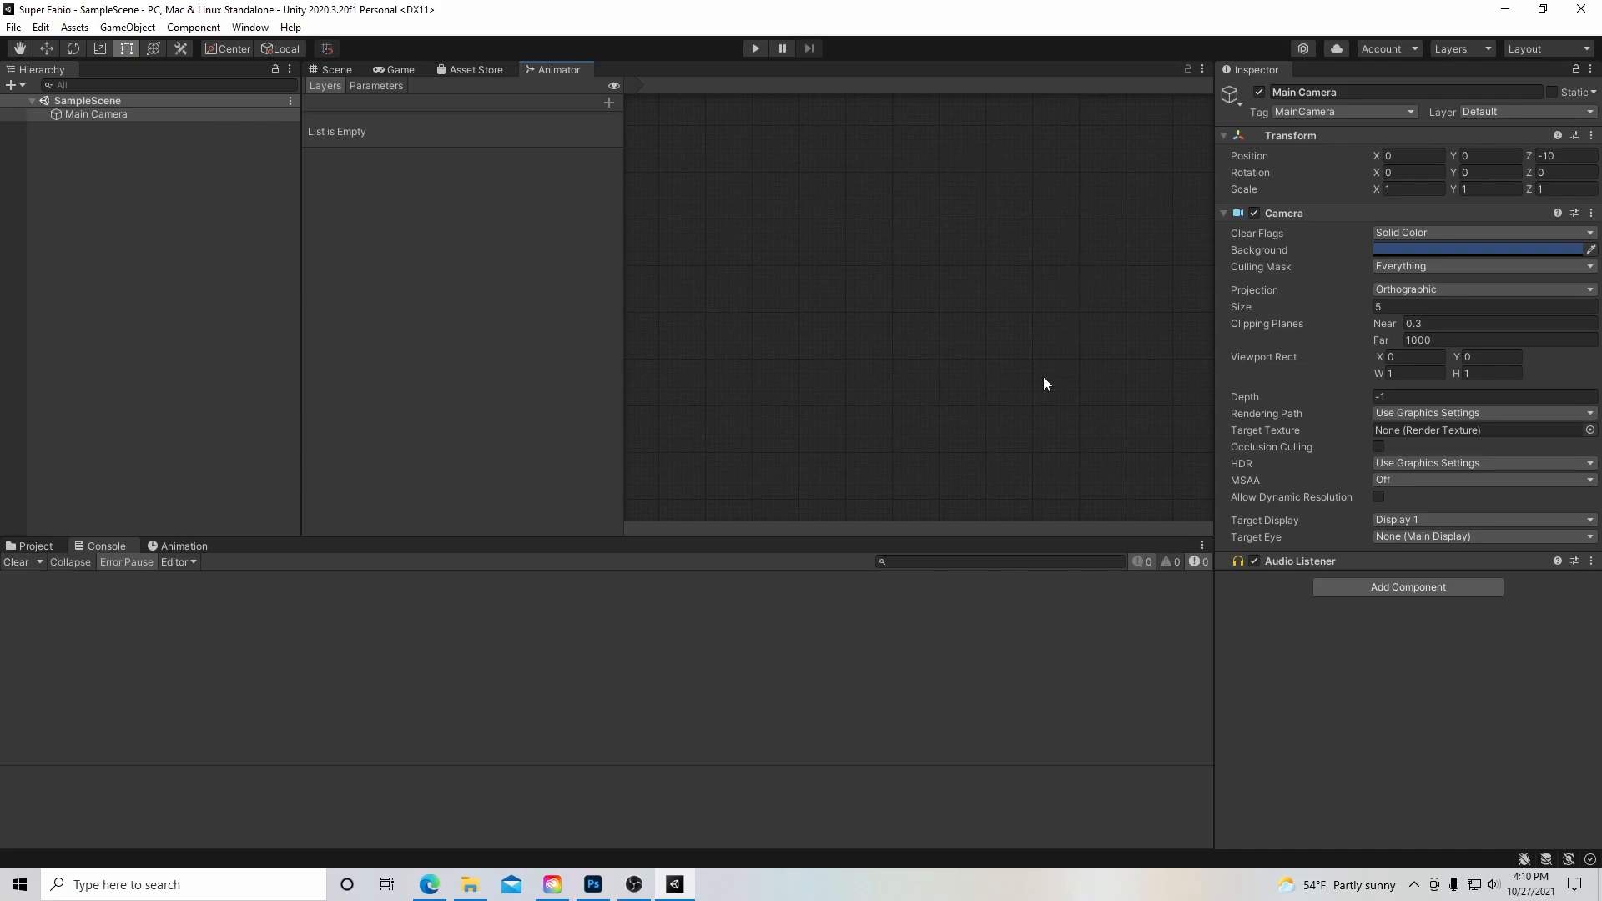
pyautogui.moveTo(460, 105)
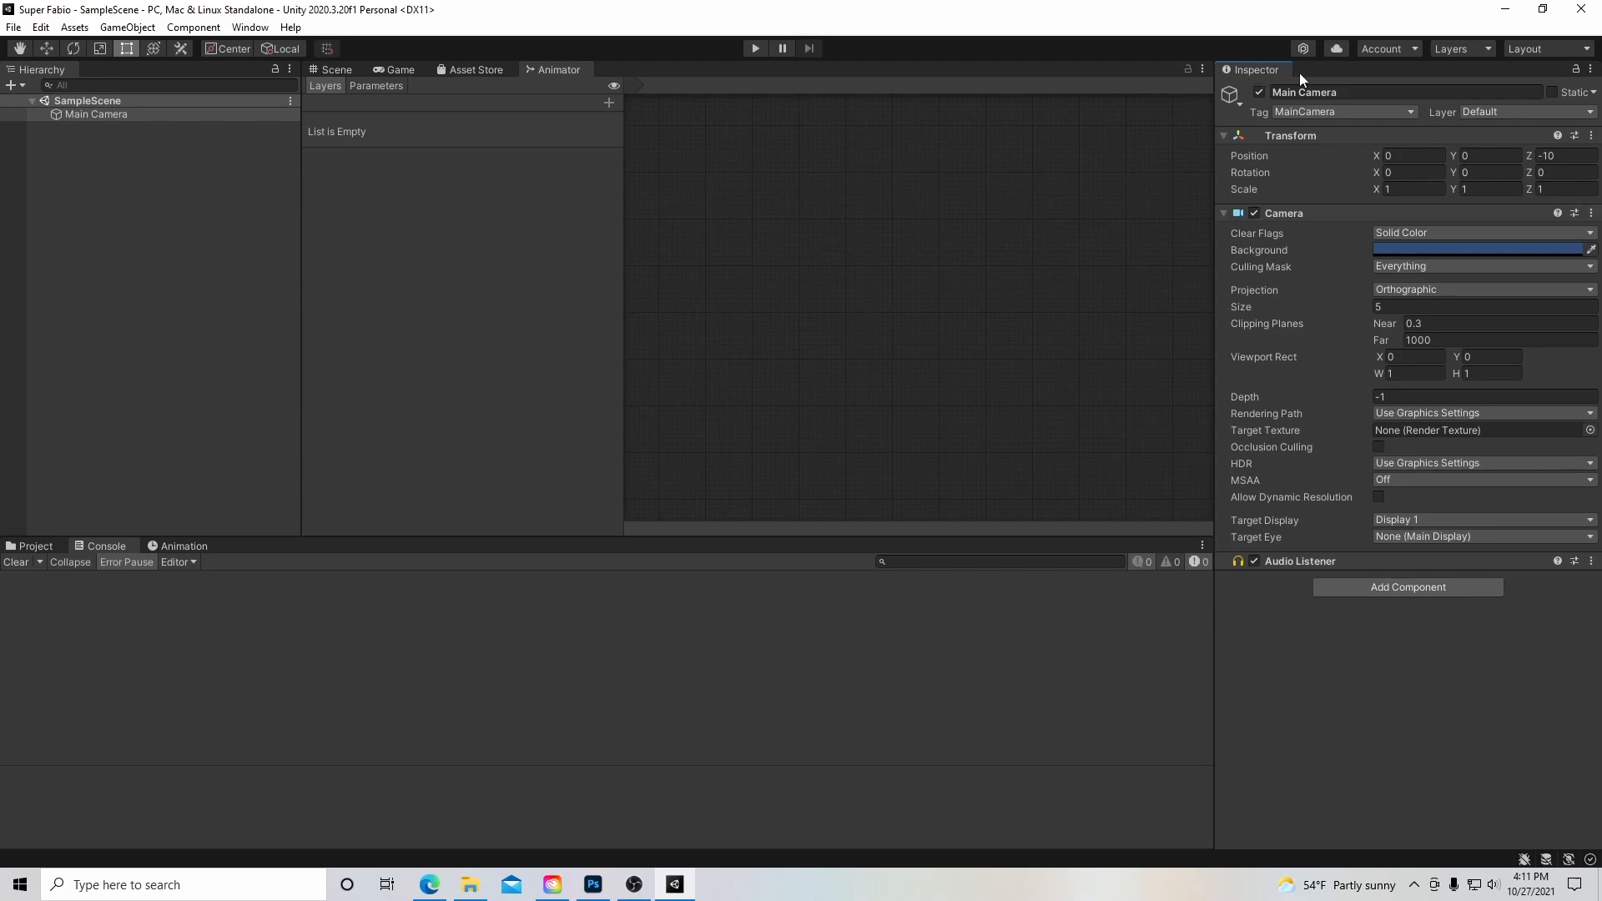
pyautogui.click(96, 114)
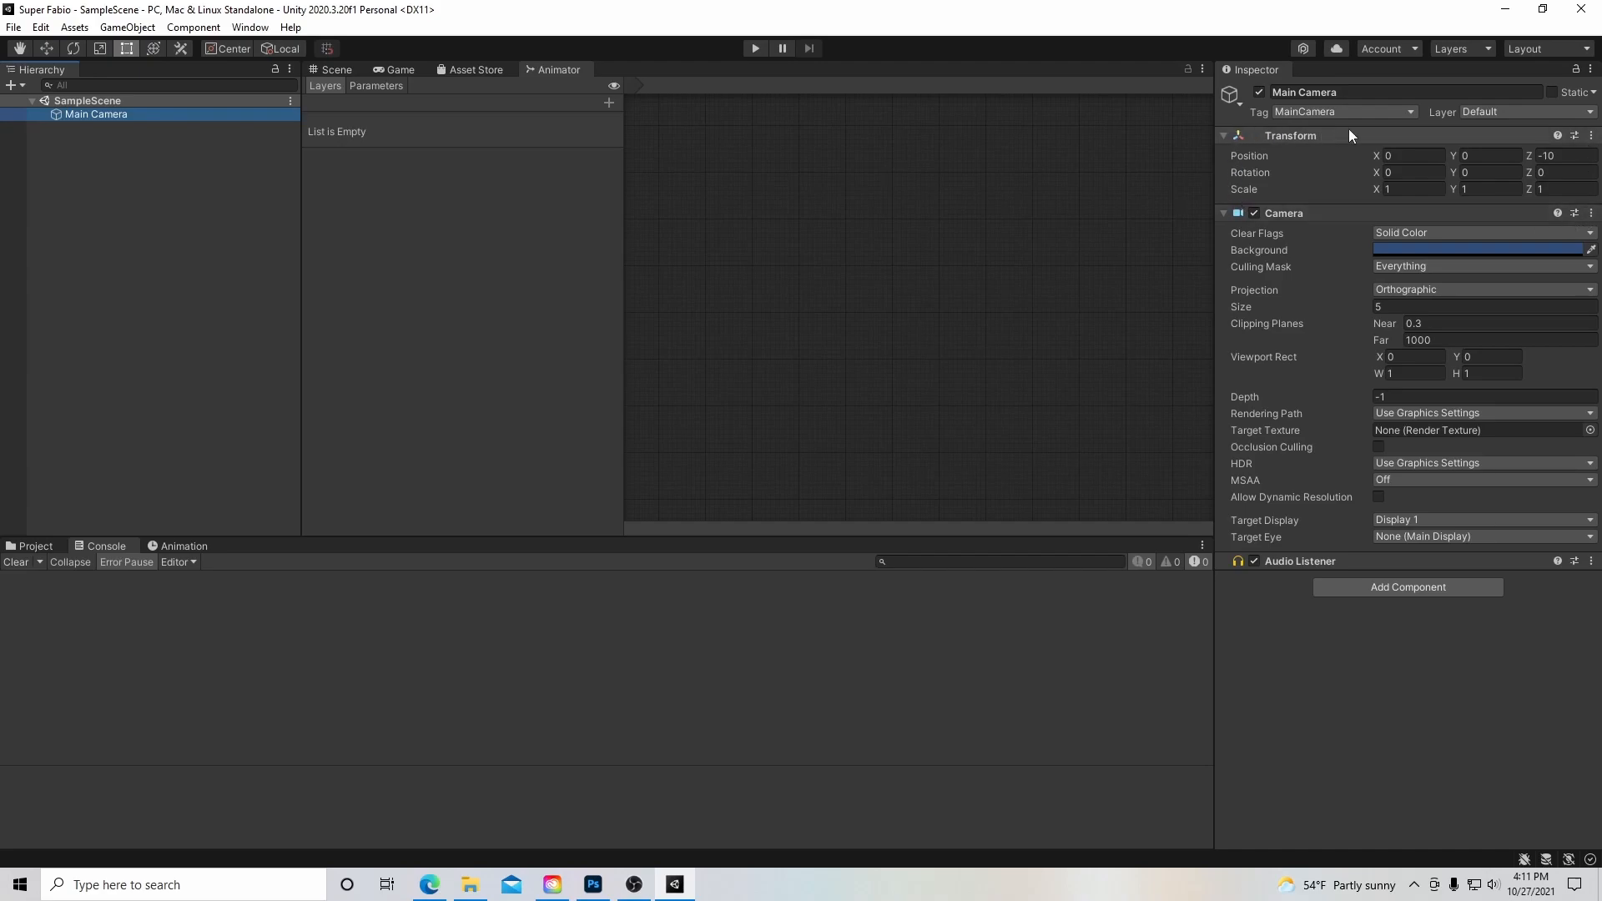
pyautogui.moveTo(1361, 504)
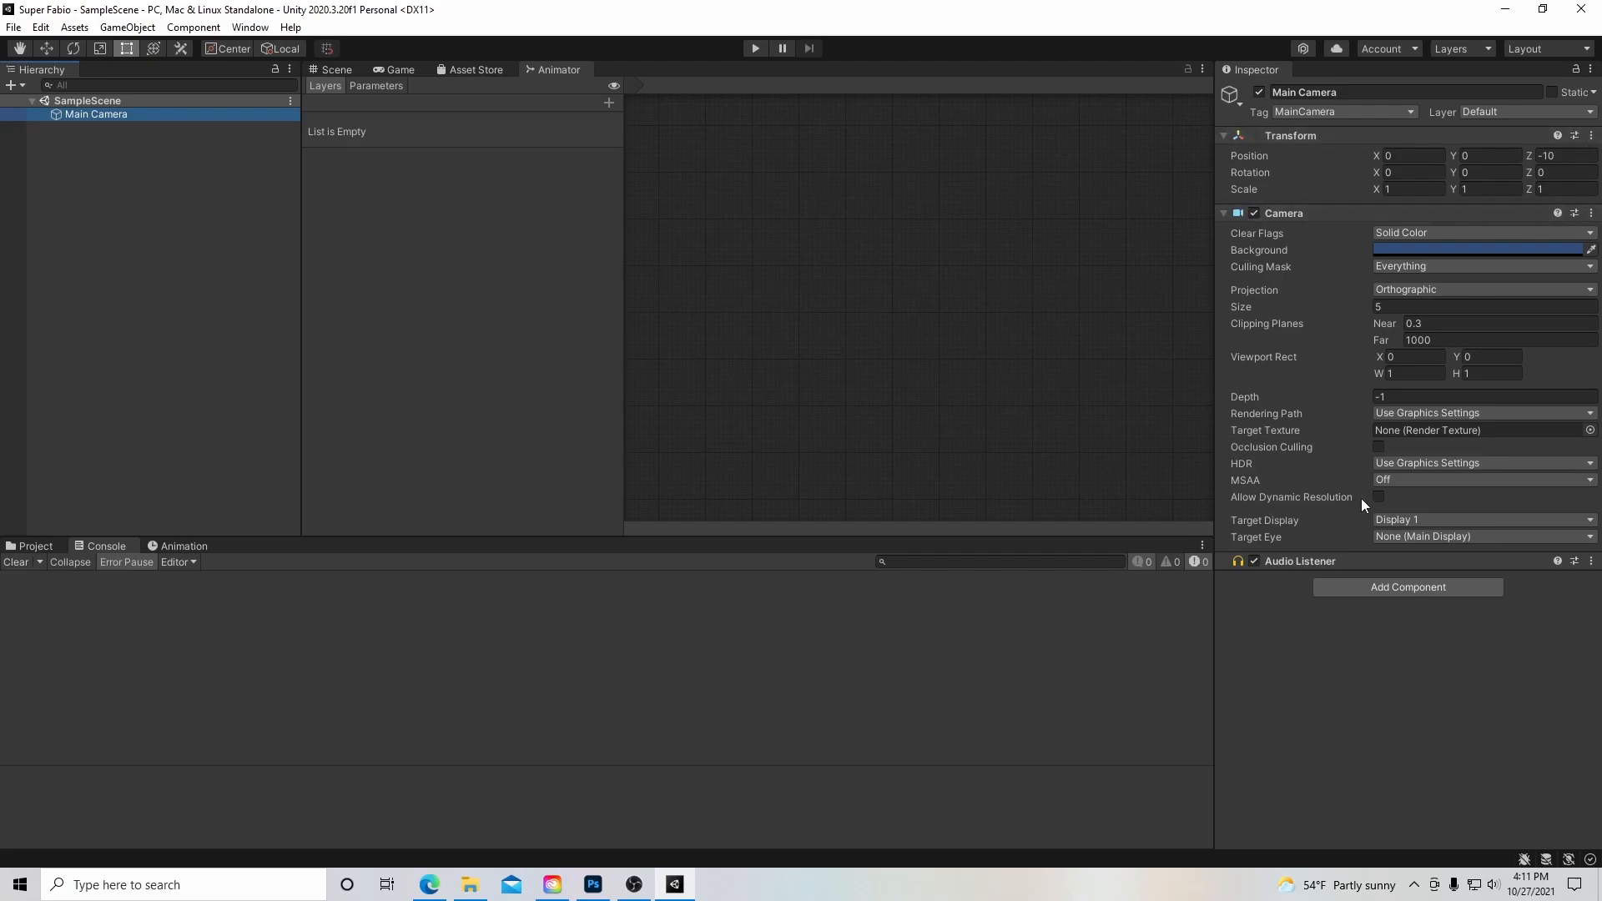
pyautogui.write('box')
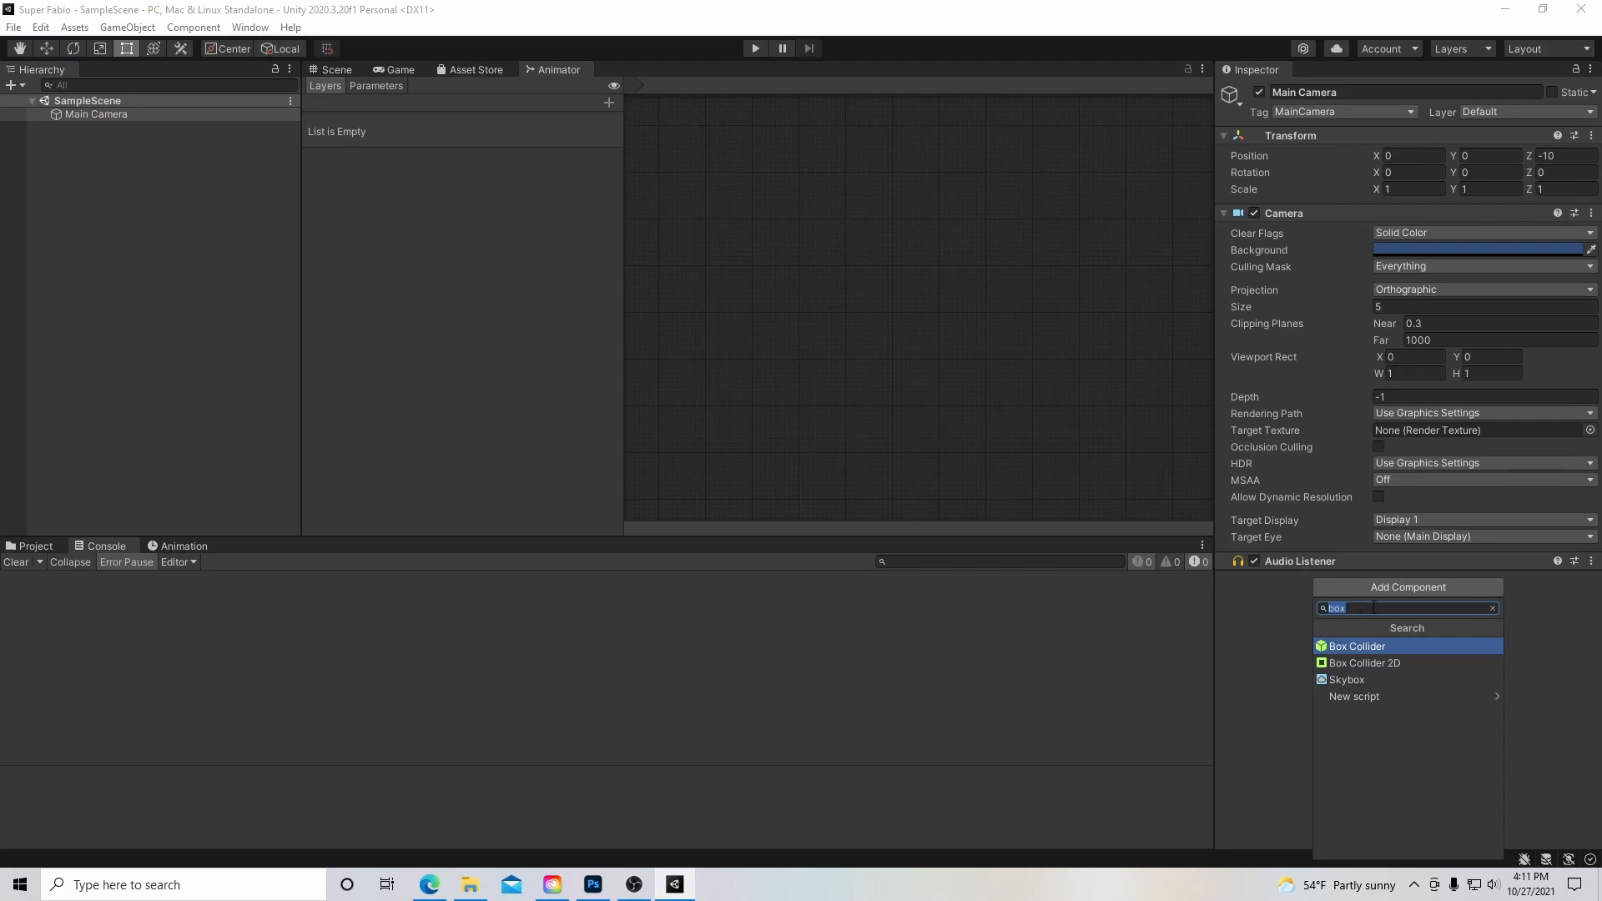
pyautogui.click(1356, 646)
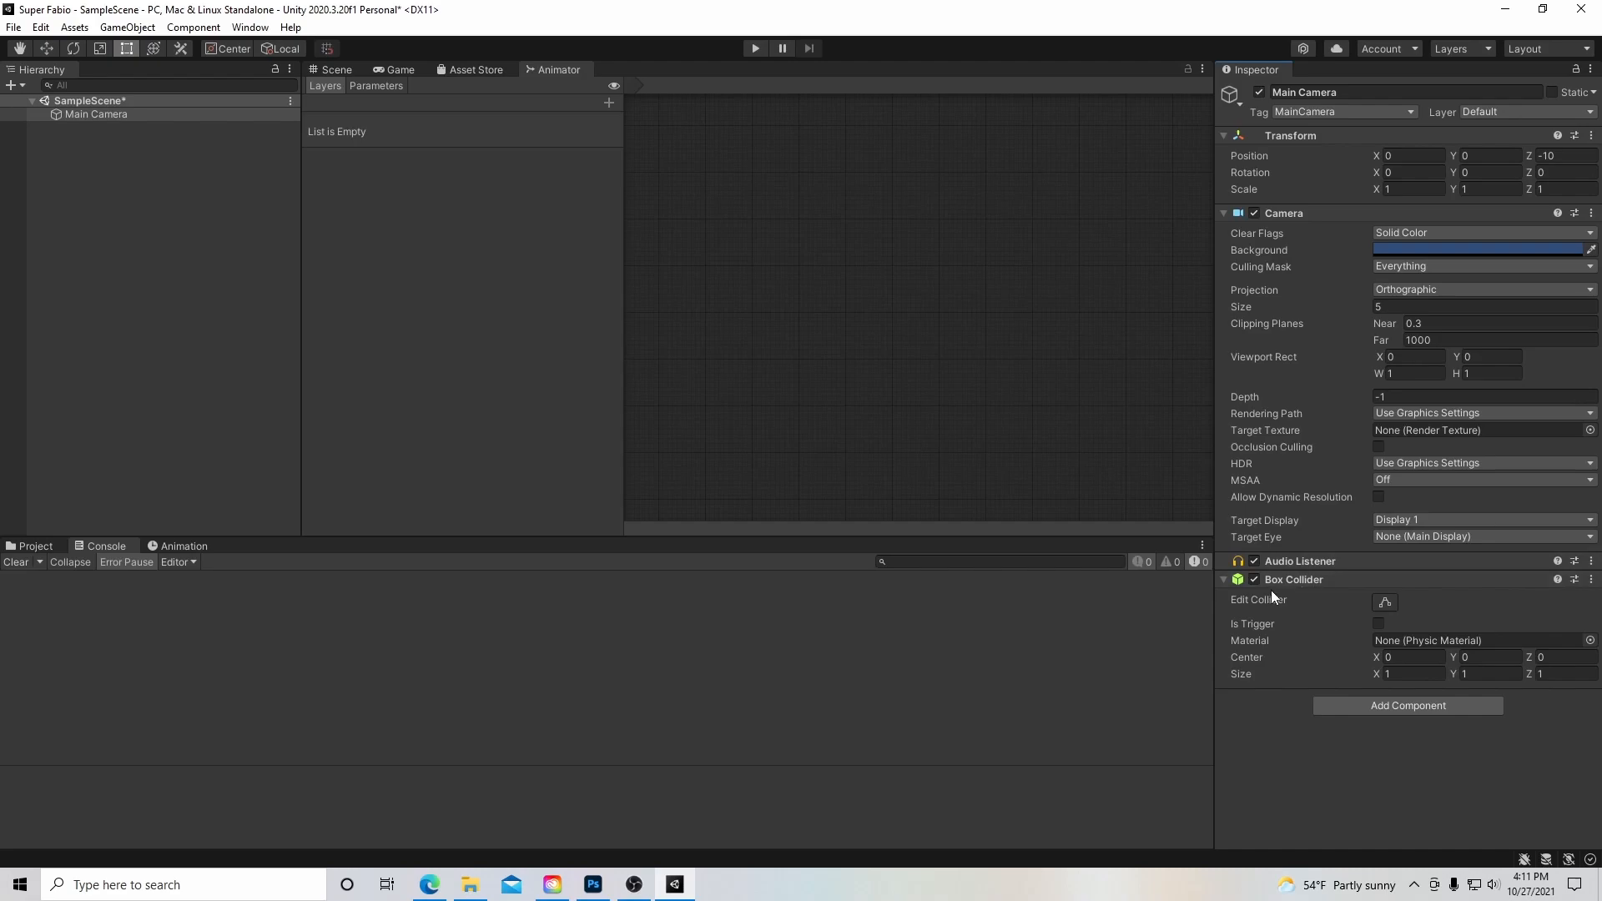
pyautogui.click(1589, 579)
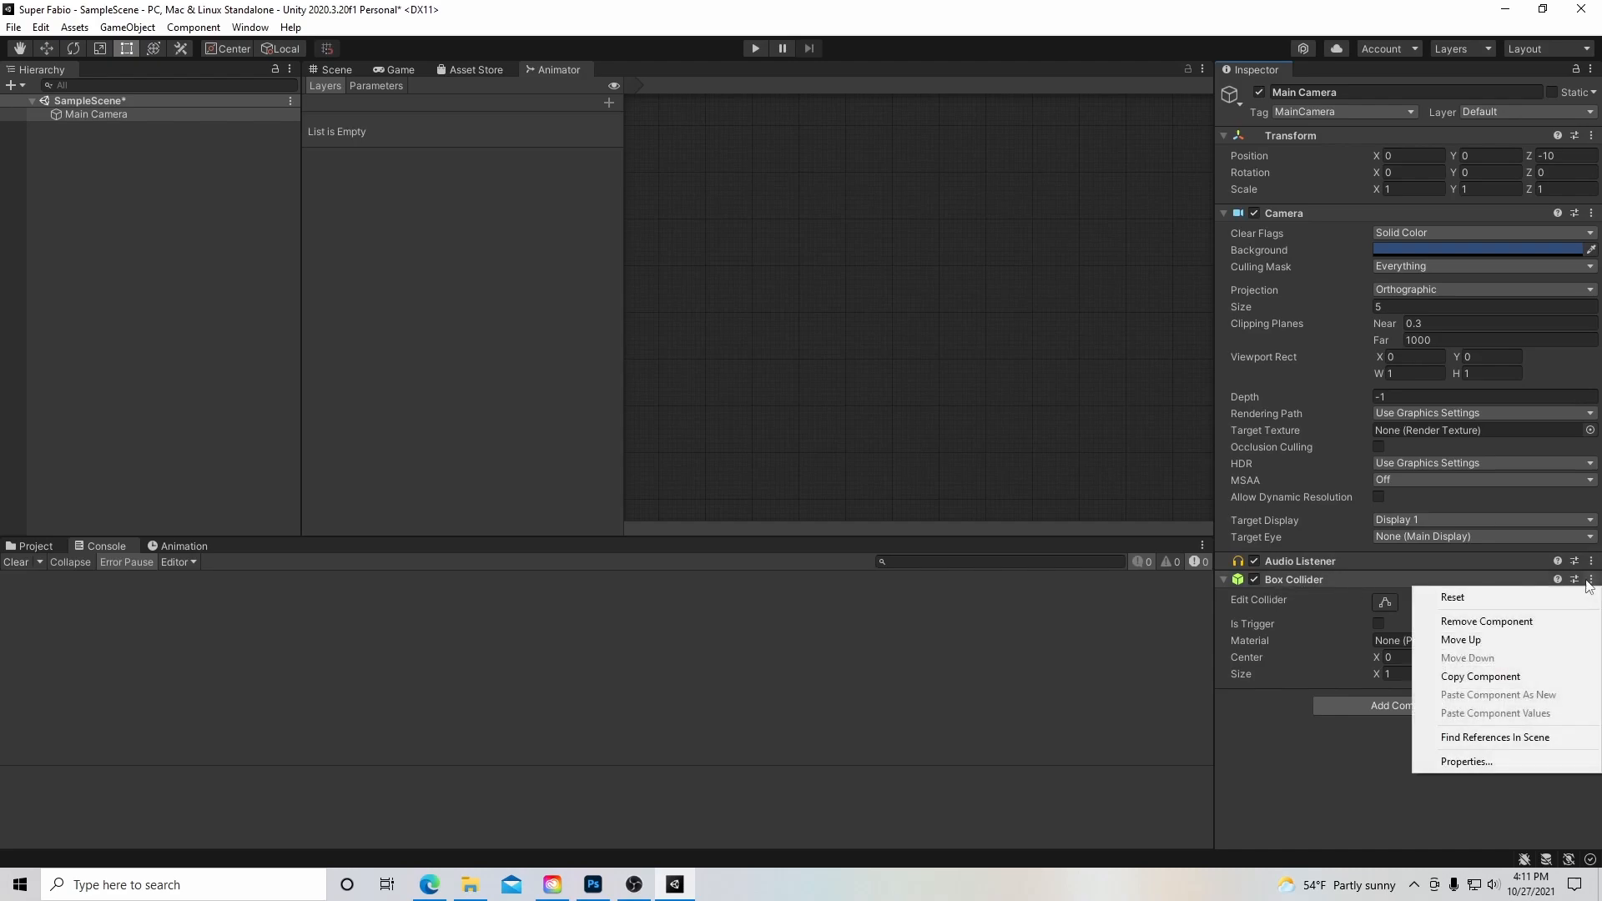
pyautogui.click(1486, 621)
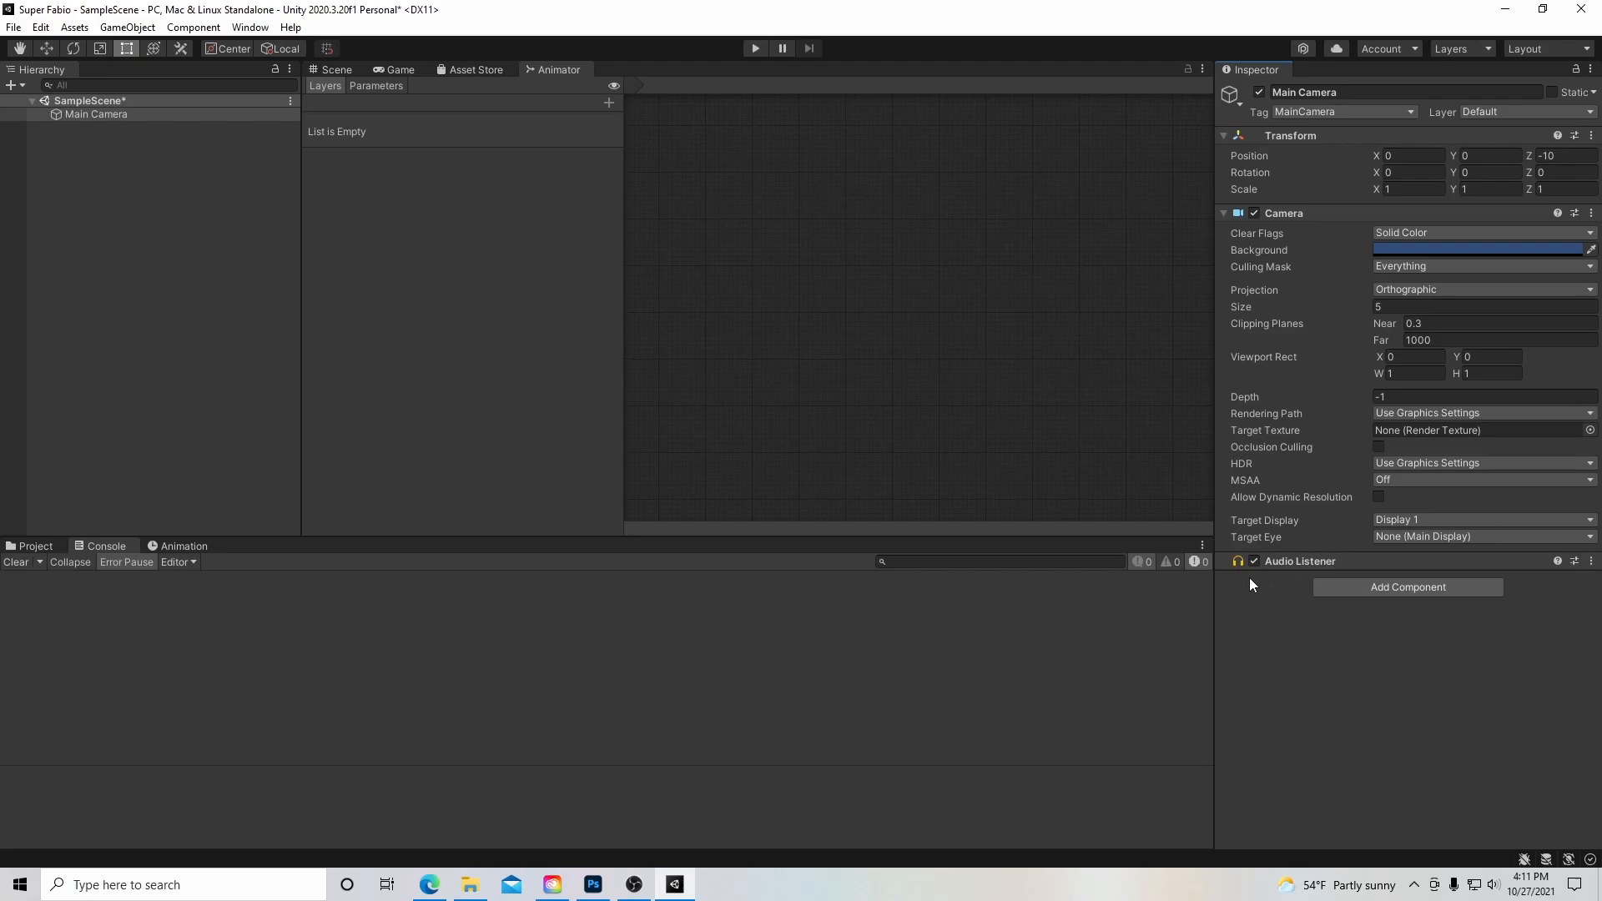
pyautogui.moveTo(1261, 604)
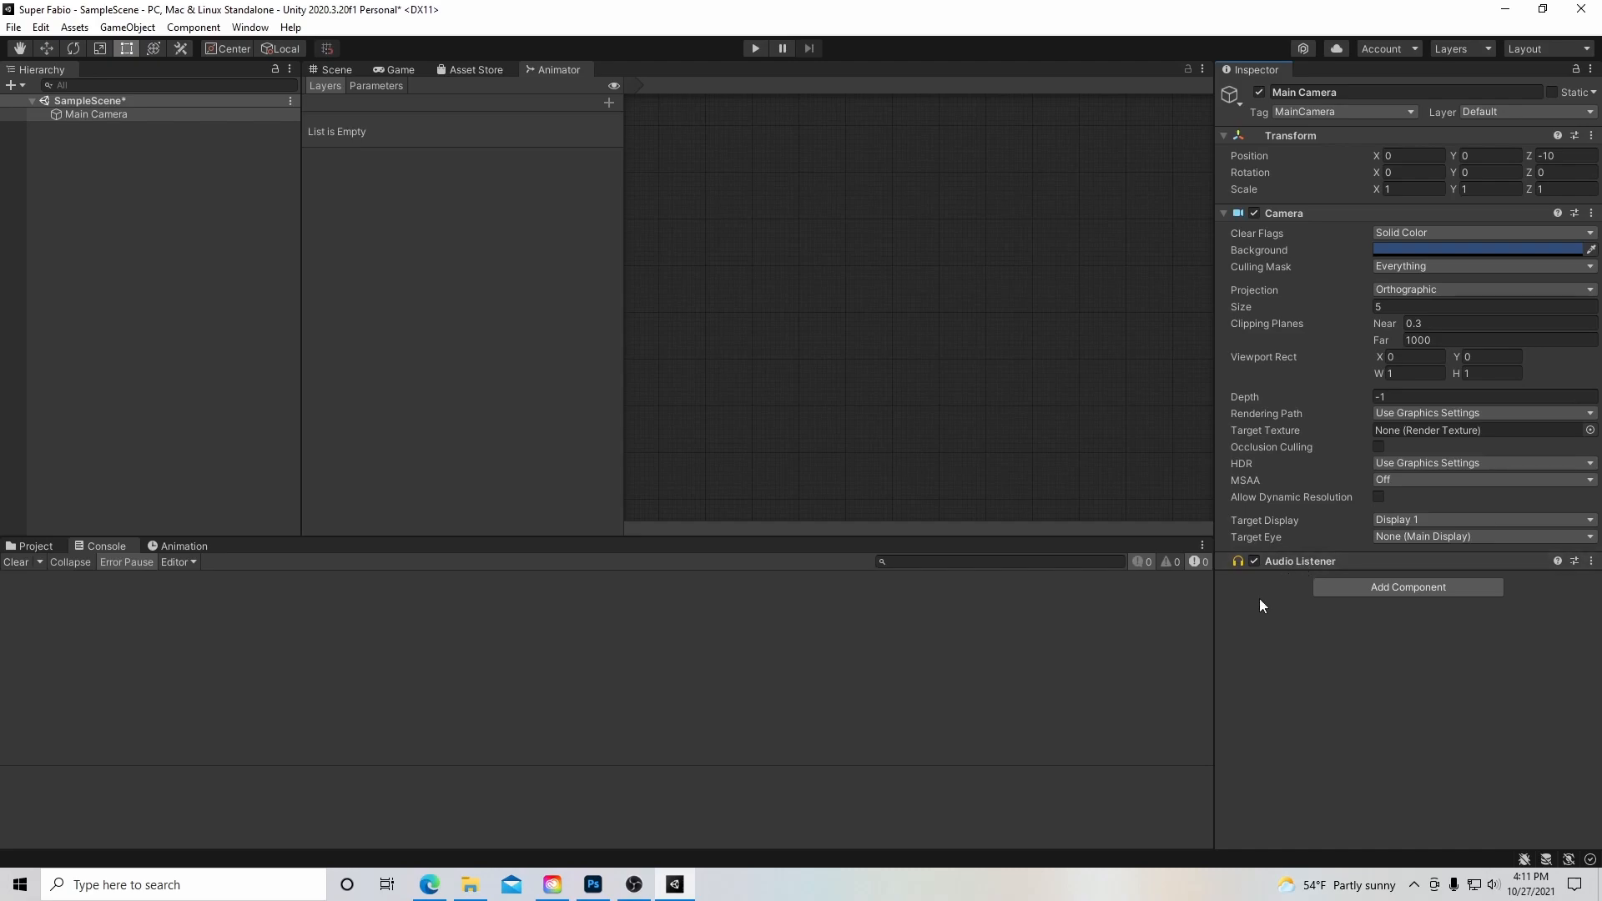
pyautogui.moveTo(1275, 604)
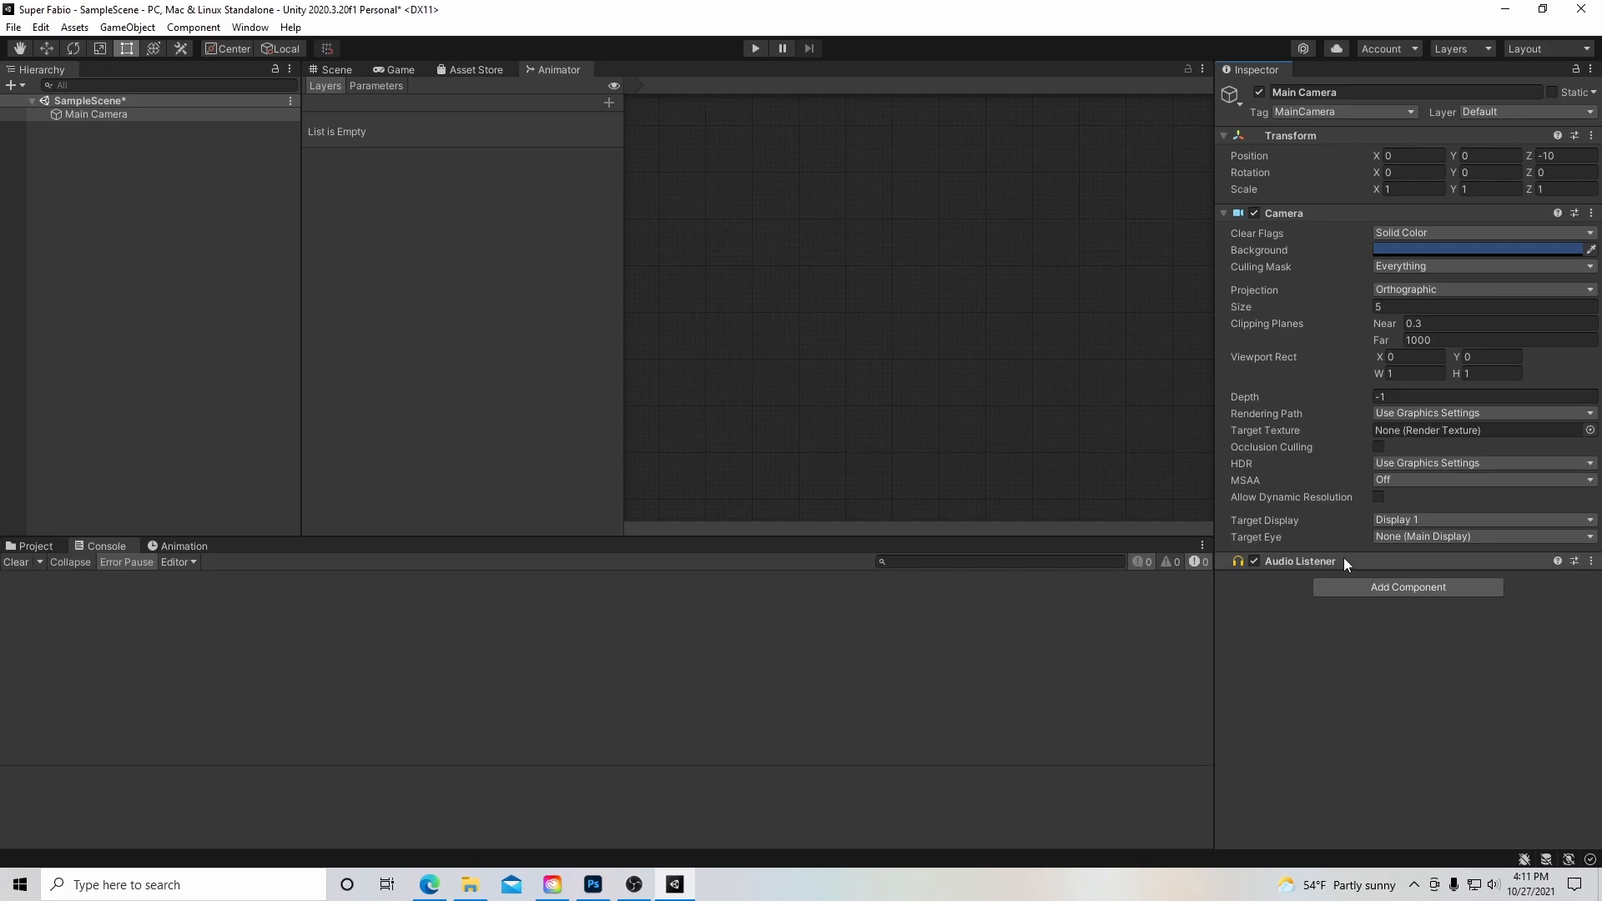
pyautogui.moveTo(15, 576)
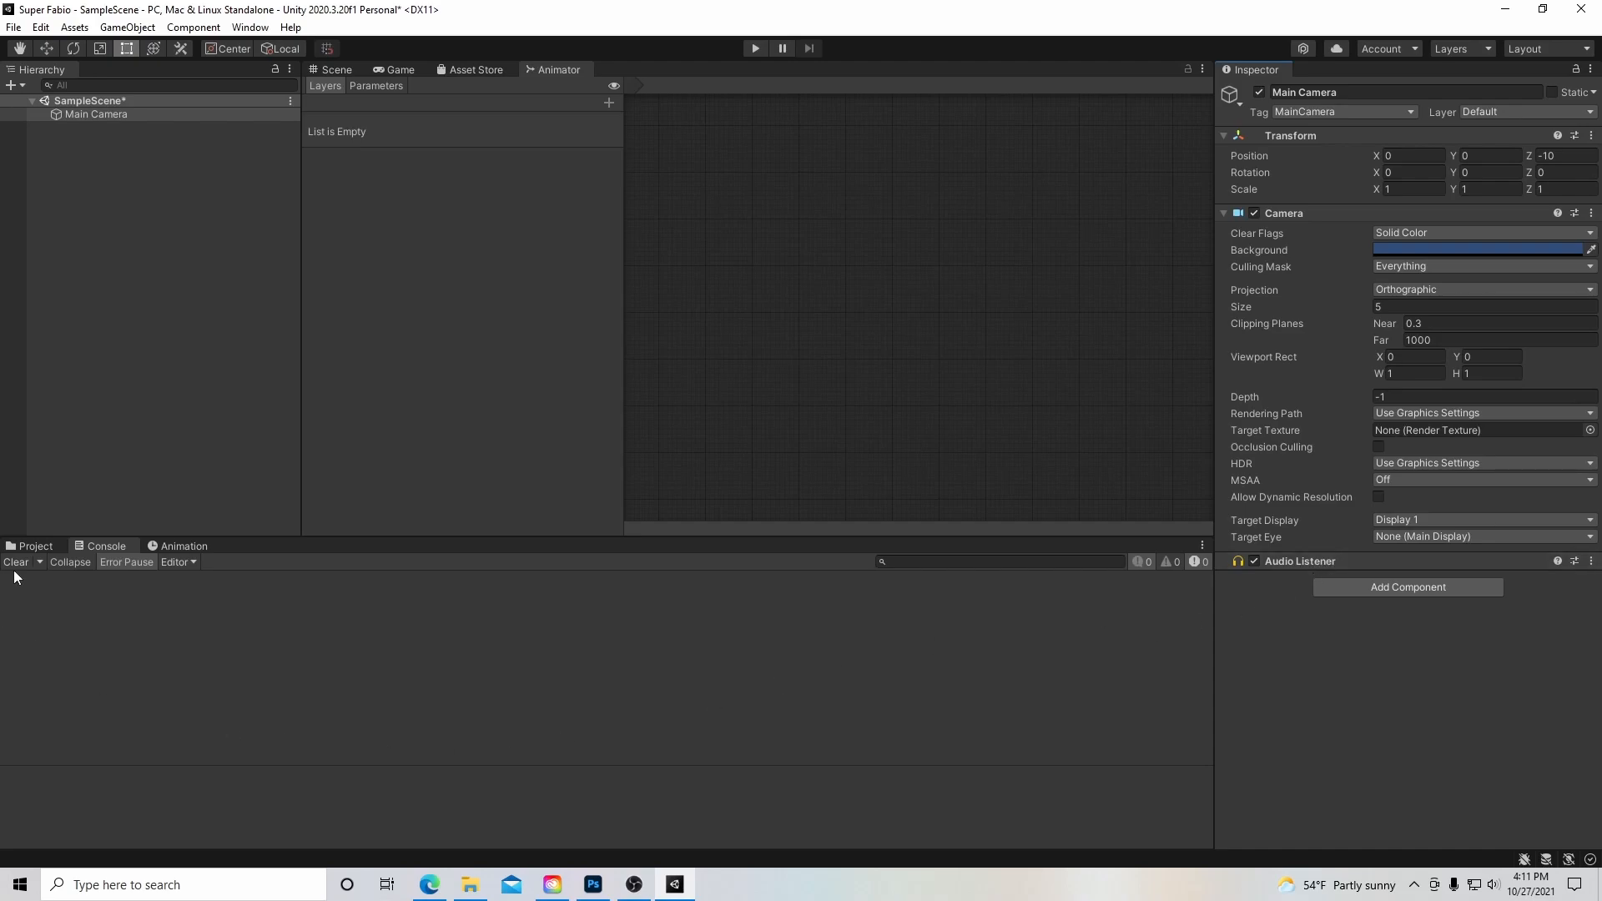
# Show the Project window, browse Packages and Assets/Scenes, and select SampleScene.
pyautogui.click(33, 545)
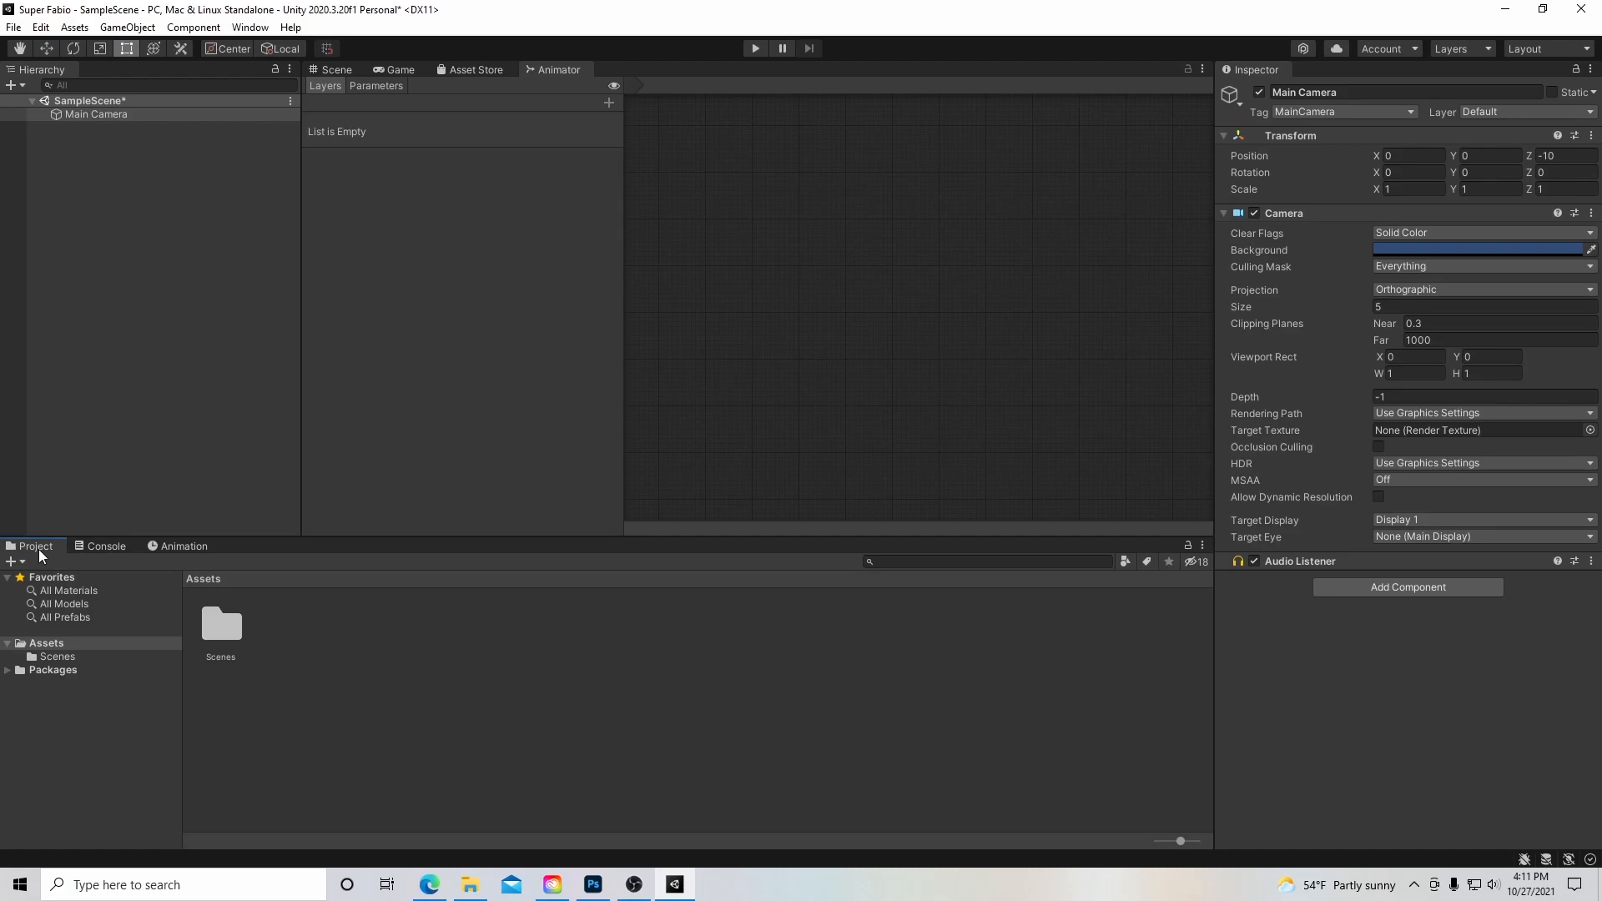
pyautogui.moveTo(31, 654)
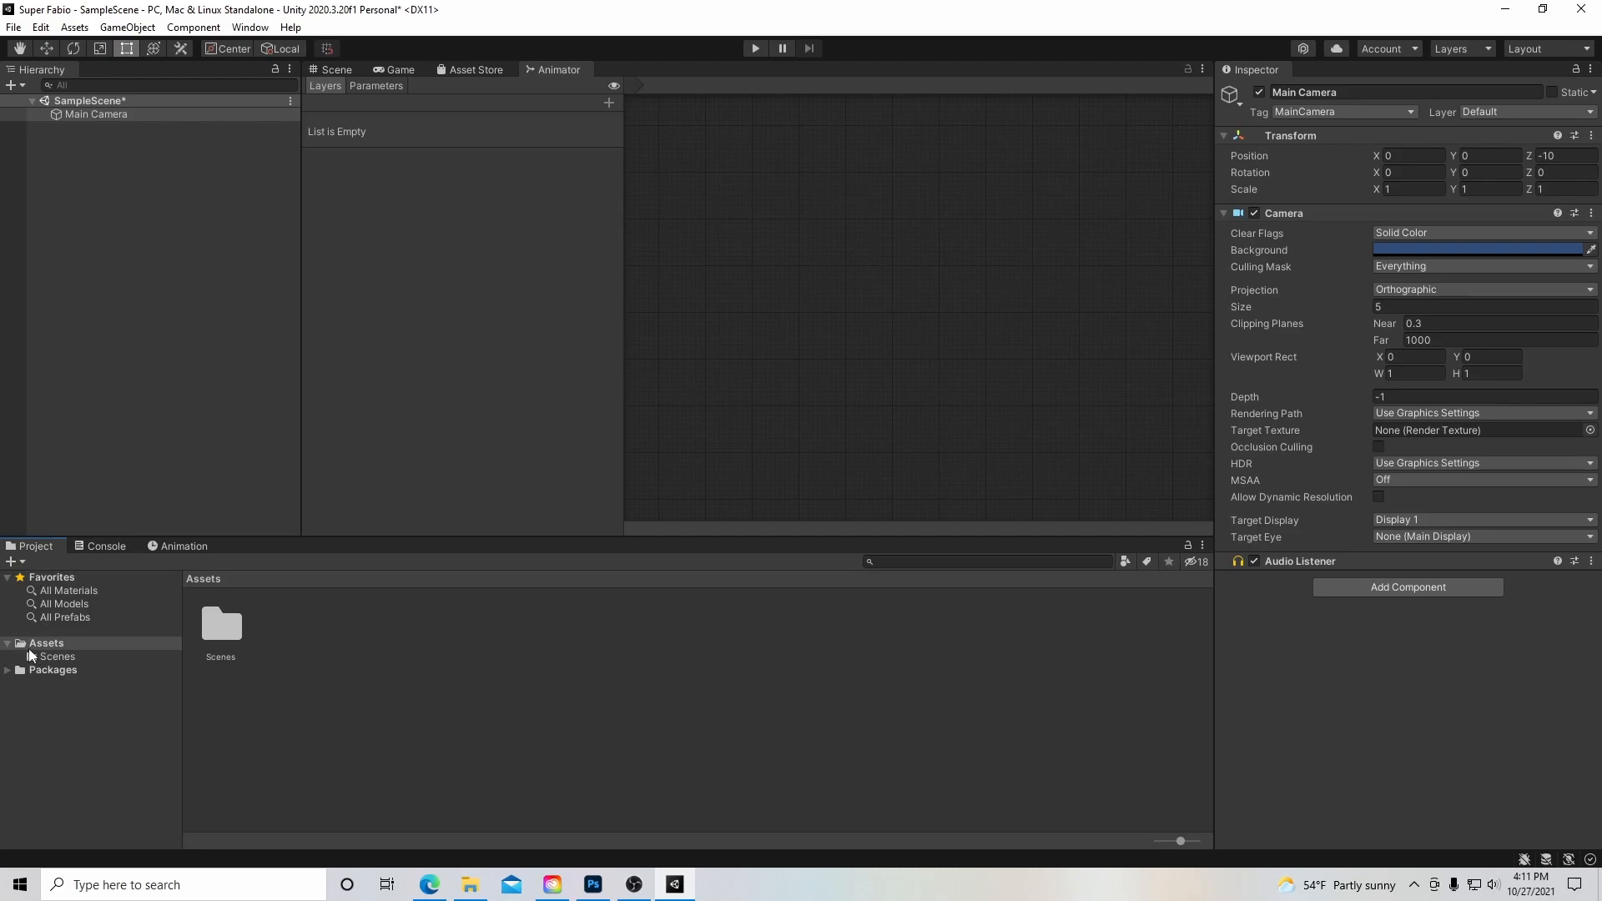
pyautogui.click(52, 669)
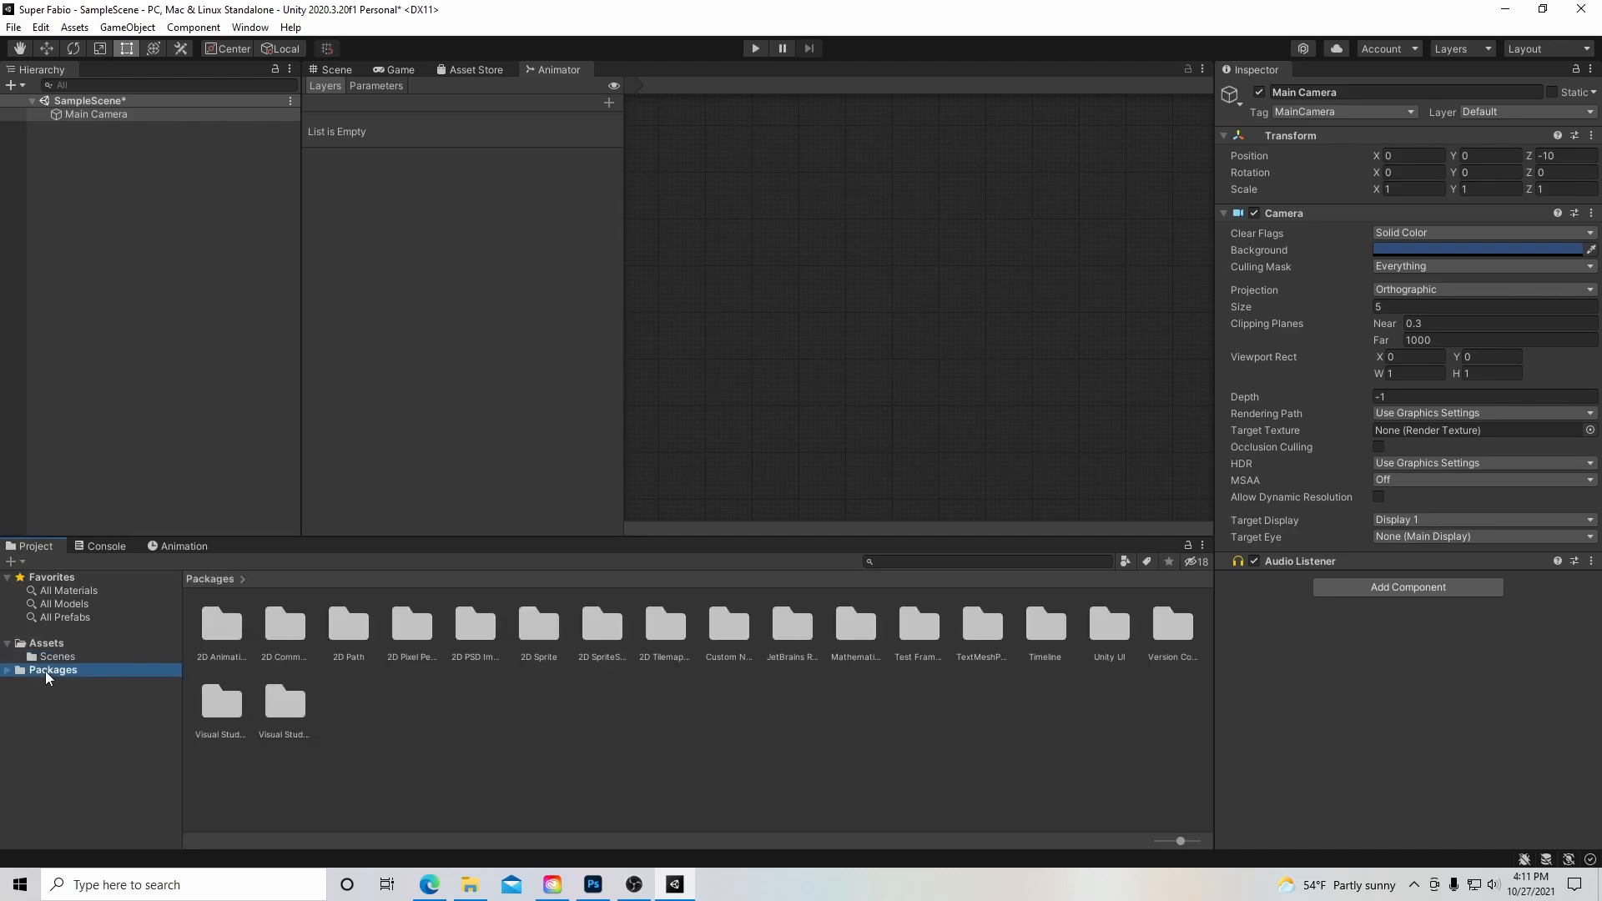
pyautogui.click(45, 642)
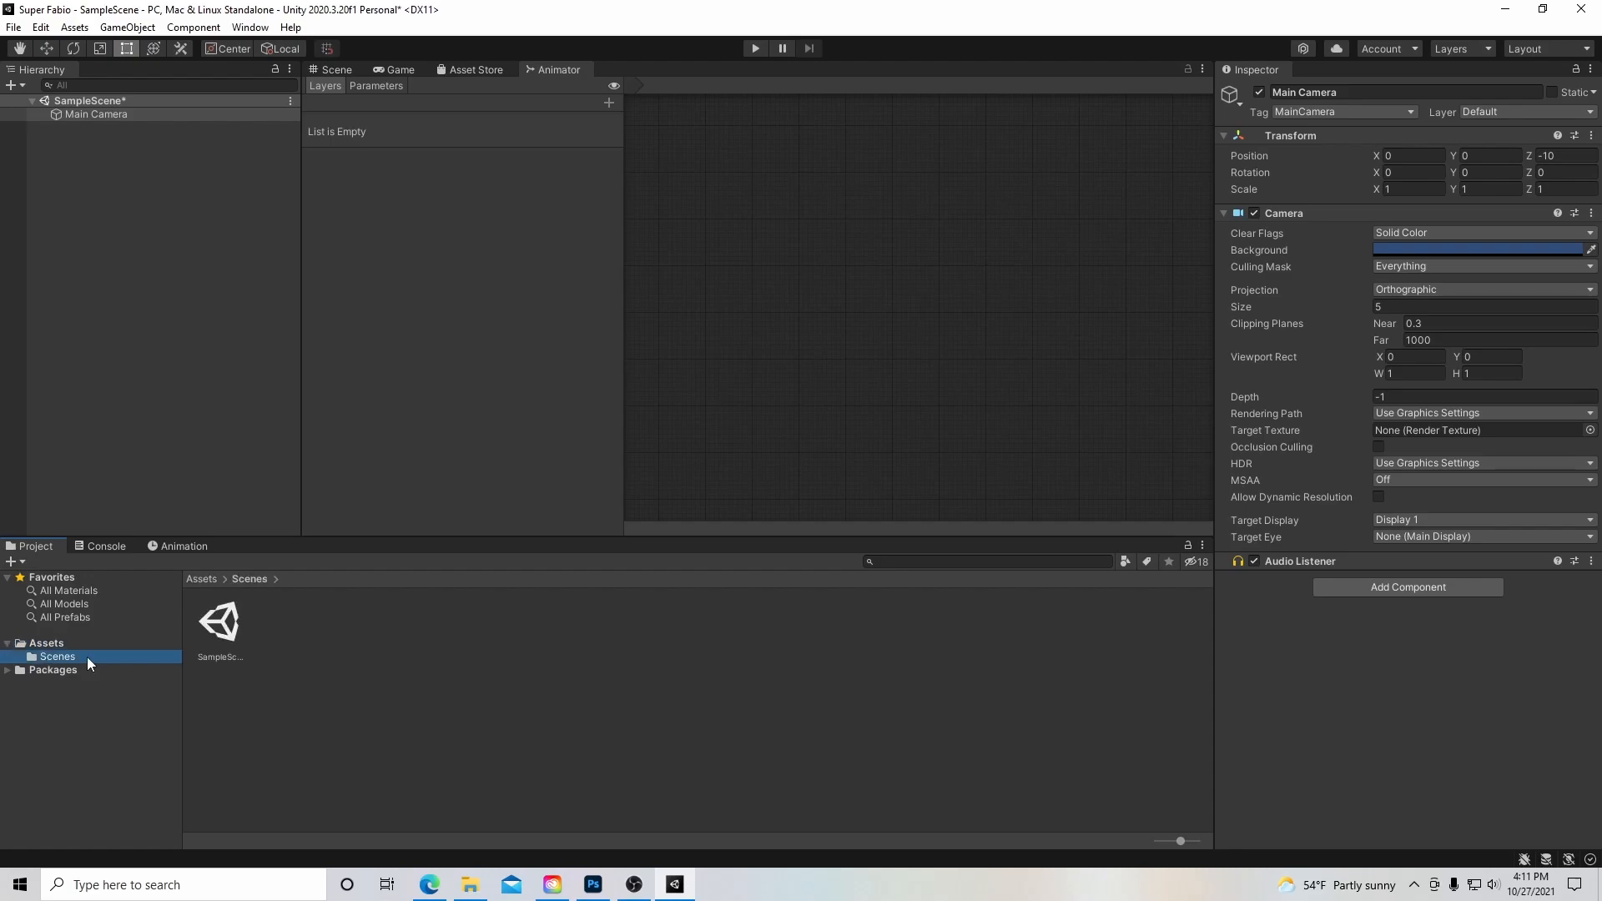
pyautogui.click(220, 621)
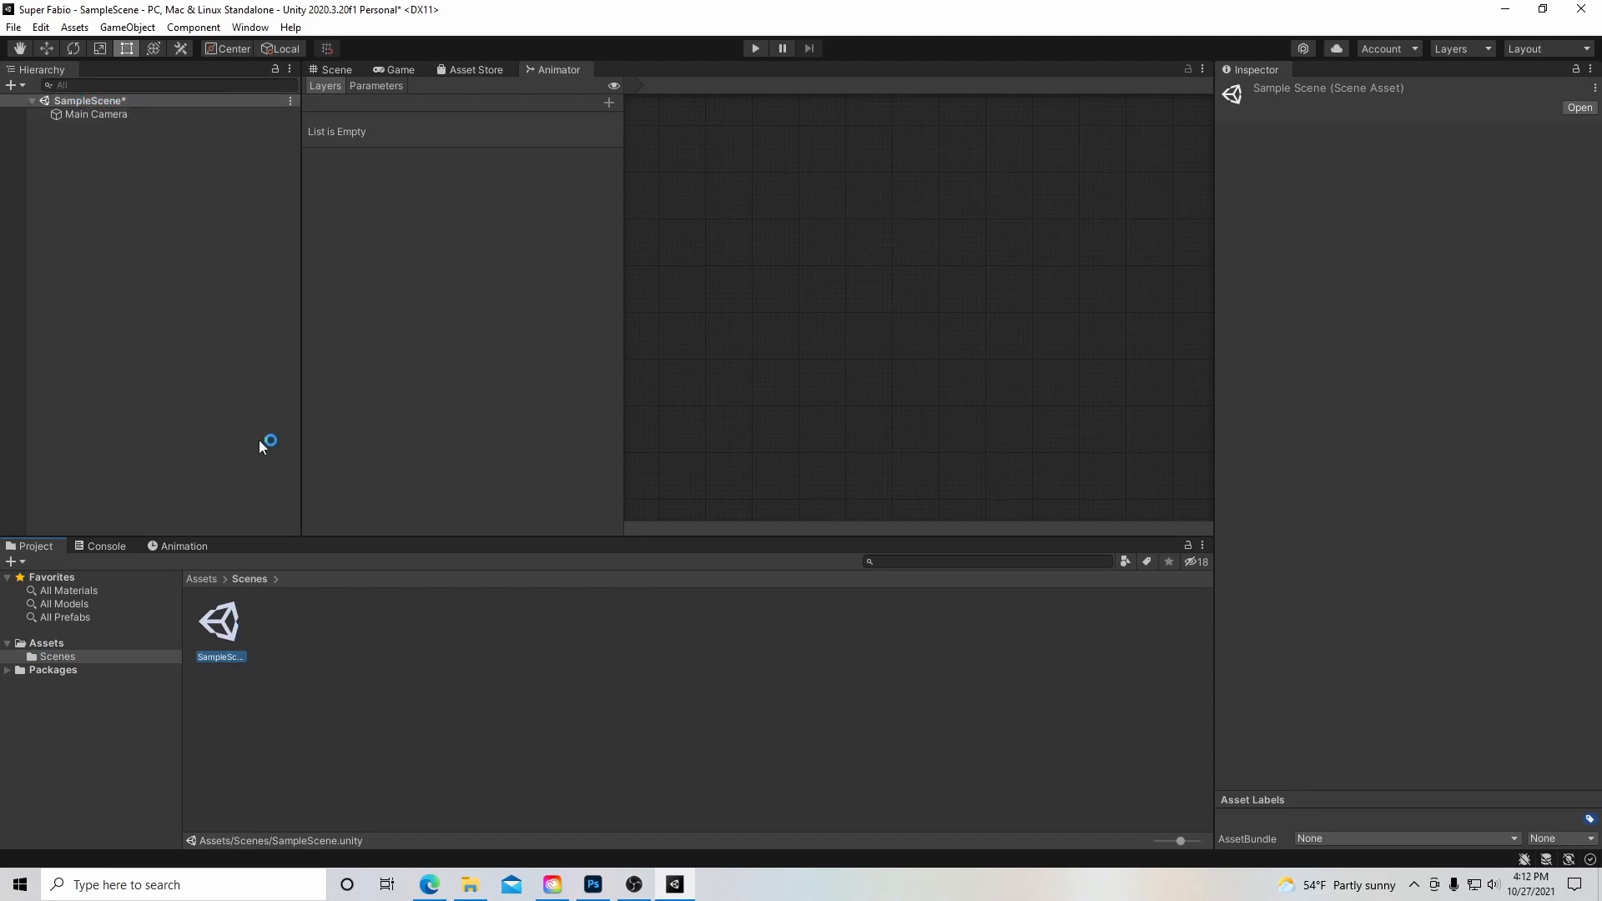
pyautogui.moveTo(253, 601)
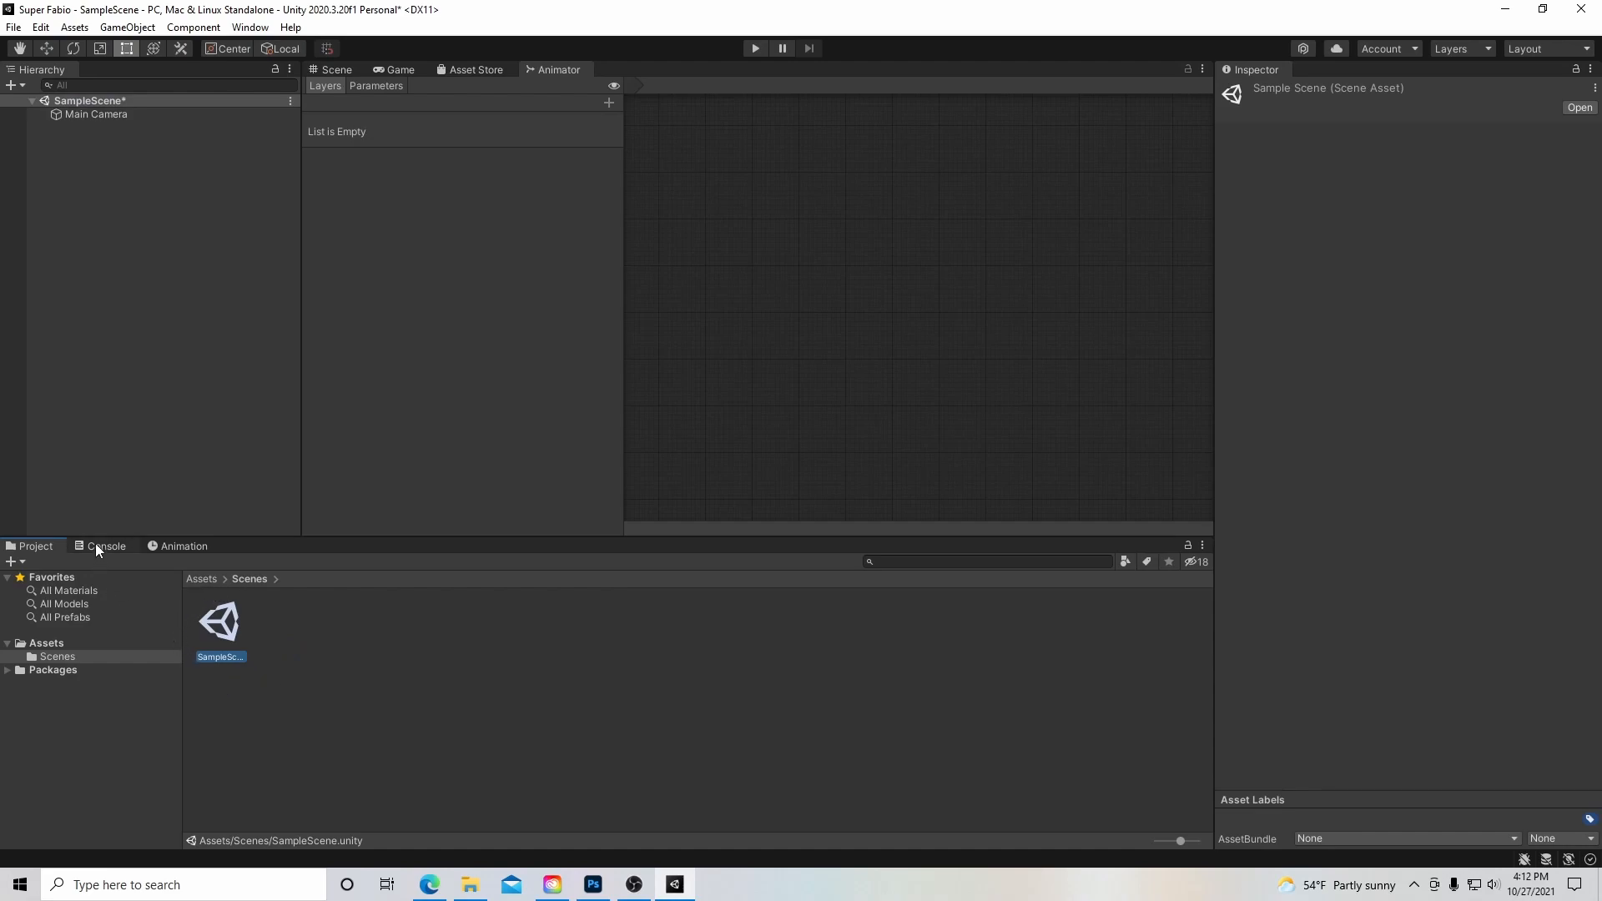
pyautogui.click(106, 545)
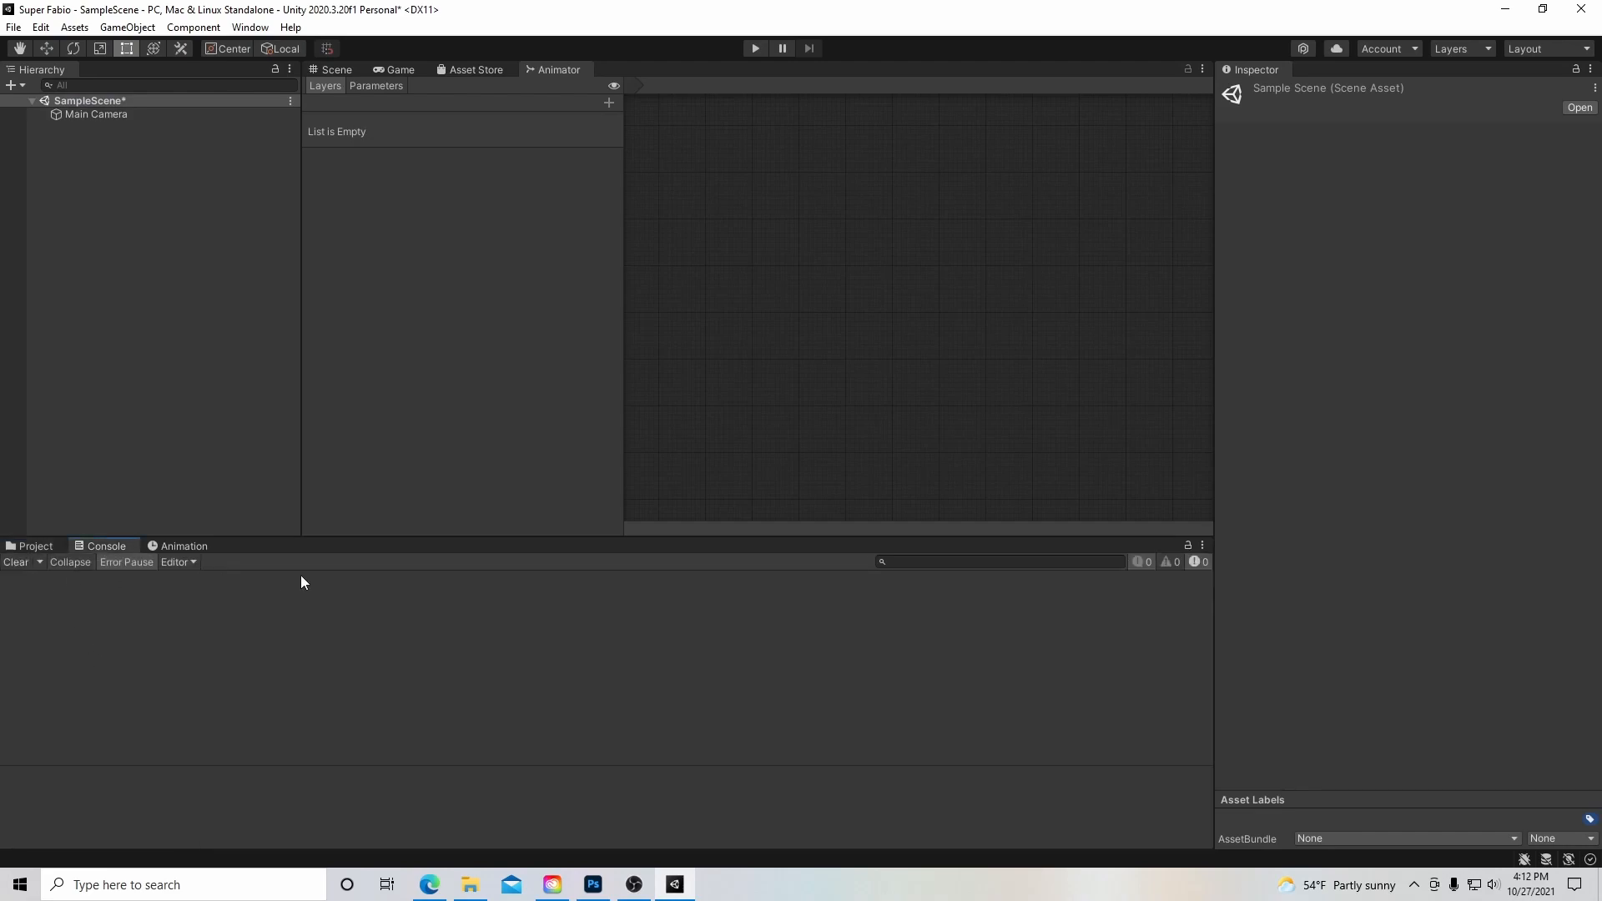
pyautogui.moveTo(87, 711)
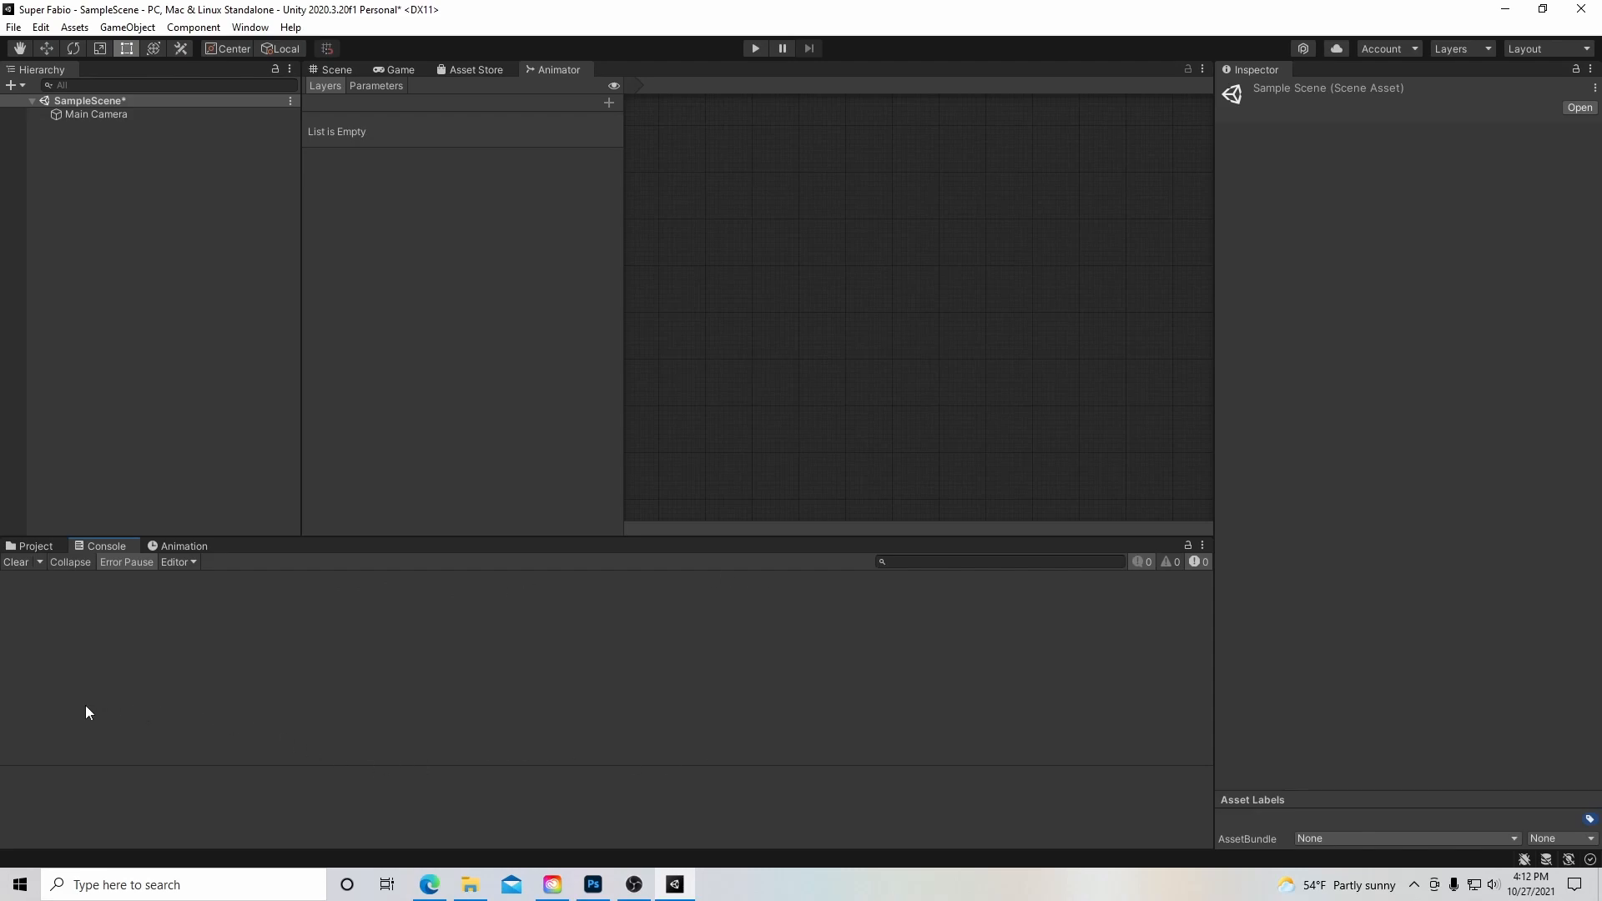
pyautogui.moveTo(8, 587)
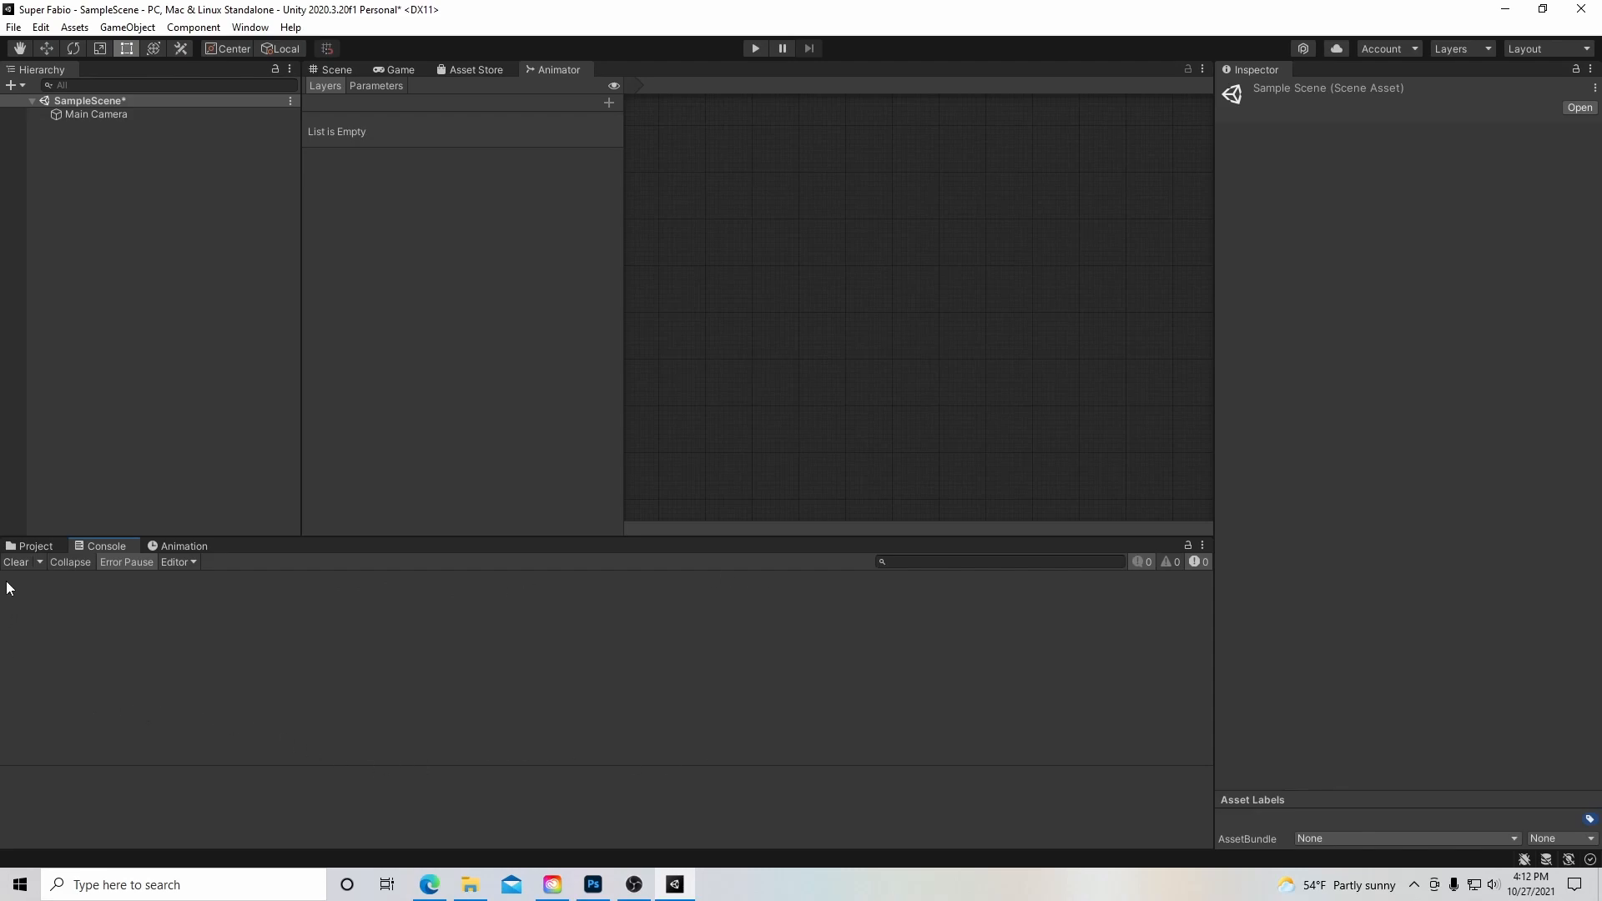
pyautogui.moveTo(36, 590)
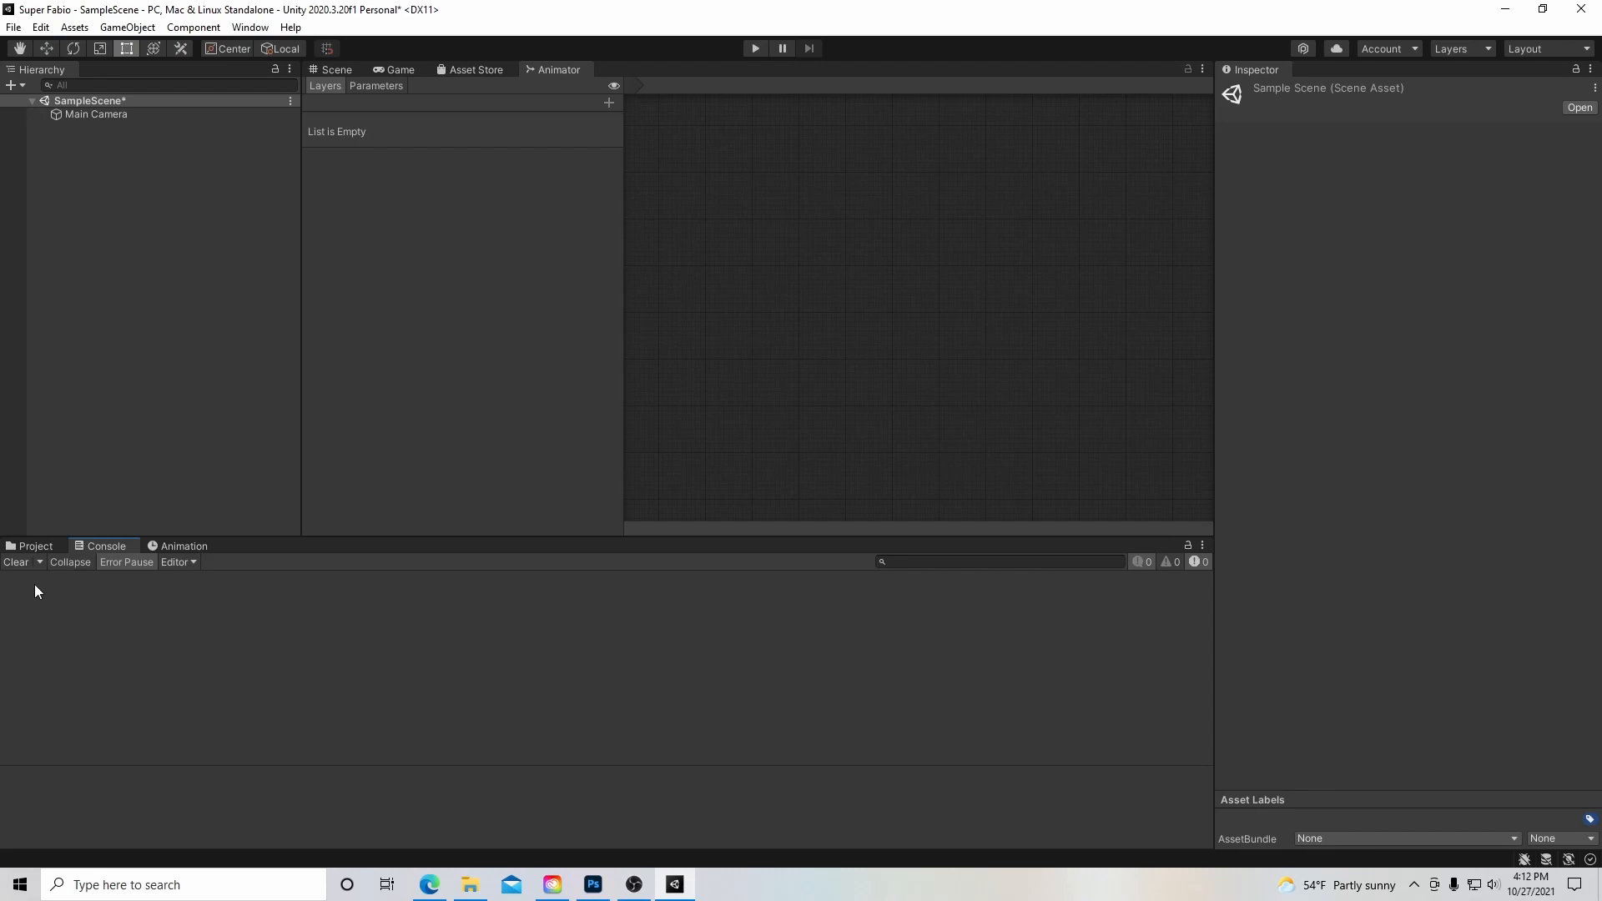
pyautogui.moveTo(176, 696)
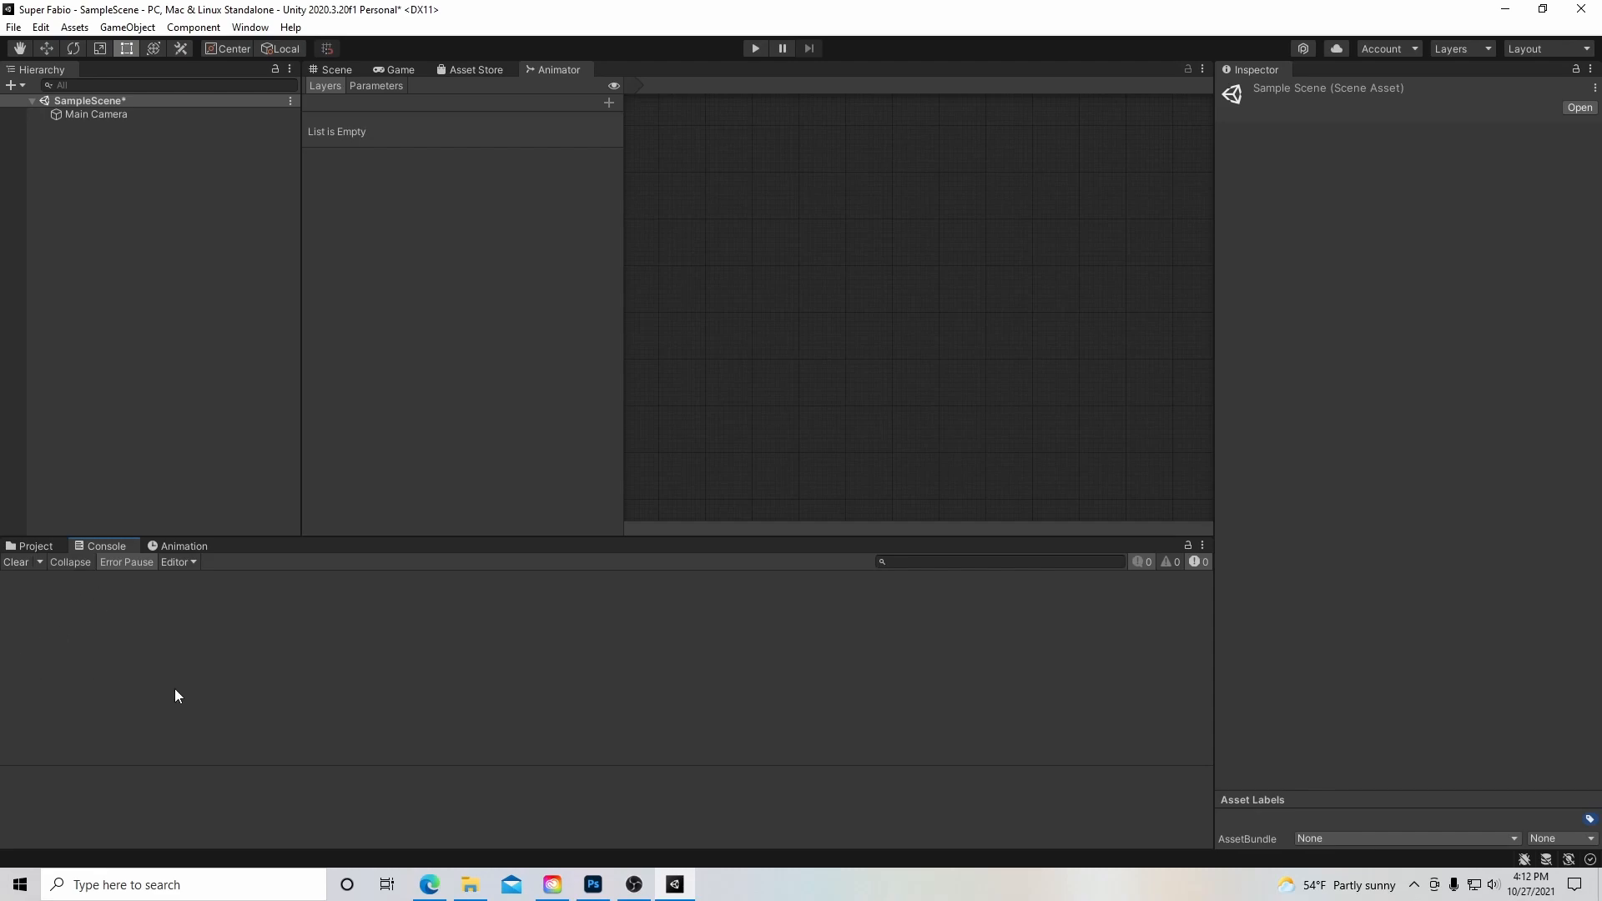
pyautogui.click(183, 546)
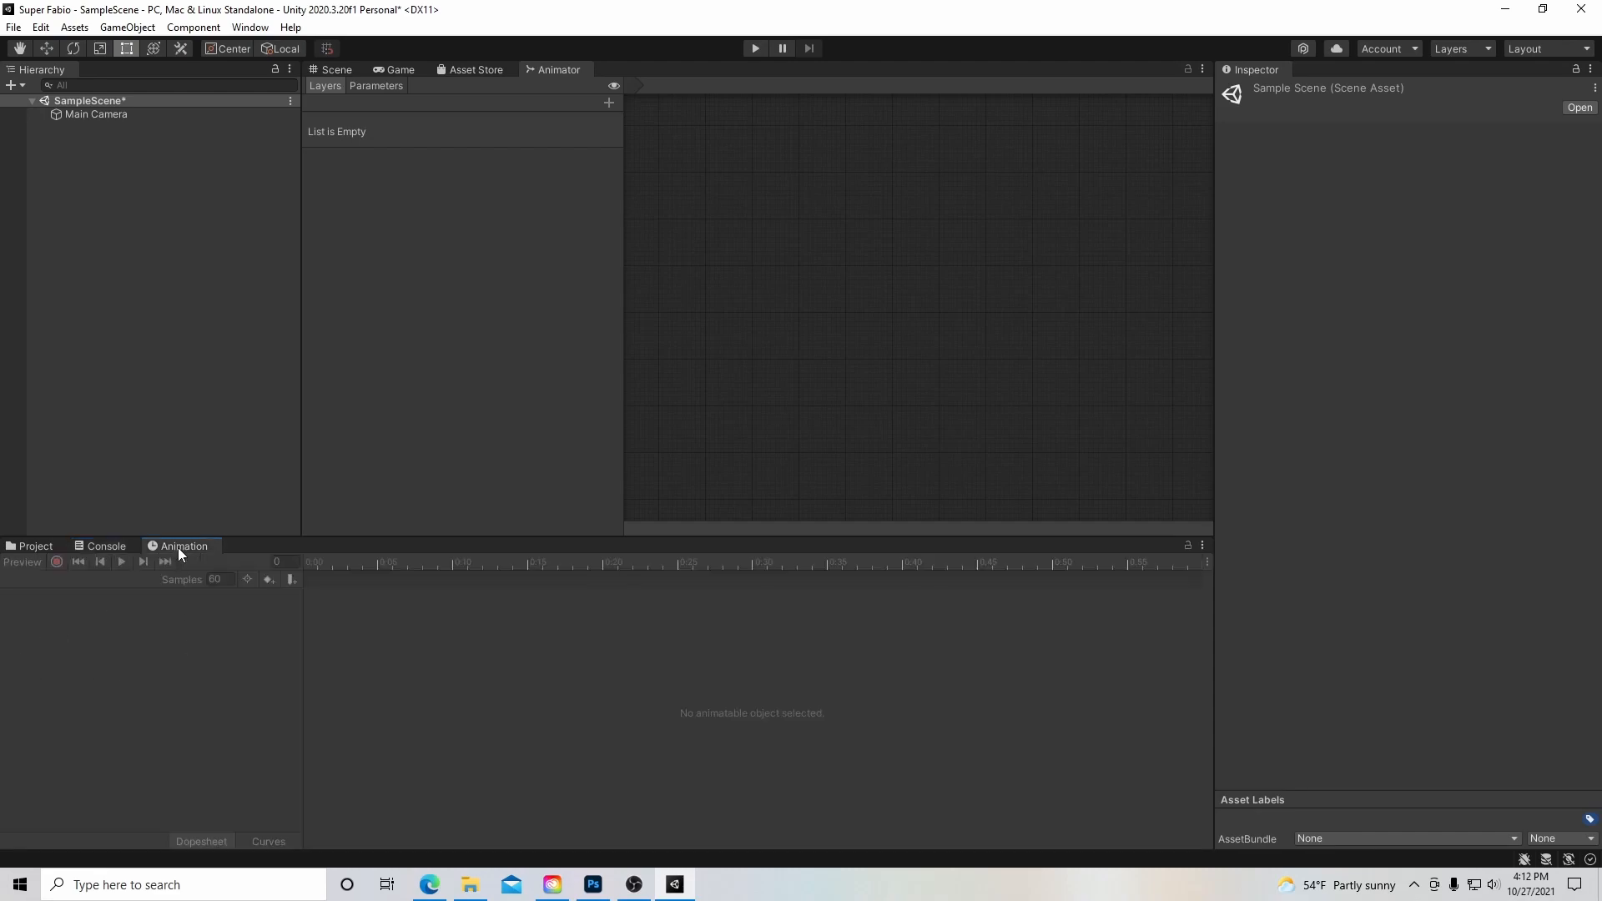
pyautogui.moveTo(767, 581)
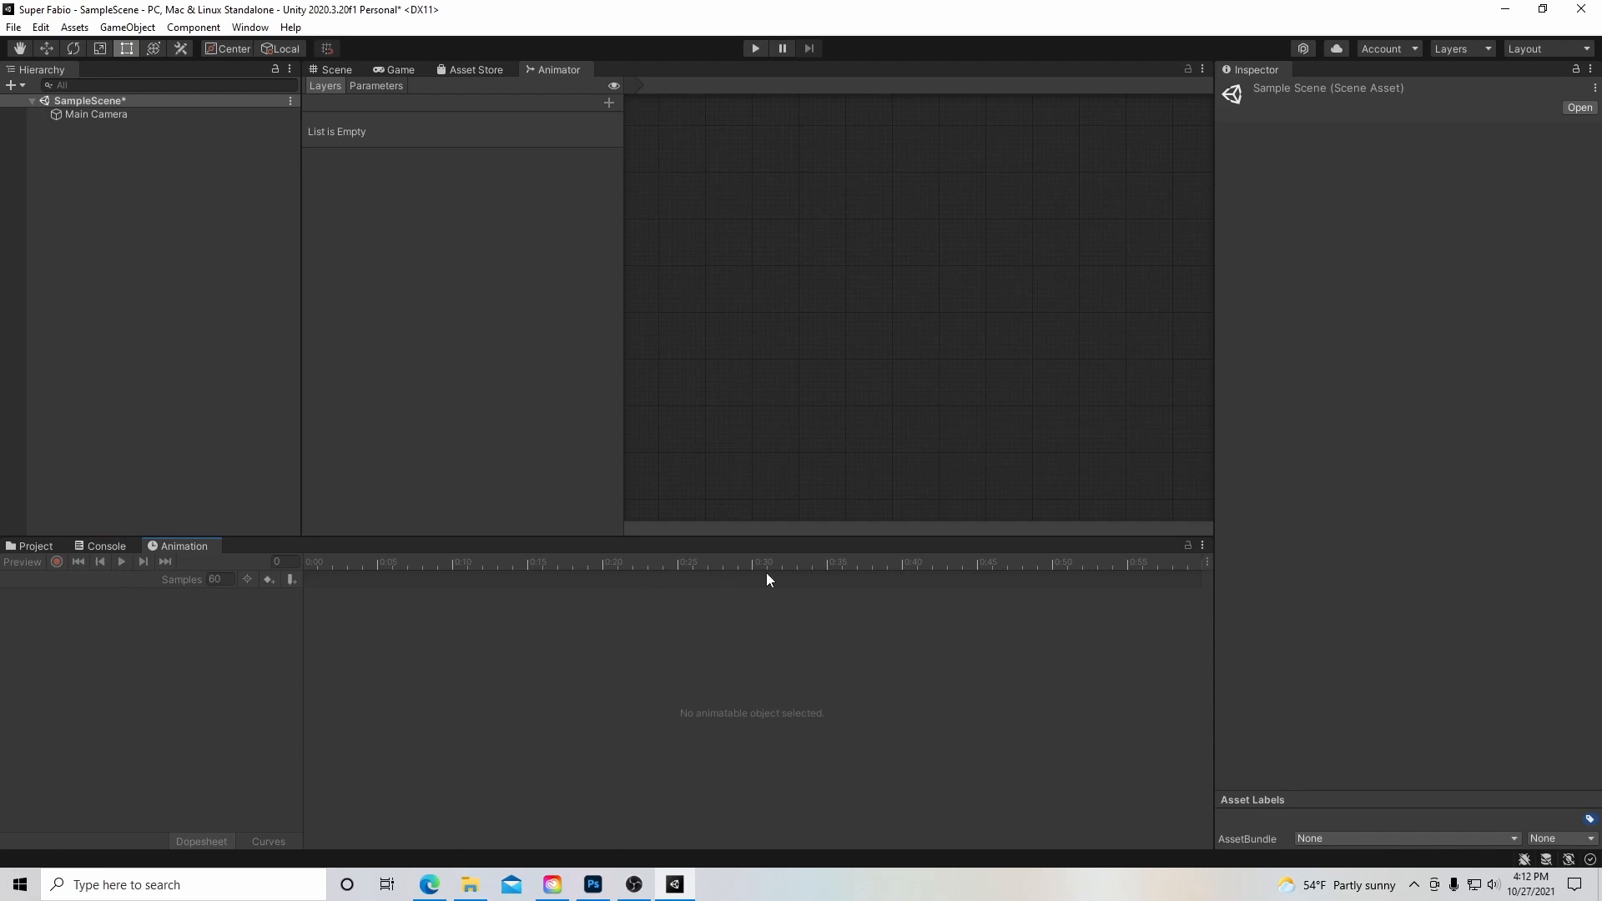
pyautogui.moveTo(97, 664)
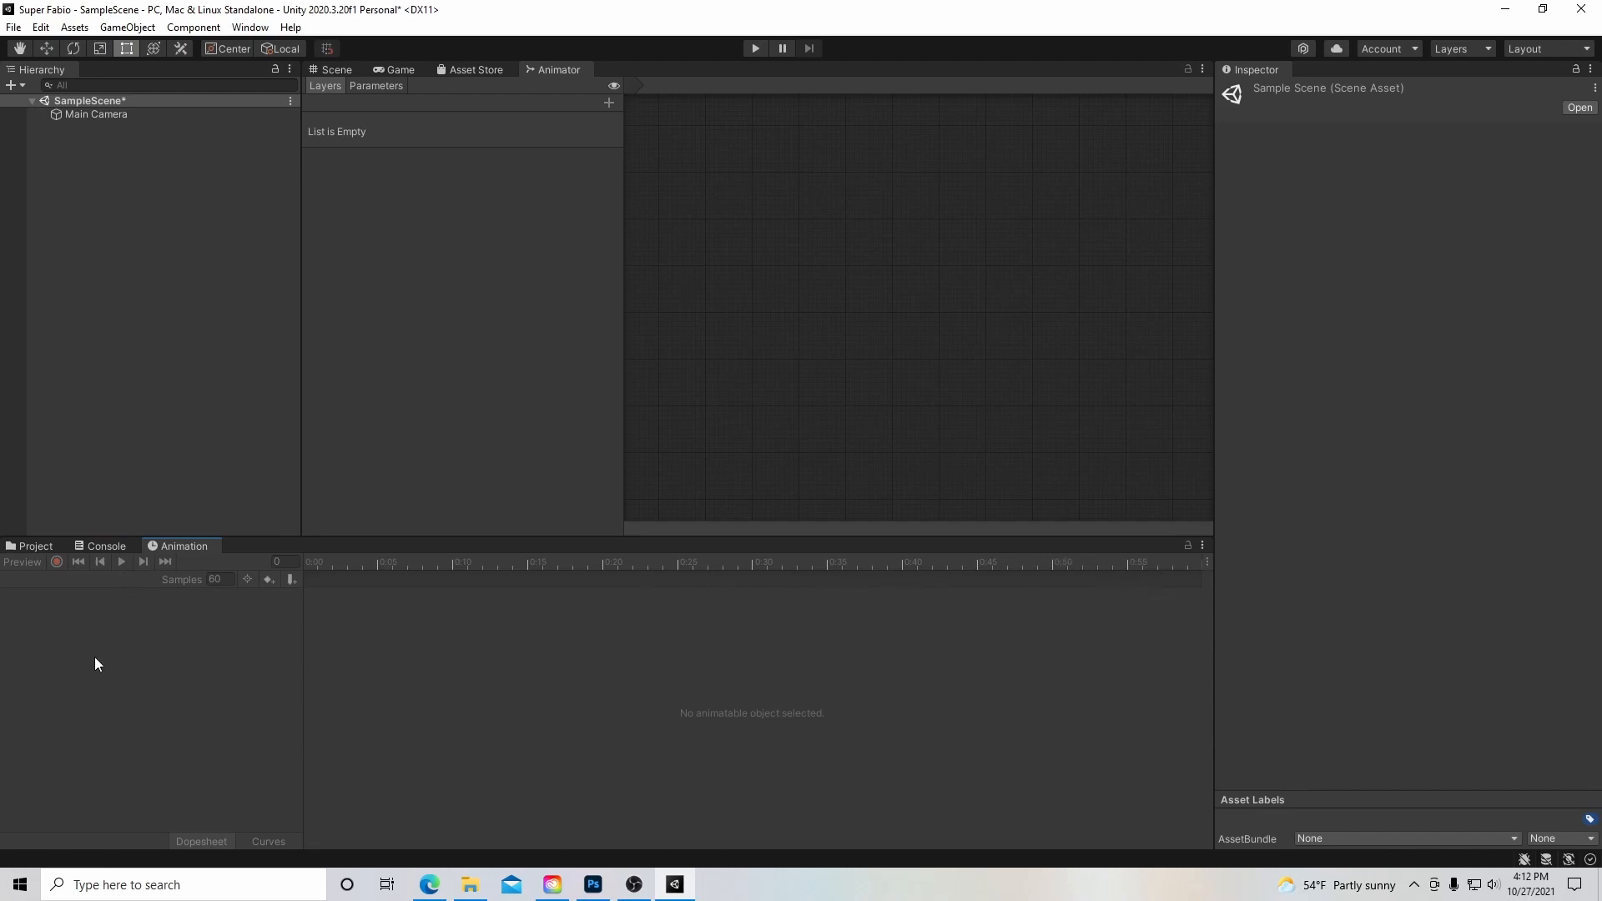
pyautogui.moveTo(518, 616)
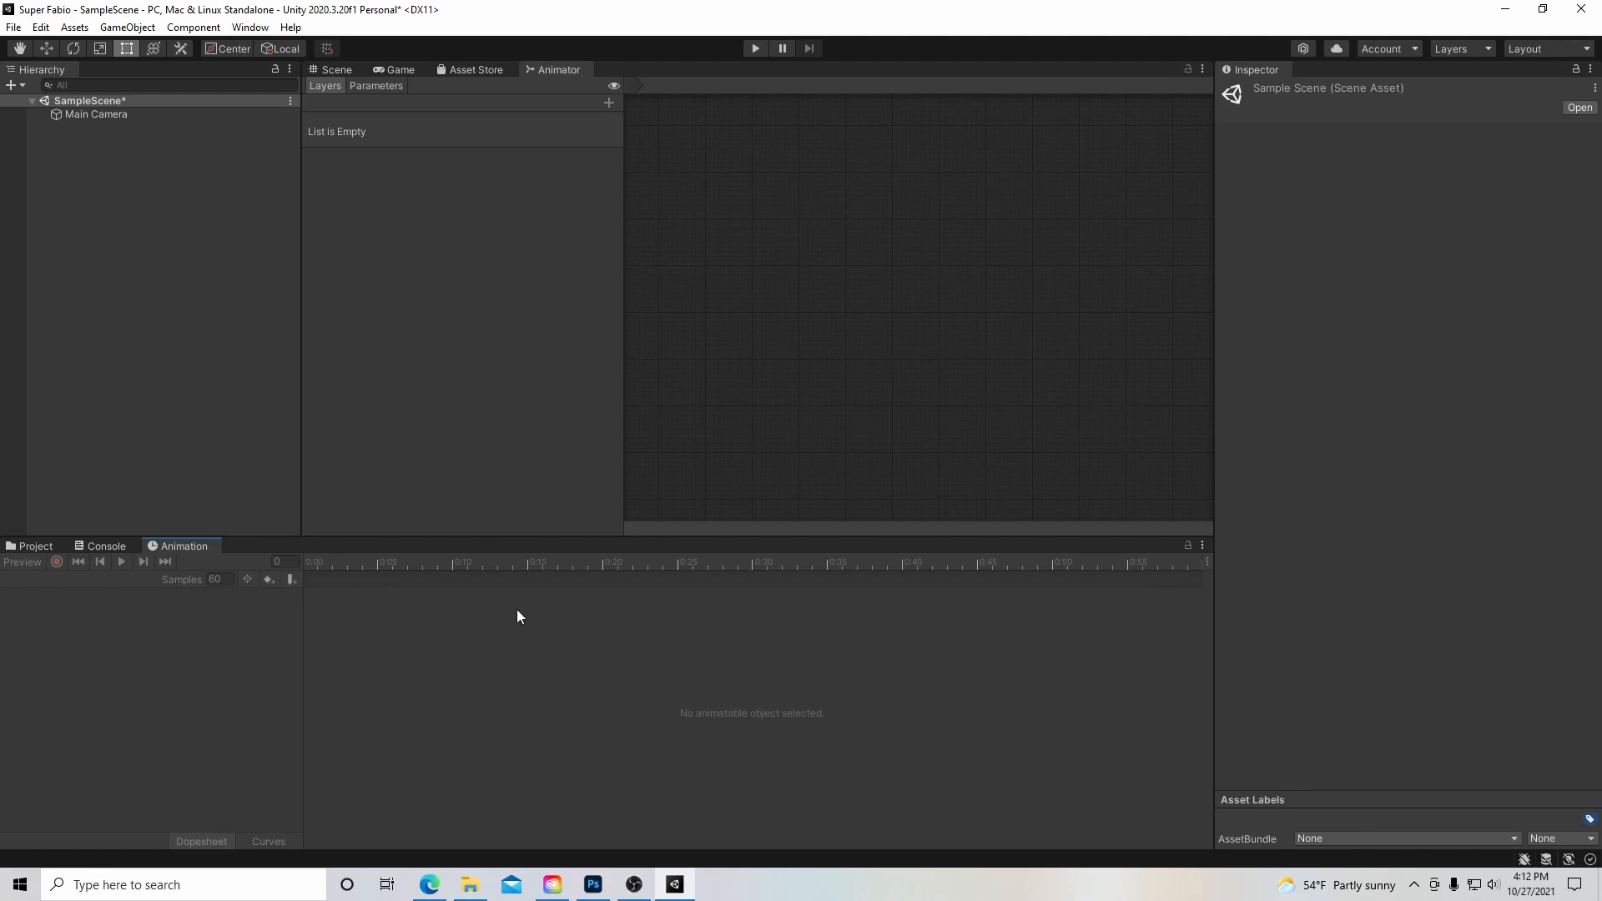
pyautogui.moveTo(912, 328)
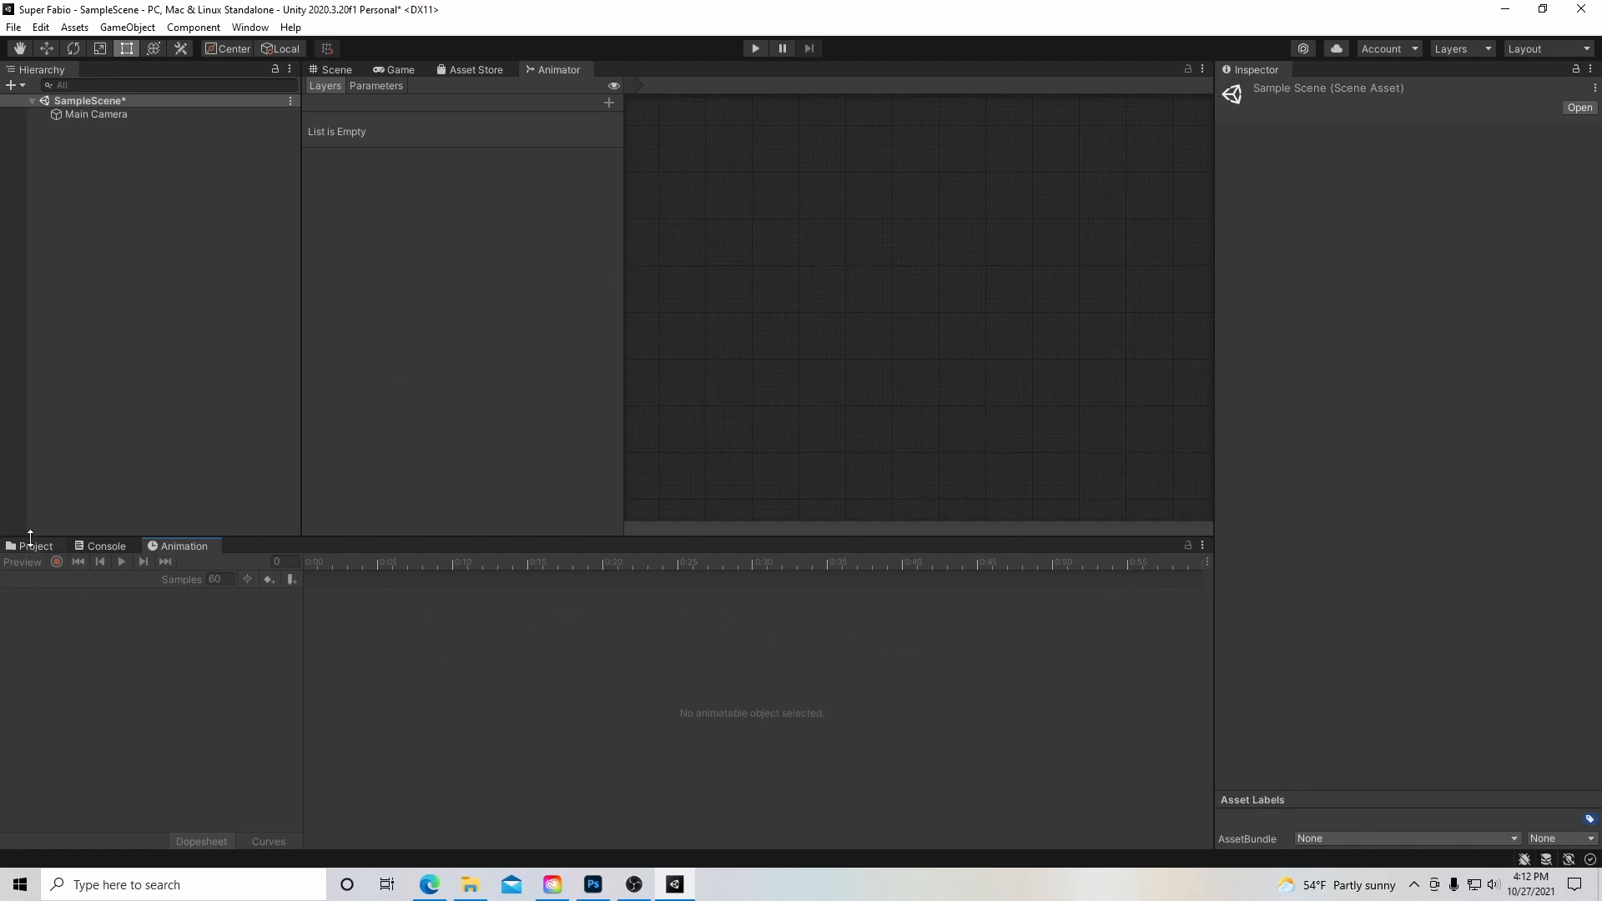
pyautogui.click(33, 546)
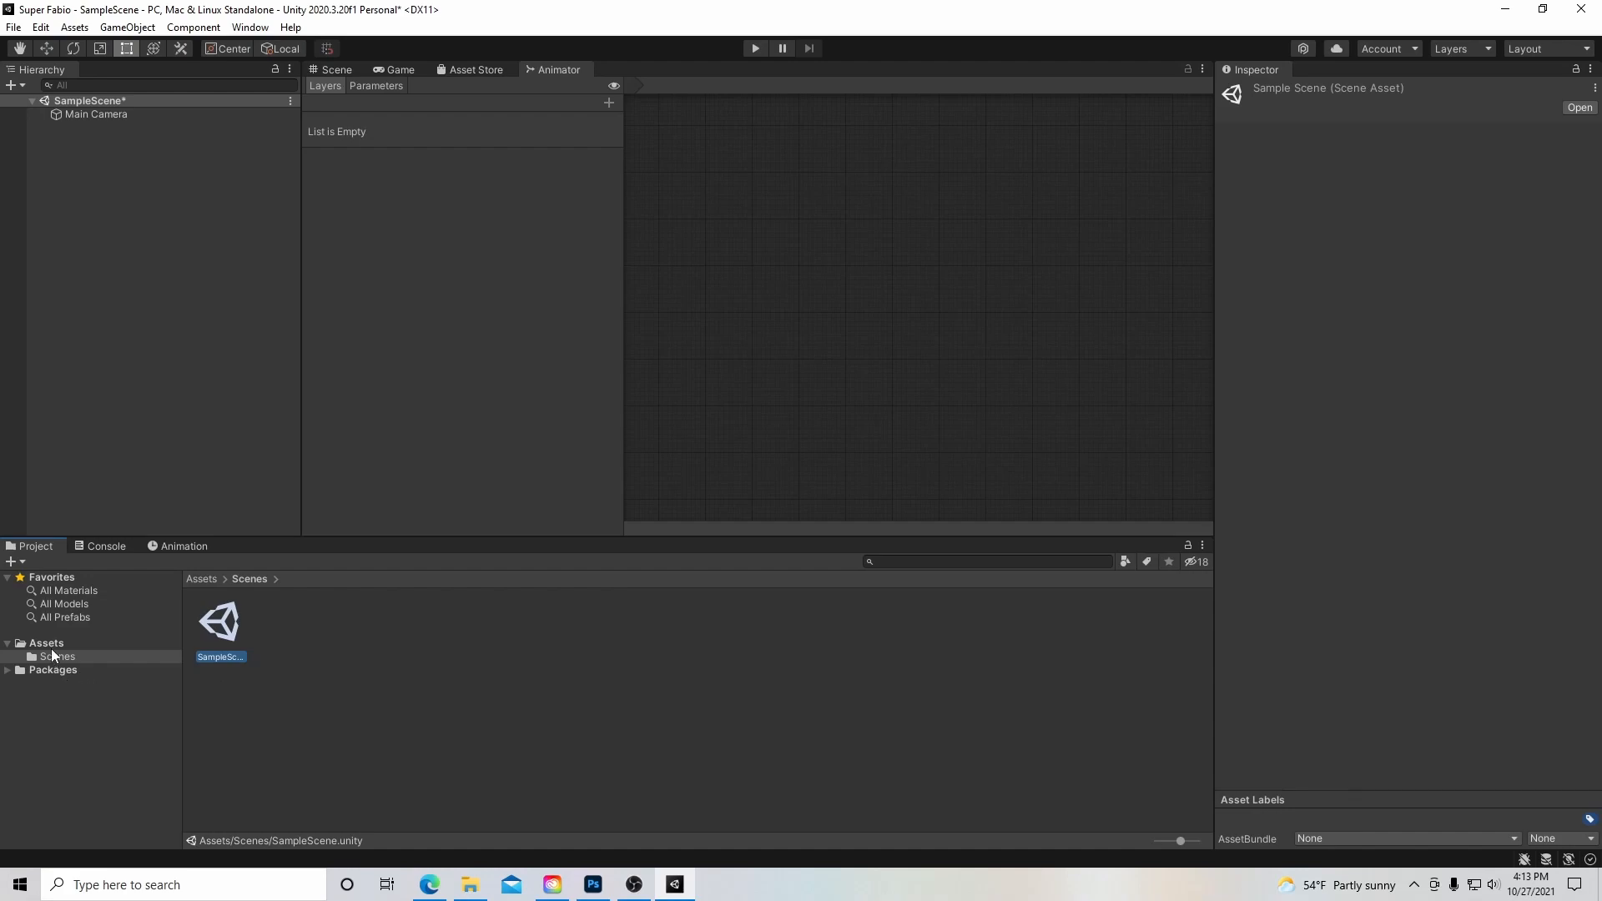
# Reveal the Assets folder in File Explorer via Show in Explorer.
pyautogui.click(45, 642)
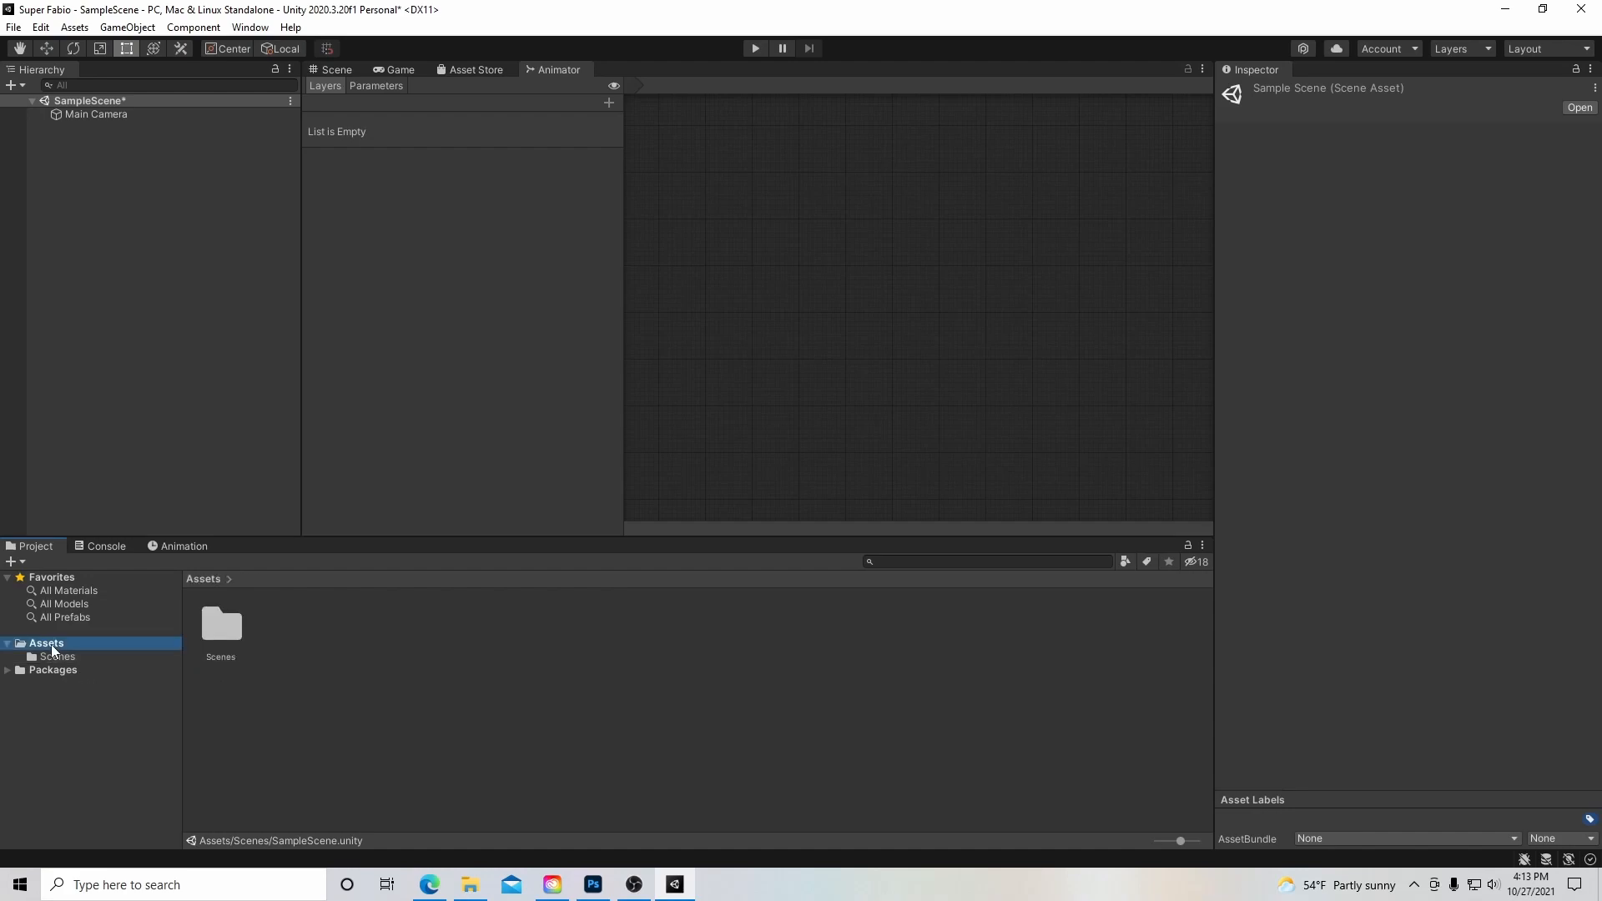
pyautogui.rightClick(45, 642)
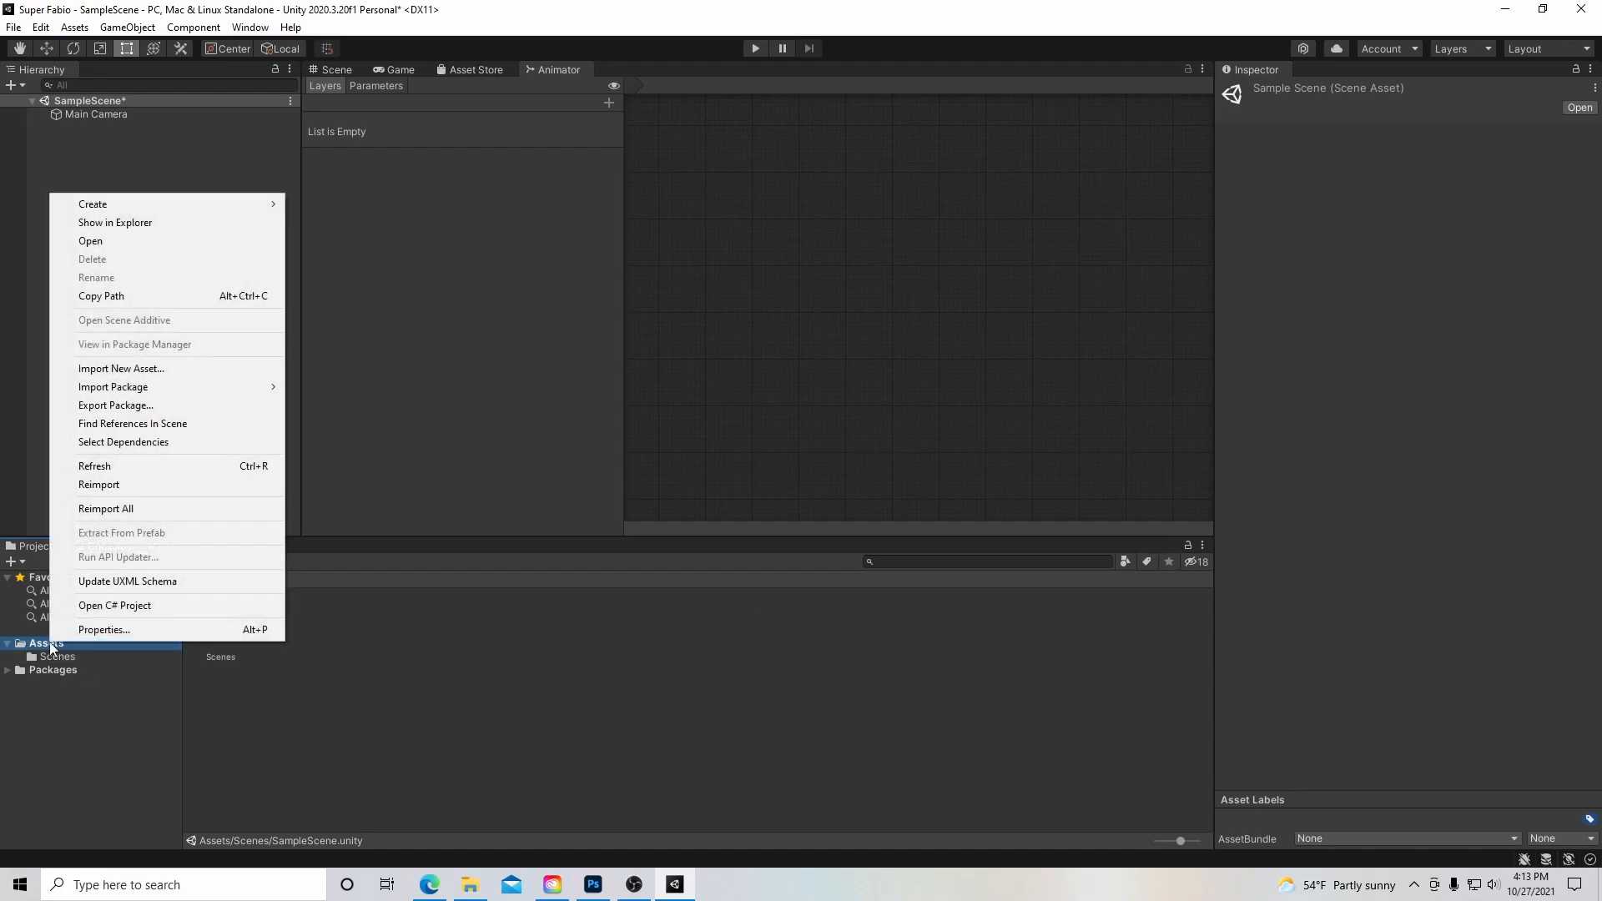
pyautogui.moveTo(116, 223)
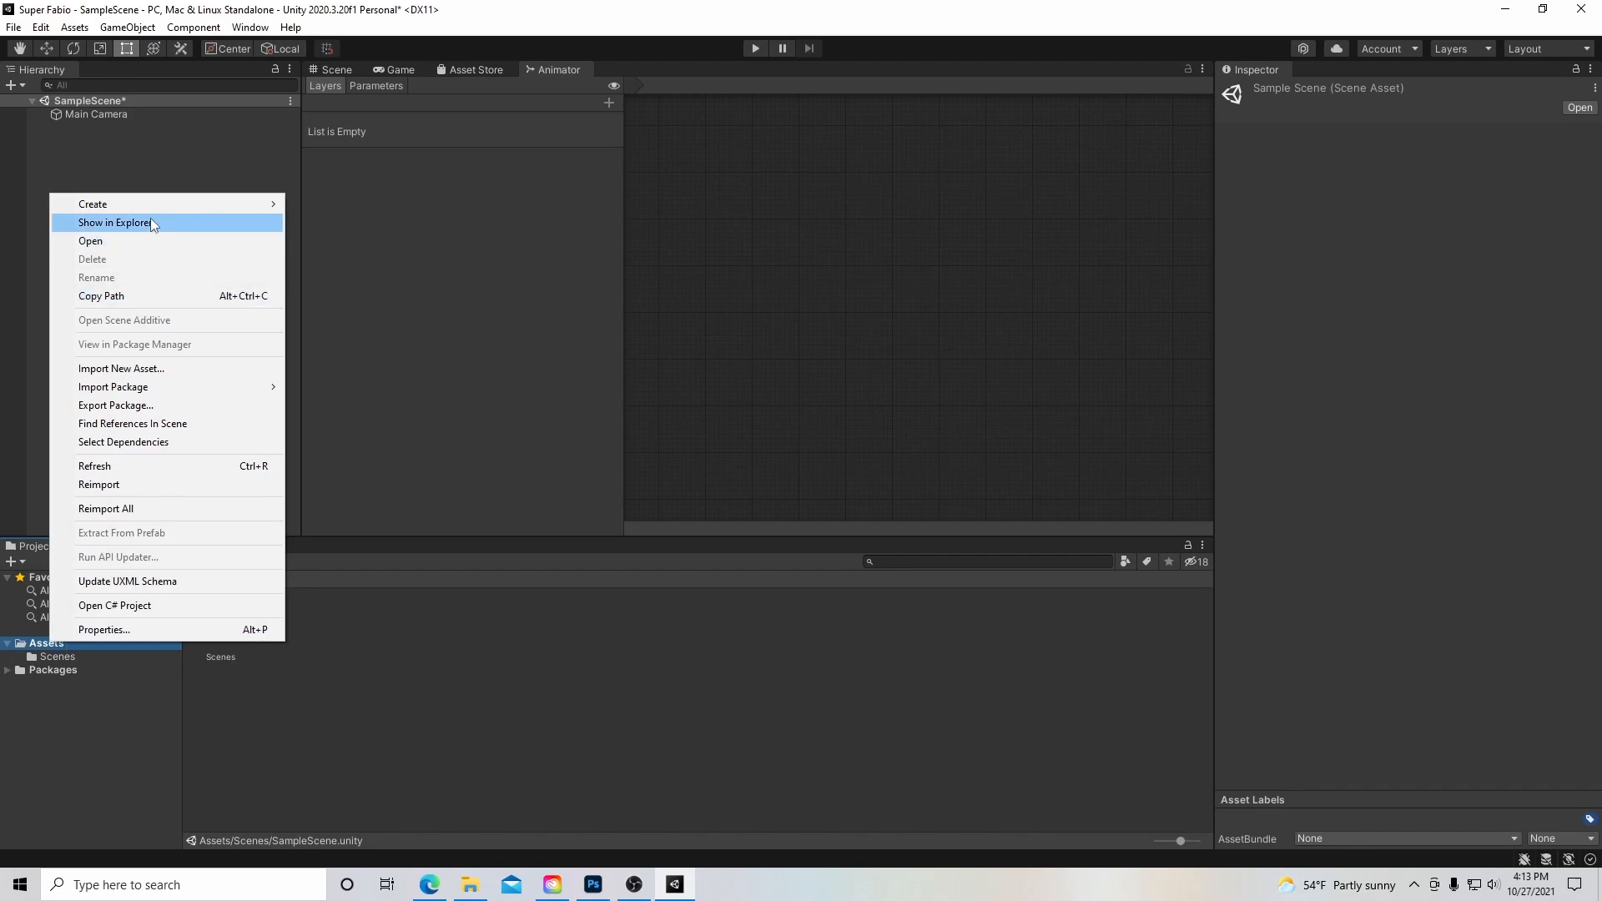
pyautogui.click(114, 223)
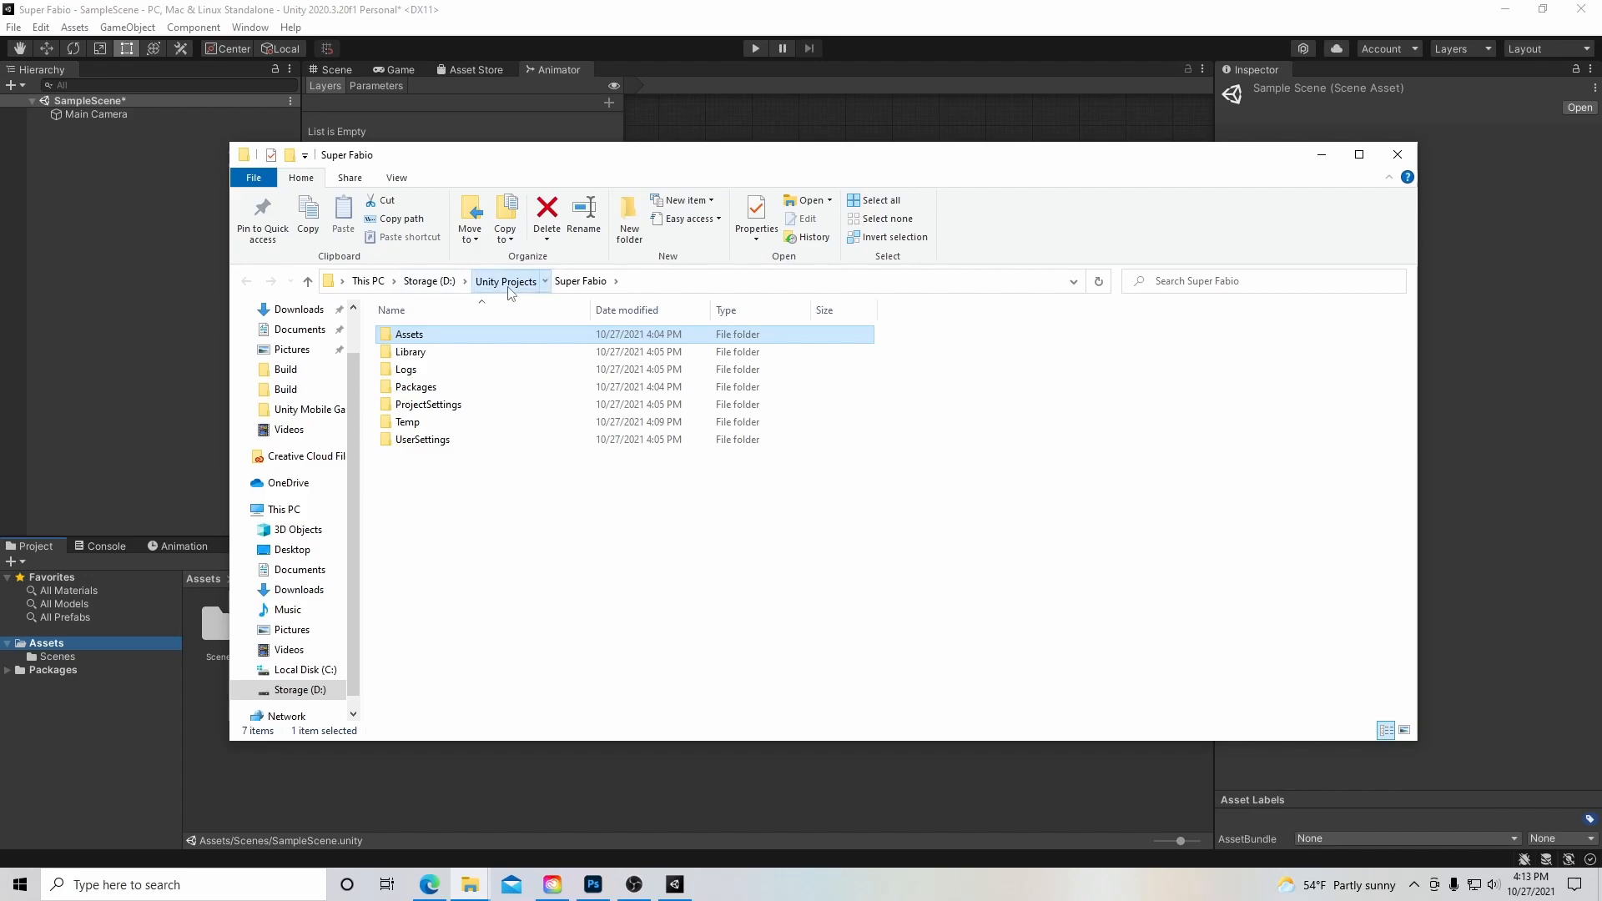
# Look over the Super Fabio project folder on disk, then return to Unity's Packages folder.
pyautogui.click(495, 434)
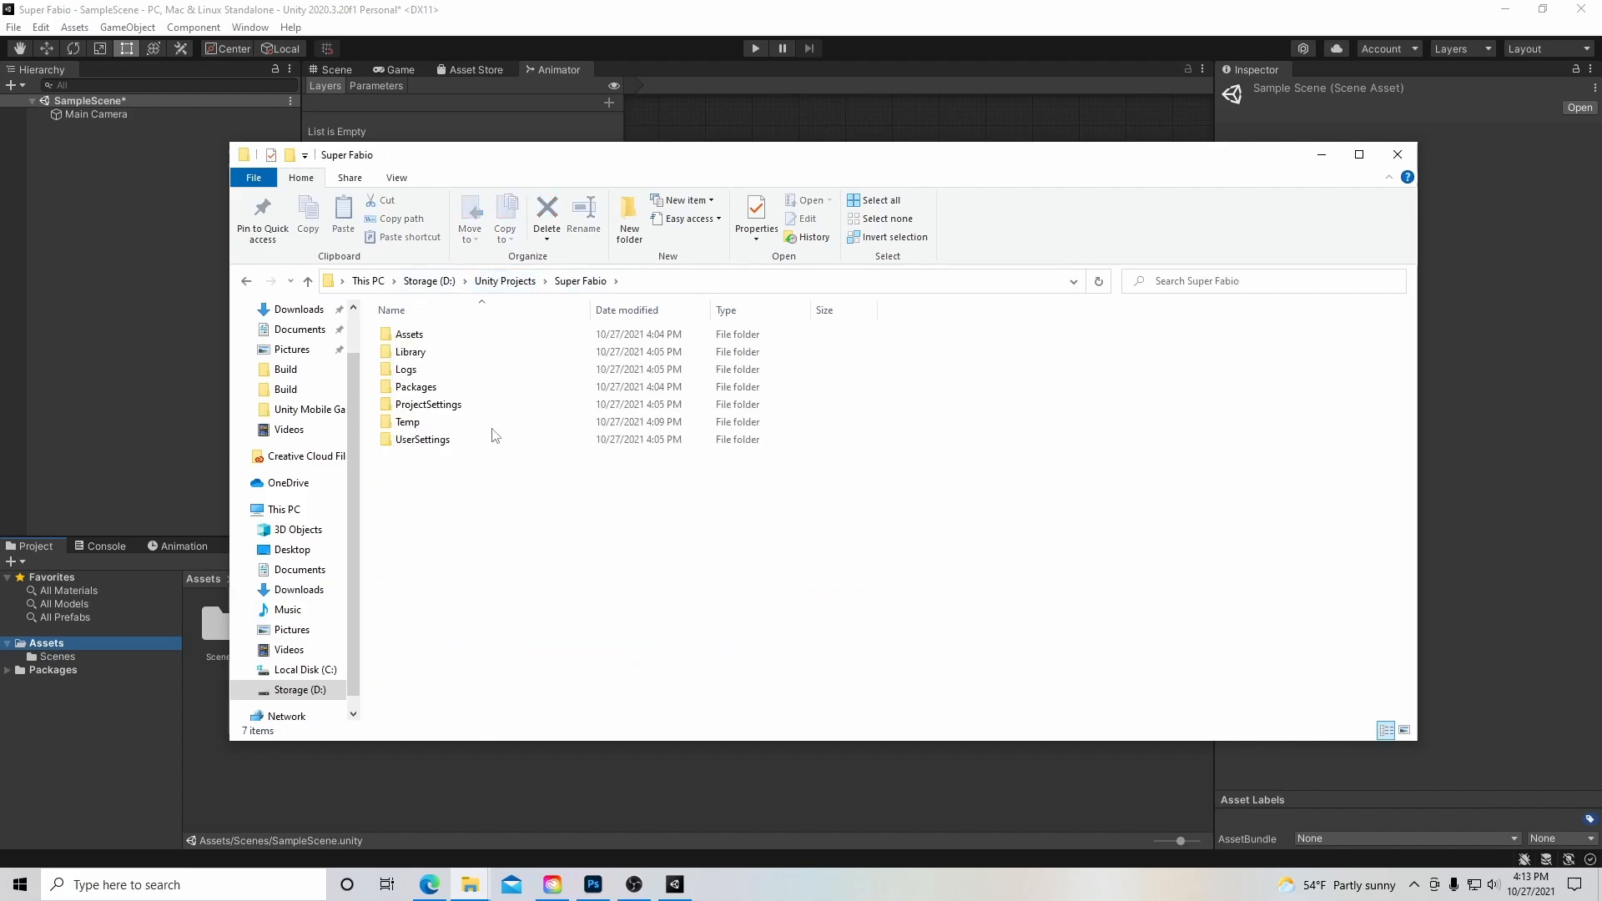
pyautogui.moveTo(409, 334)
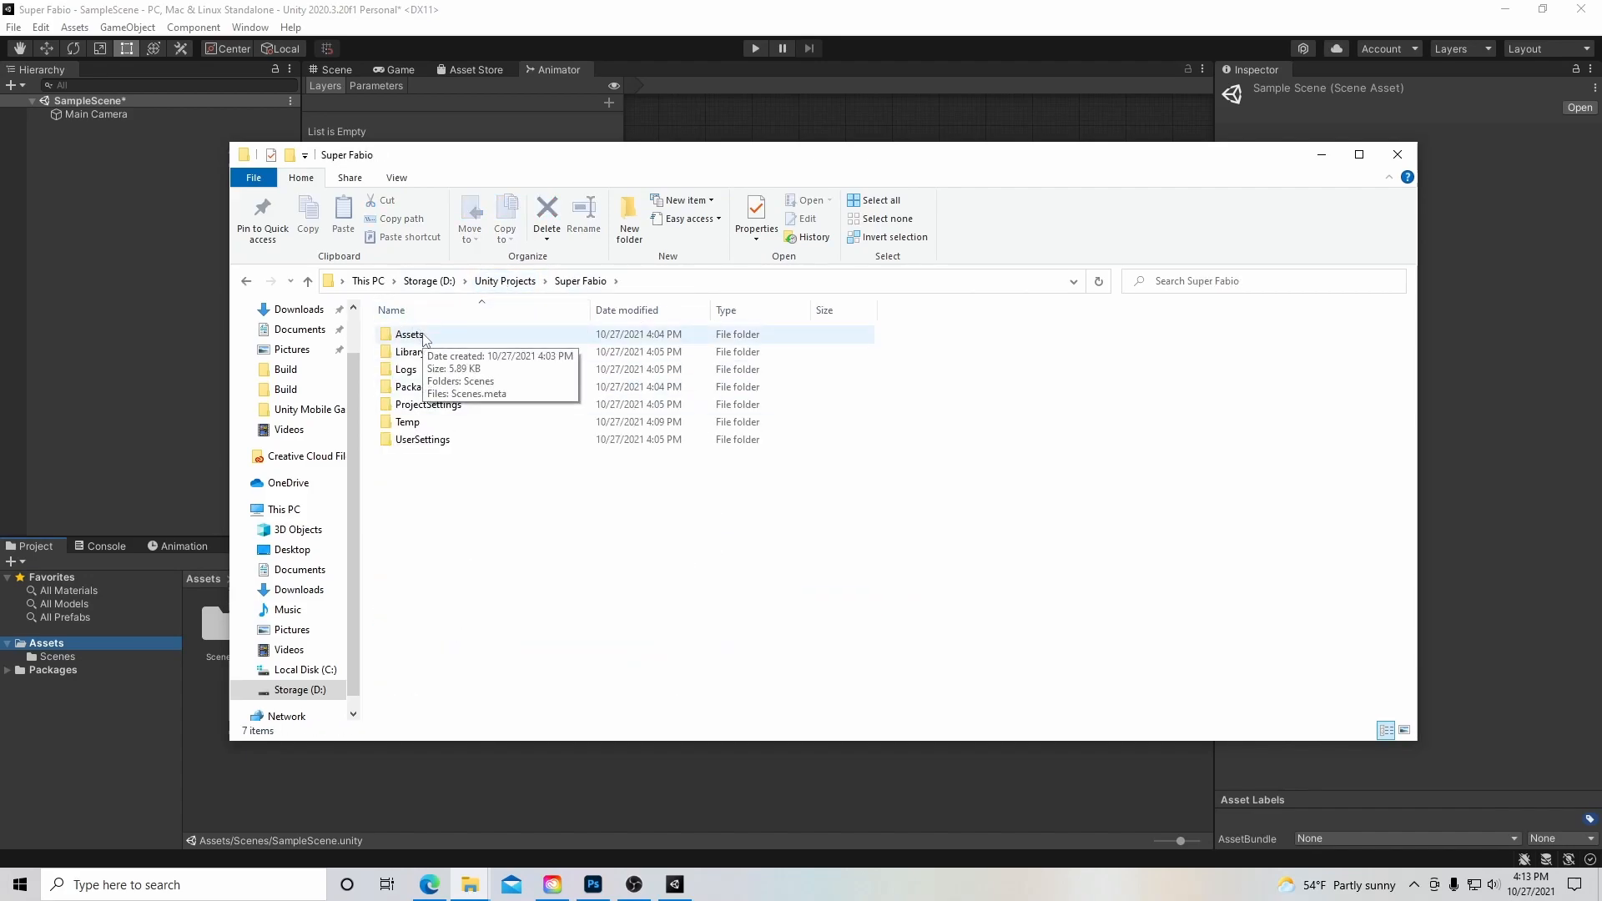
pyautogui.moveTo(381, 468)
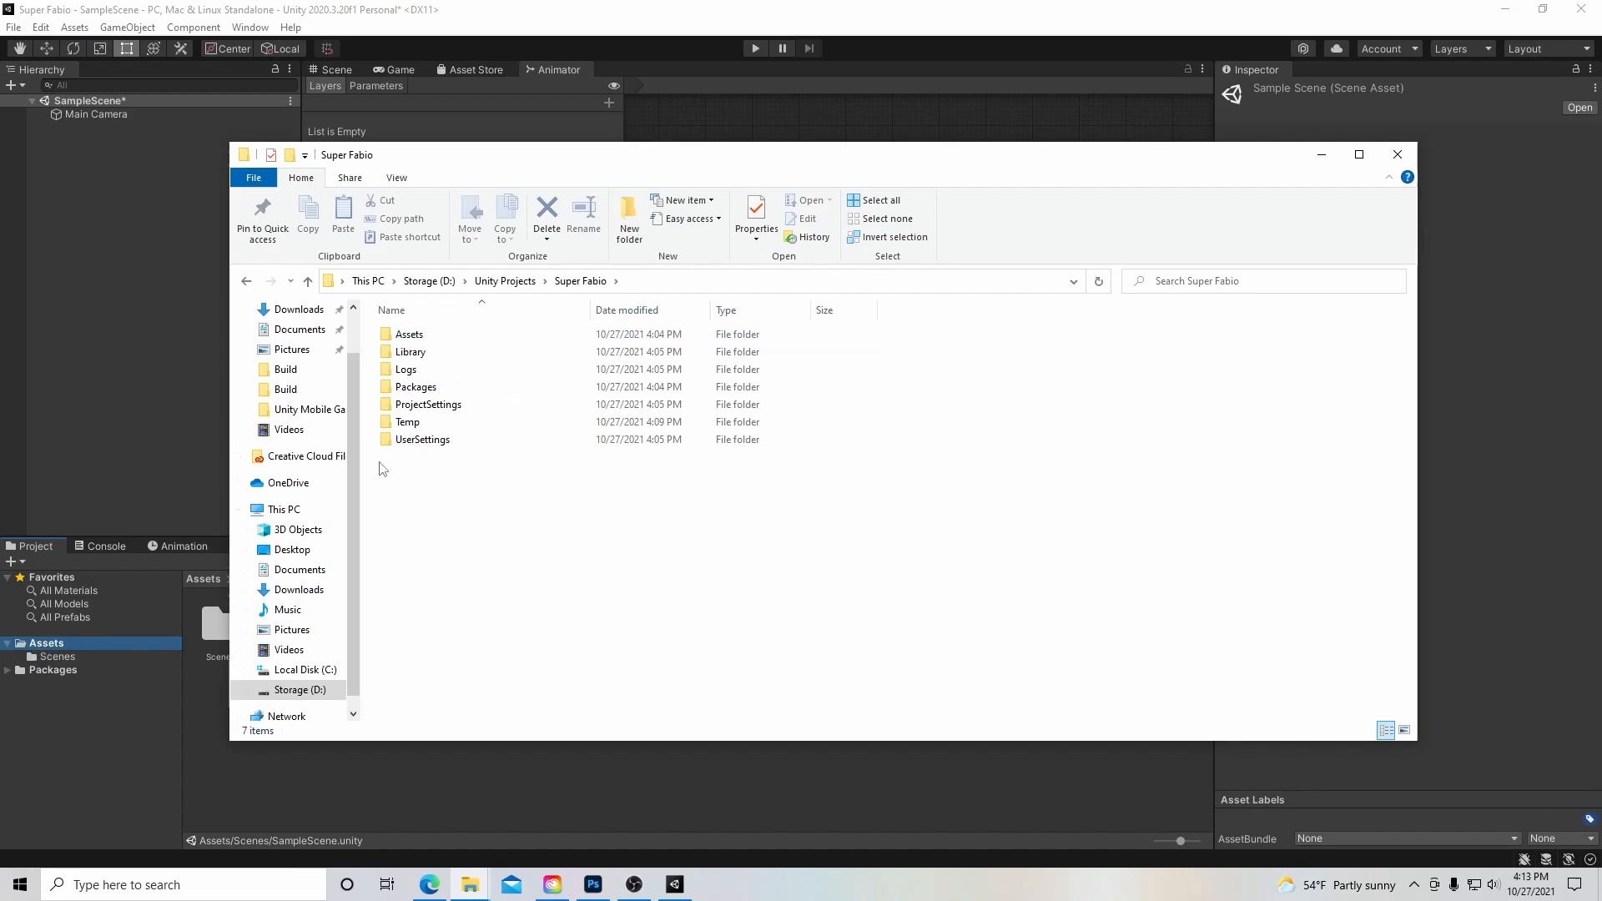
pyautogui.doubleClick(408, 333)
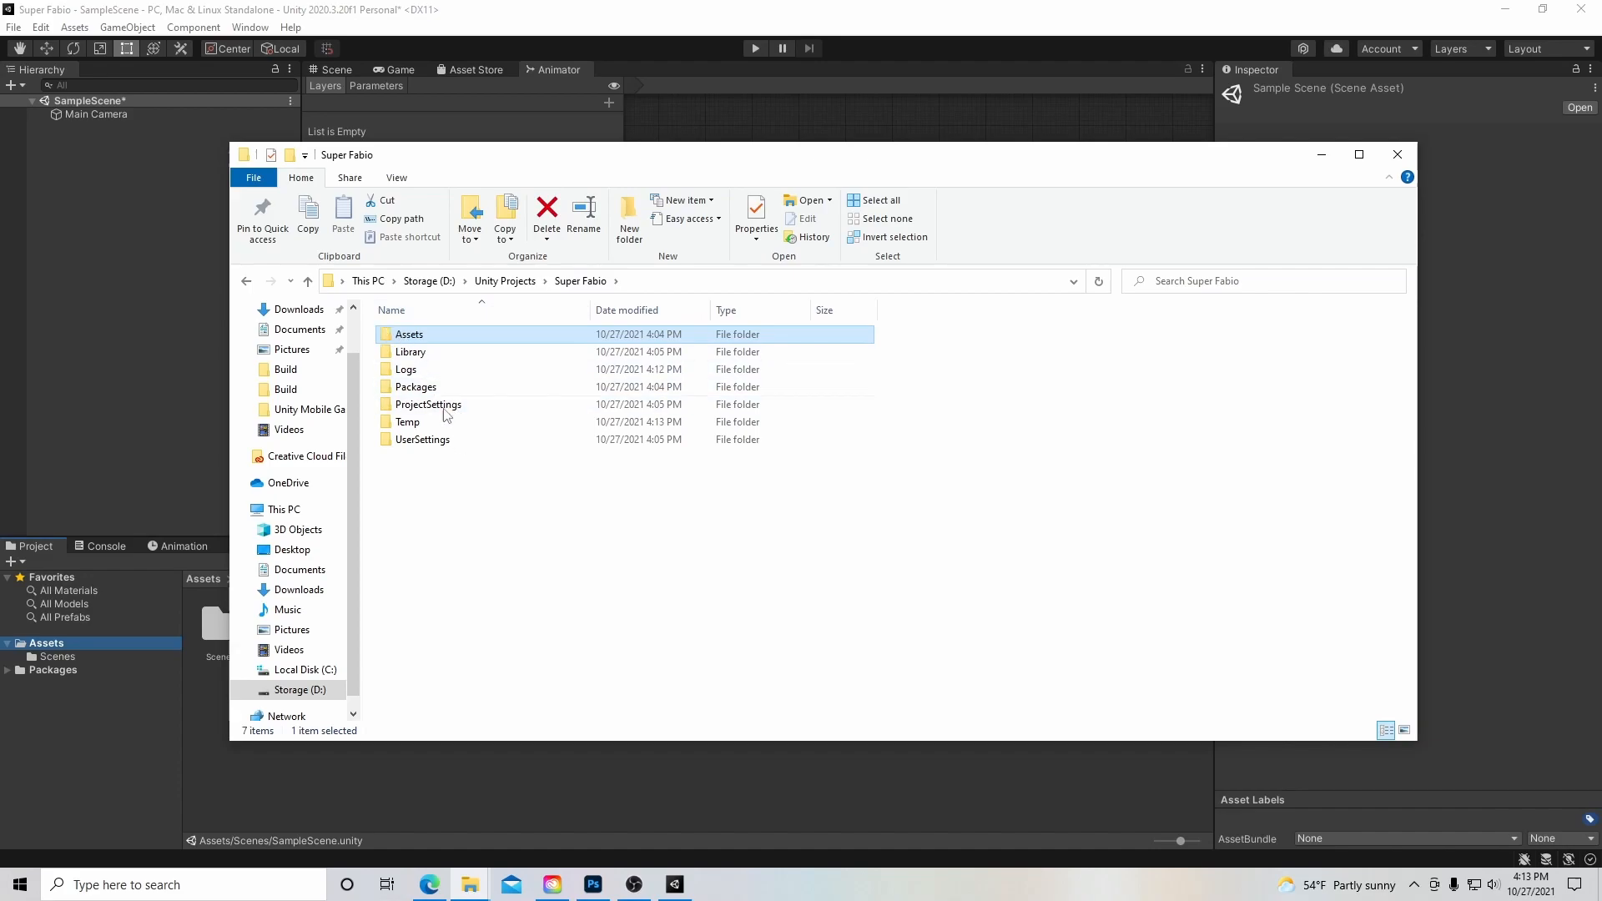
pyautogui.click(414, 386)
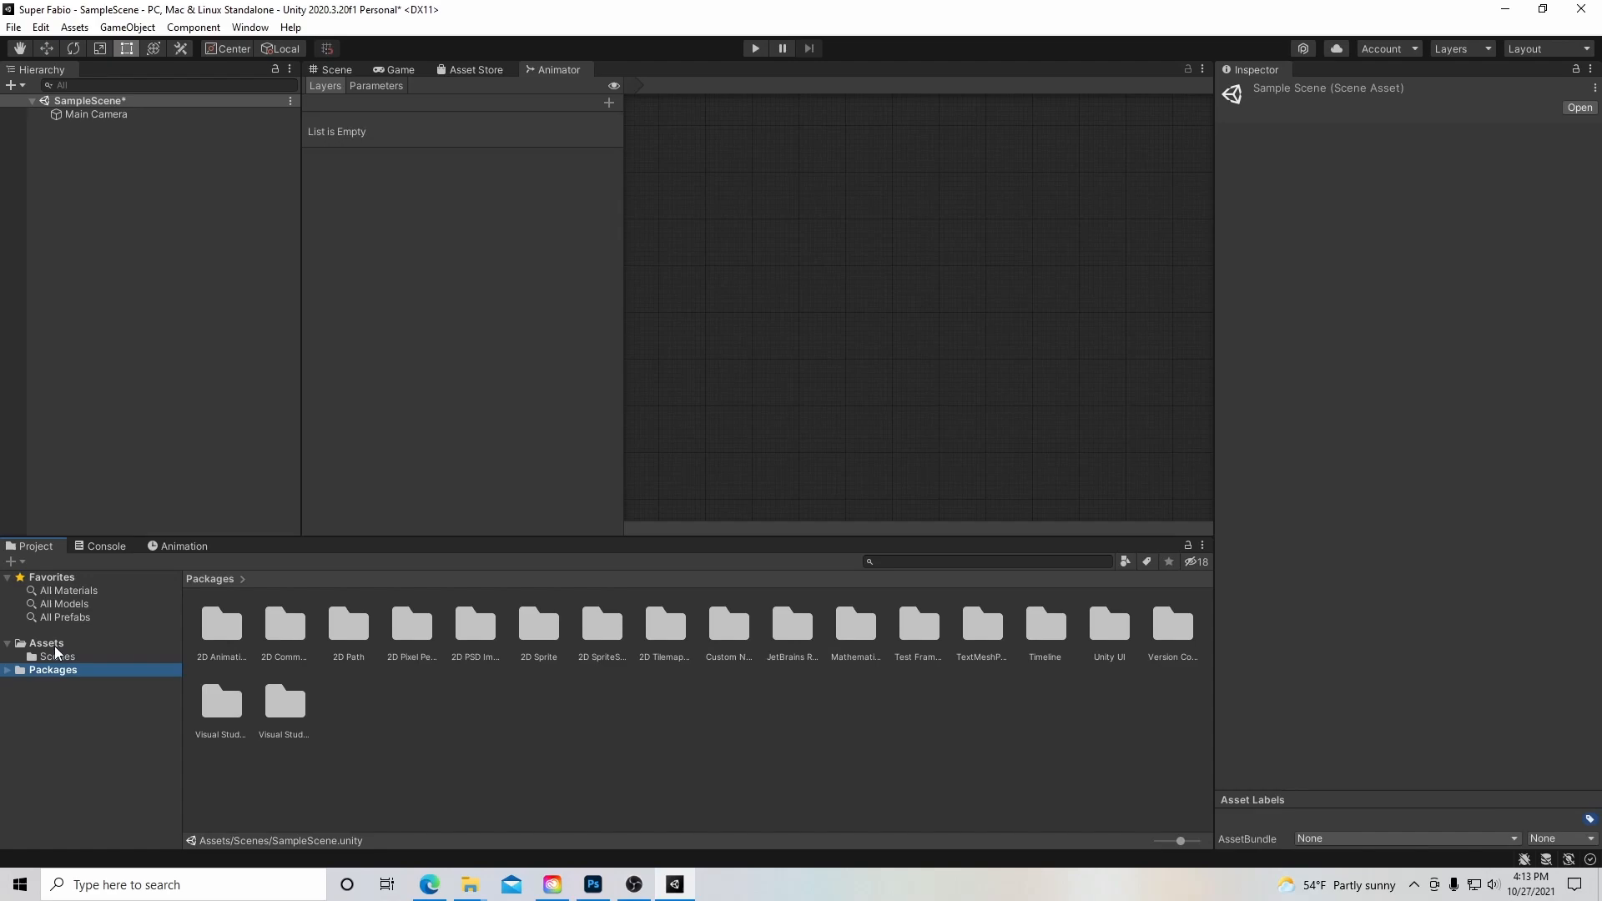
pyautogui.moveTo(377, 646)
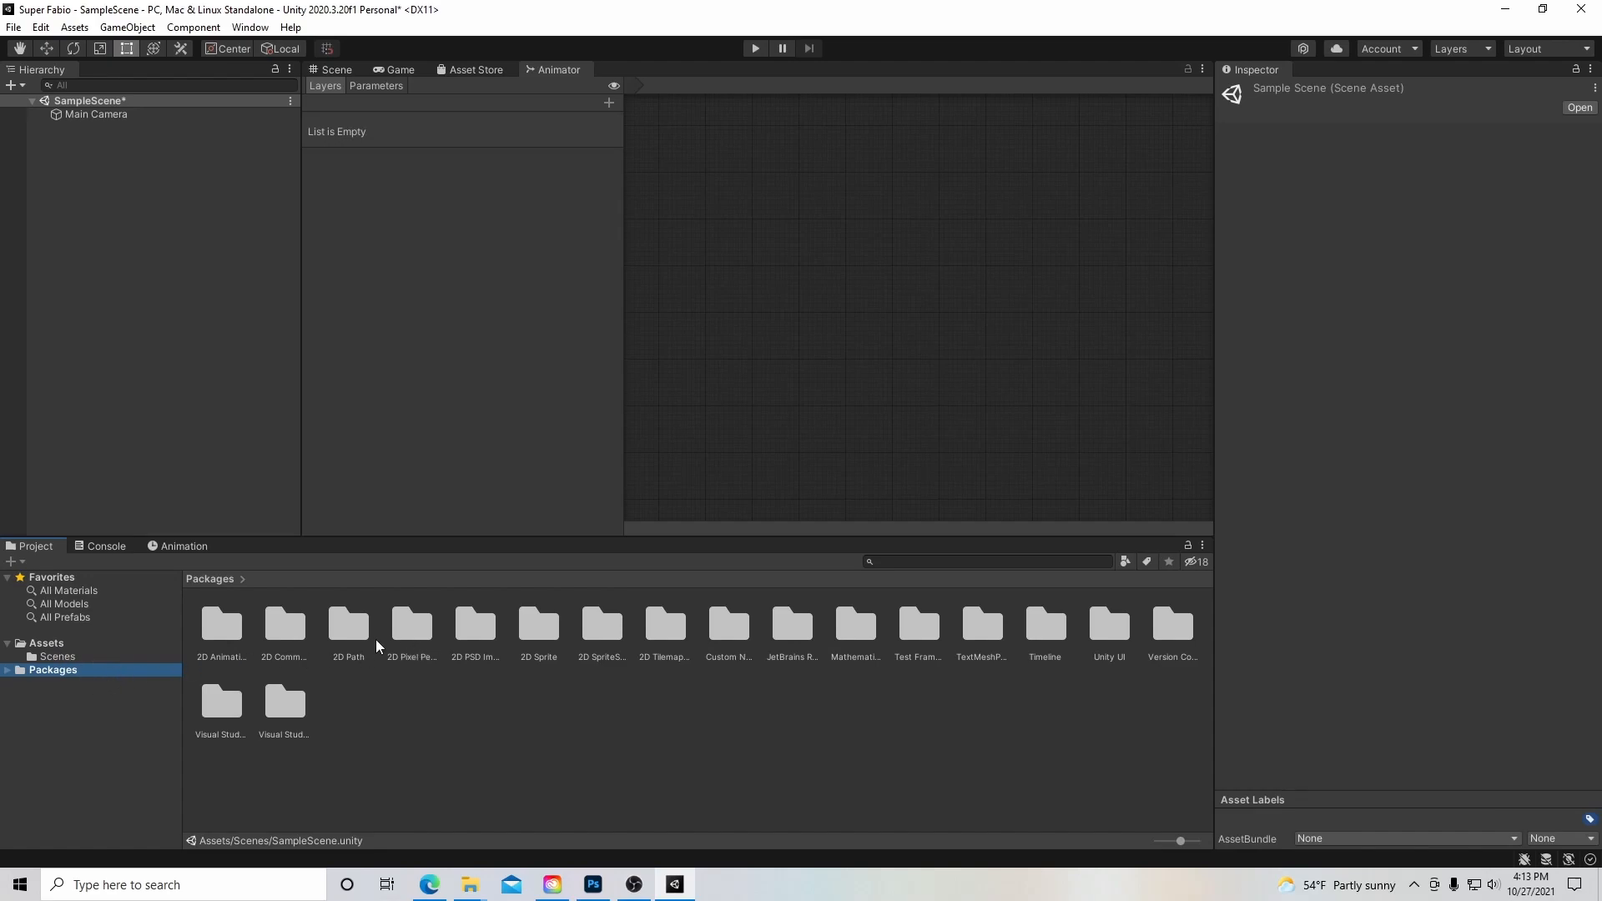
pyautogui.moveTo(986, 641)
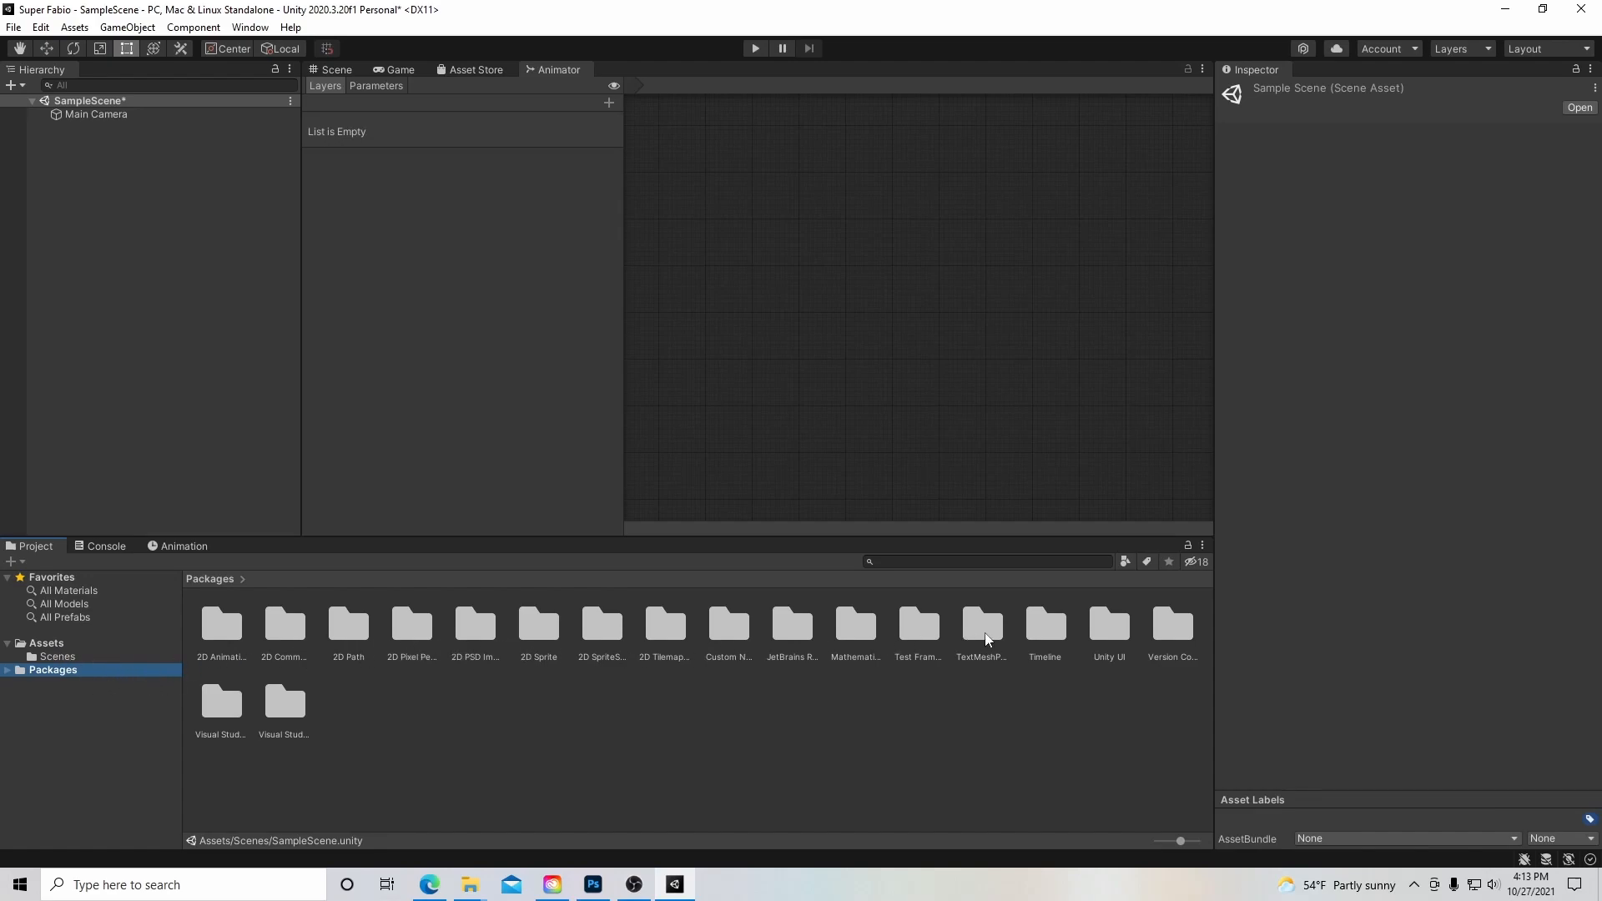
pyautogui.moveTo(240, 733)
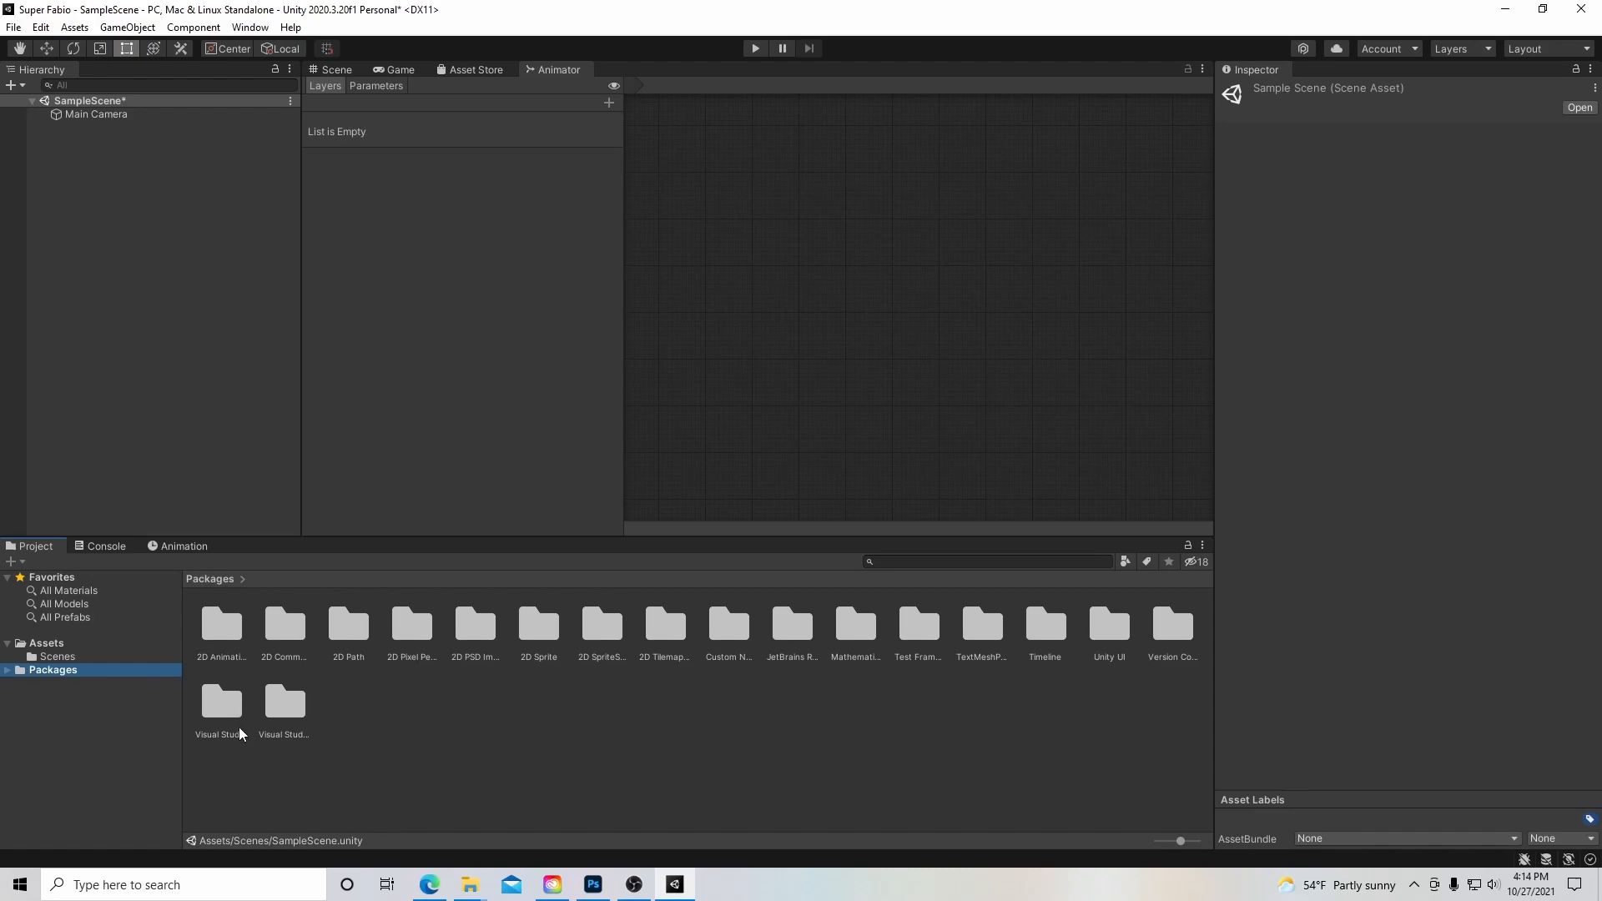
# Inspect the 2D Animation, TextMeshPro, version control and Visual Studio packages, then return to Assets.
pyautogui.click(347, 624)
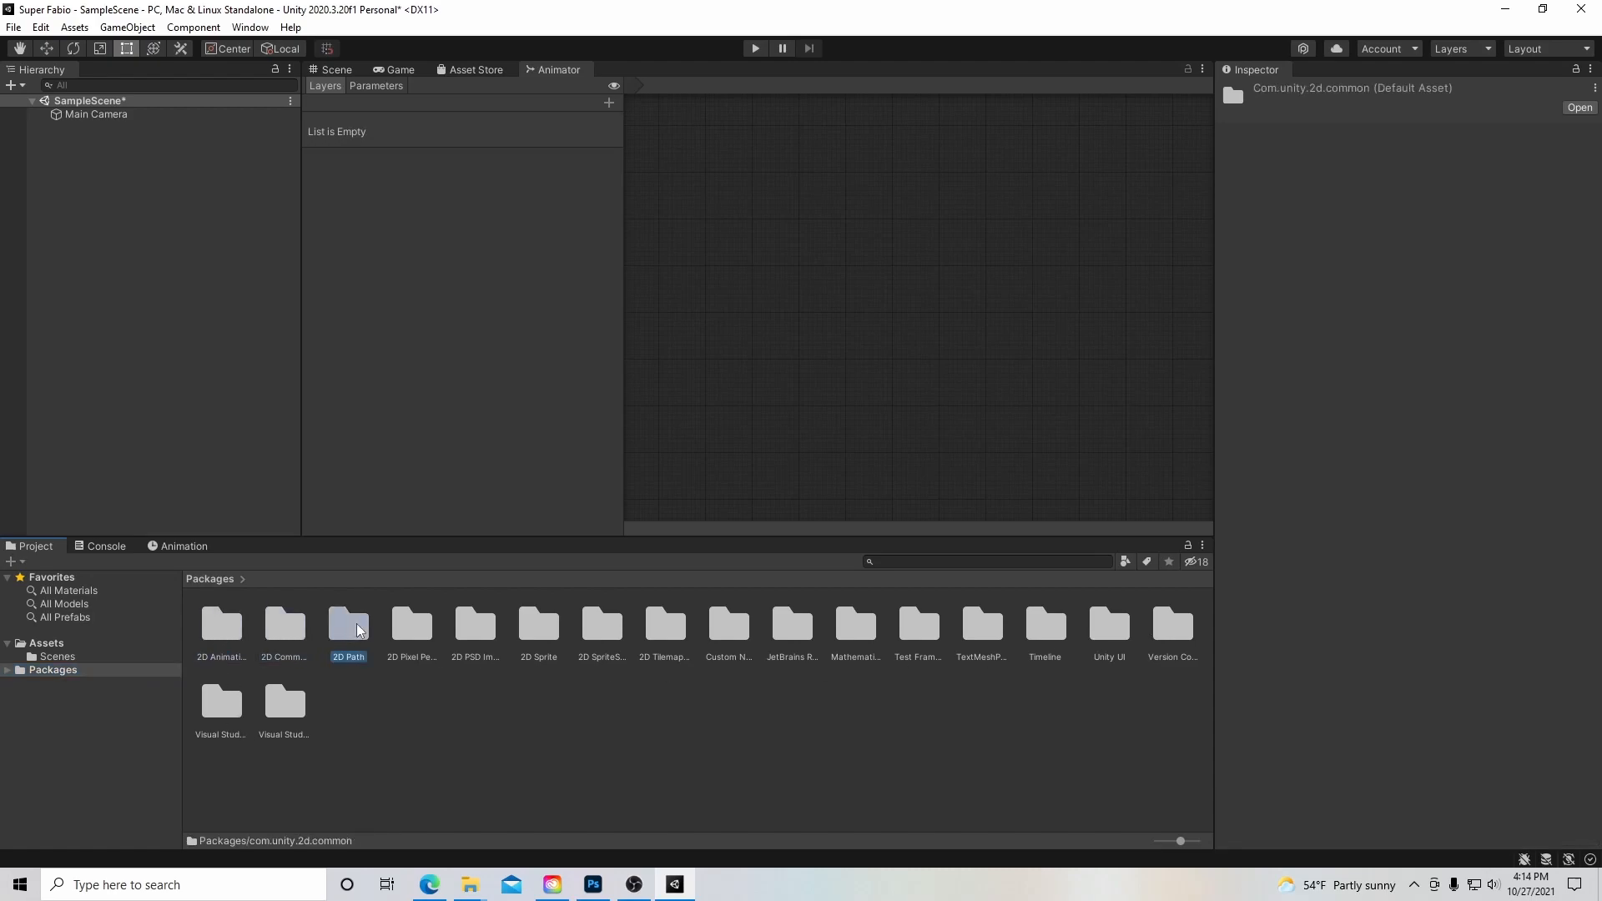
pyautogui.click(220, 624)
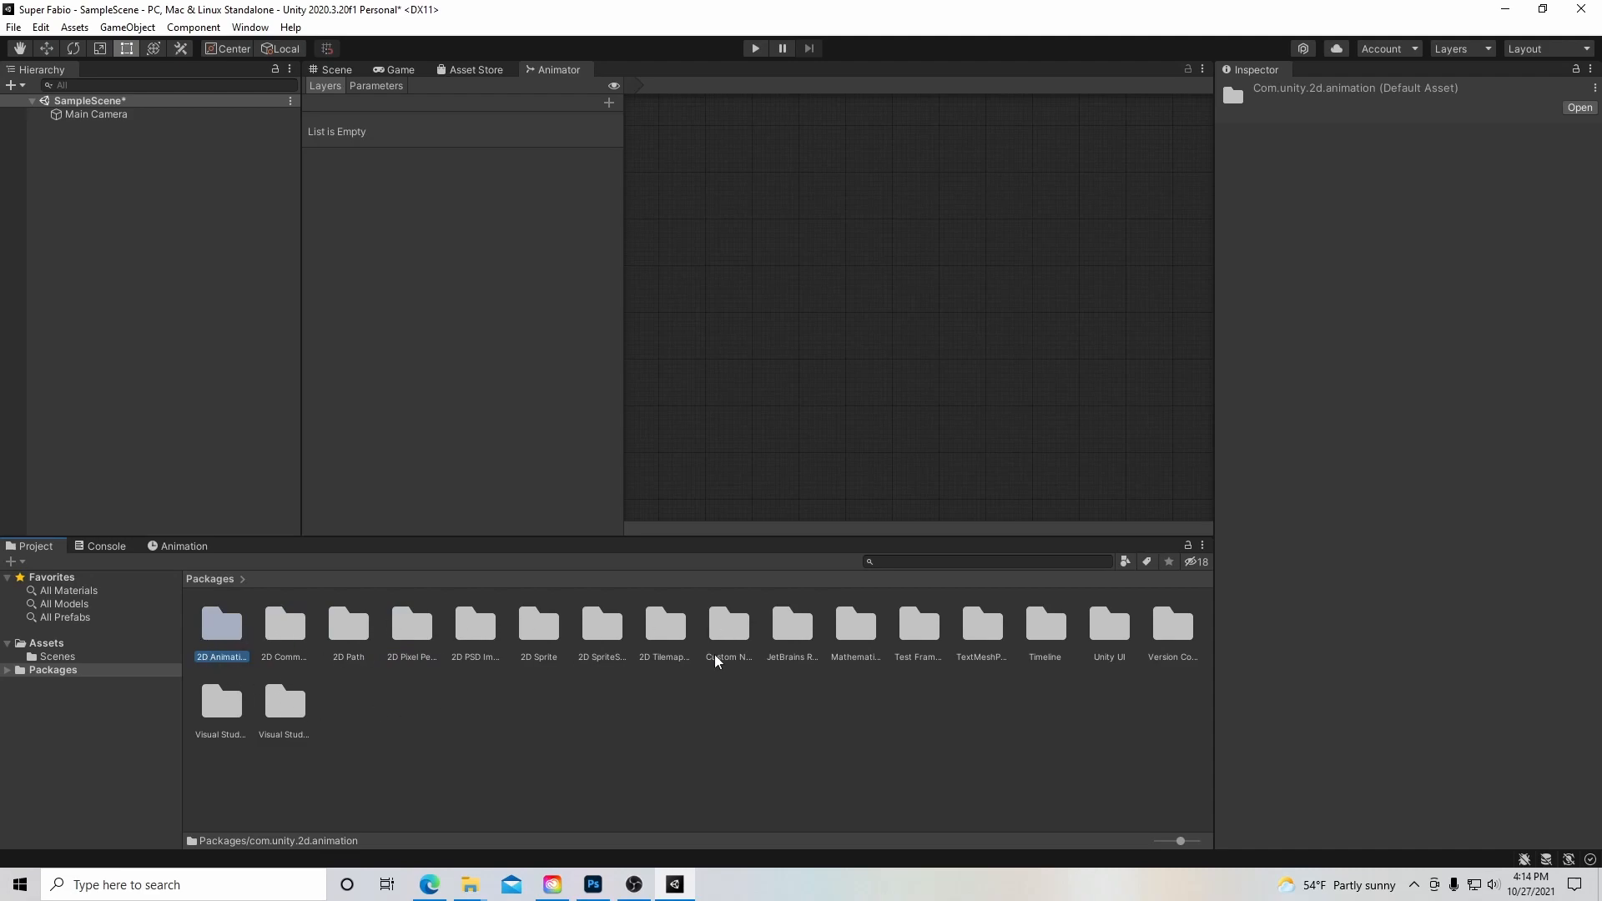
pyautogui.click(981, 624)
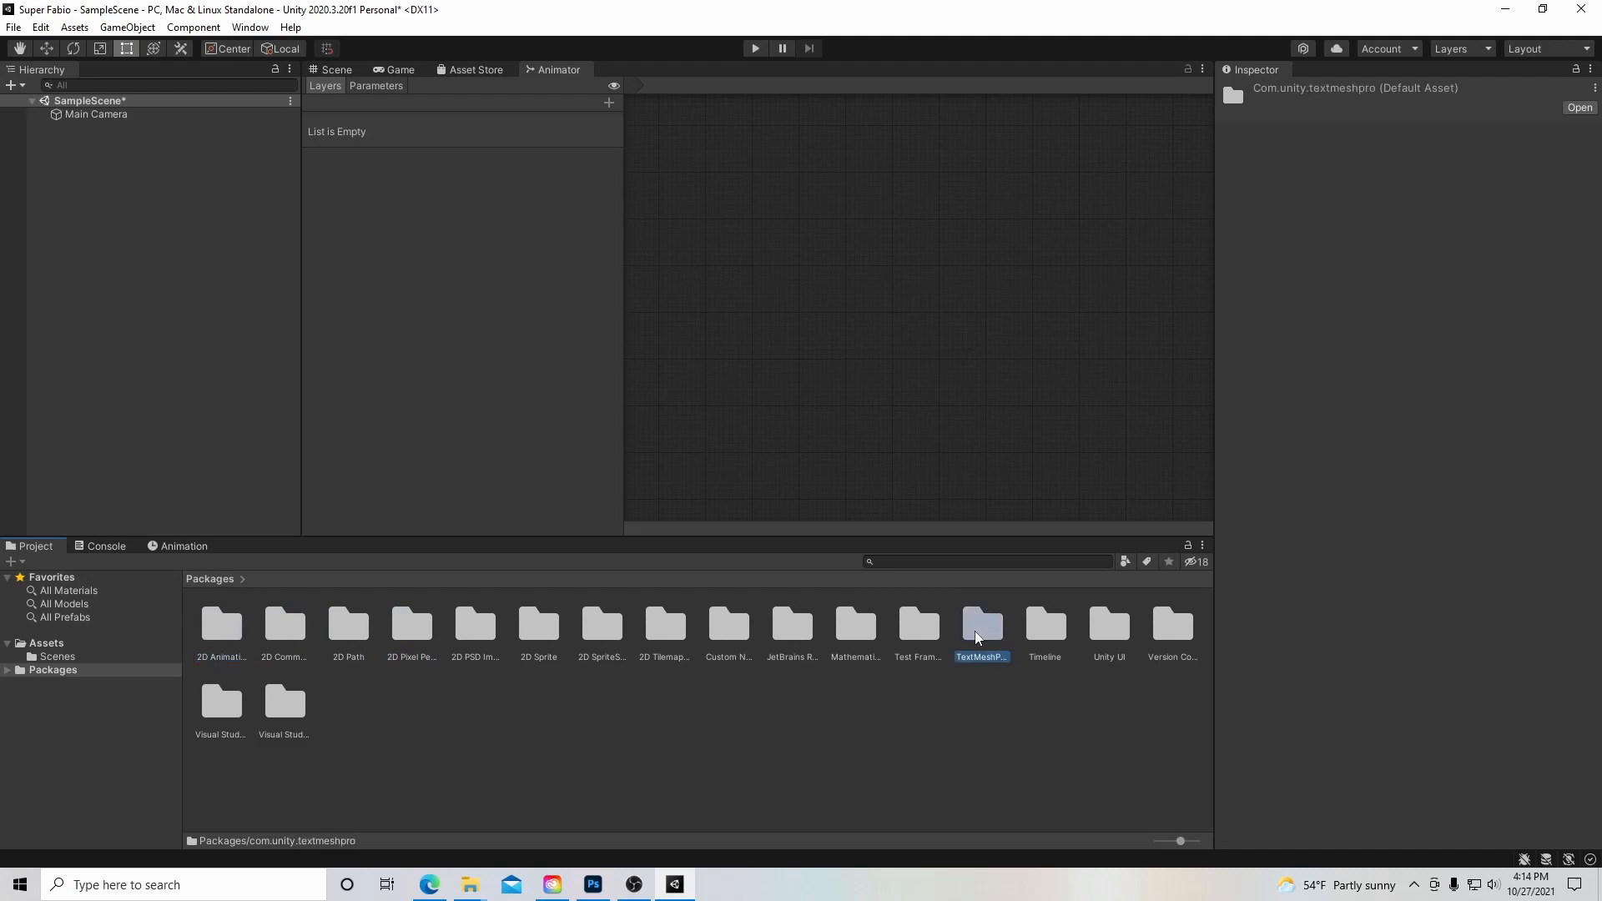
pyautogui.click(1171, 624)
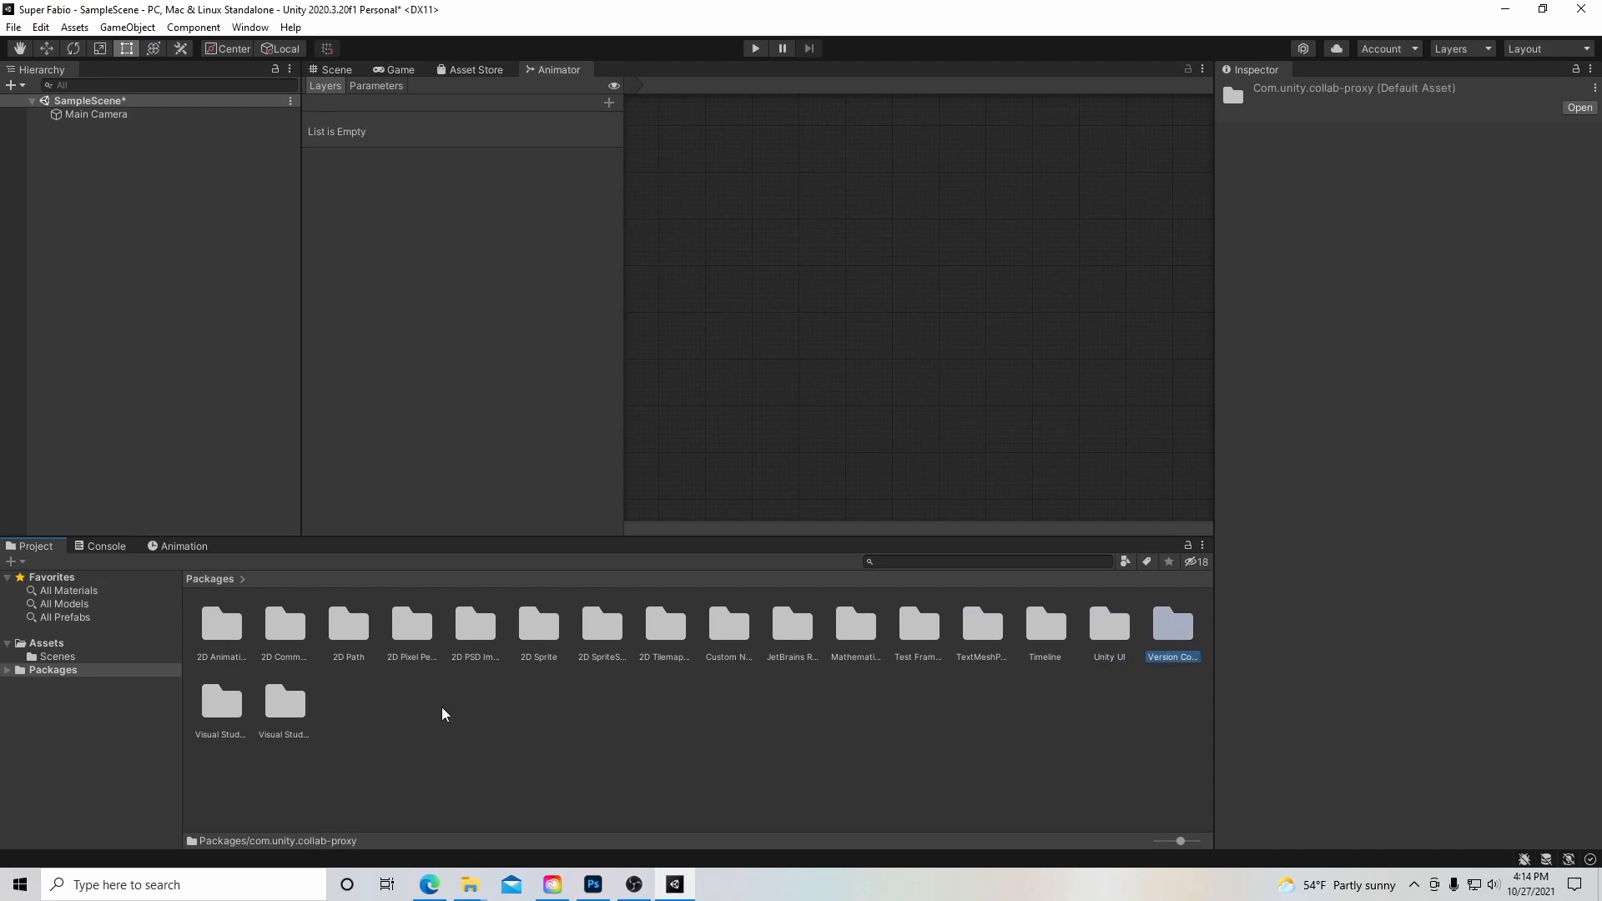
pyautogui.click(282, 704)
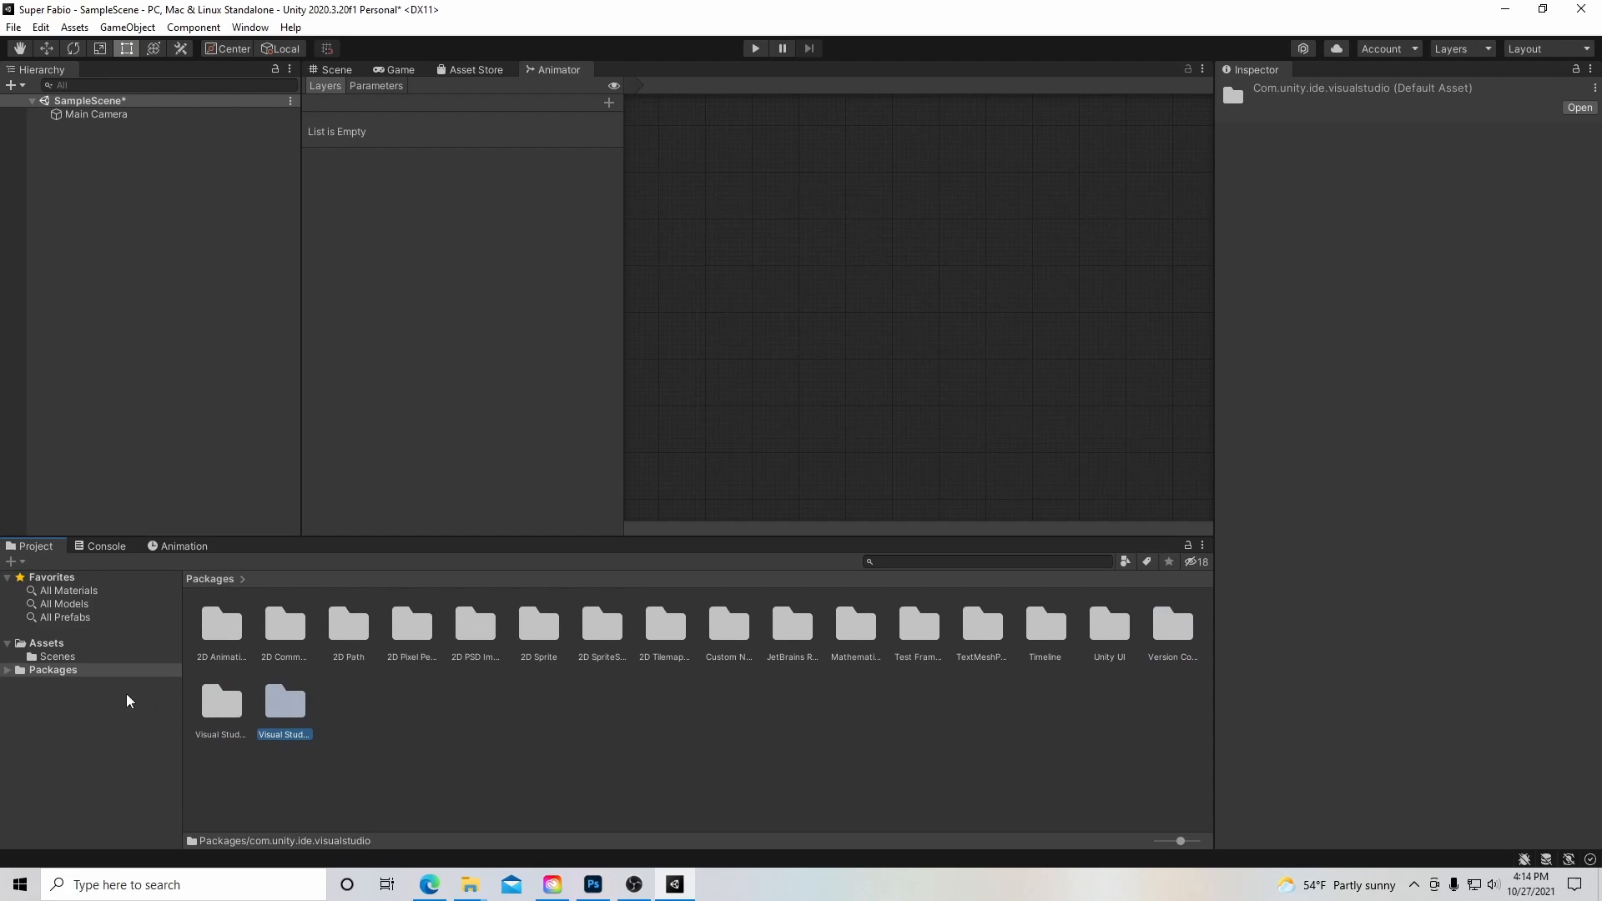
pyautogui.click(46, 643)
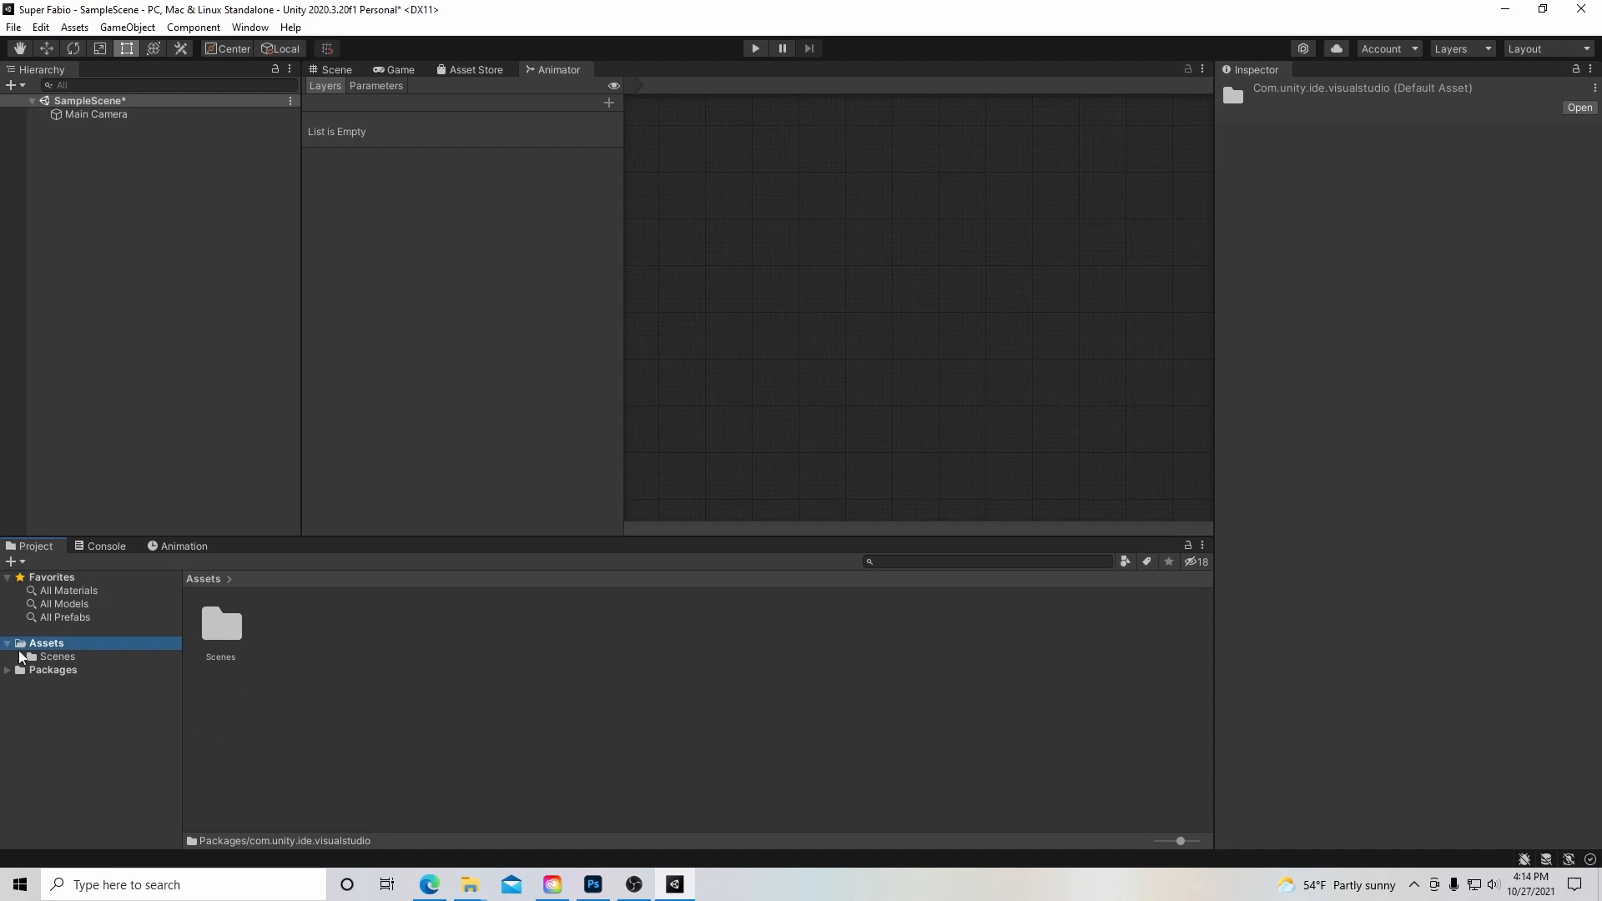
# Create a folder named Sprites inside Assets.
pyautogui.rightClick(270, 664)
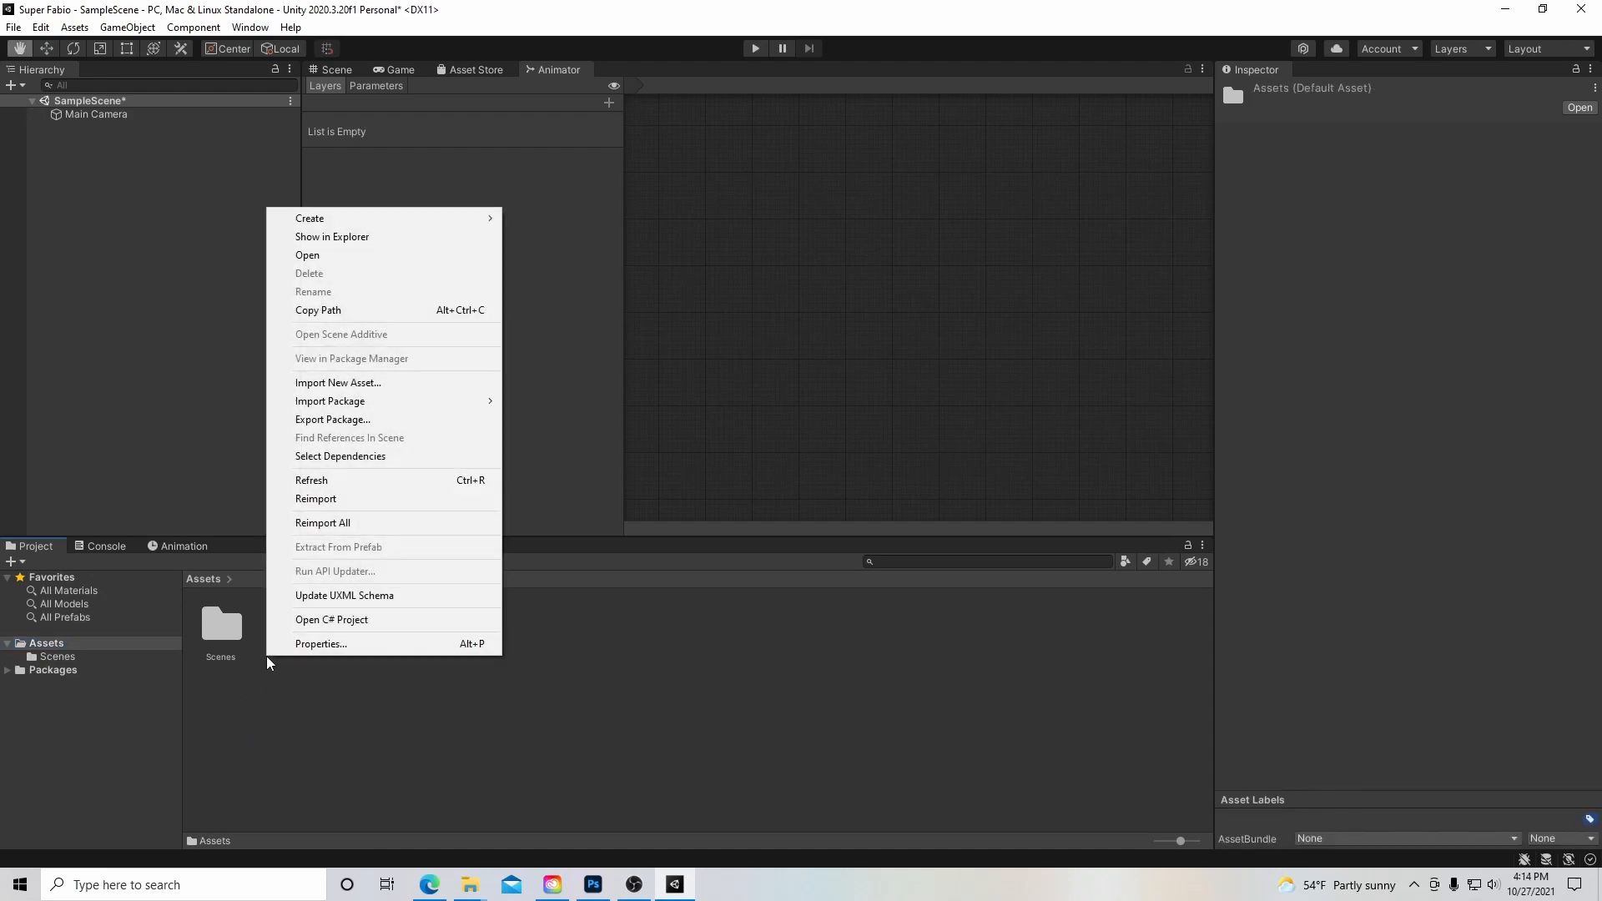
pyautogui.moveTo(337, 382)
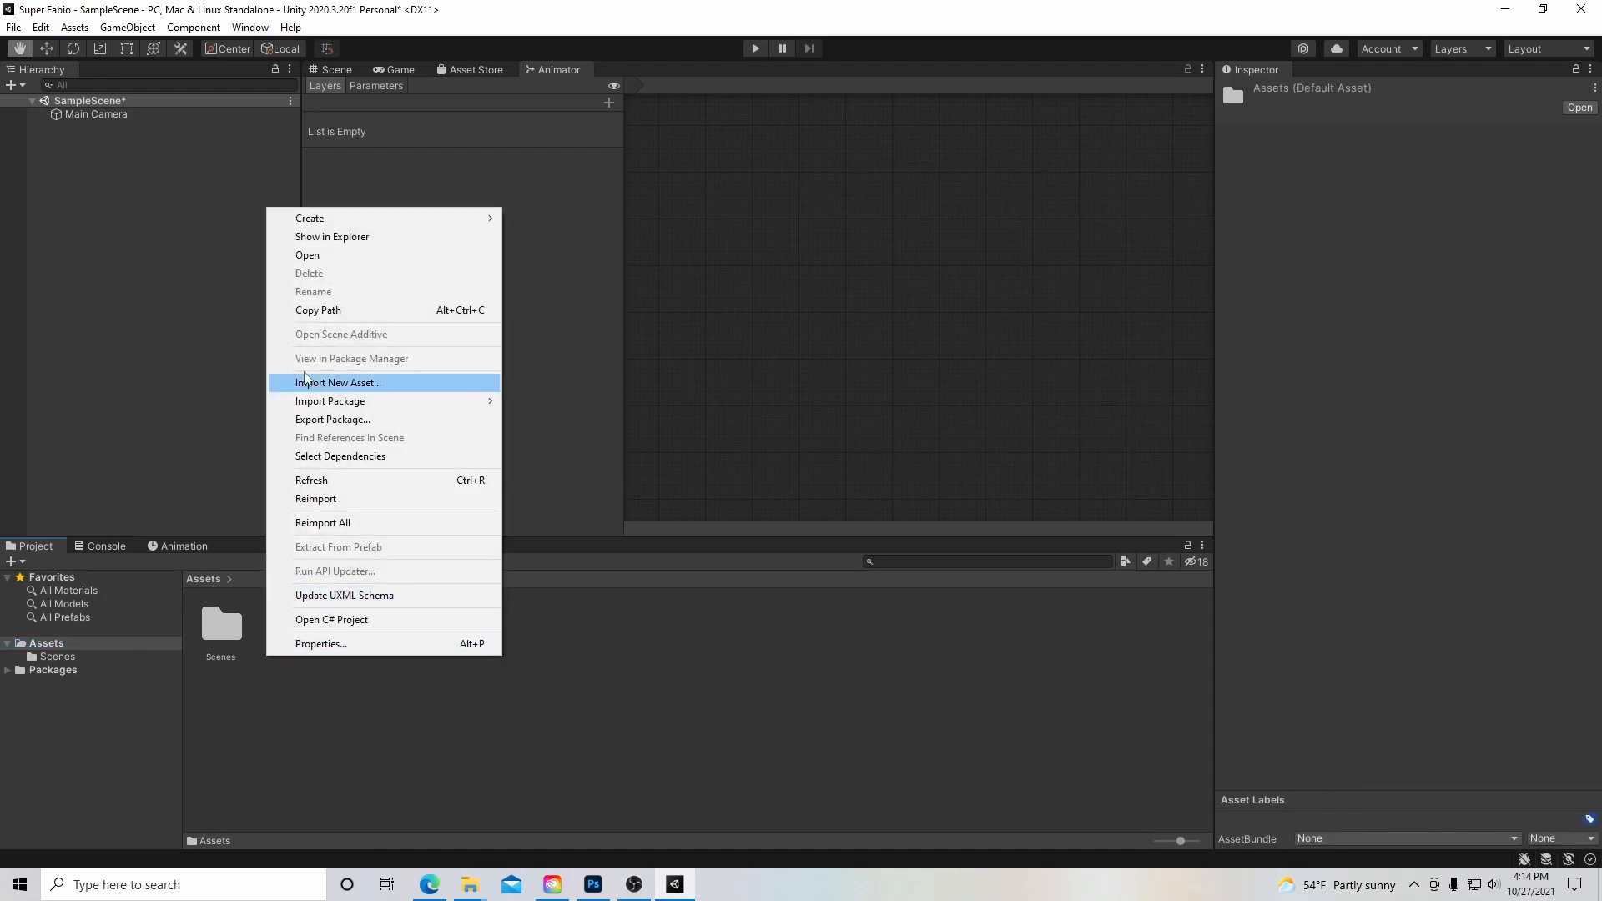
pyautogui.moveTo(309, 217)
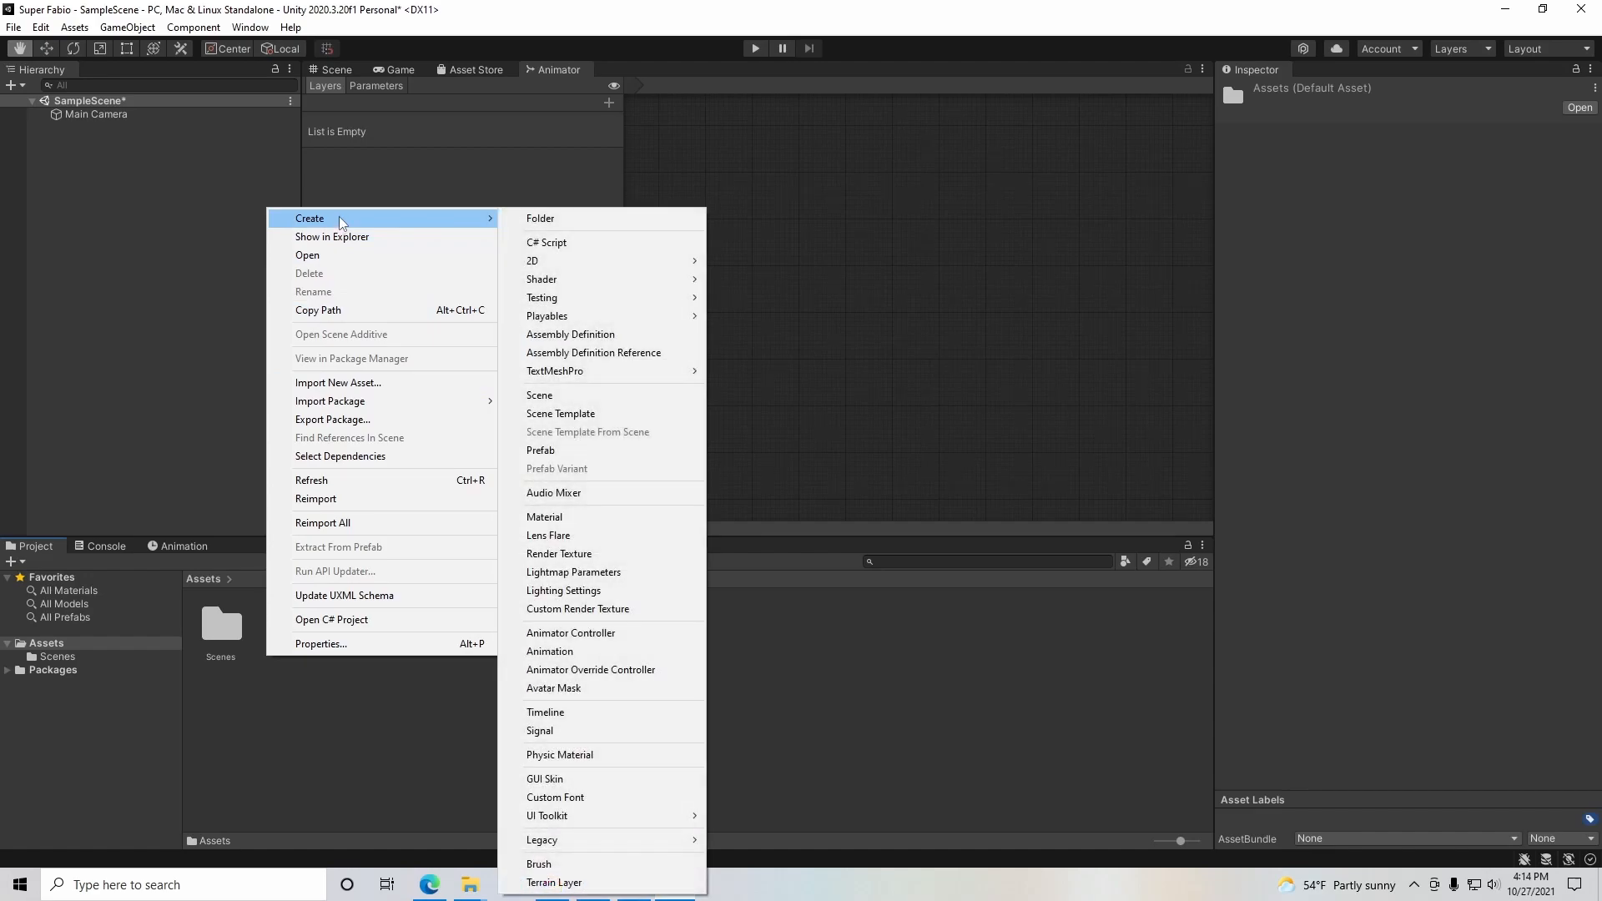
pyautogui.click(540, 218)
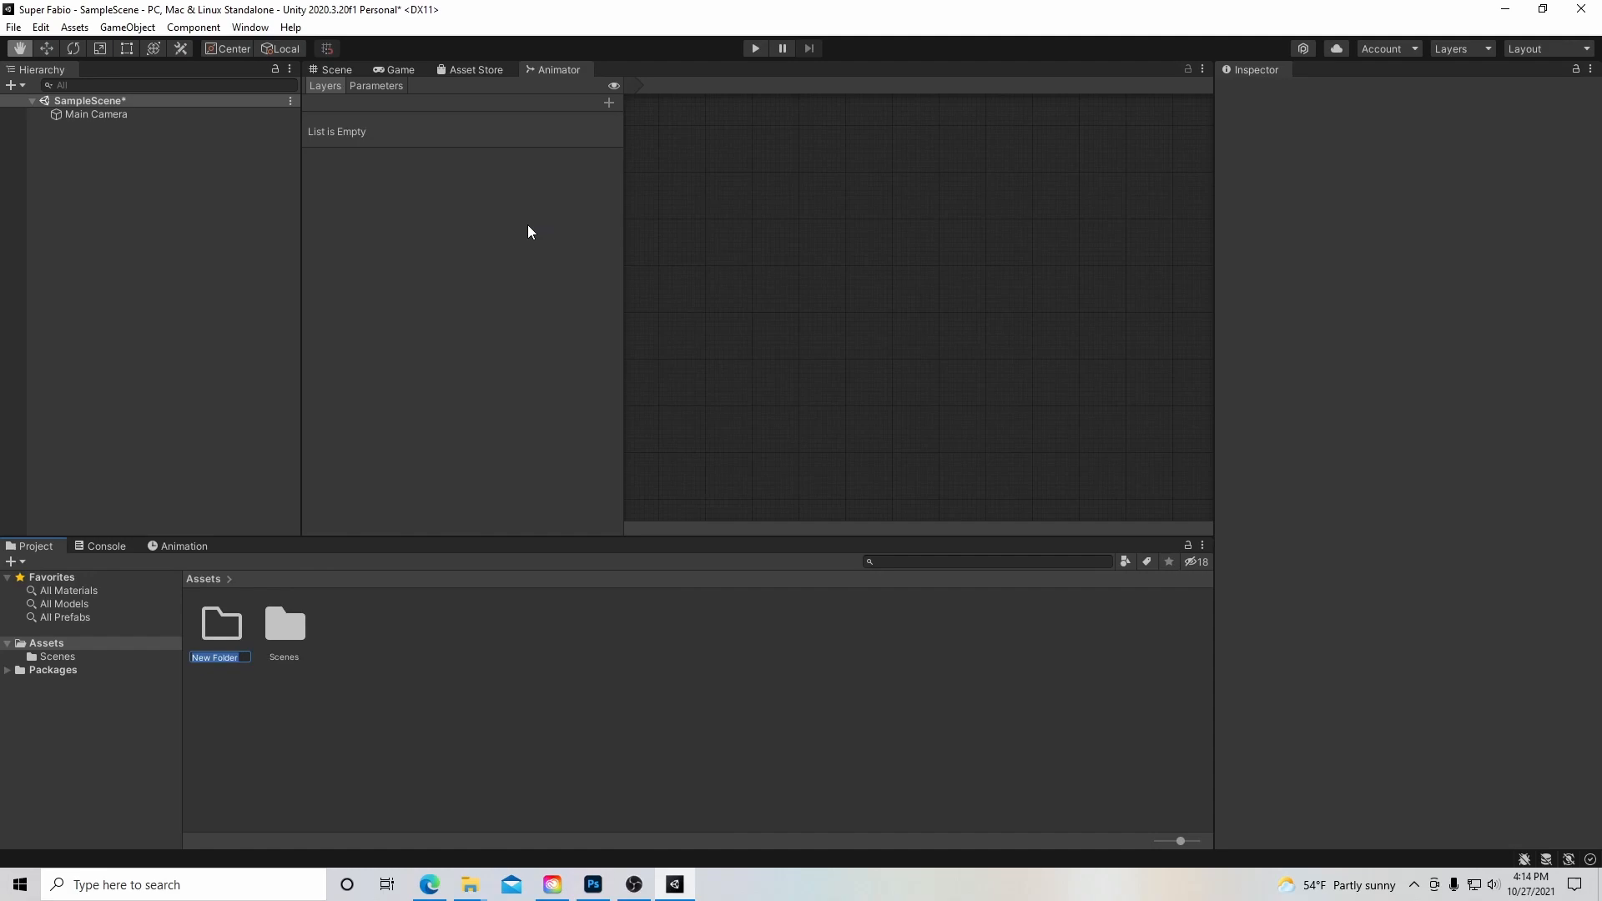
pyautogui.write('Sprites')
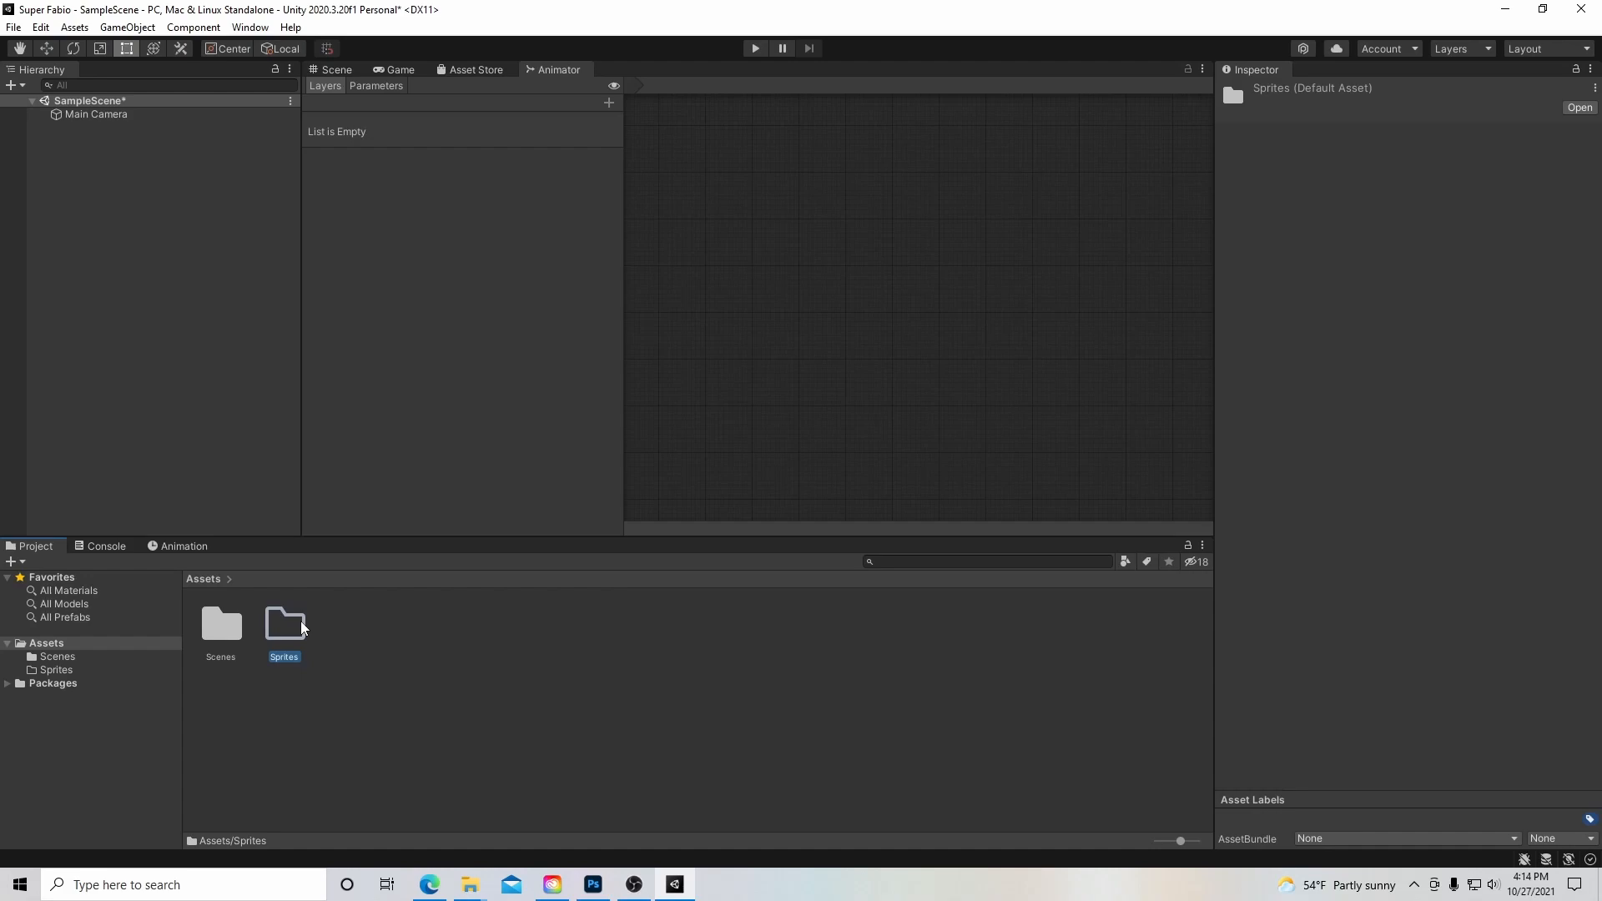
pyautogui.rightClick(347, 640)
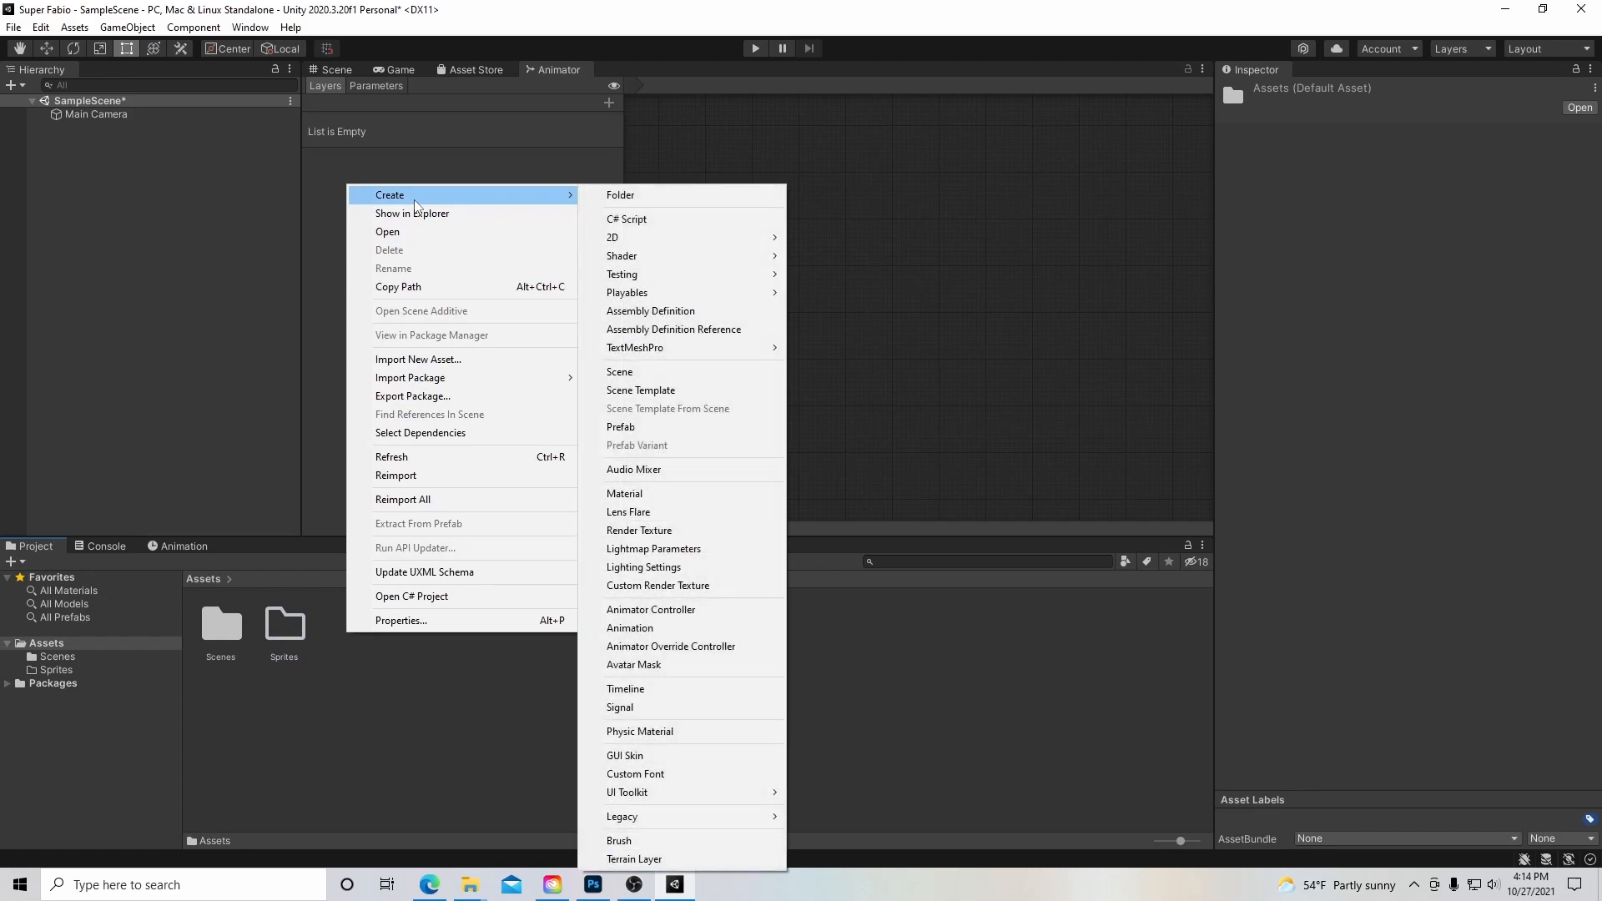
pyautogui.moveTo(620, 195)
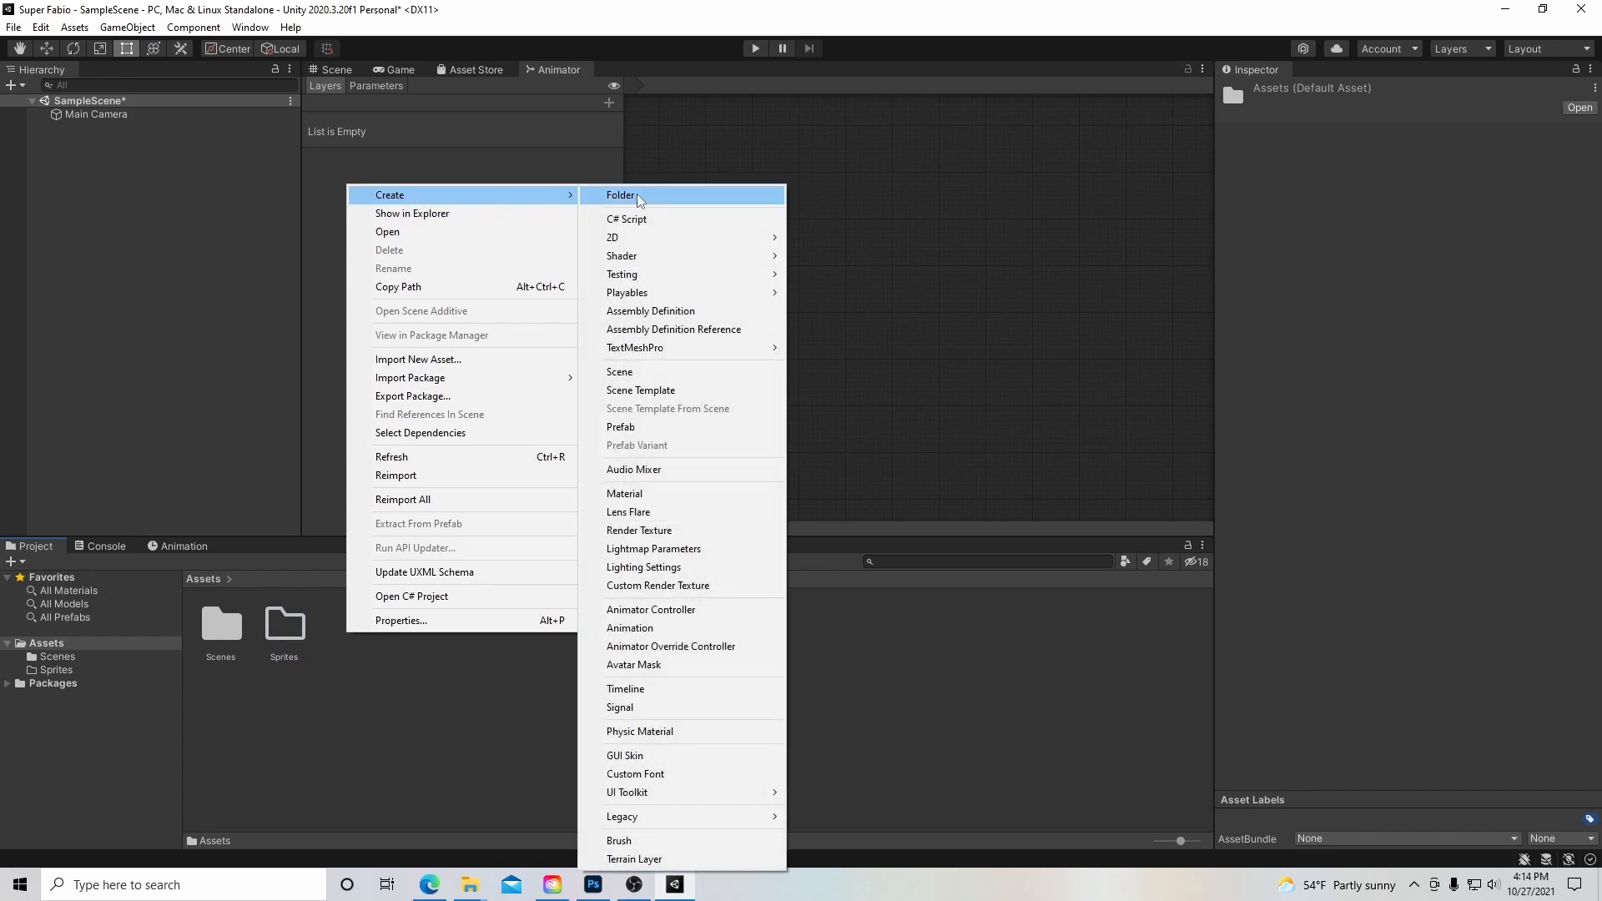
# Create a folder named Scripts next to Scenes and Sprites in Assets.
pyautogui.click(620, 195)
pyautogui.write('Scripts')
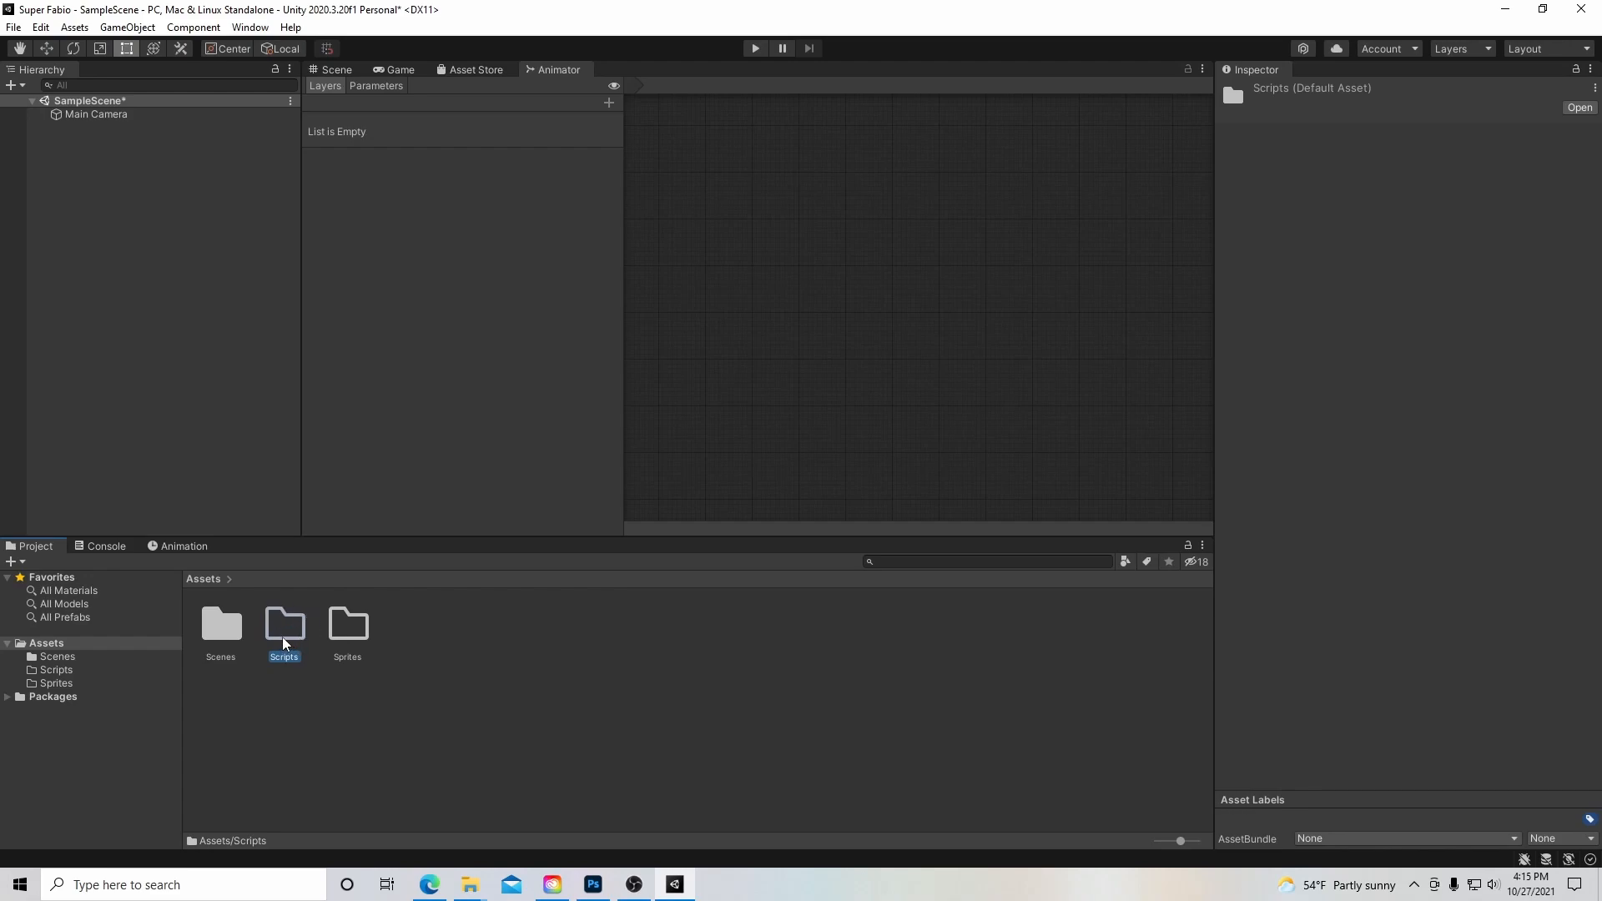
pyautogui.moveTo(600, 222)
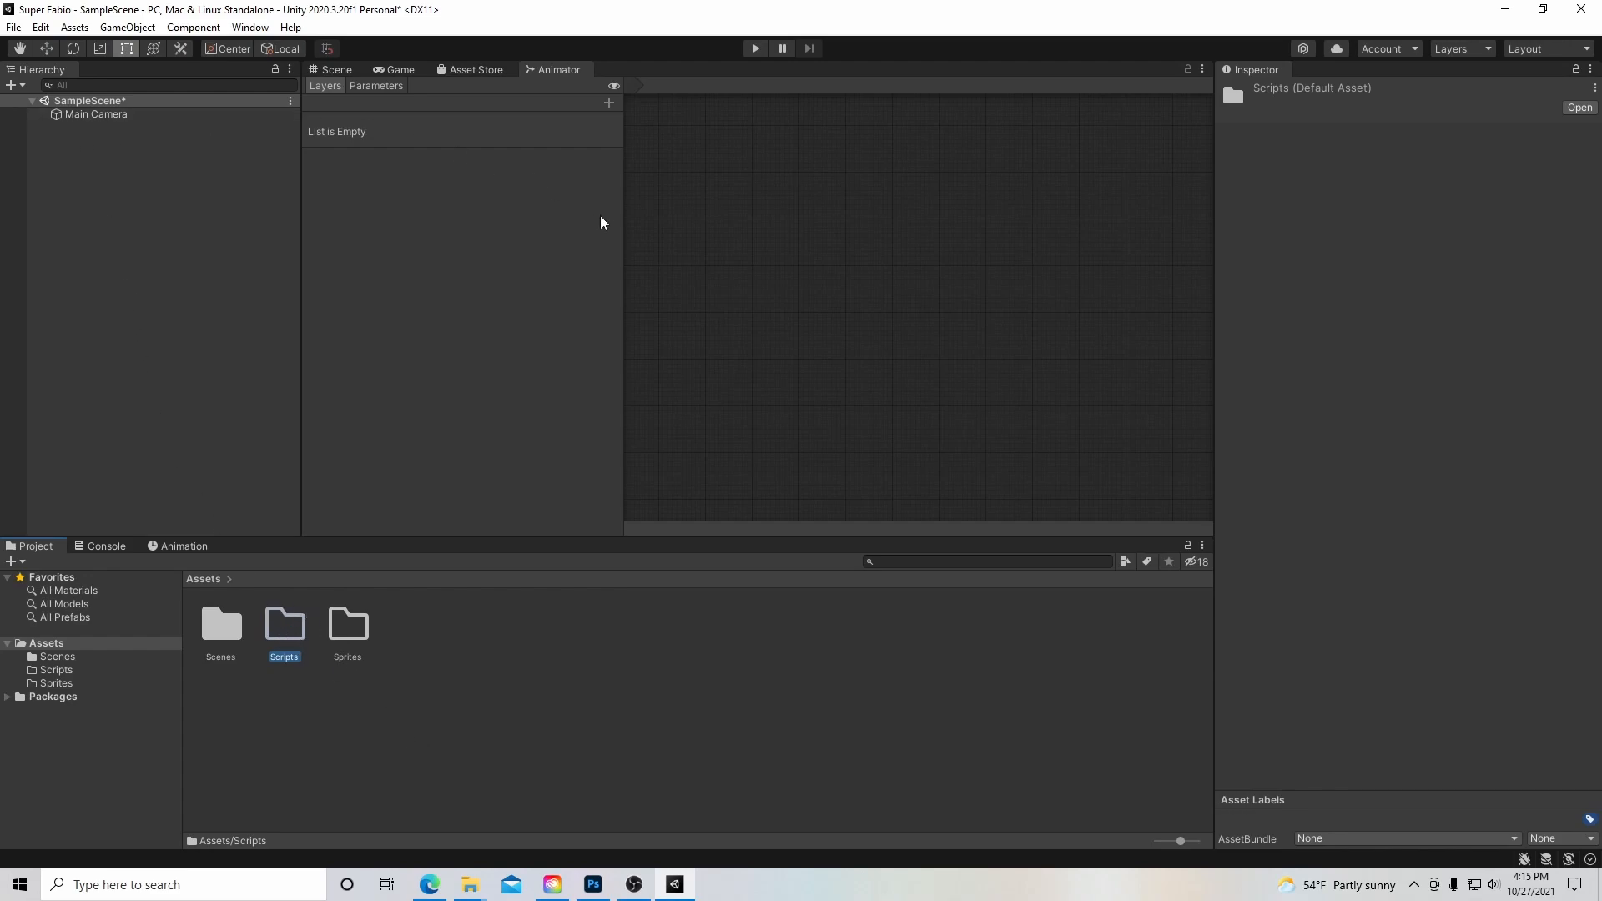
pyautogui.moveTo(283, 628)
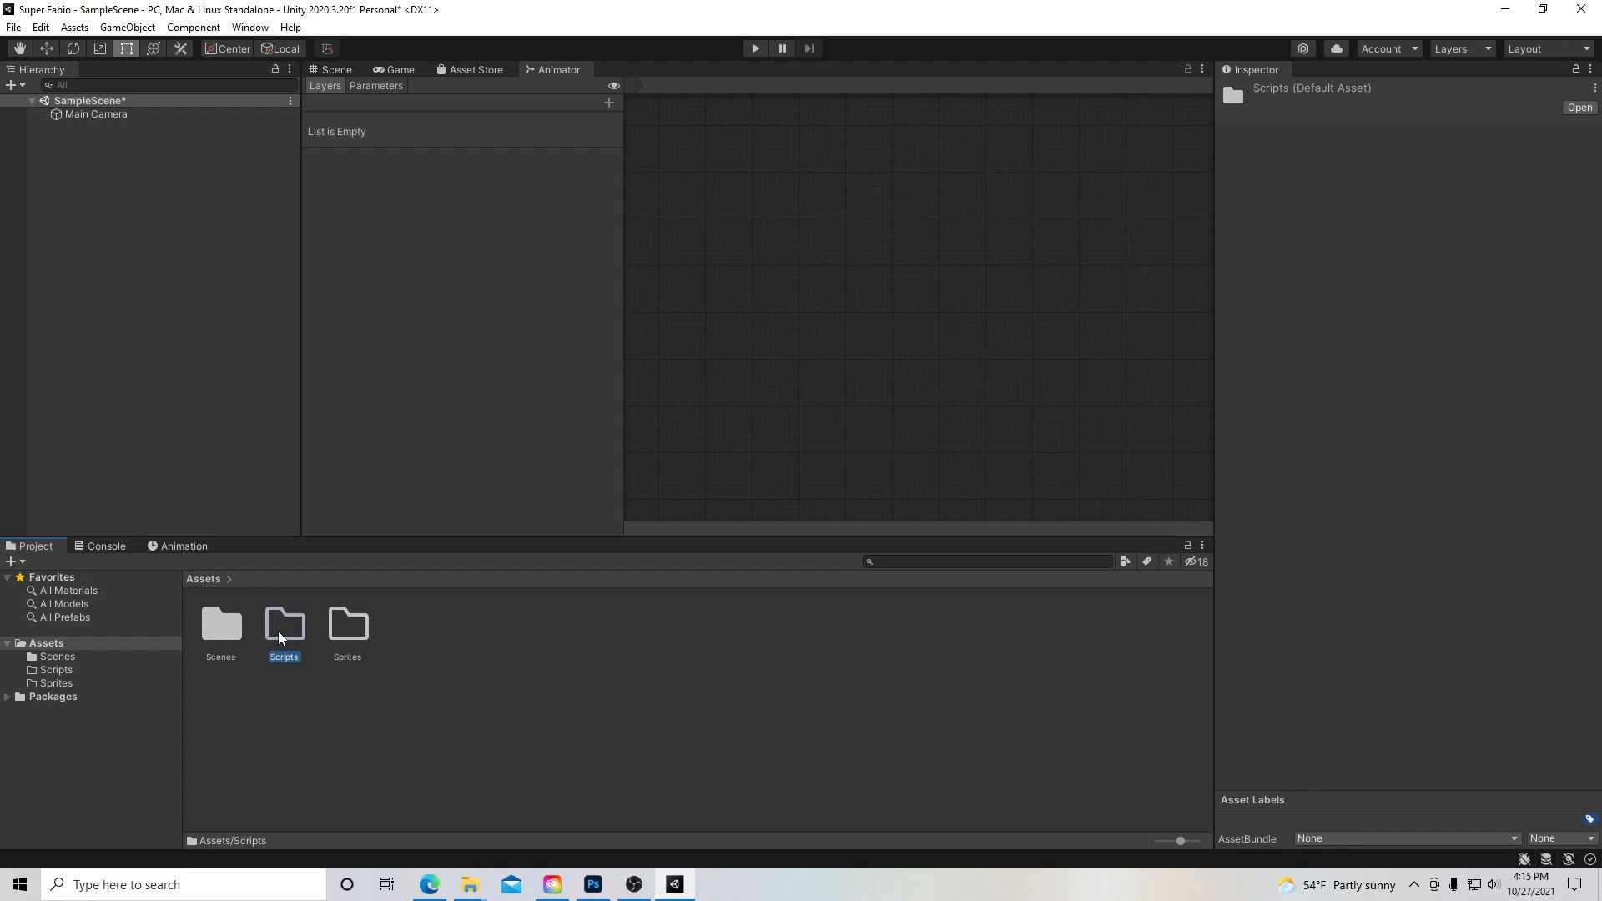
pyautogui.moveTo(677, 796)
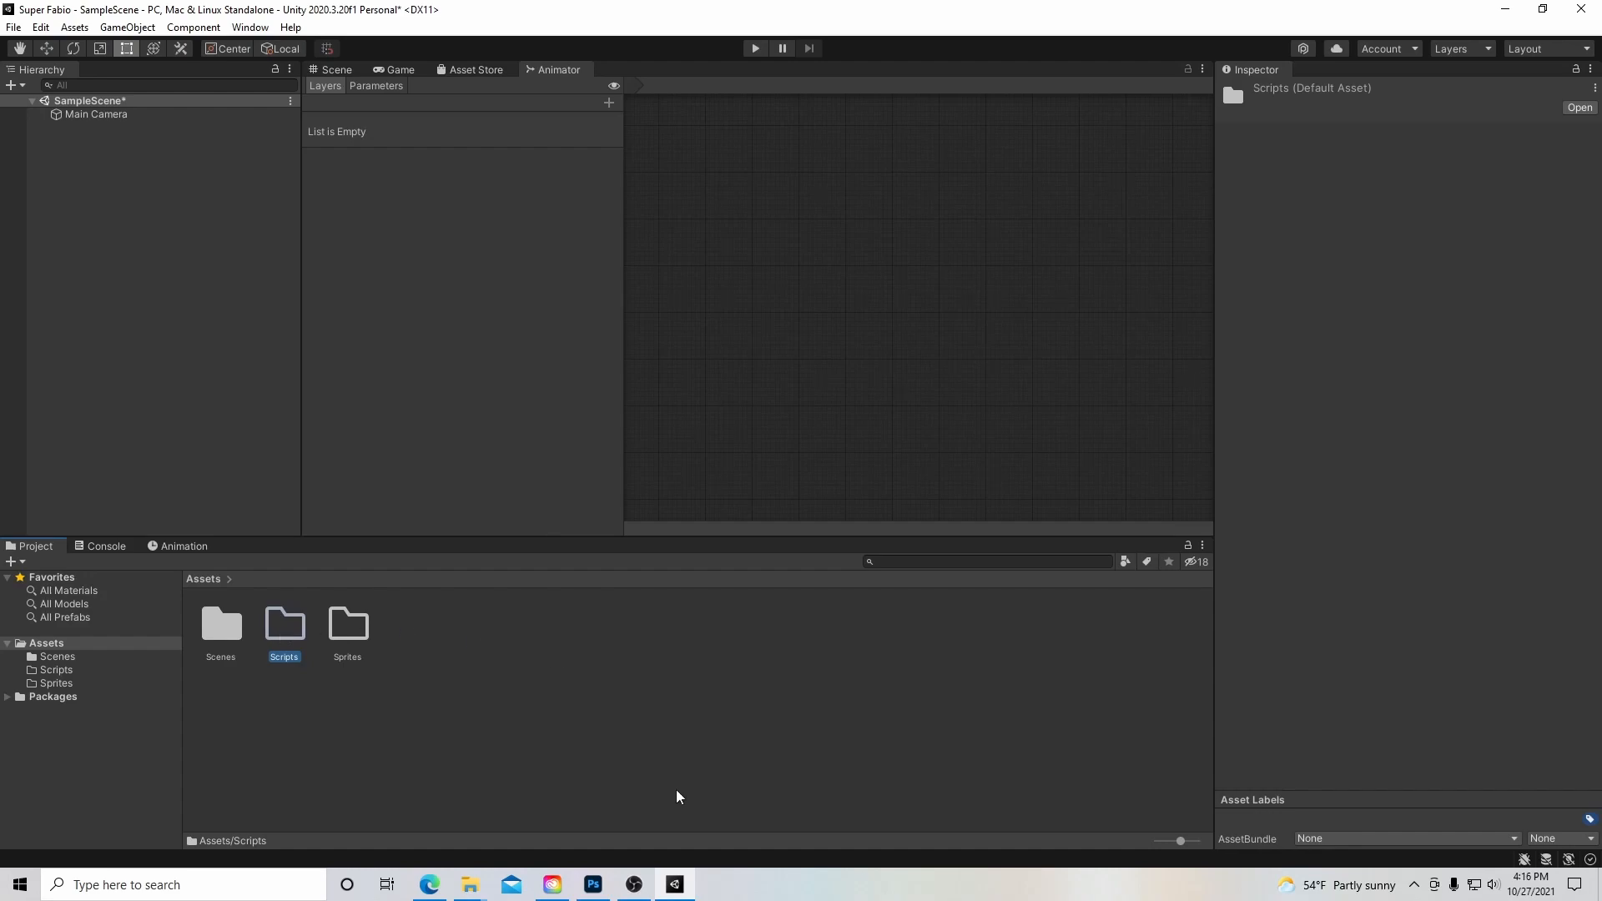
# Switch to the Edge browser showing the Google Drive Super Fabio folder.
pyautogui.click(428, 883)
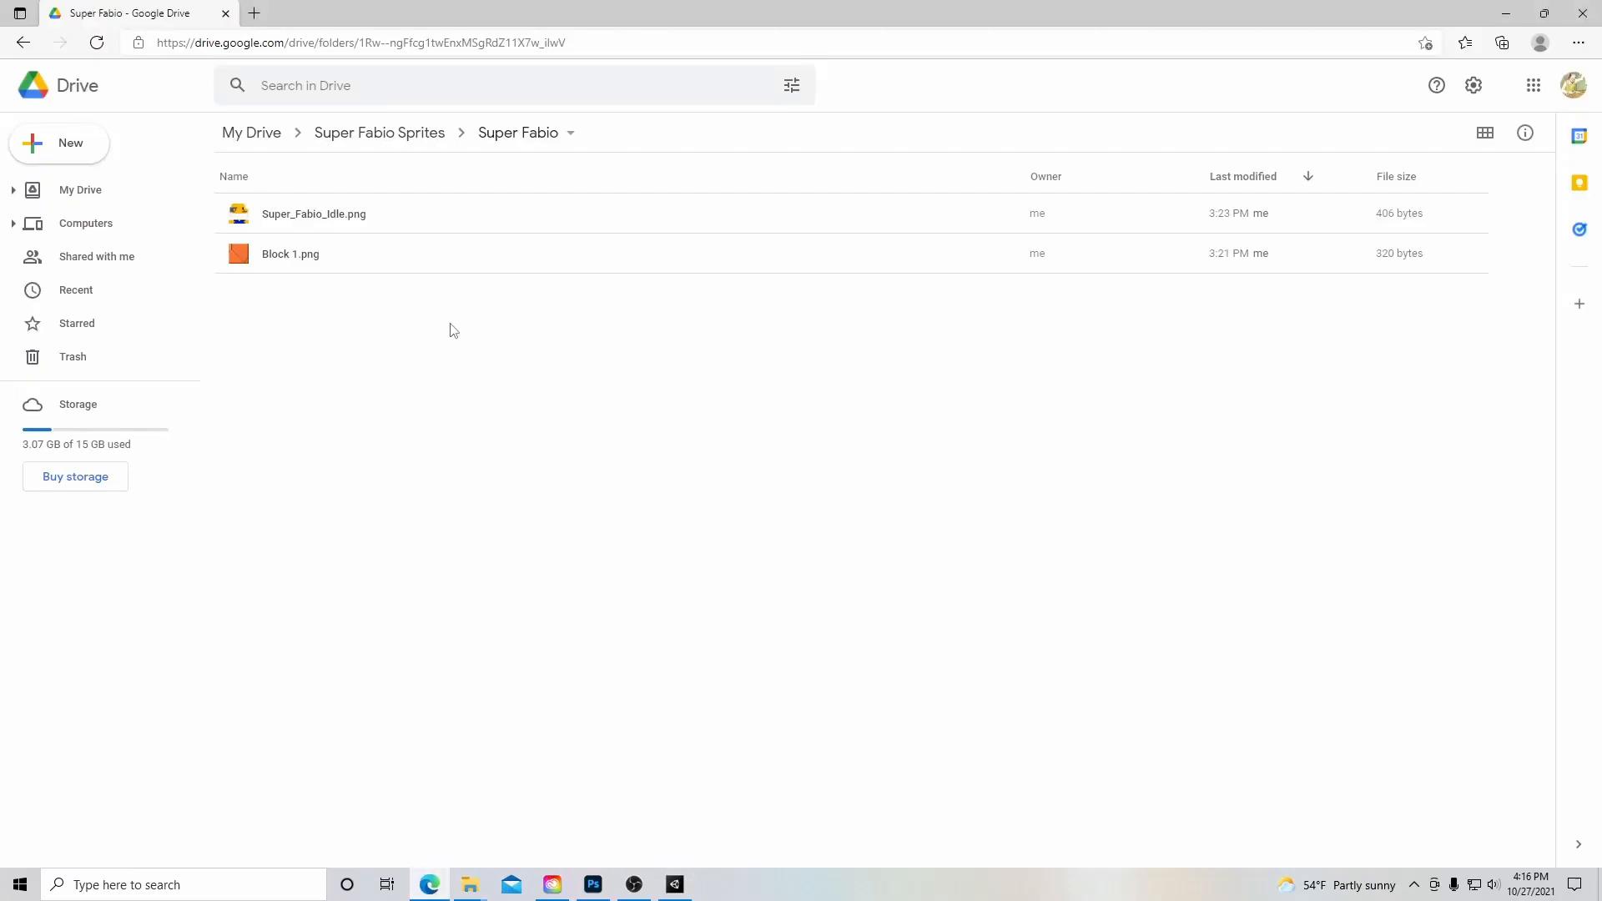
pyautogui.moveTo(359, 232)
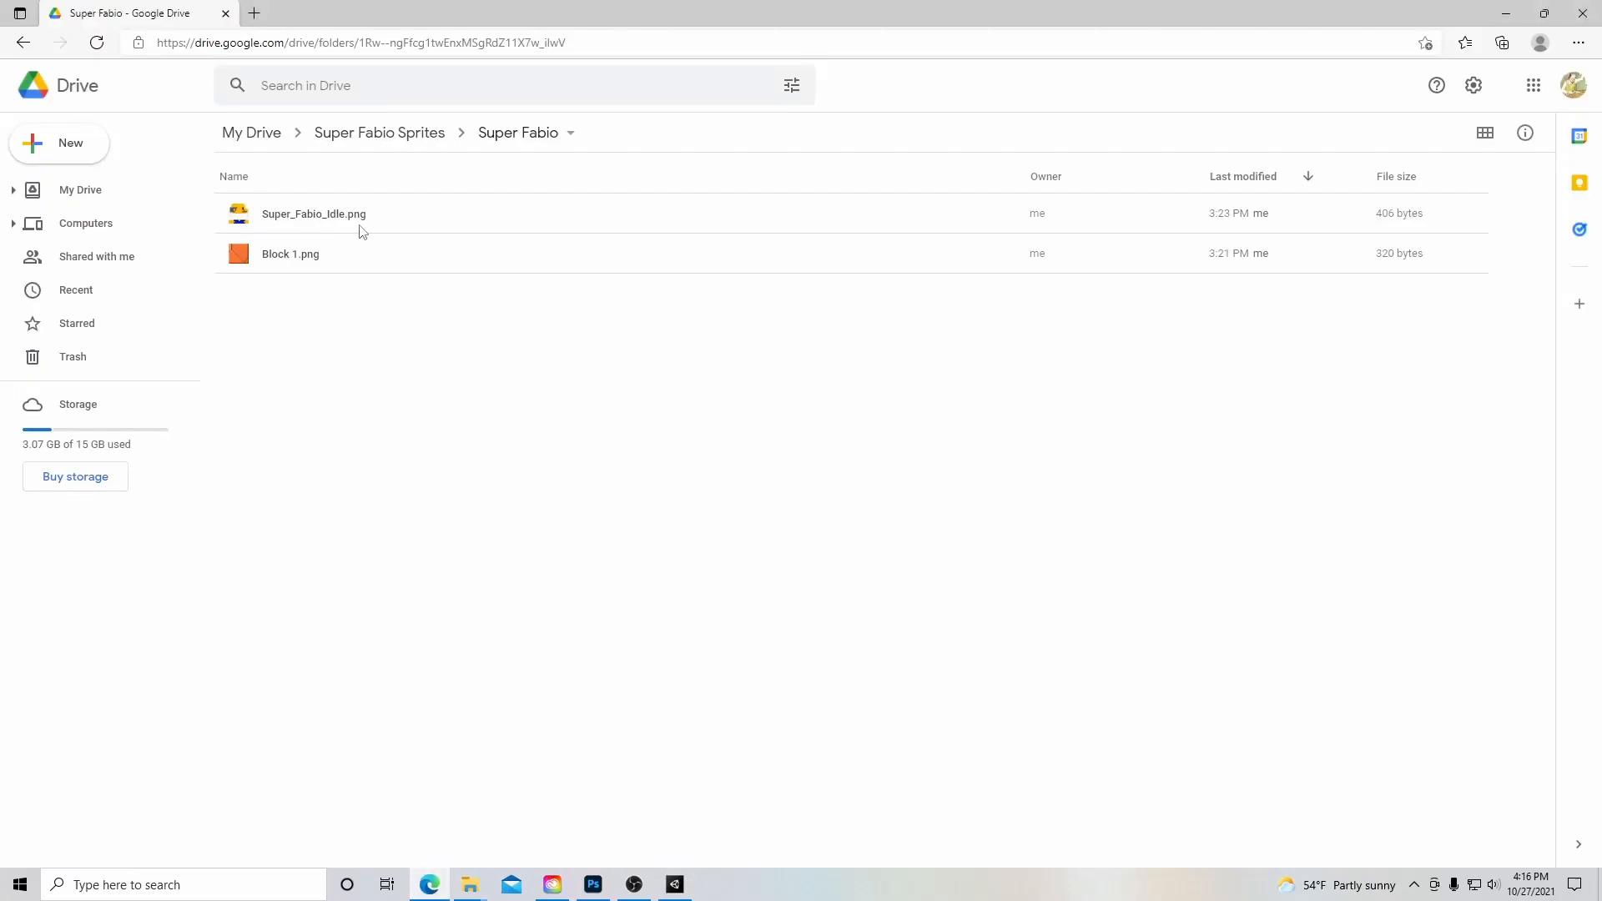
pyautogui.moveTo(56, 85)
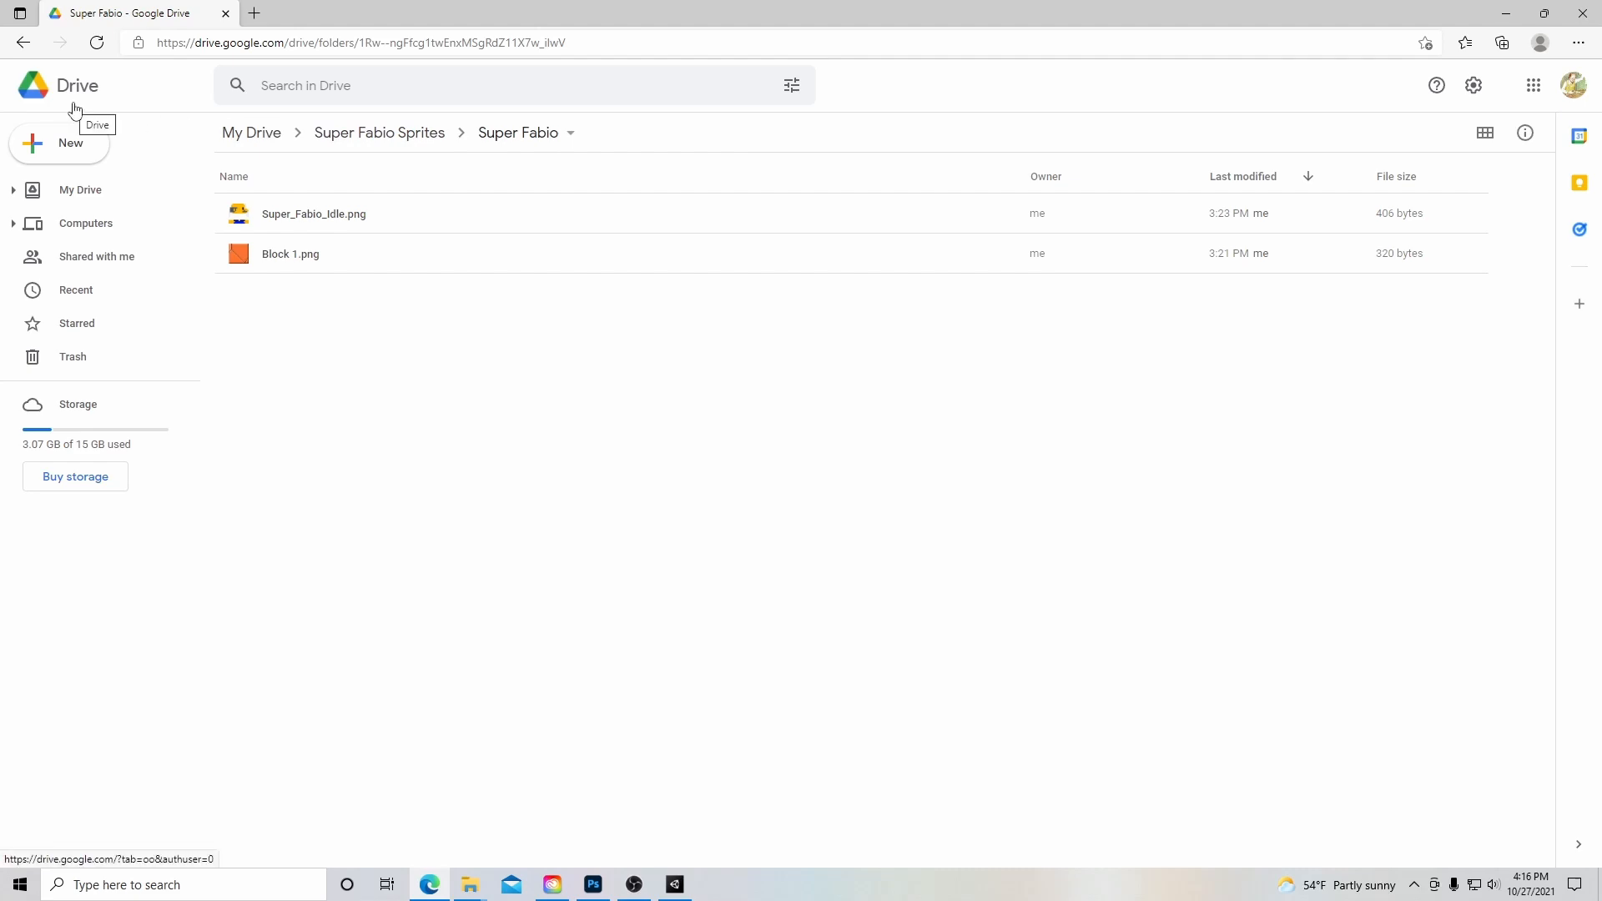
pyautogui.moveTo(347, 204)
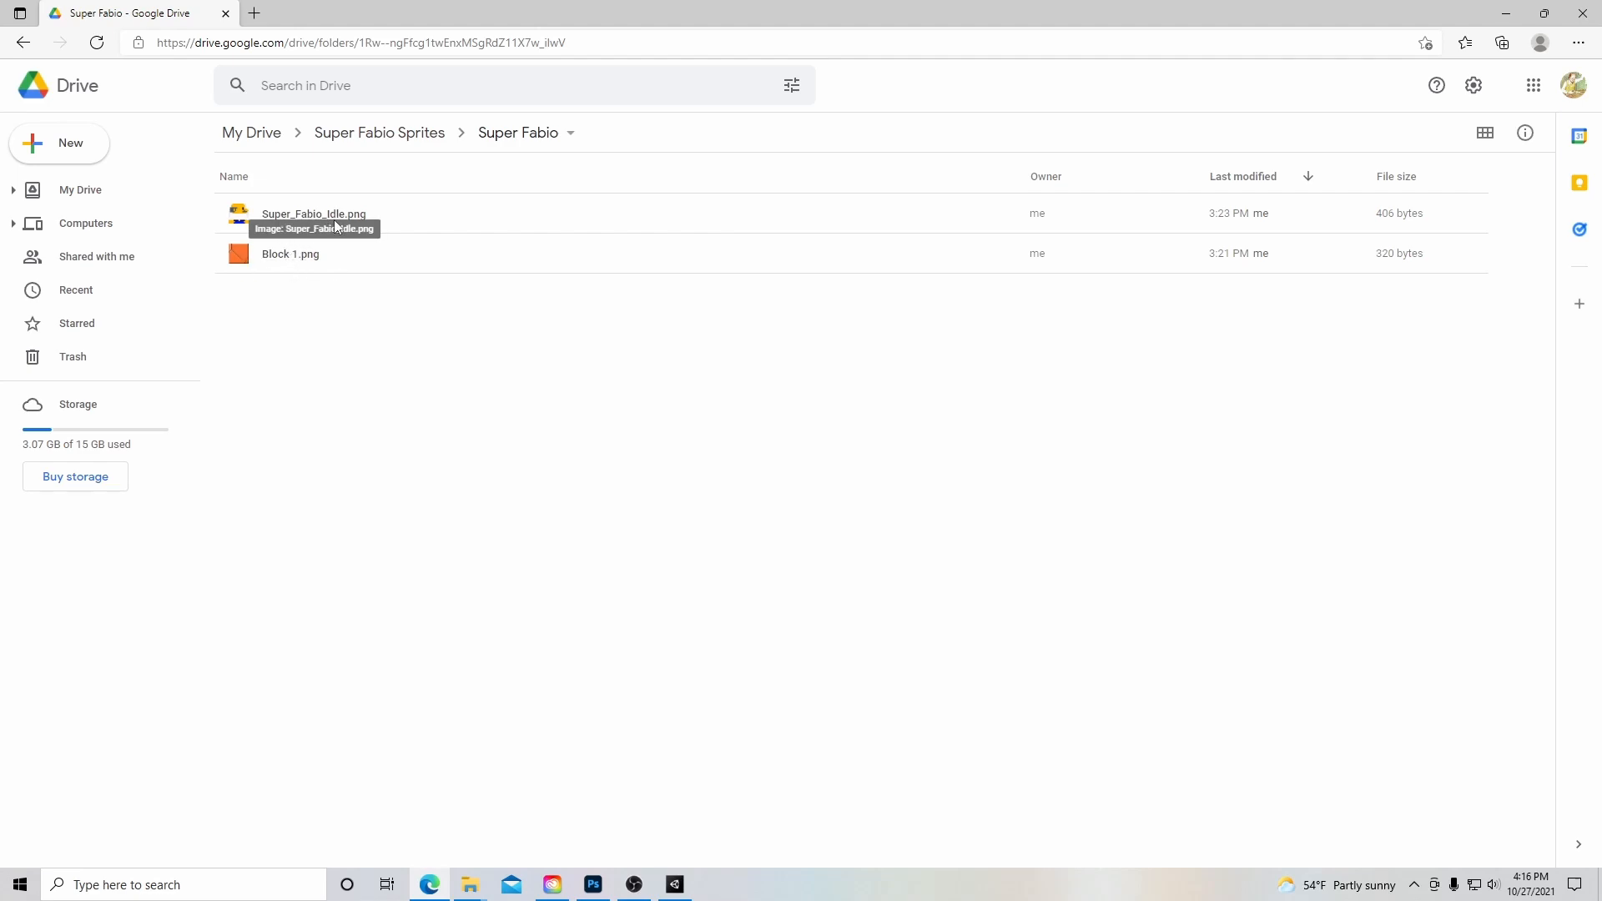
pyautogui.moveTo(293, 227)
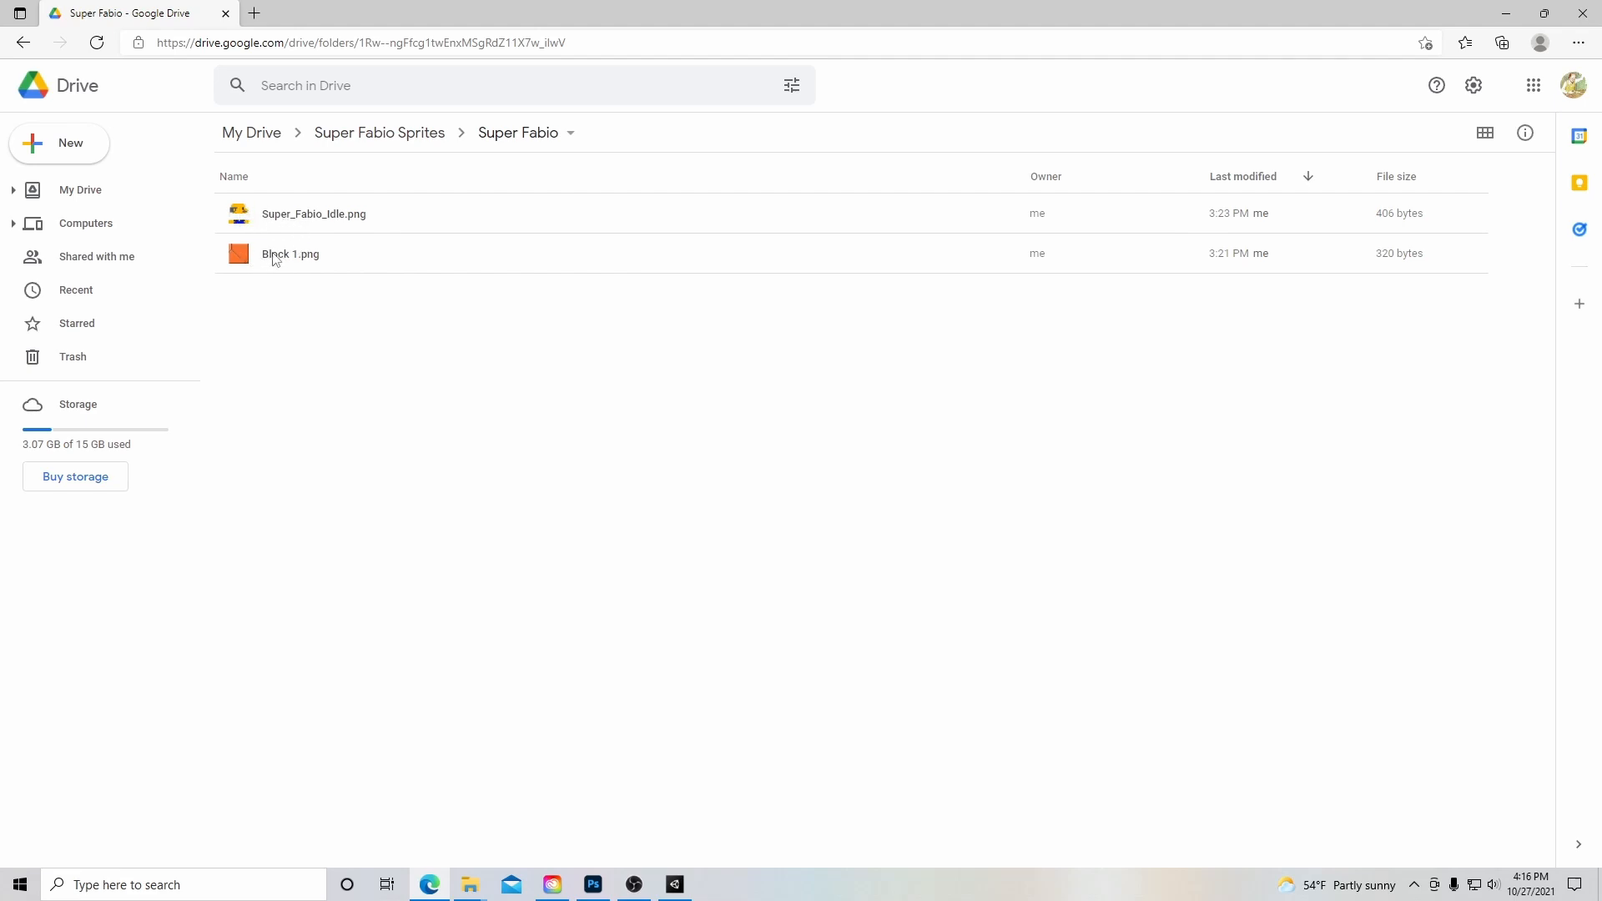
pyautogui.moveTo(302, 216)
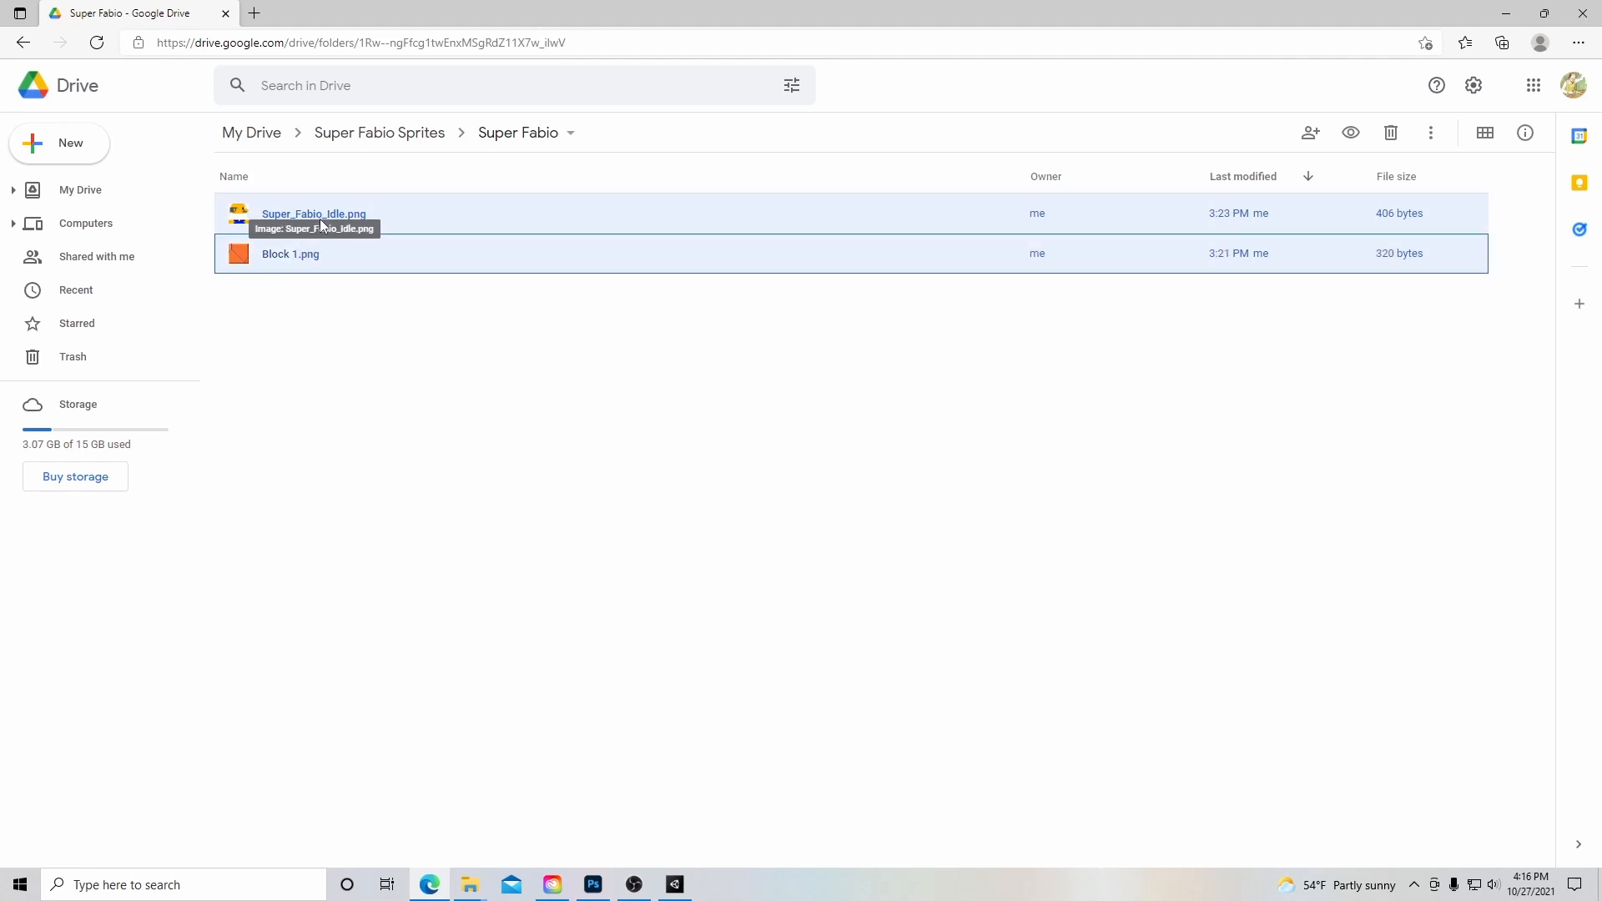
# Download the selected Super_Fabio_Idle.png and Block 1.png as one zip.
pyautogui.rightClick(314, 213)
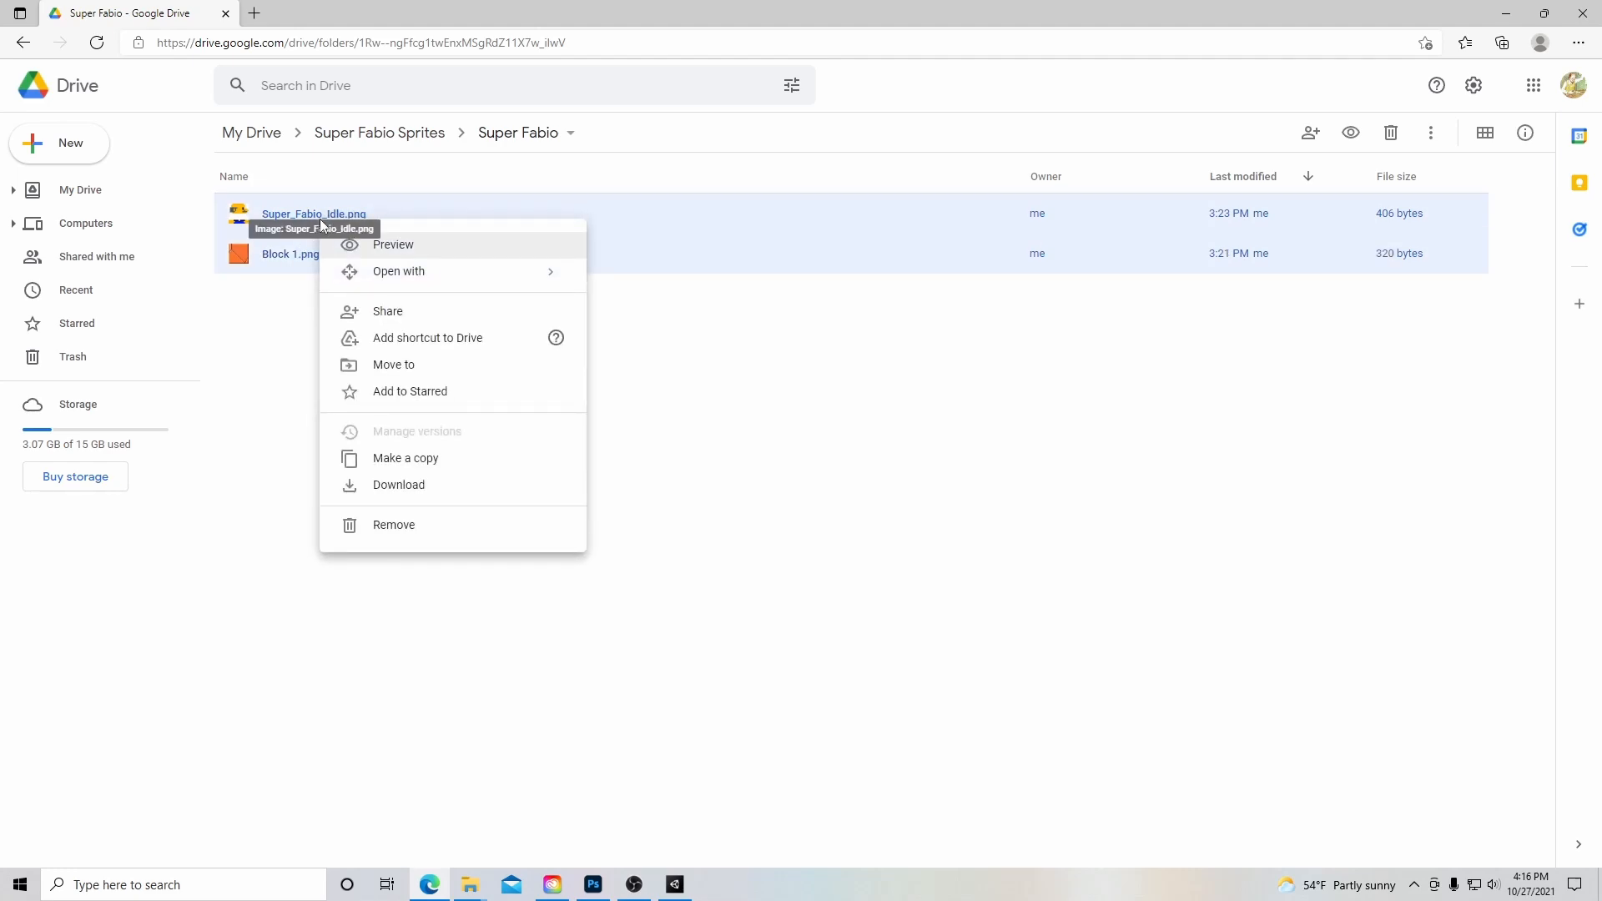
pyautogui.click(399, 484)
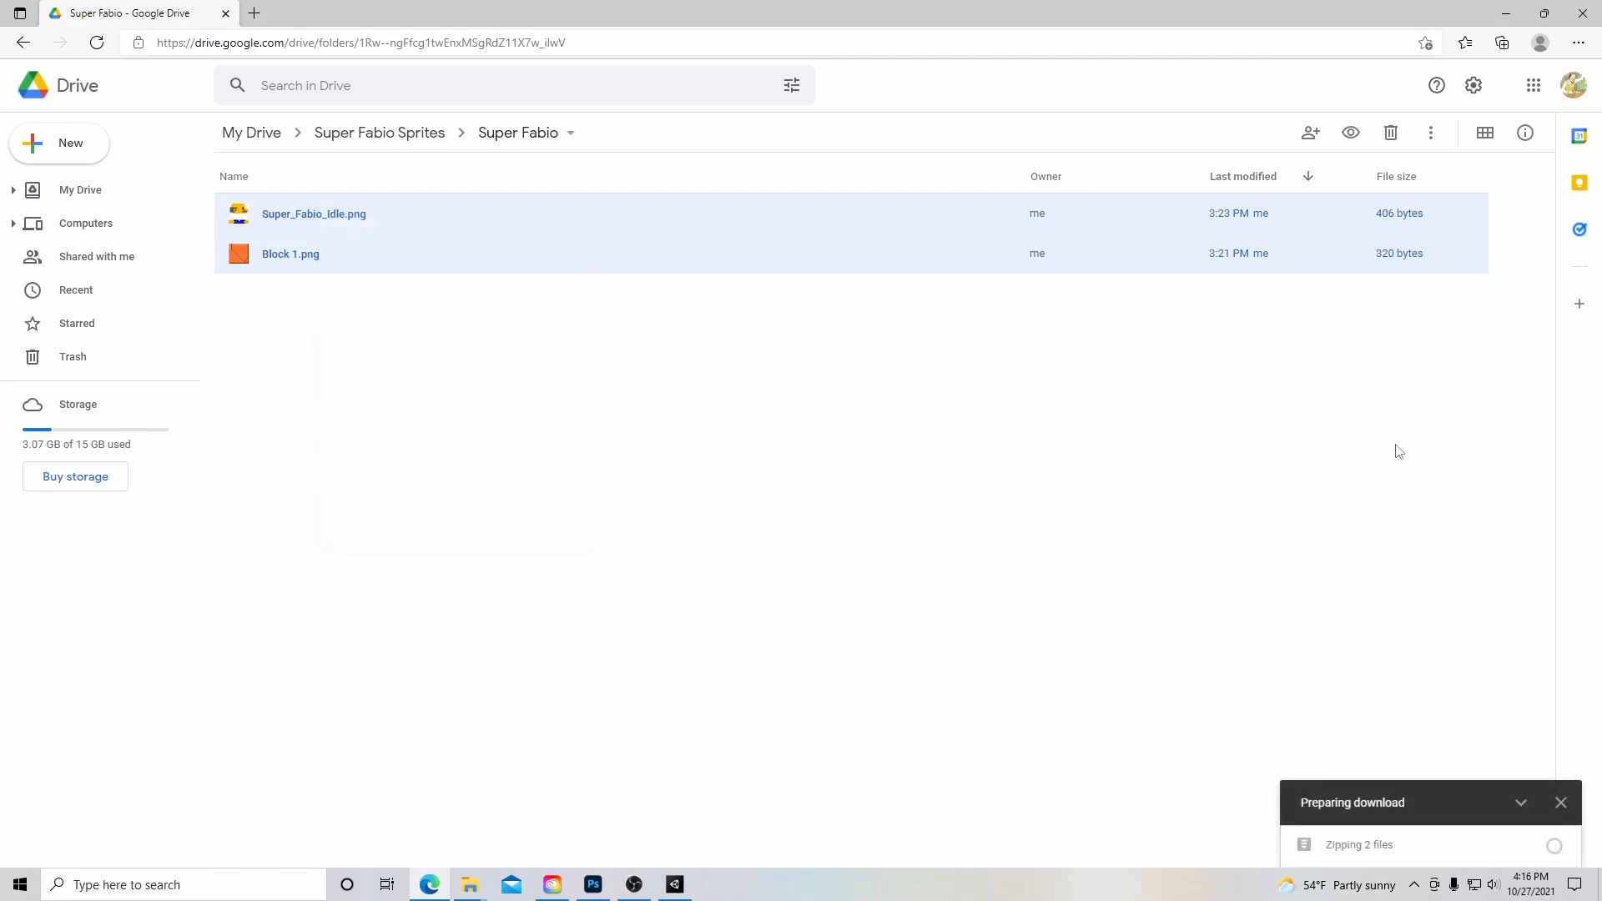
pyautogui.moveTo(1439, 784)
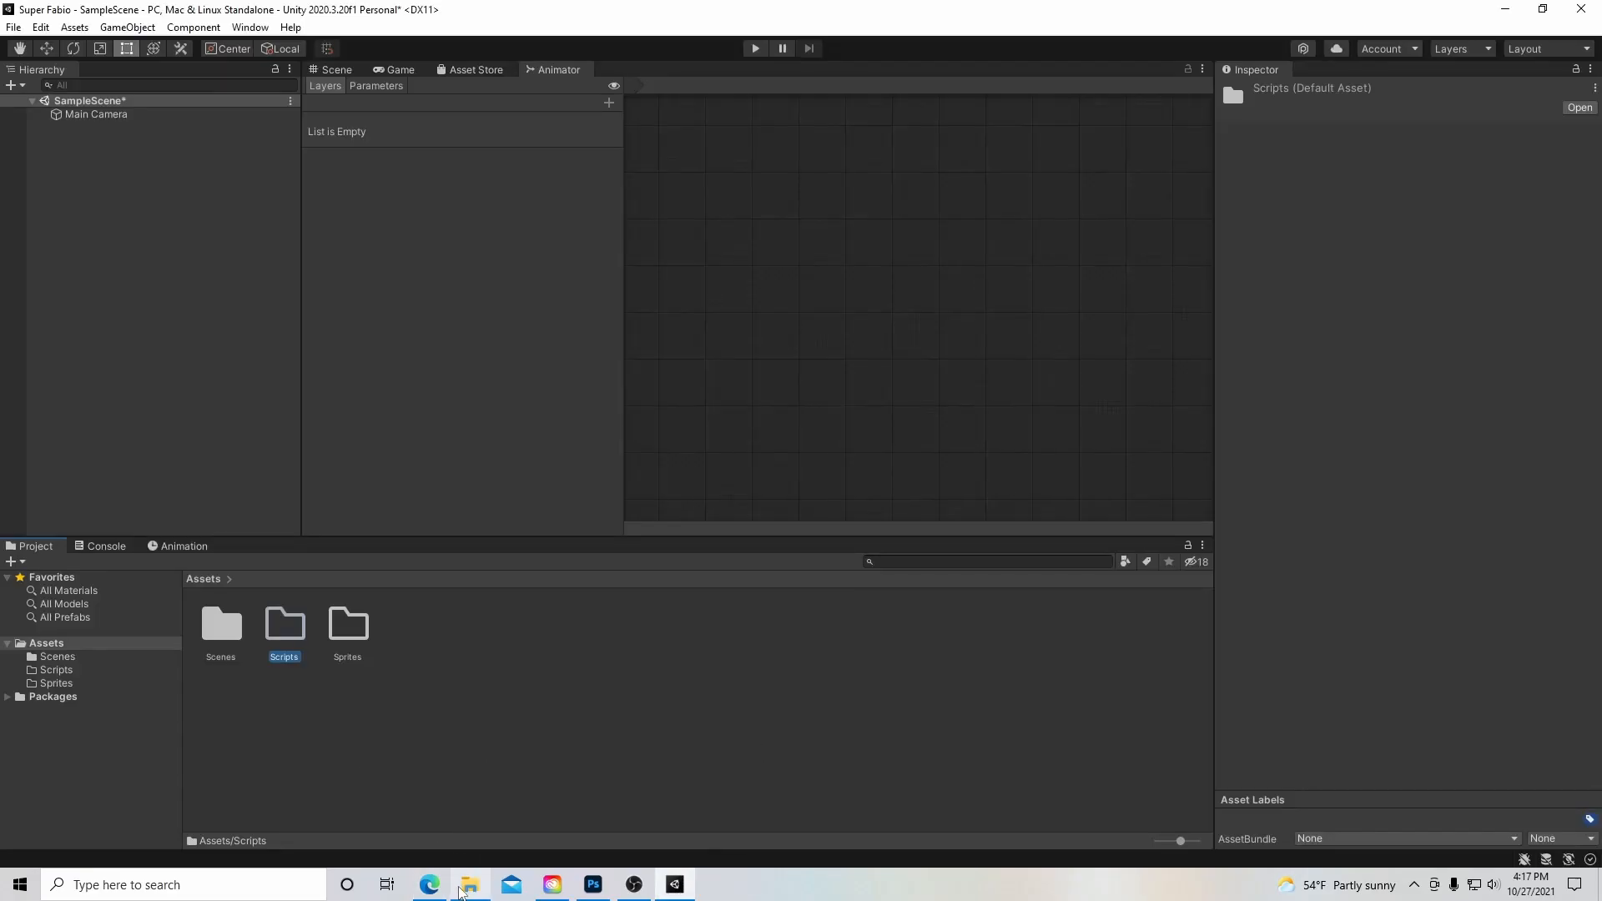
# Extract the downloaded Drive zip in Downloads to get Block 1 and Super_Fabio_Idle.
pyautogui.click(470, 884)
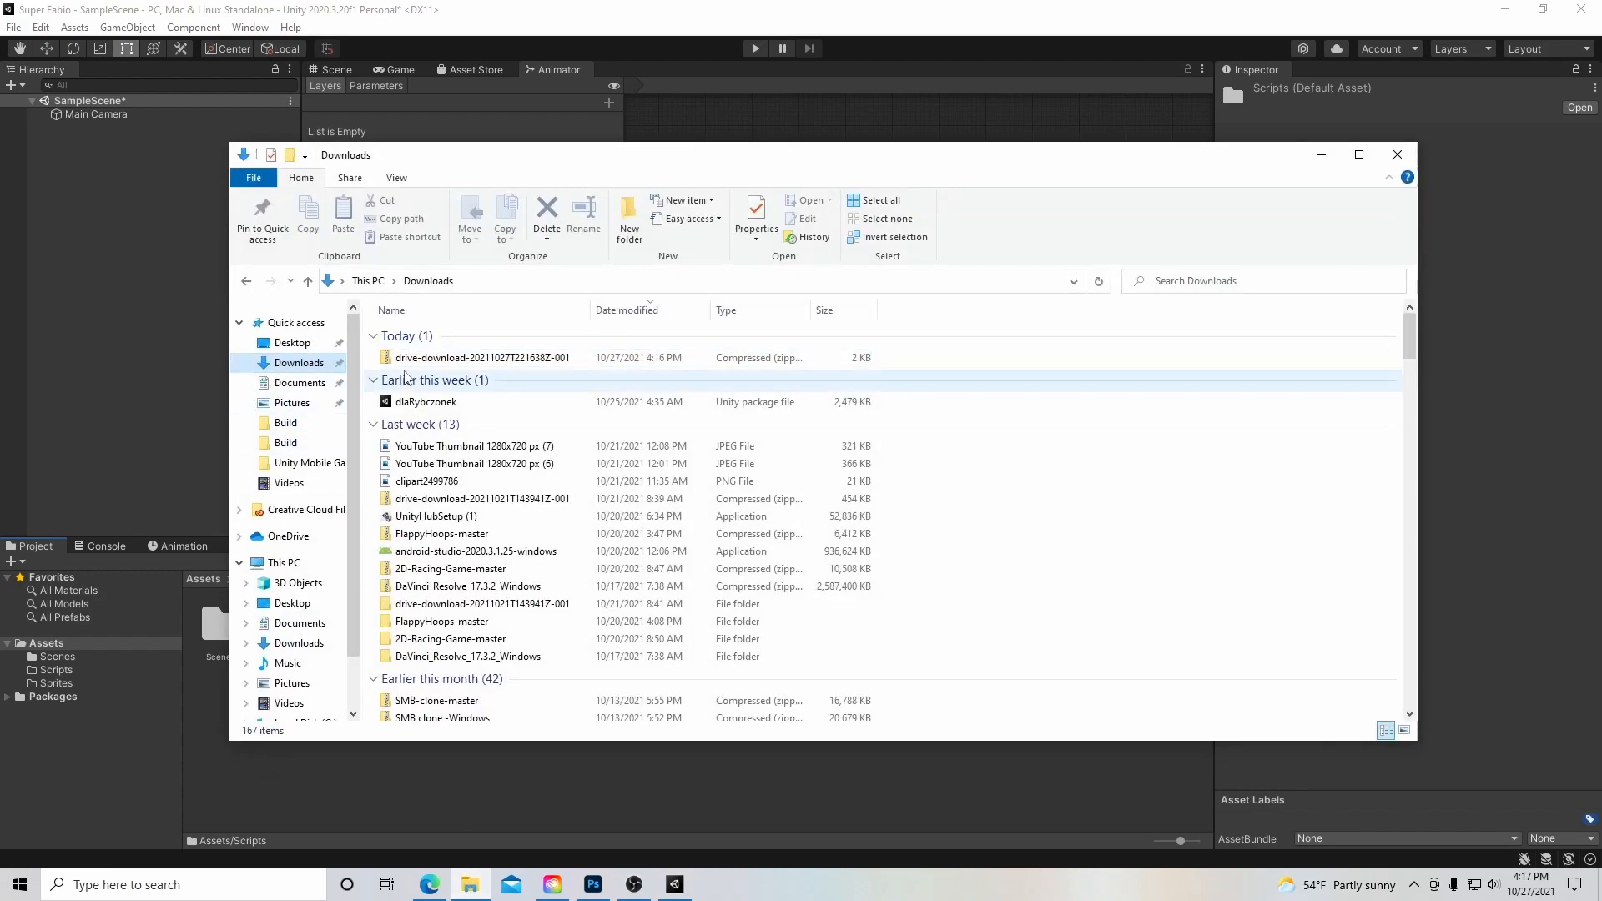
pyautogui.rightClick(483, 356)
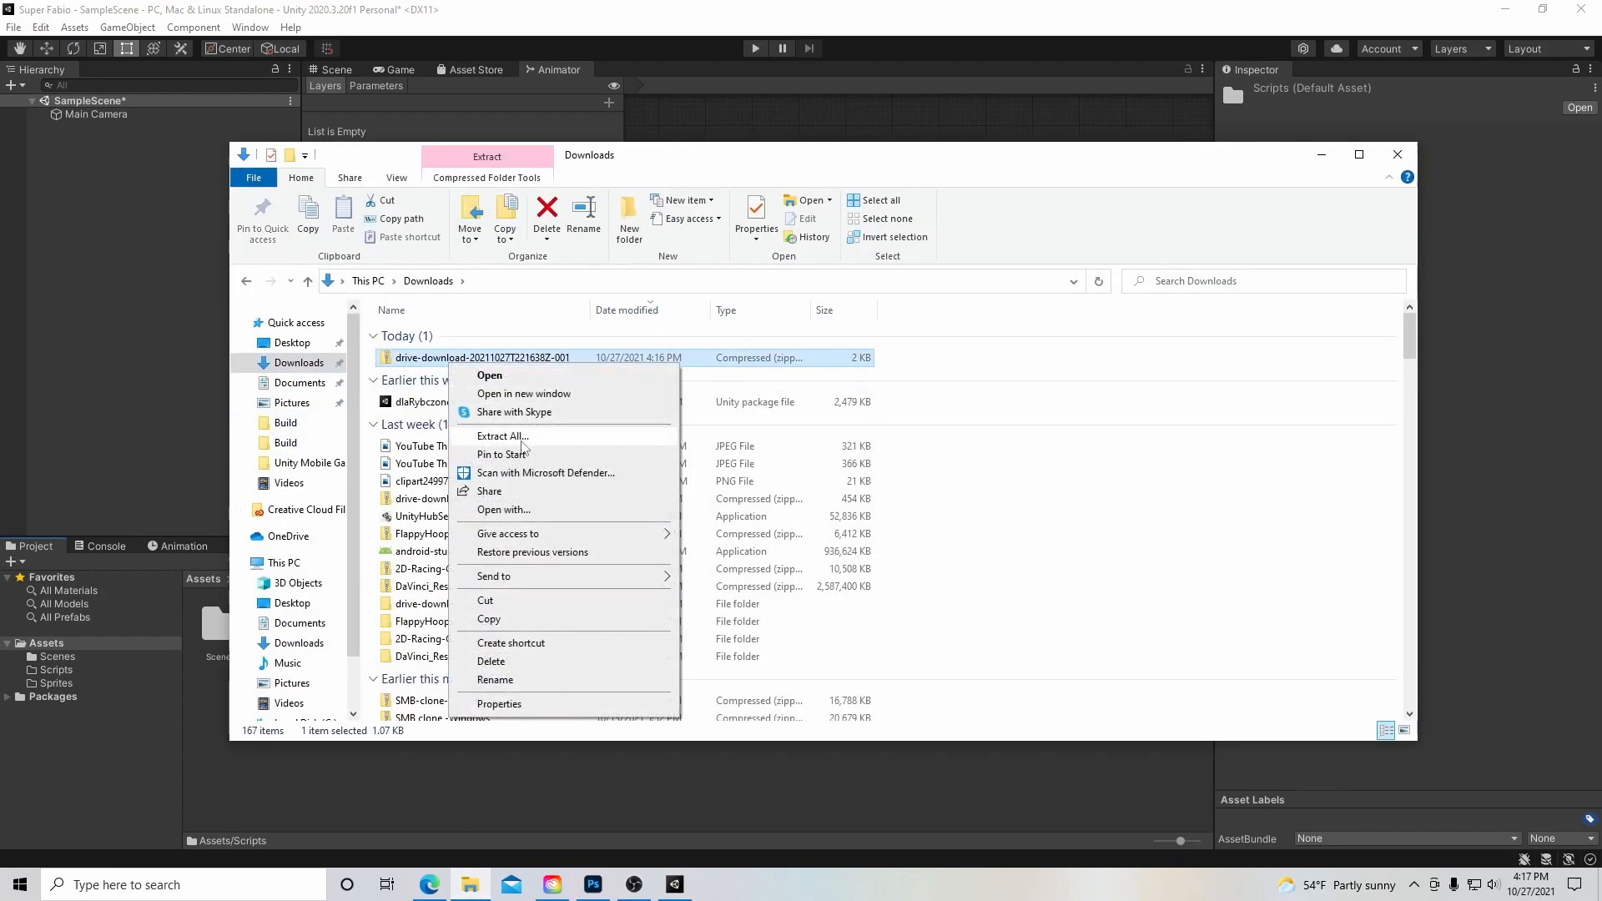
pyautogui.click(502, 436)
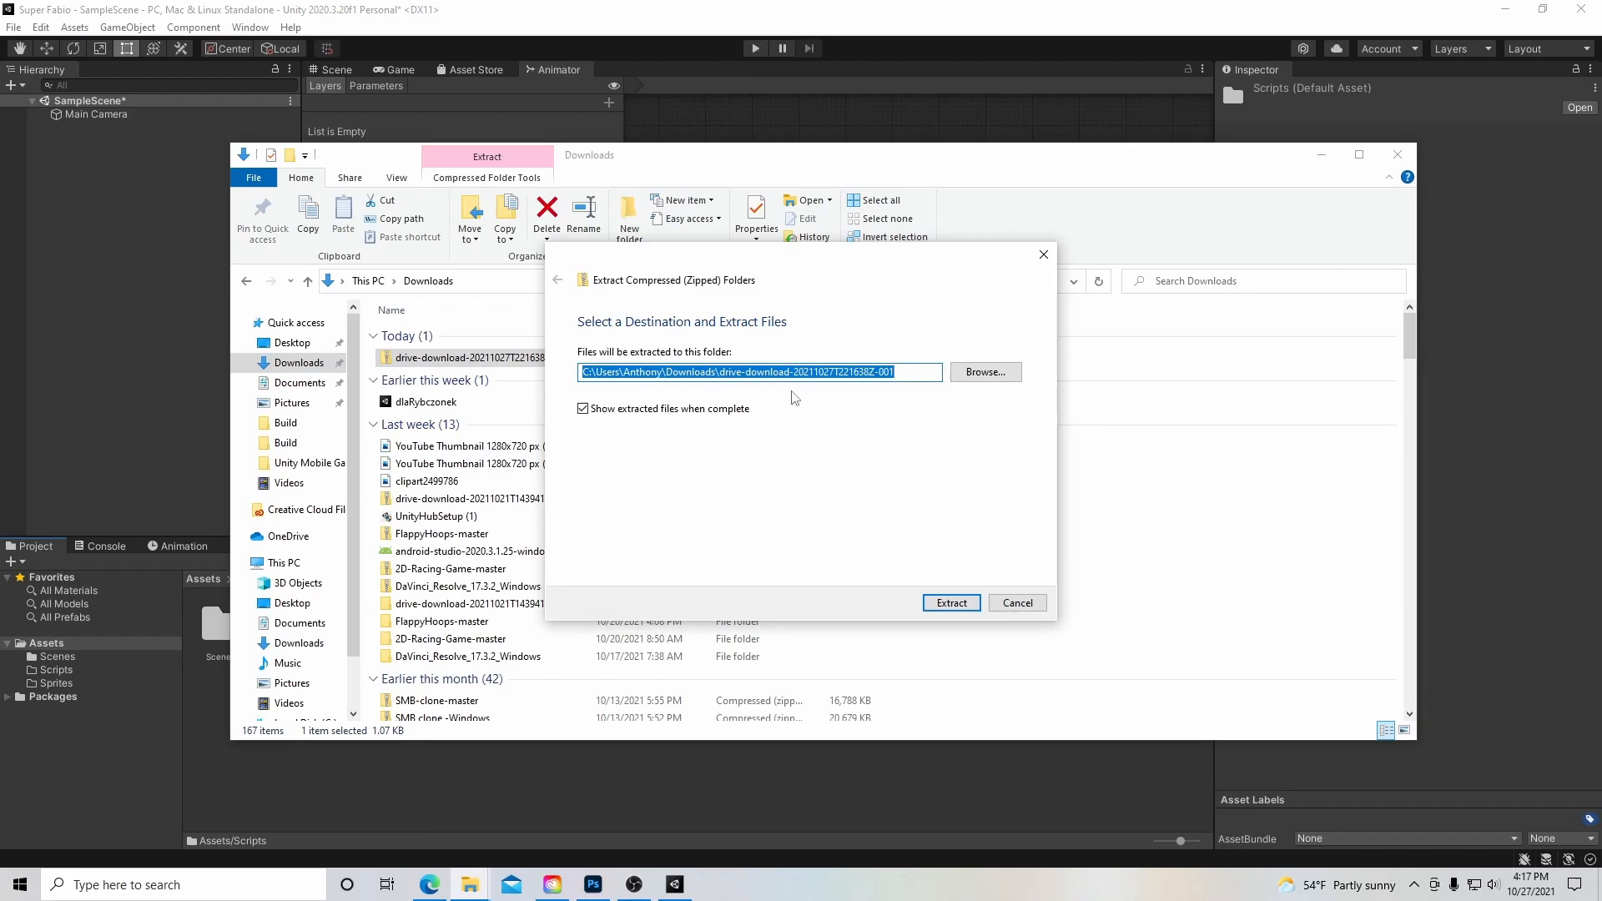
pyautogui.click(949, 601)
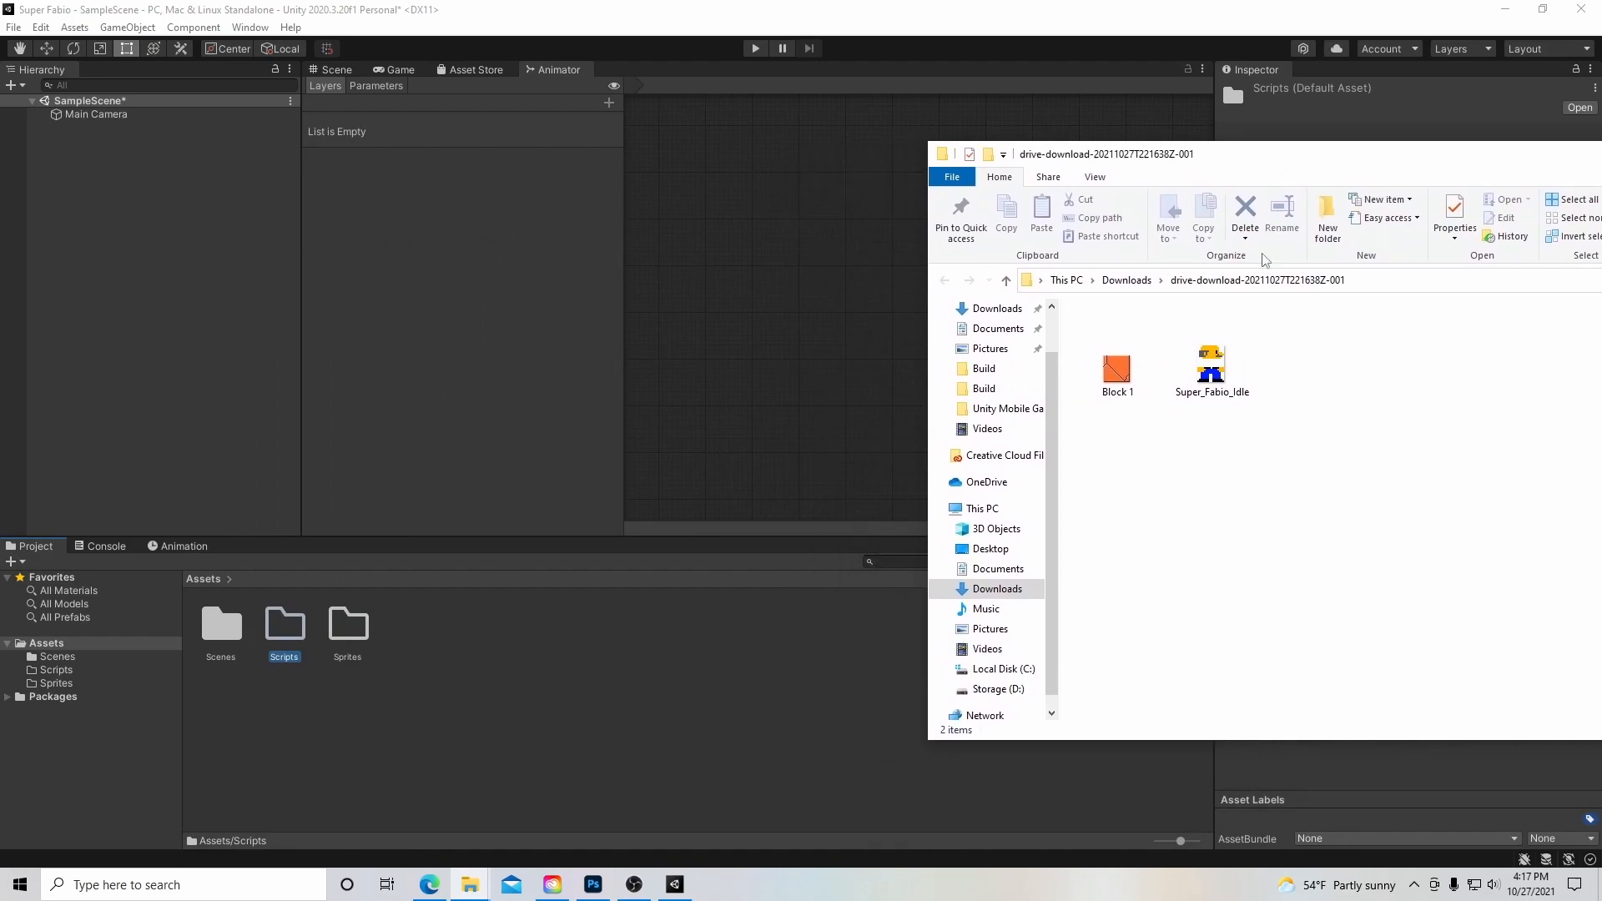
# Drag Block 1 and Super_Fabio_Idle from Explorer into Unity's Assets/Sprites folder.
pyautogui.click(1210, 368)
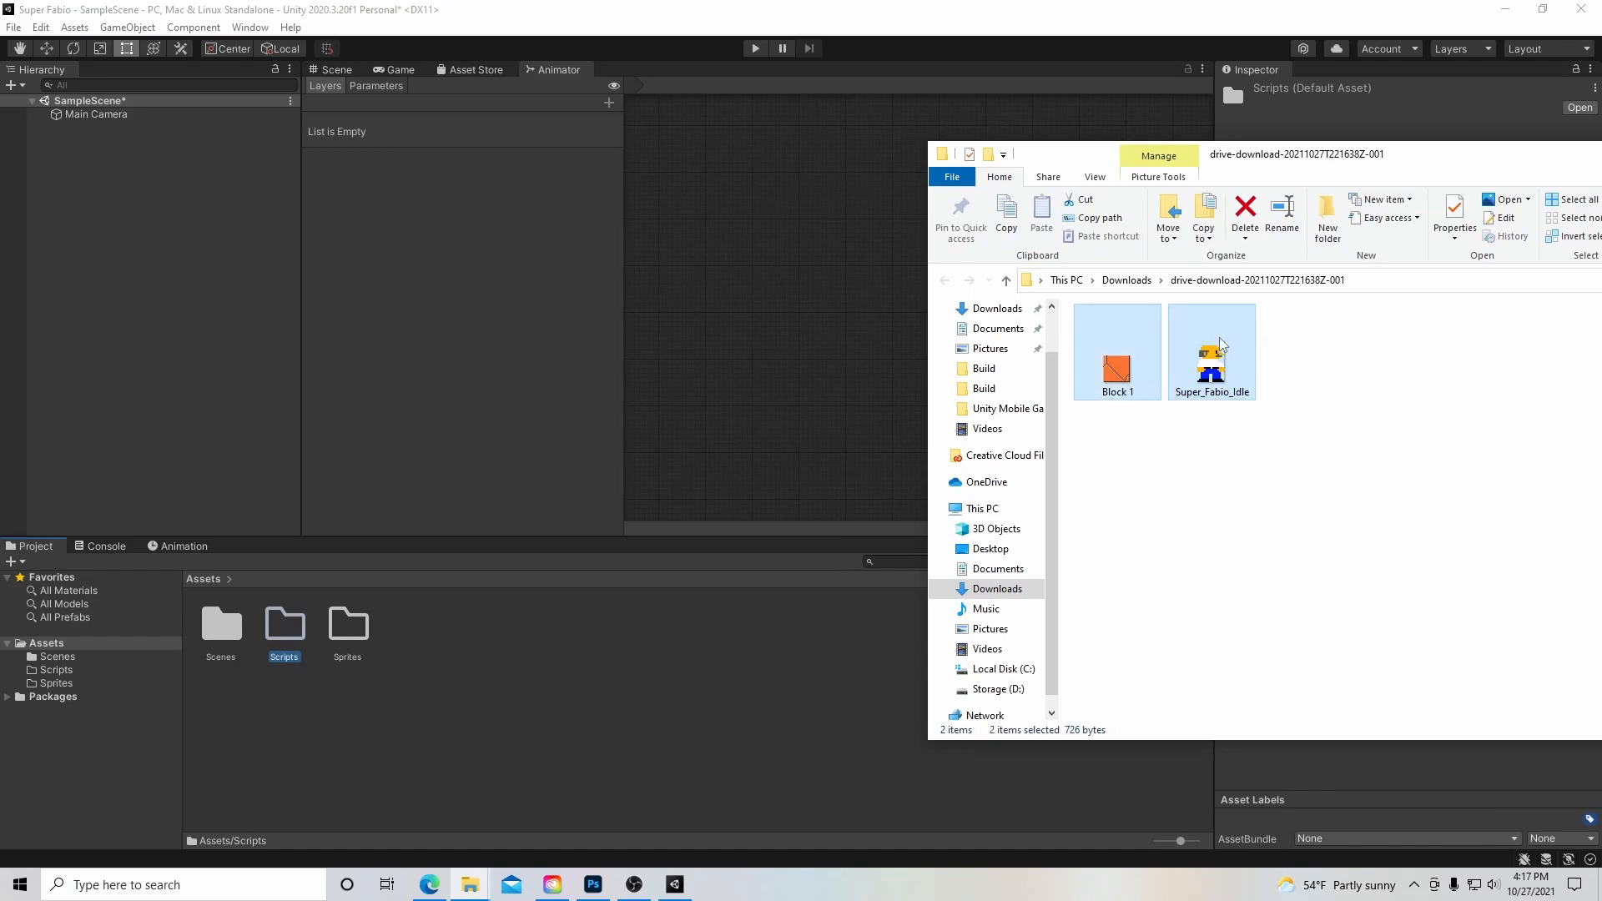
pyautogui.moveTo(773, 778)
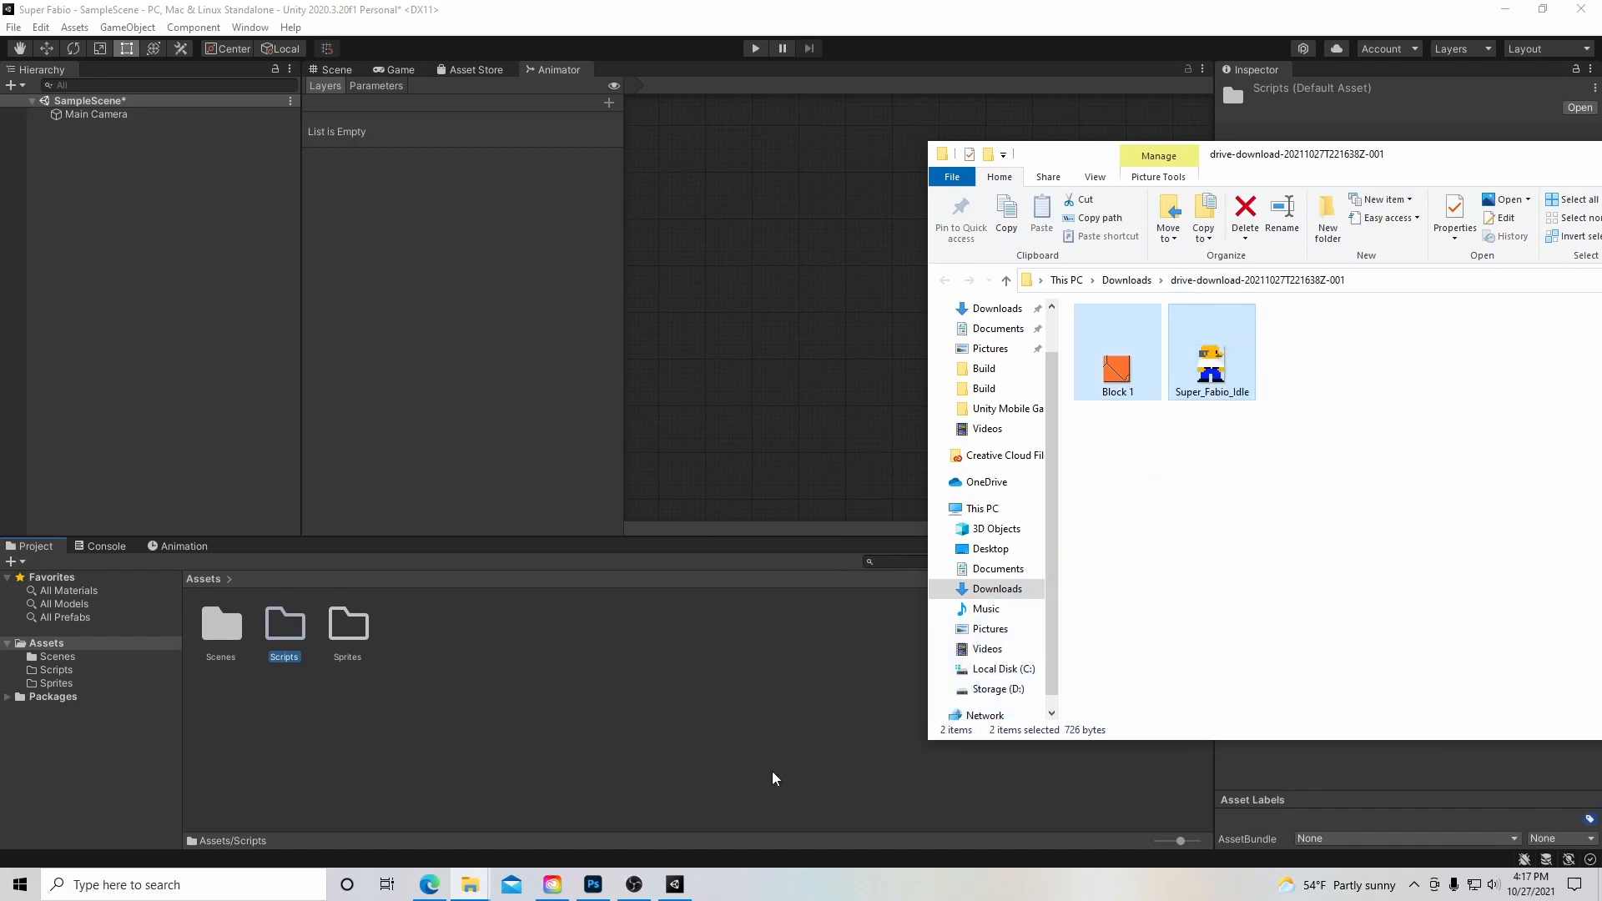
pyautogui.click(347, 623)
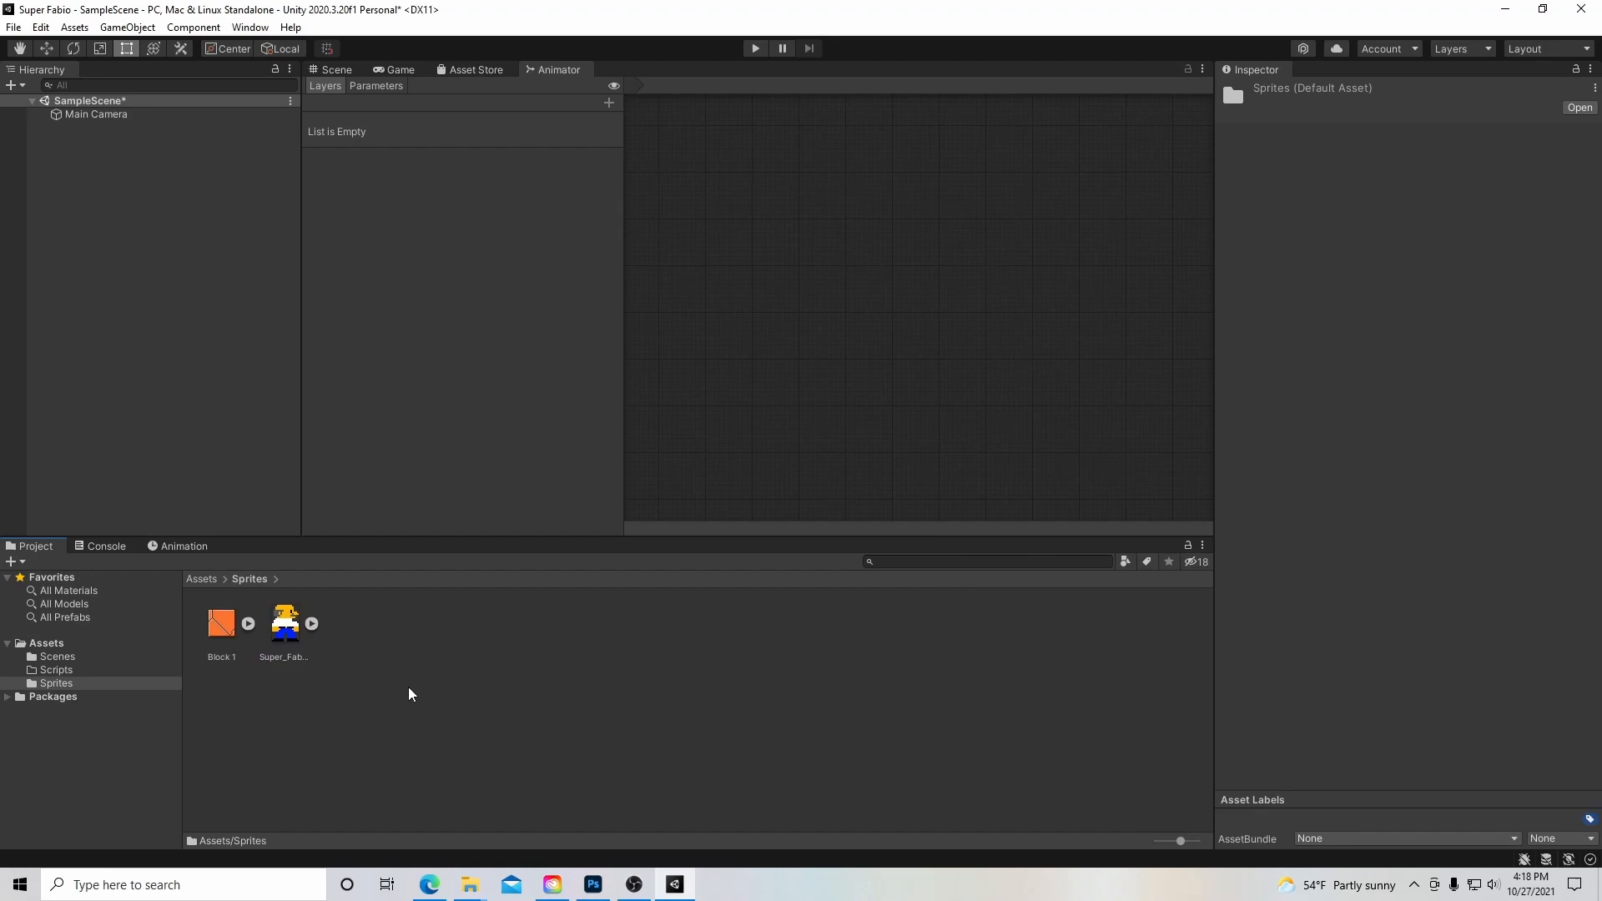
pyautogui.moveTo(443, 690)
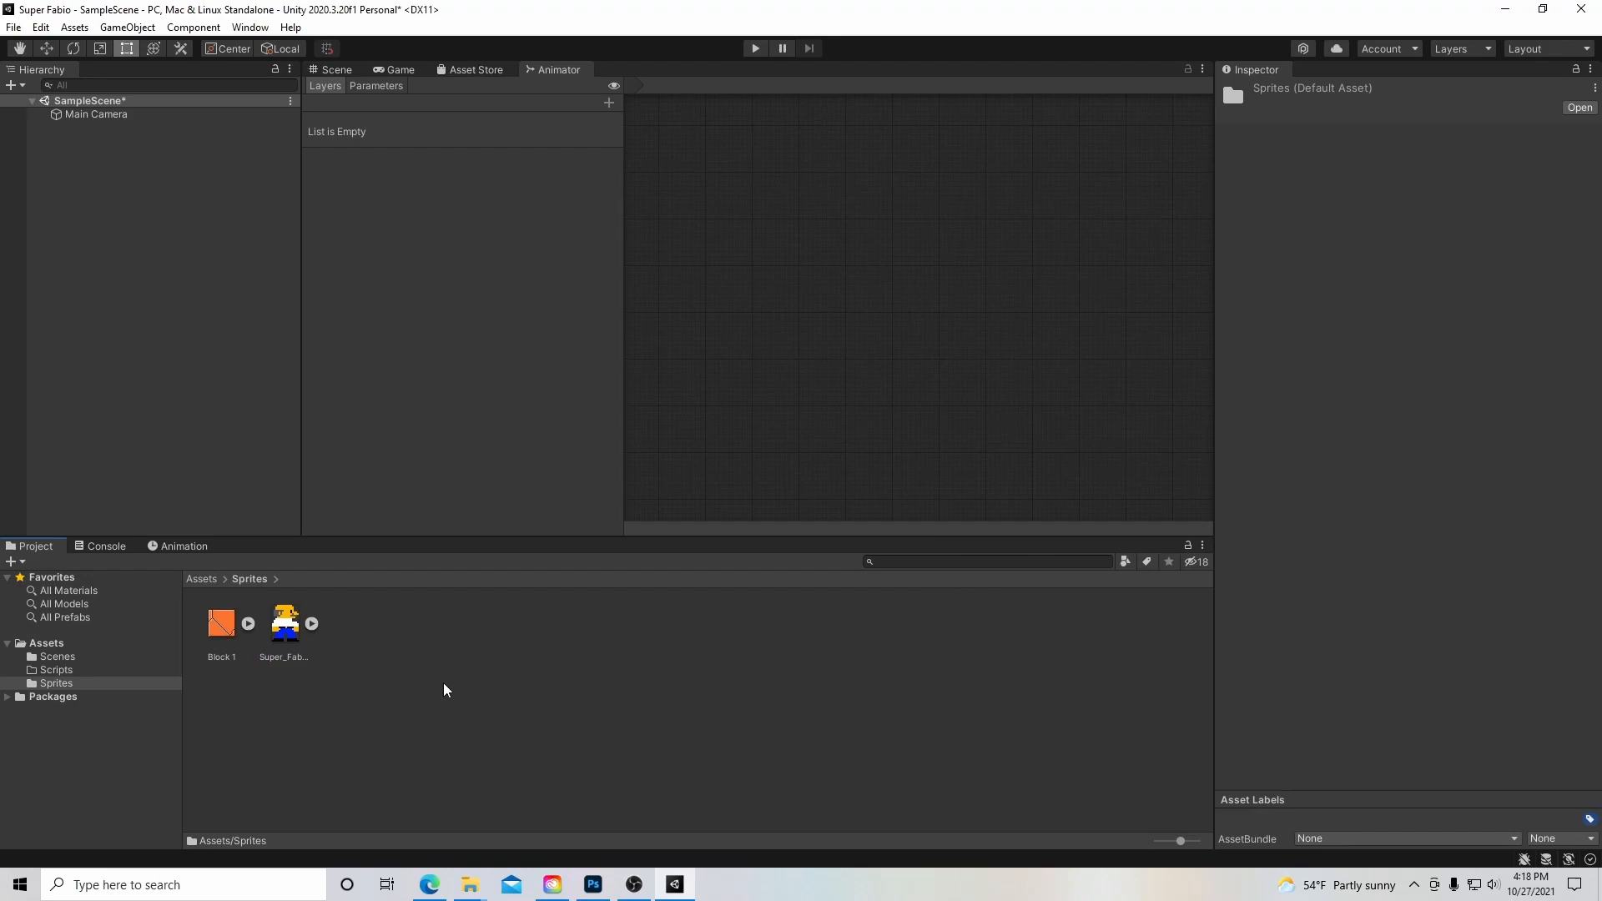
# Keep Super_Fabio_Idle as Sprite (2D and UI) in Single mode, then open Sprite Editor.
pyautogui.click(283, 623)
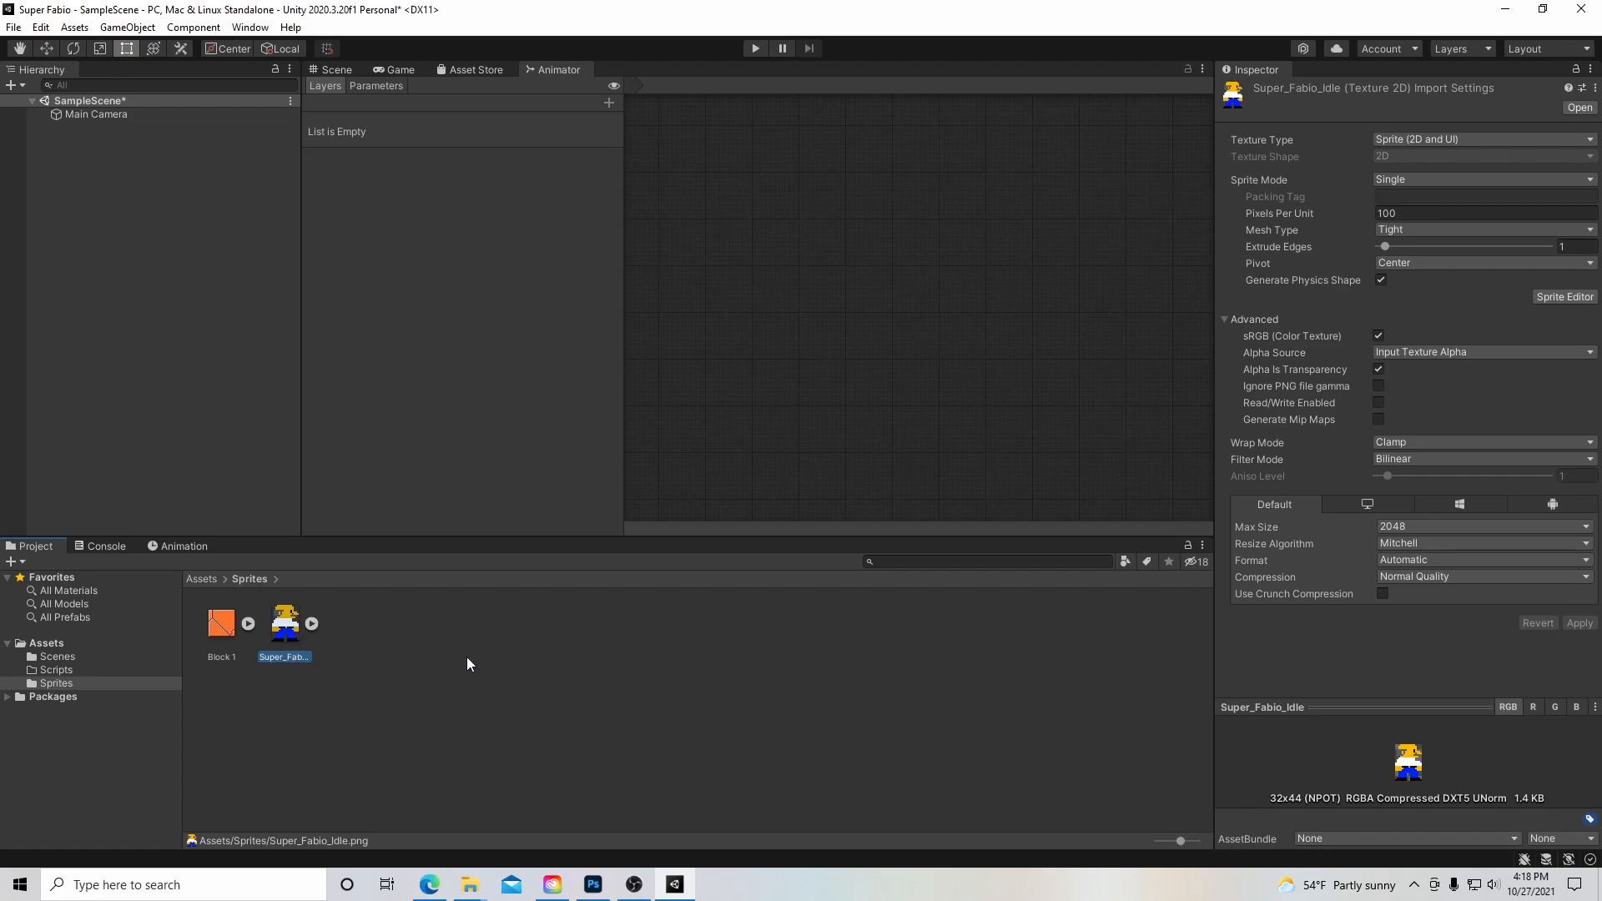
pyautogui.moveTo(1459, 155)
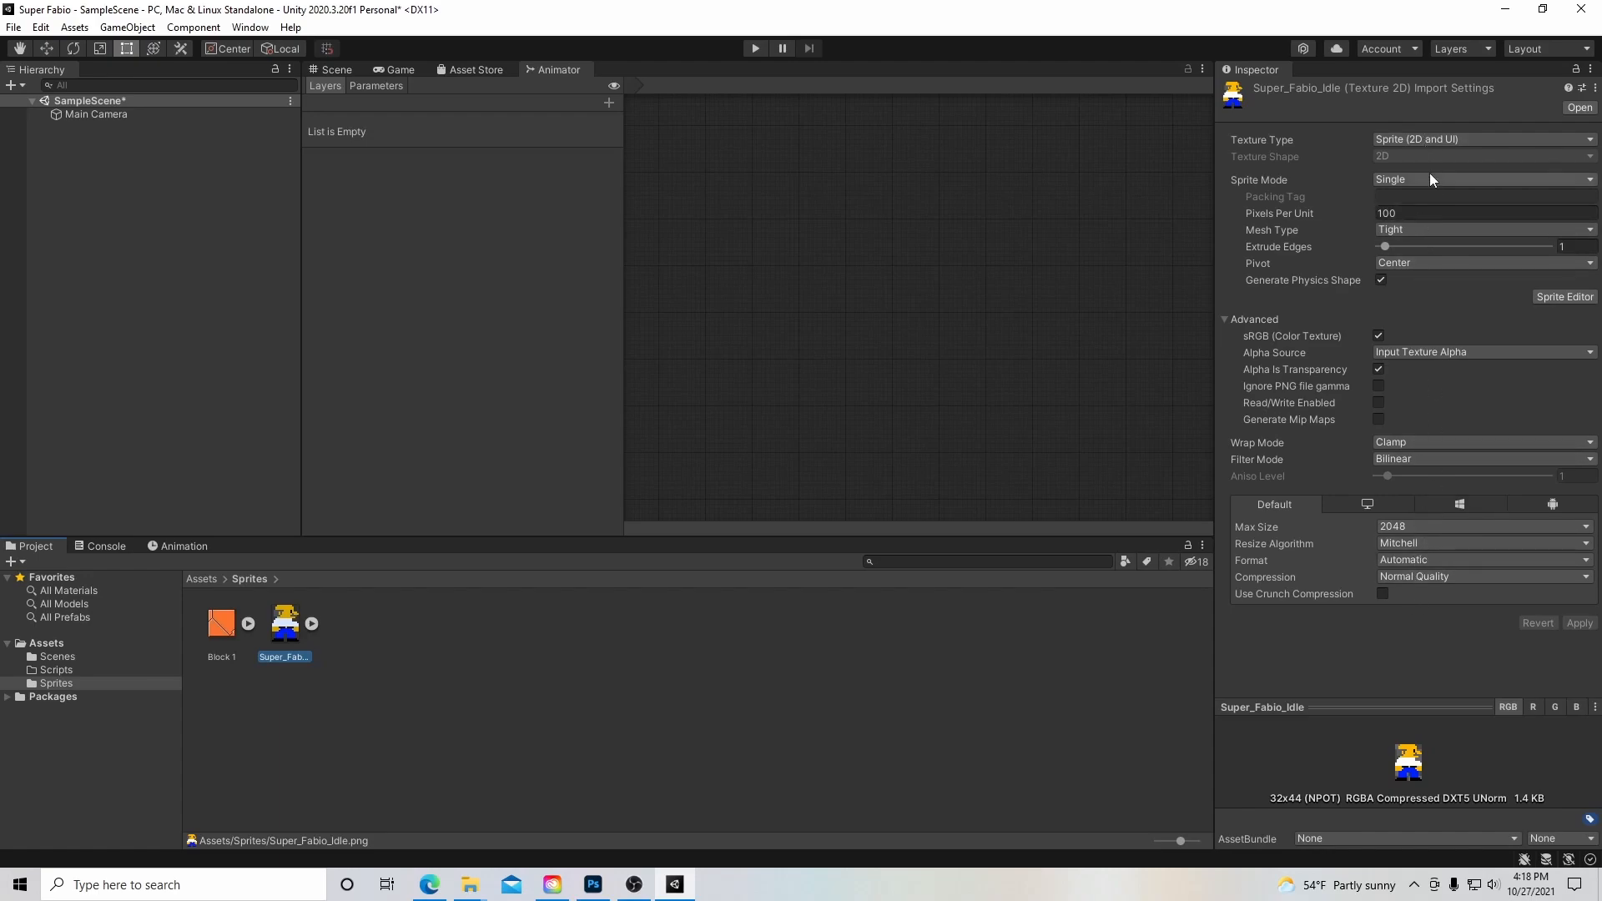
pyautogui.moveTo(1446, 148)
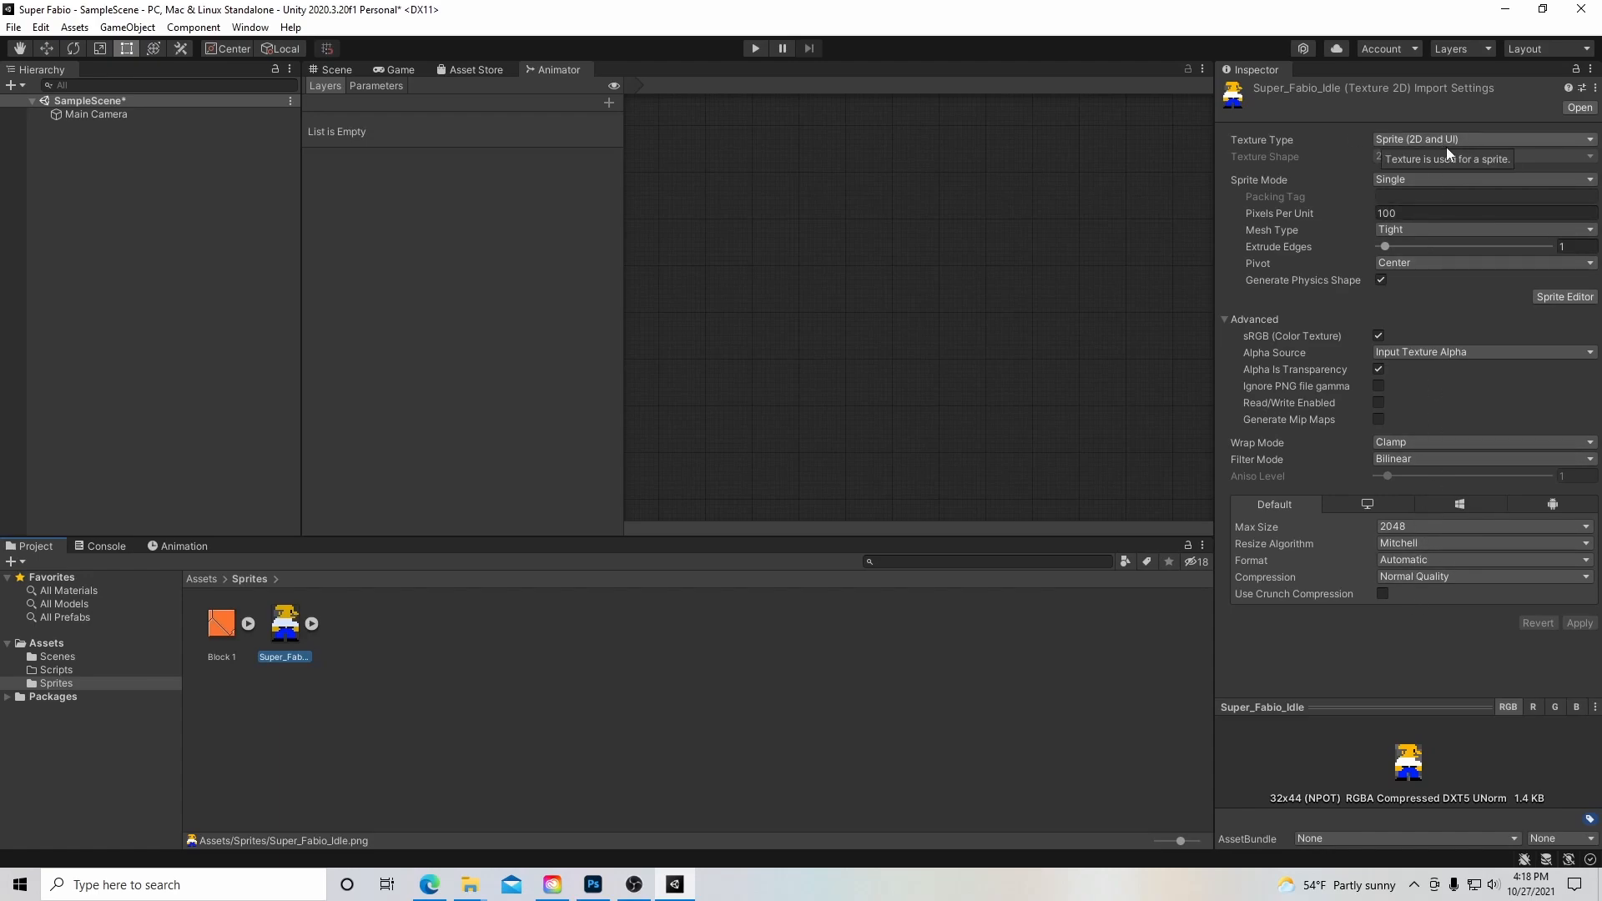
pyautogui.click(1481, 140)
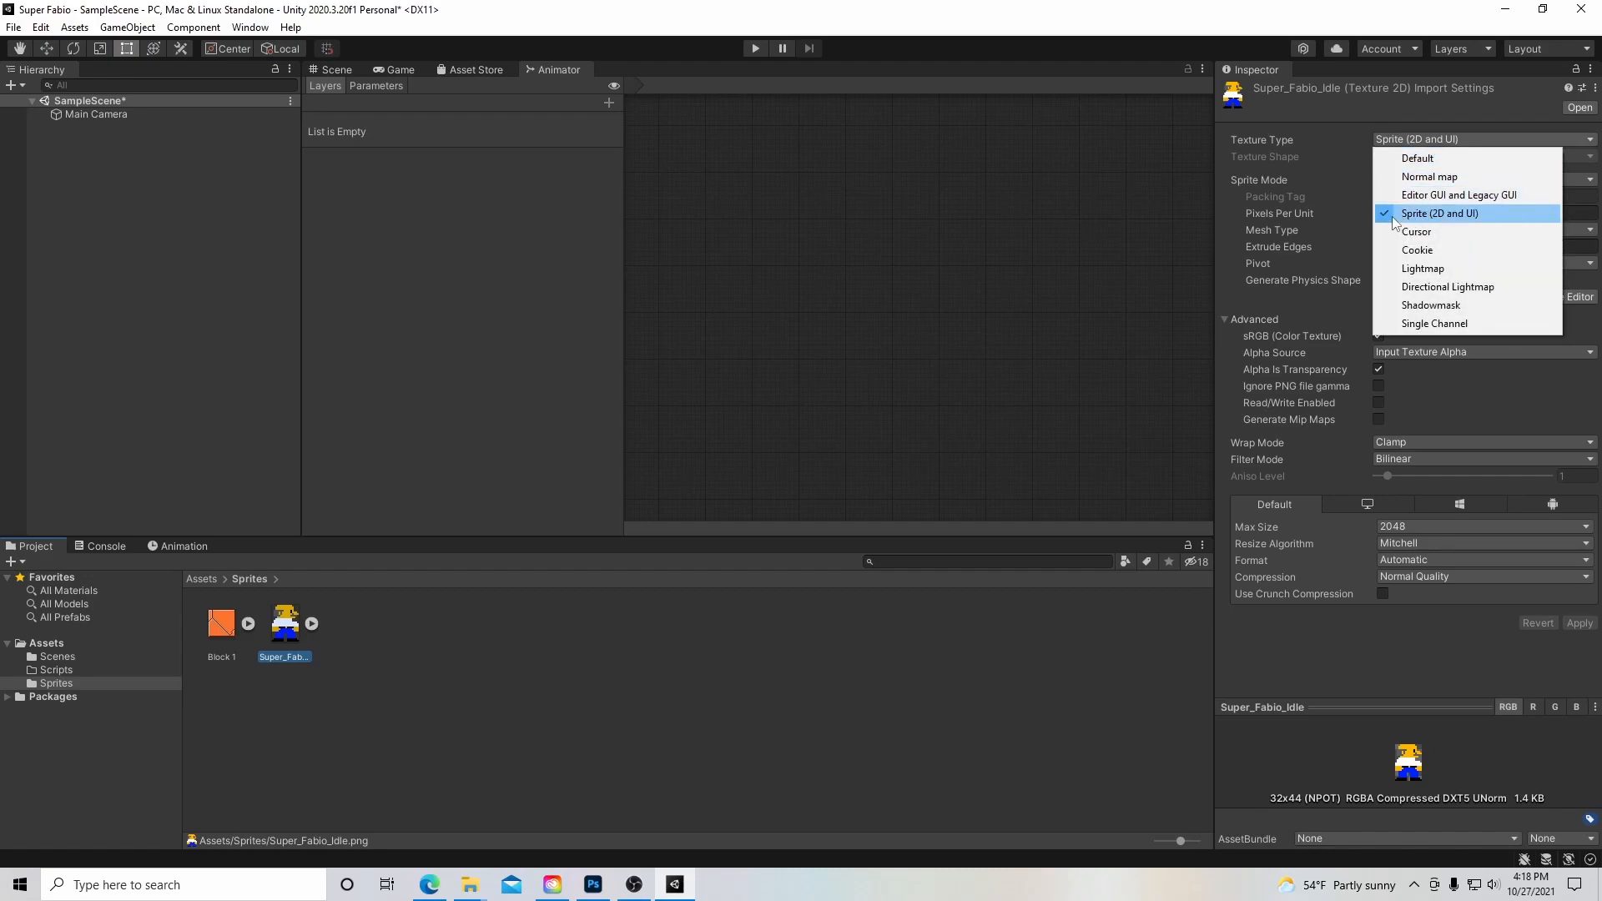
pyautogui.click(1439, 212)
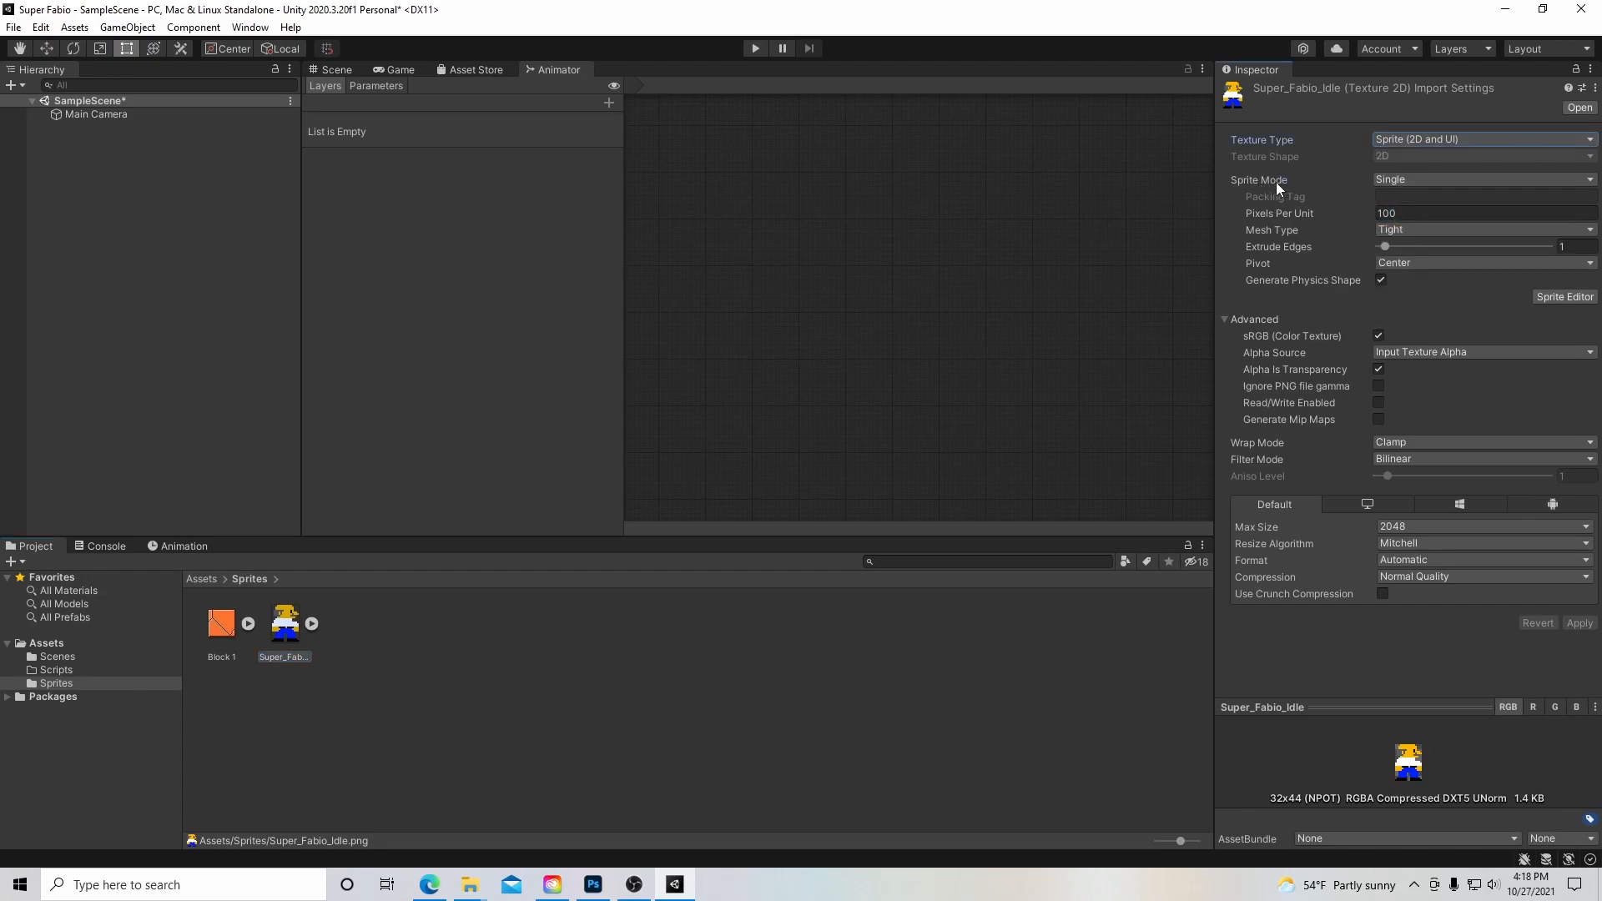
pyautogui.click(1482, 179)
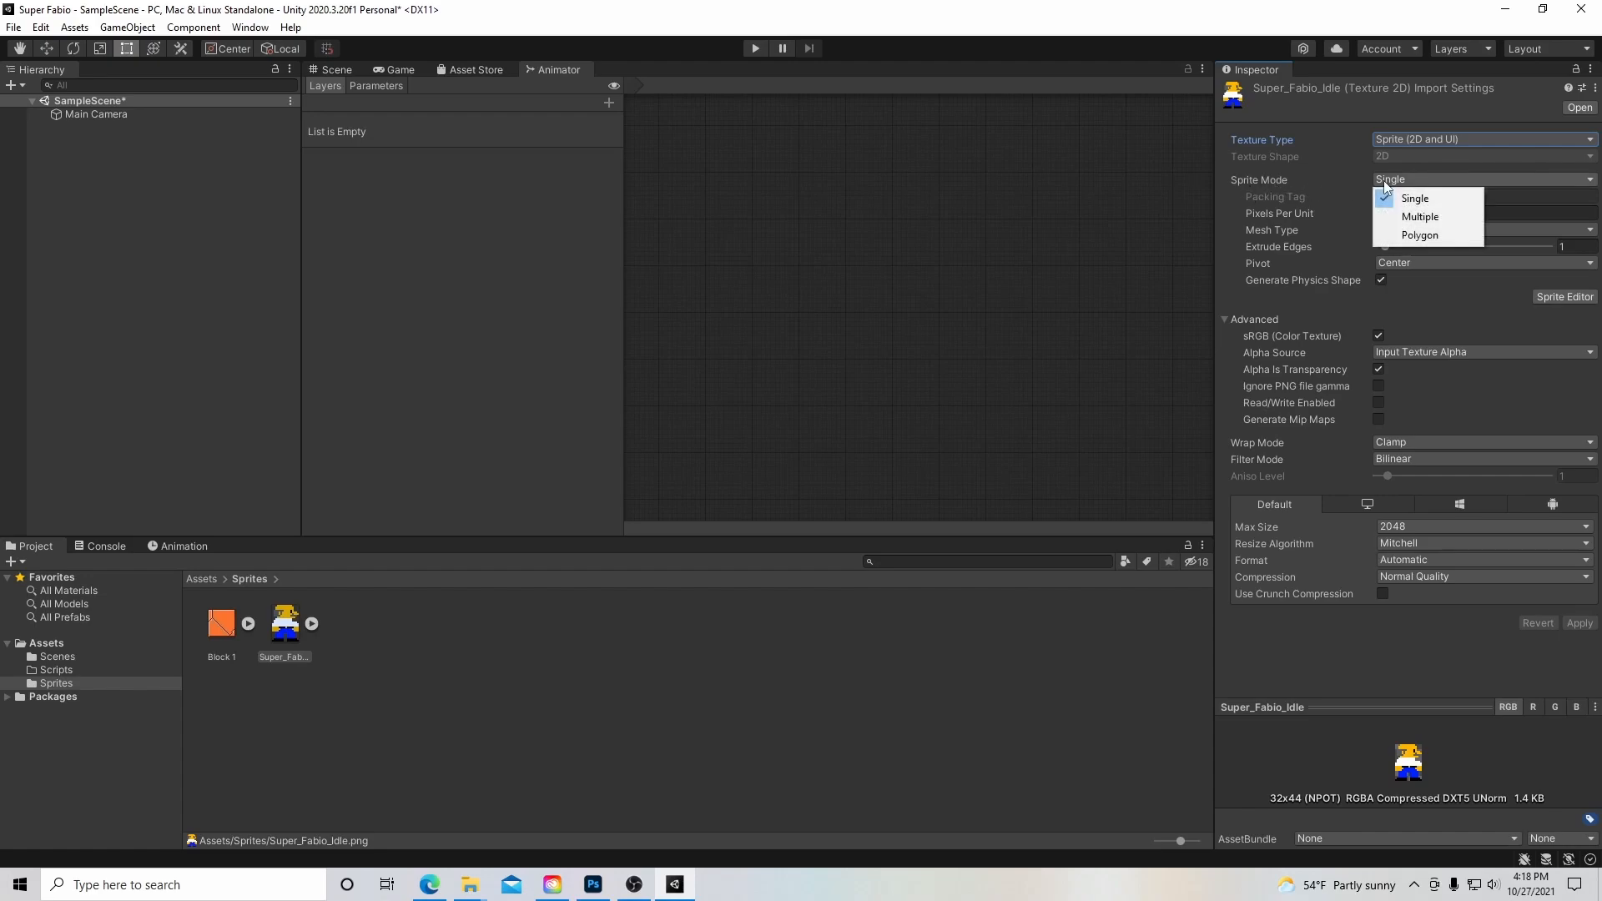
pyautogui.moveTo(1419, 217)
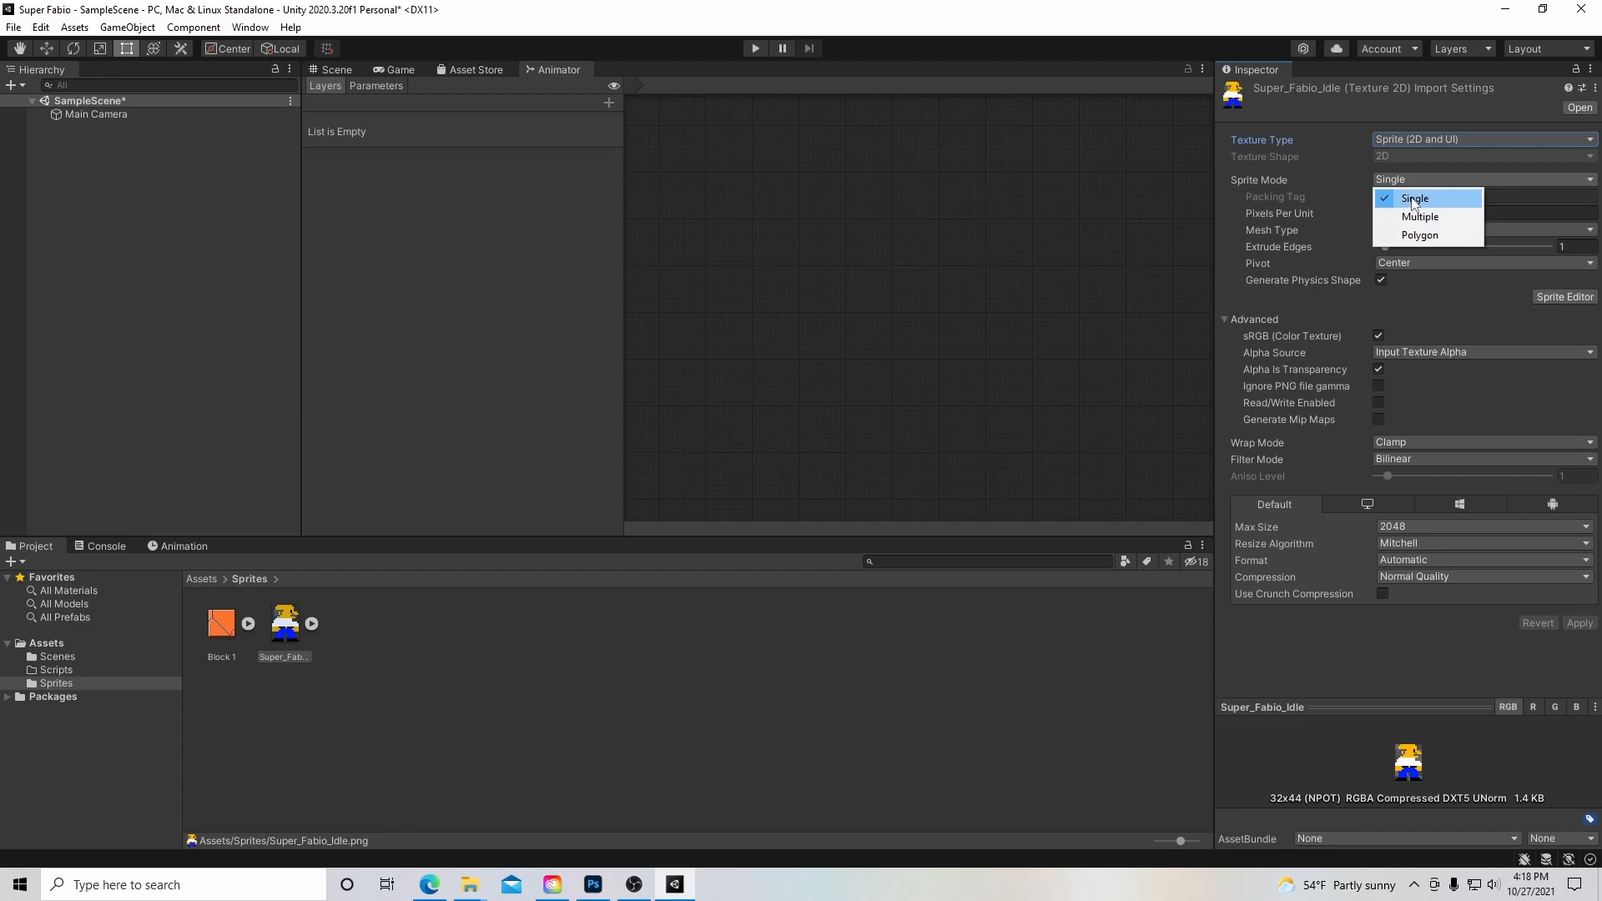
pyautogui.click(1414, 199)
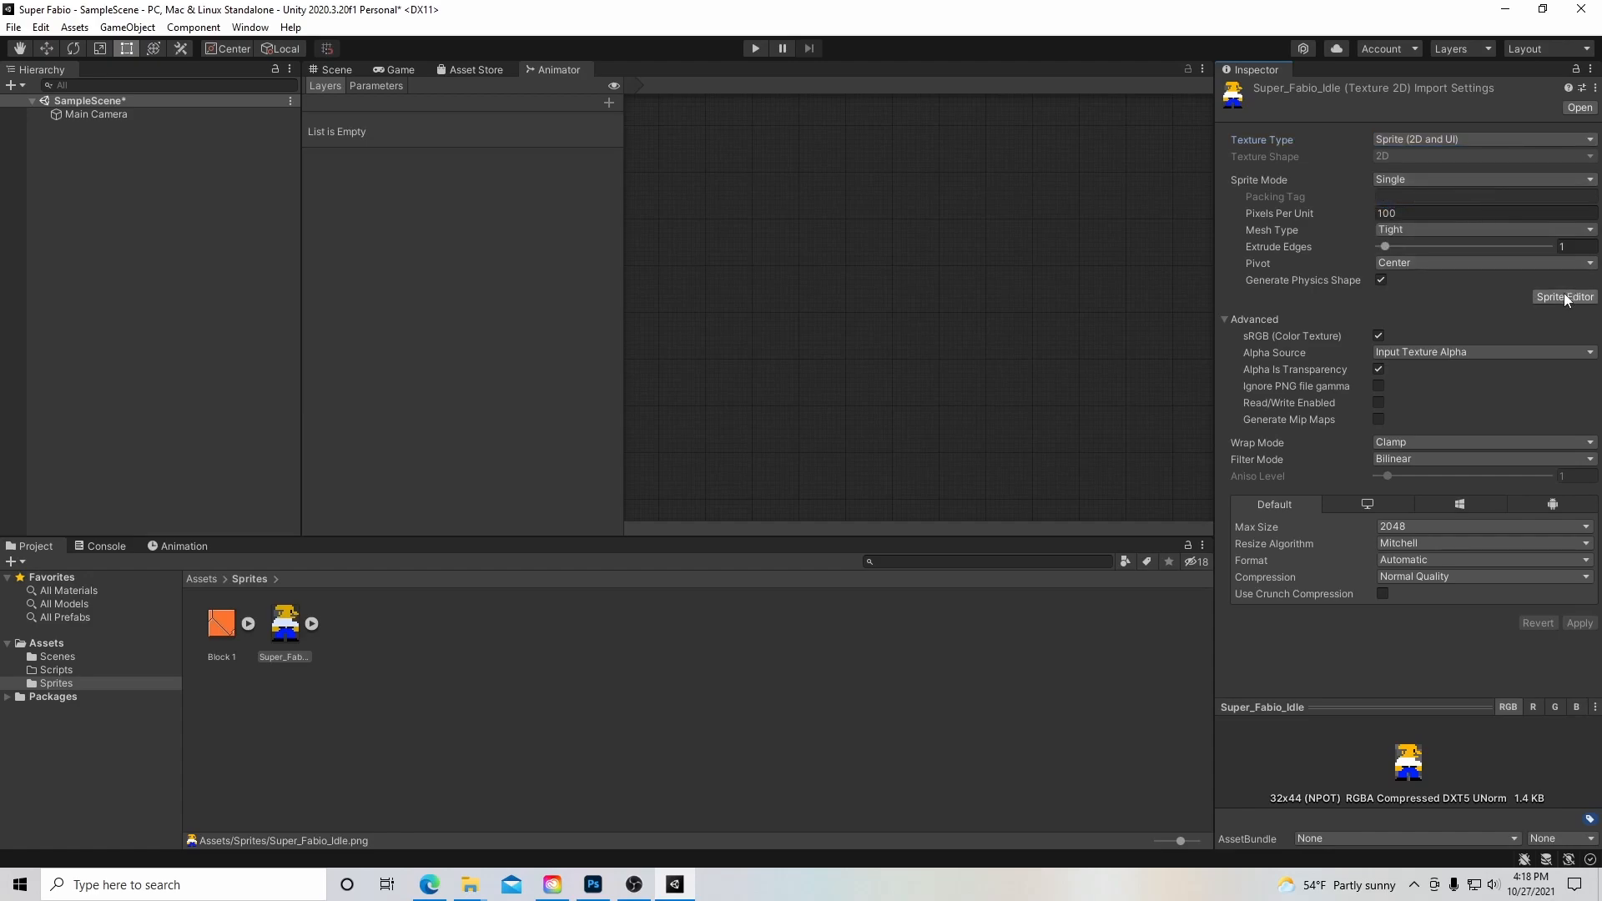
pyautogui.click(1481, 213)
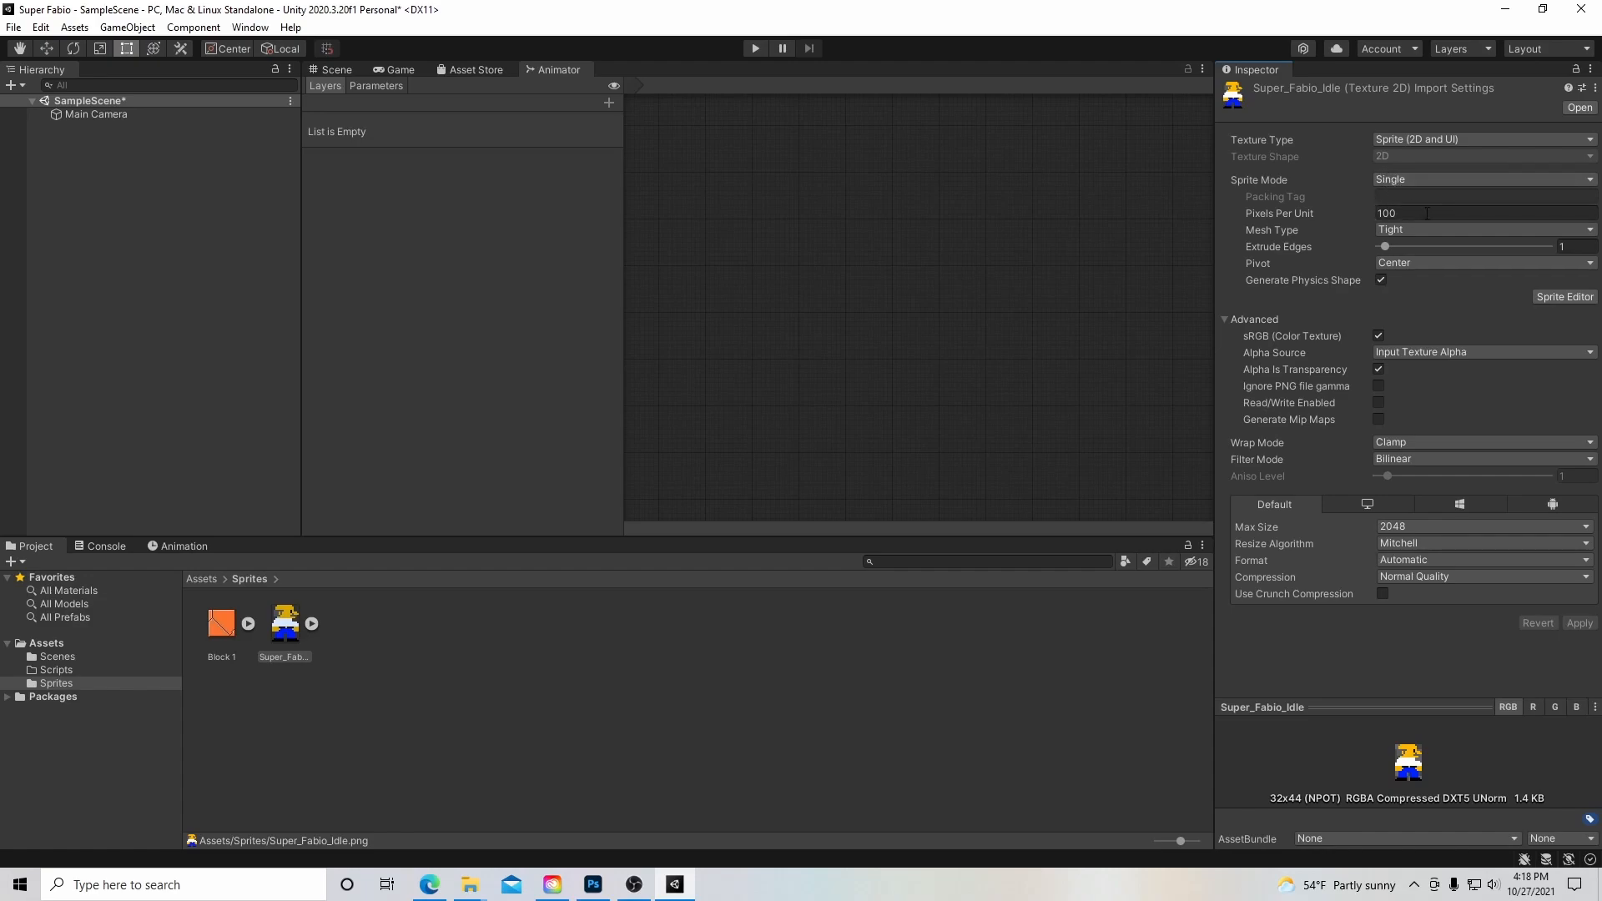
pyautogui.click(1562, 297)
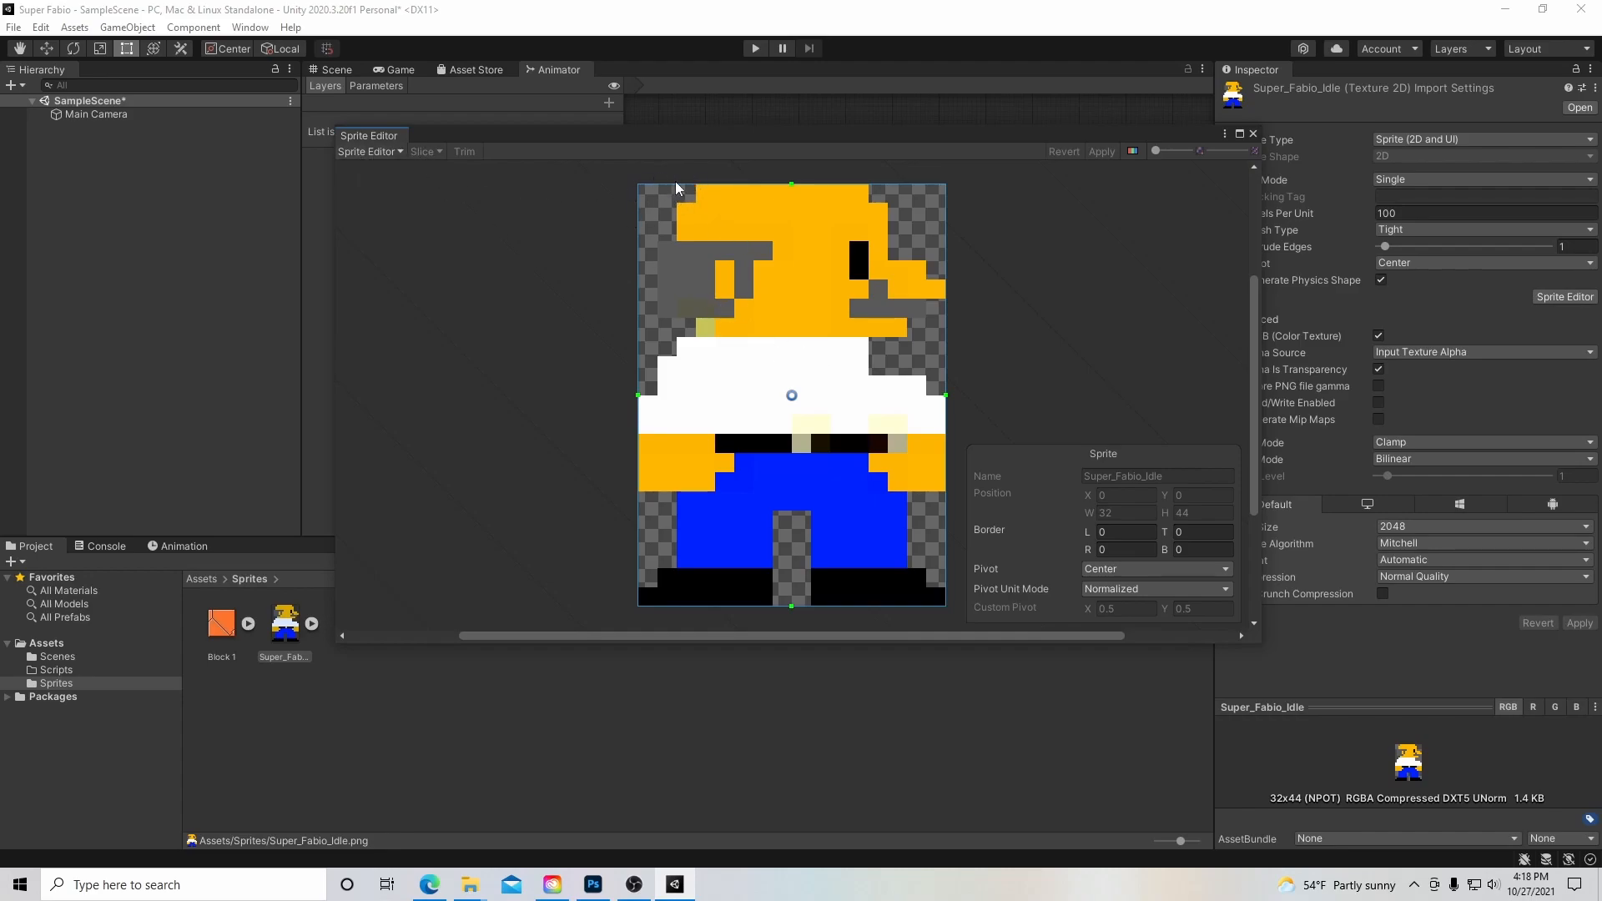
pyautogui.moveTo(954, 404)
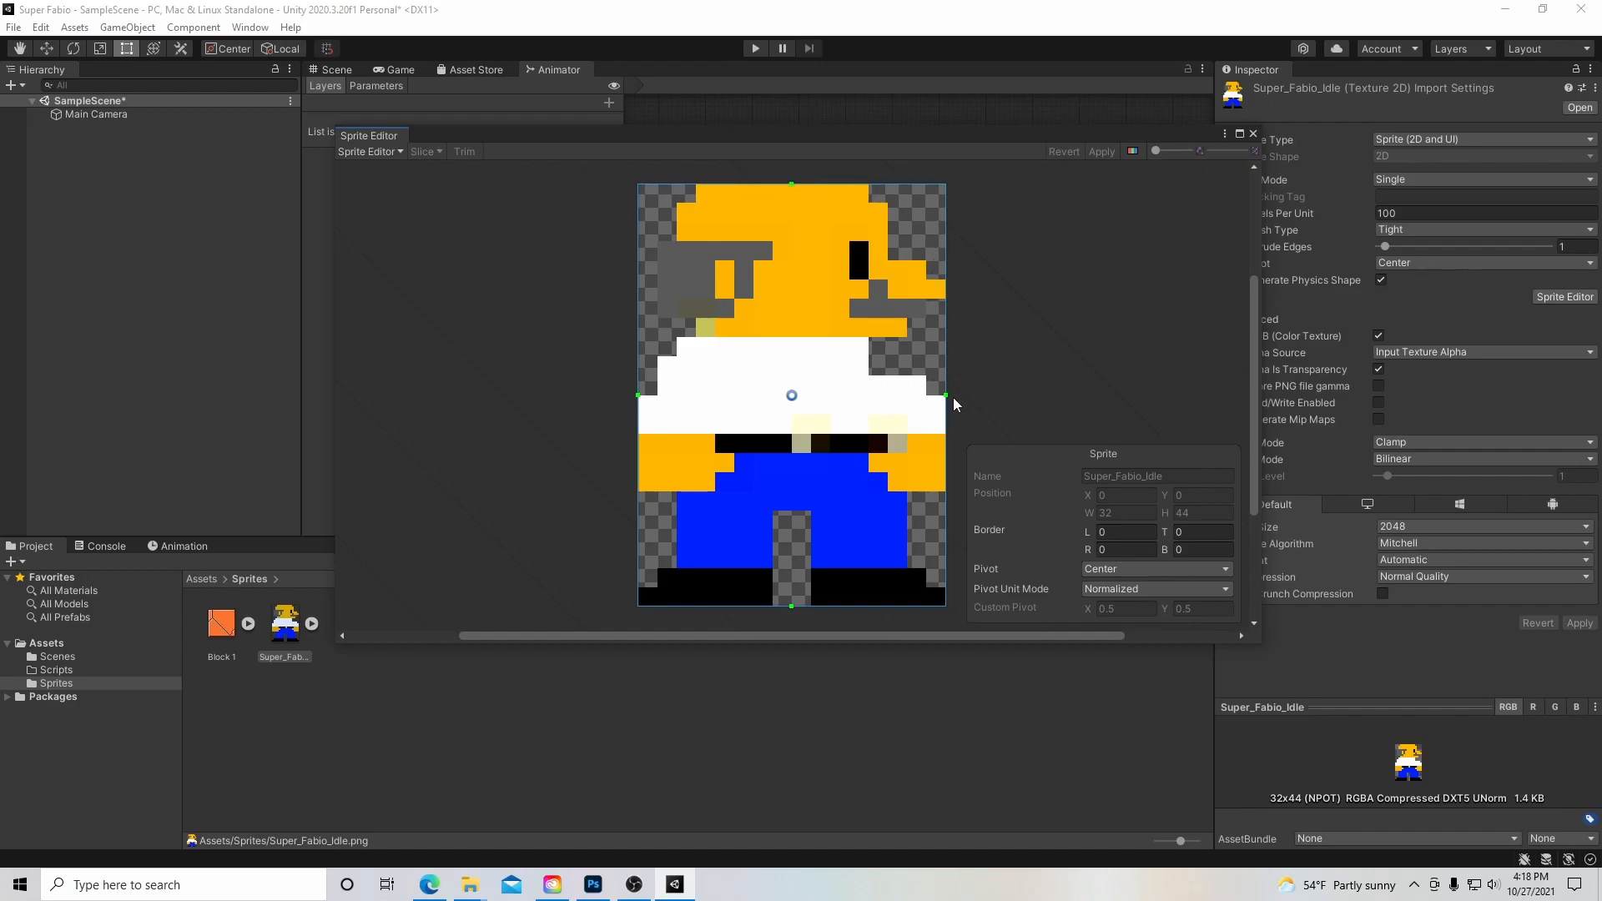
pyautogui.moveTo(692, 611)
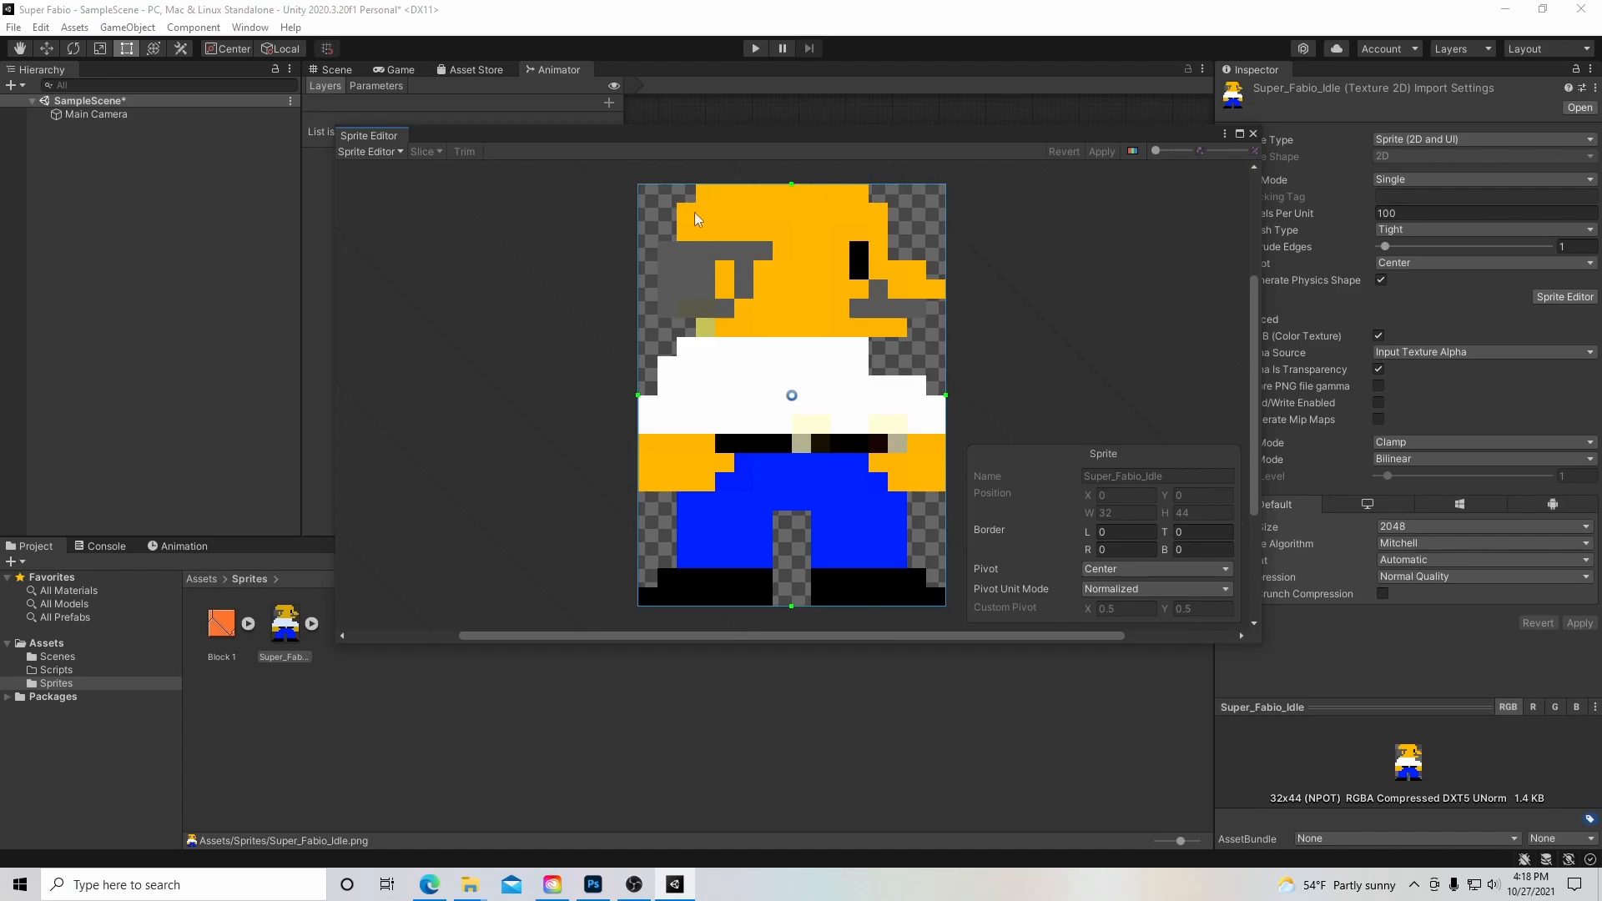
pyautogui.moveTo(646, 287)
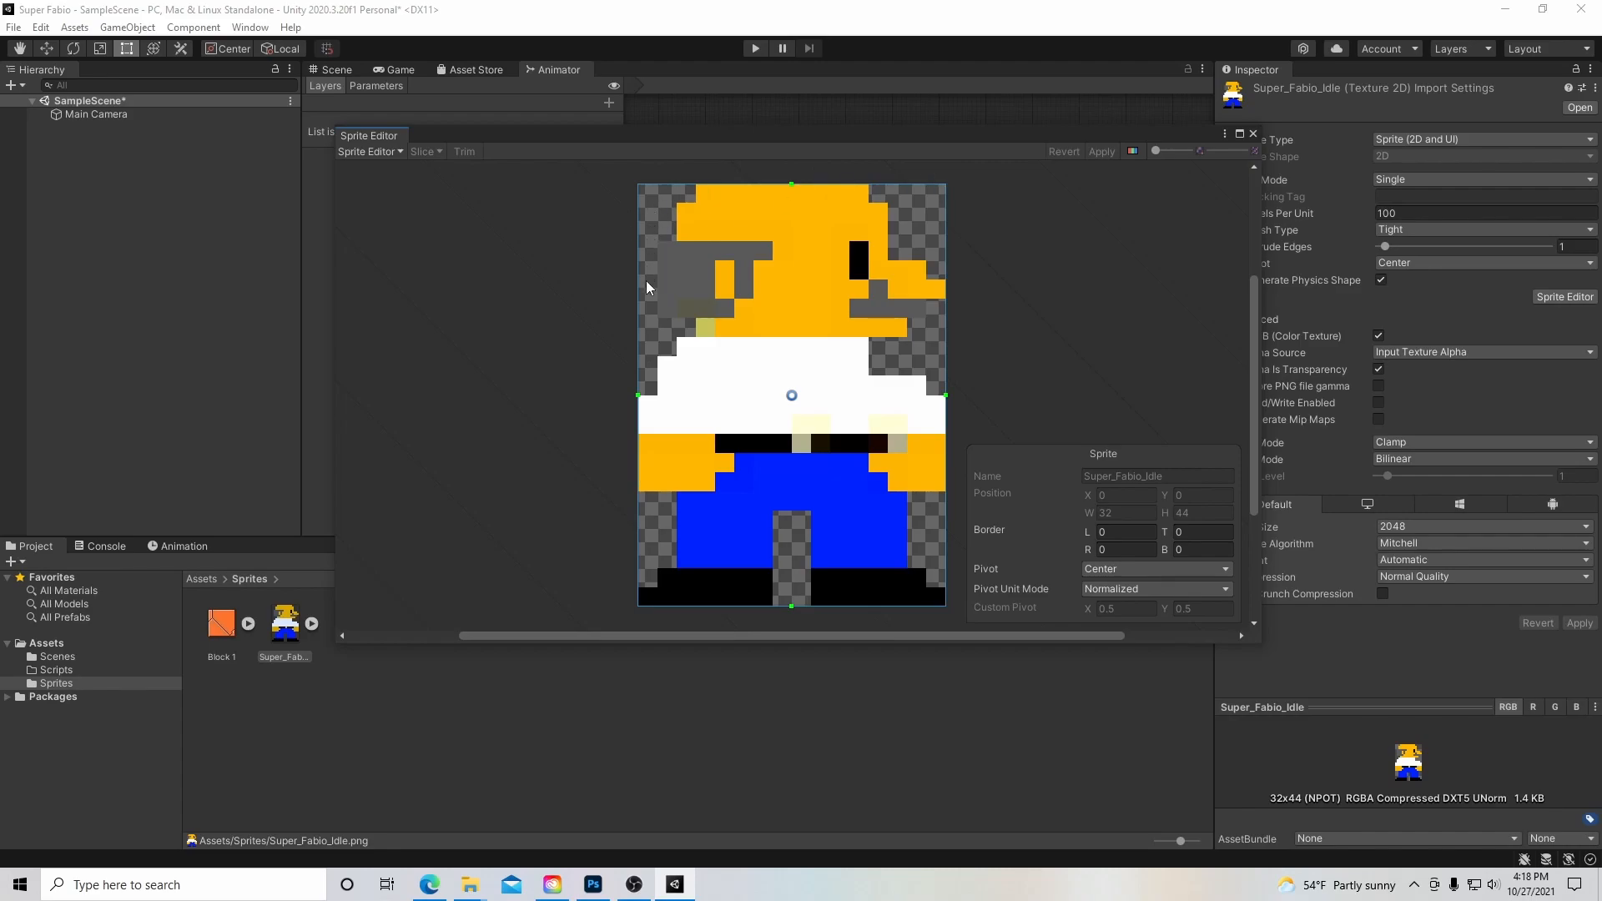
pyautogui.moveTo(658, 342)
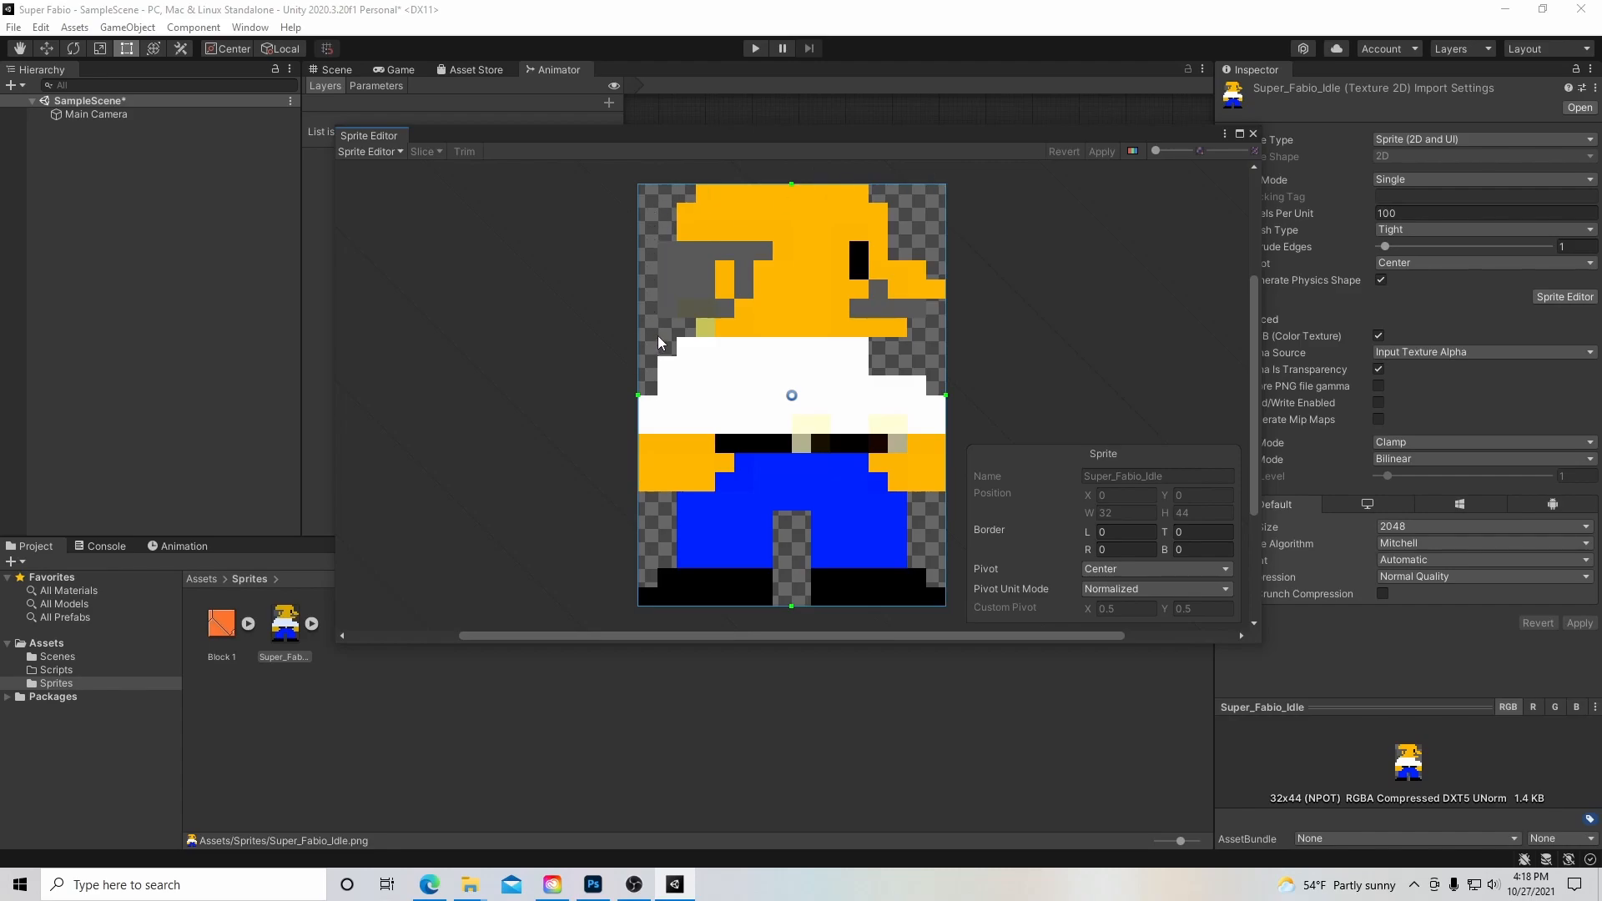
pyautogui.moveTo(636, 510)
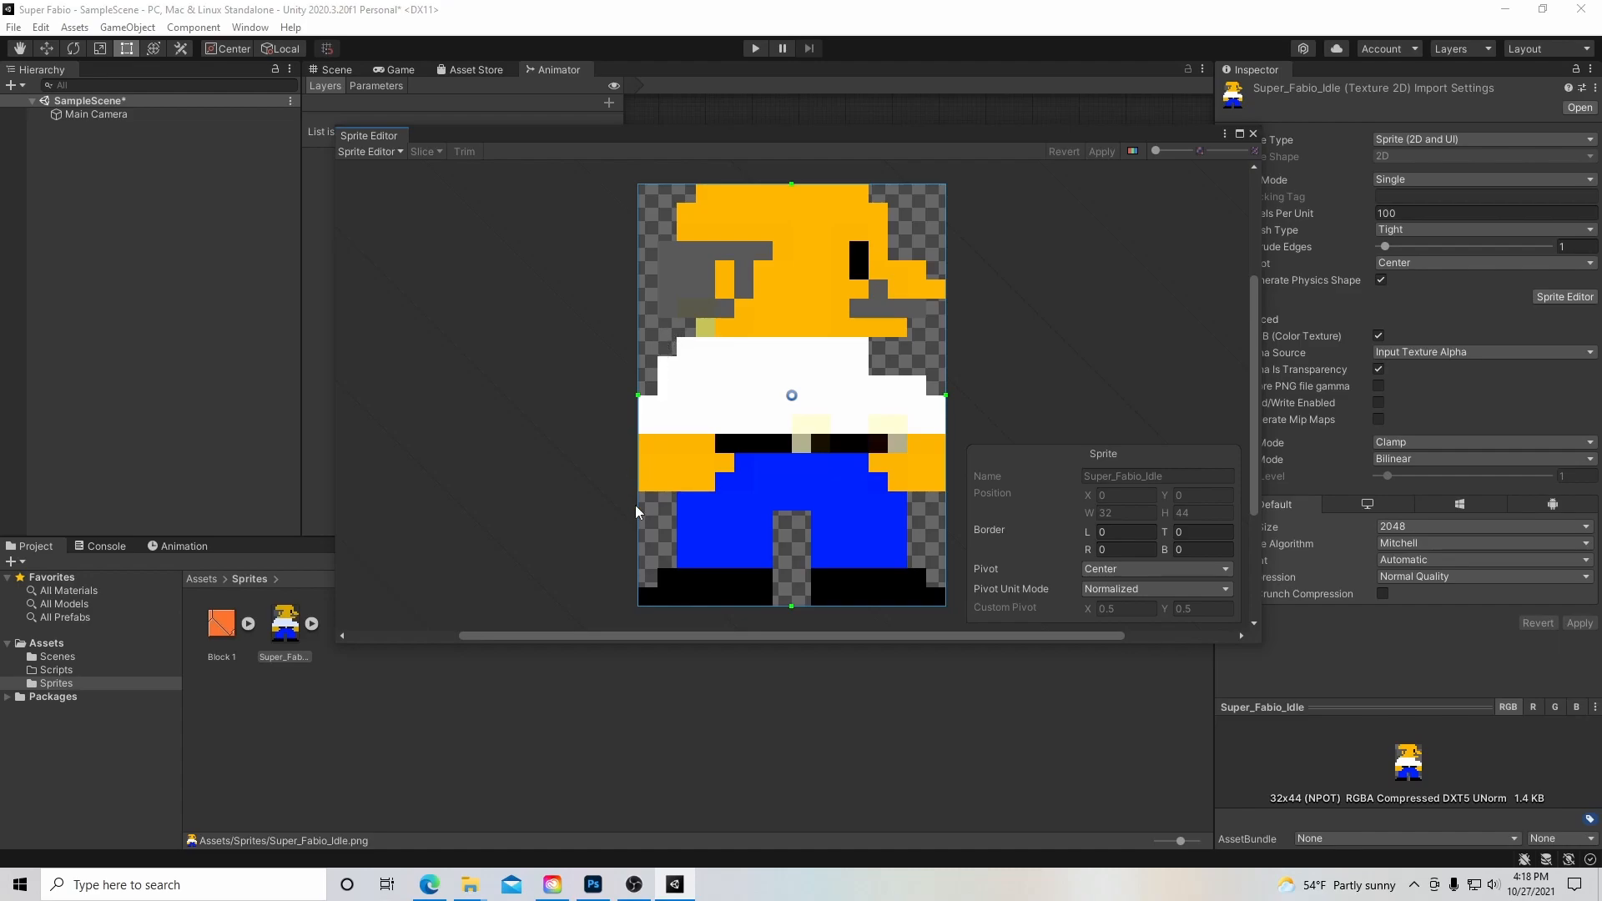
pyautogui.moveTo(915, 233)
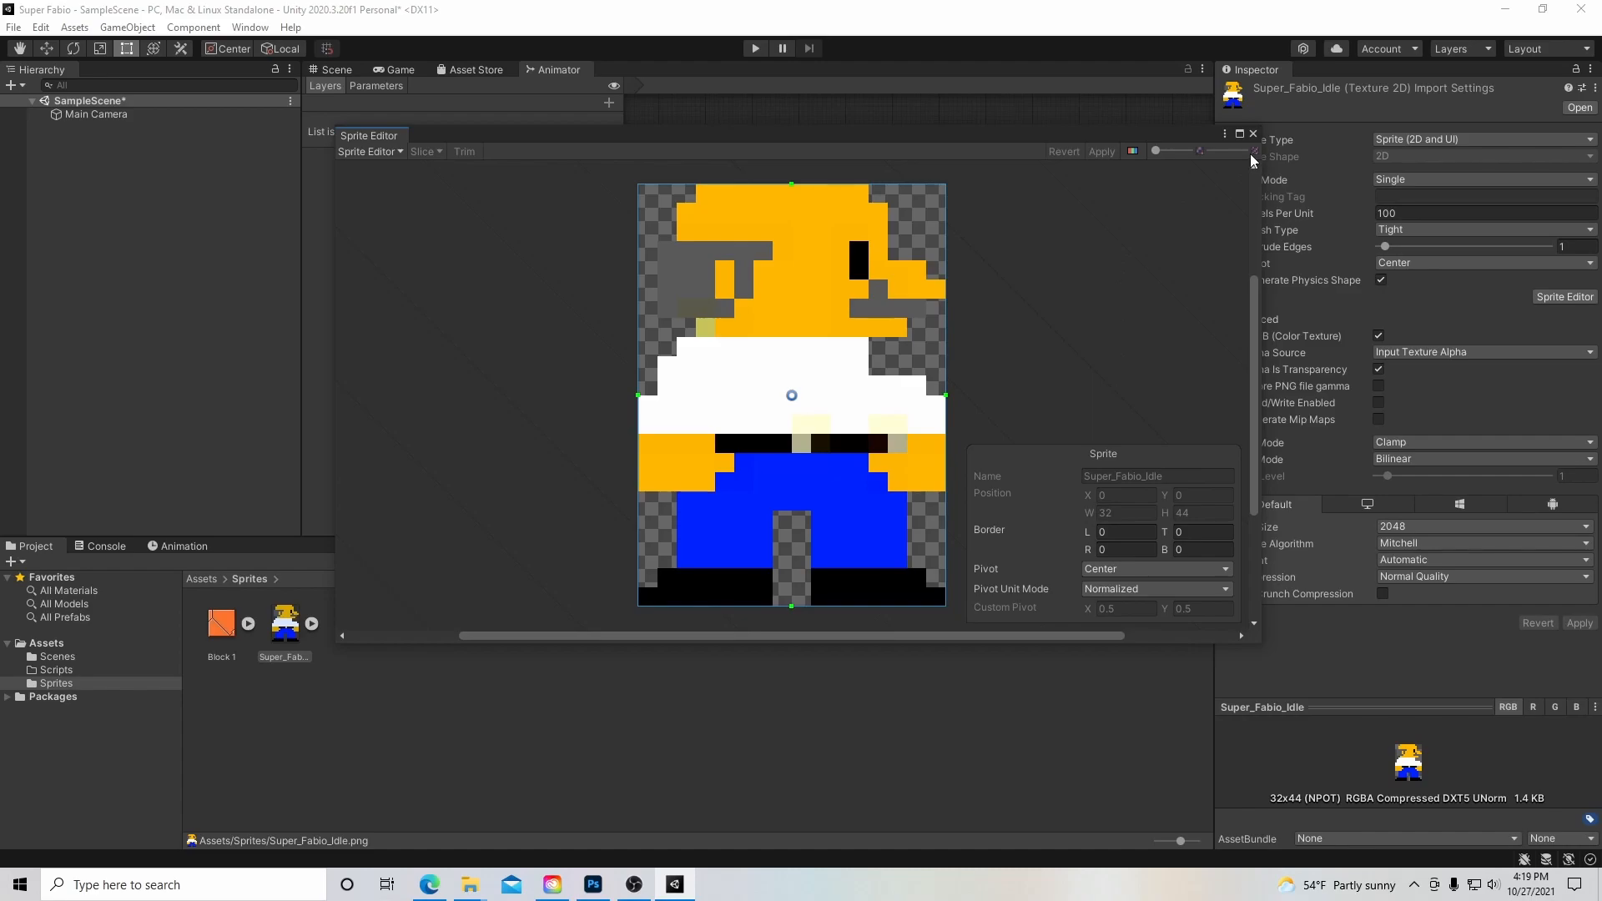
pyautogui.click(1251, 133)
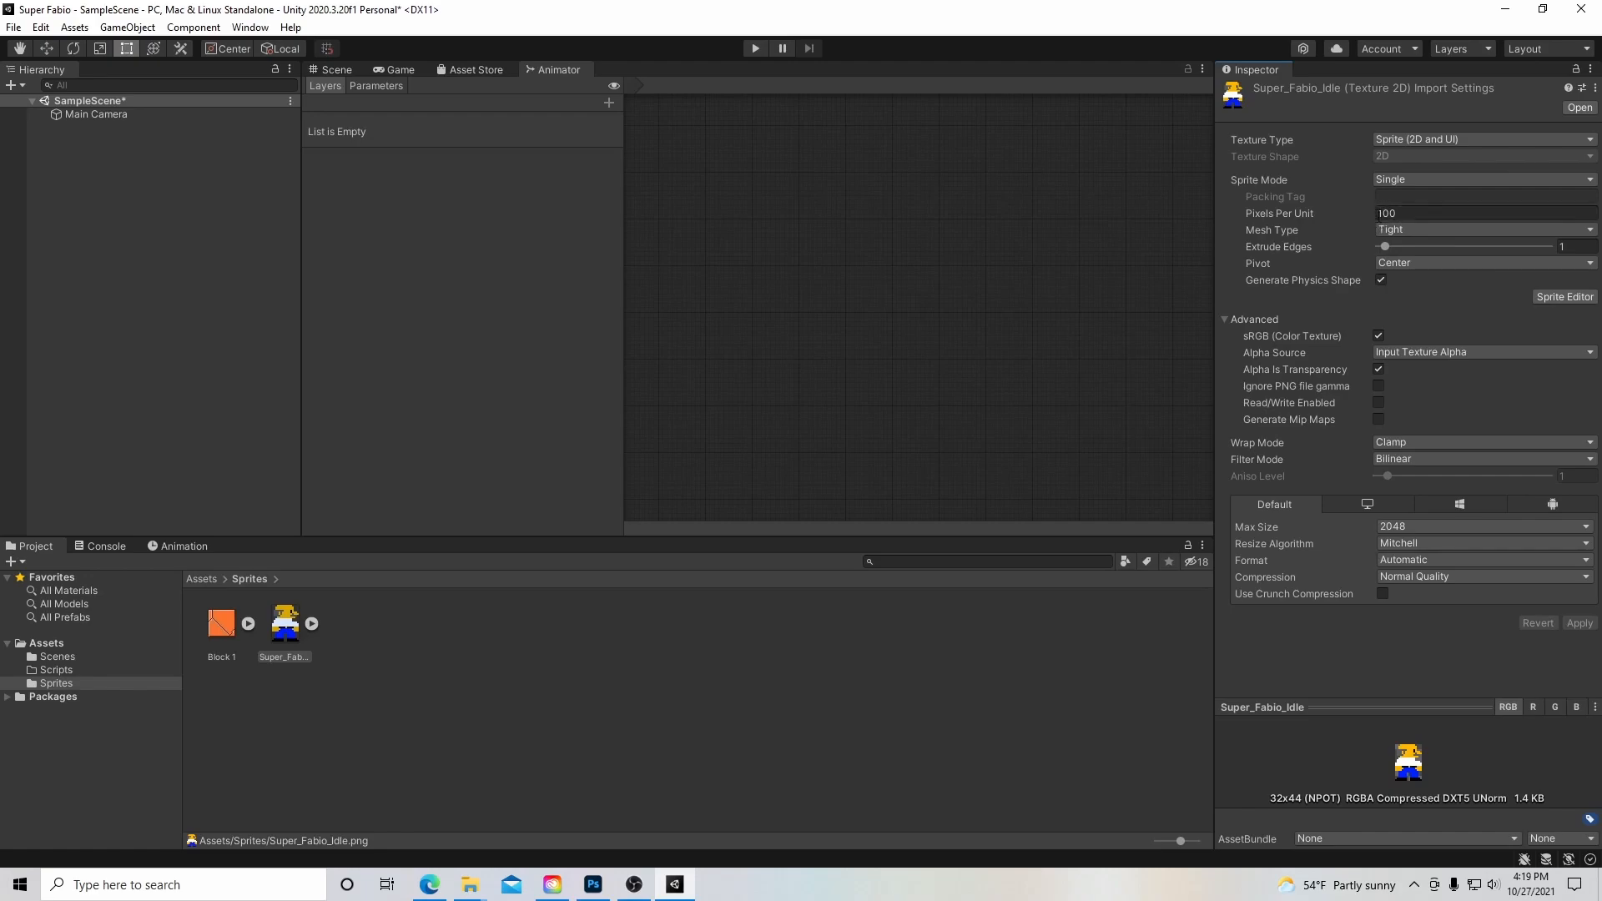
# Switch to the Scene view and inspect Block 1's sprite import settings.
pyautogui.click(1482, 213)
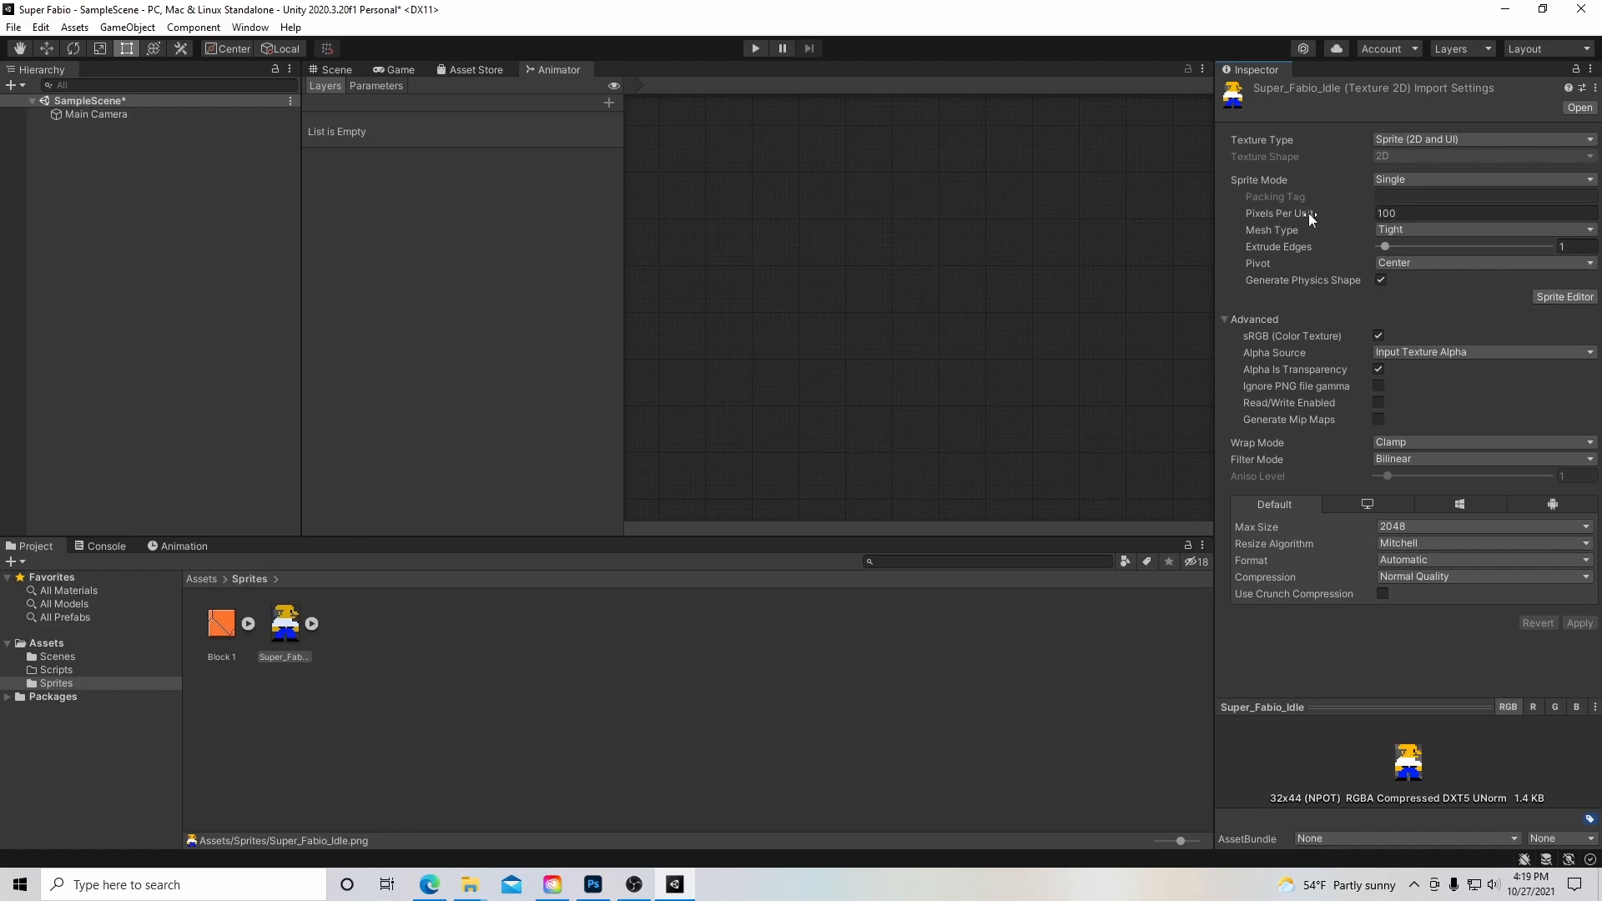
pyautogui.click(1481, 213)
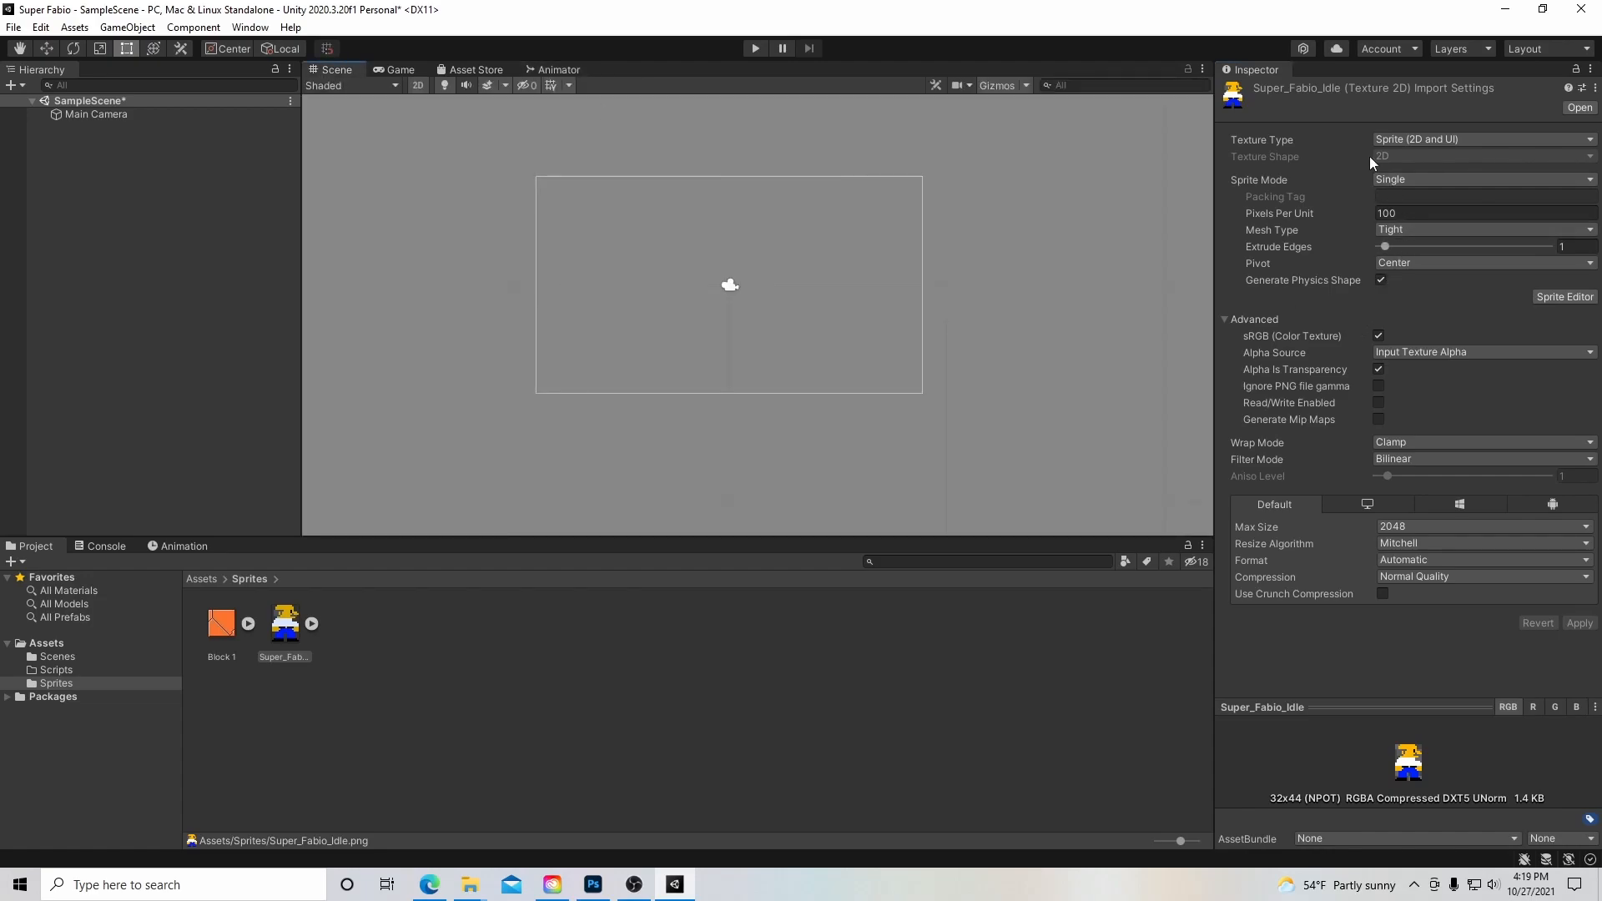
pyautogui.click(220, 623)
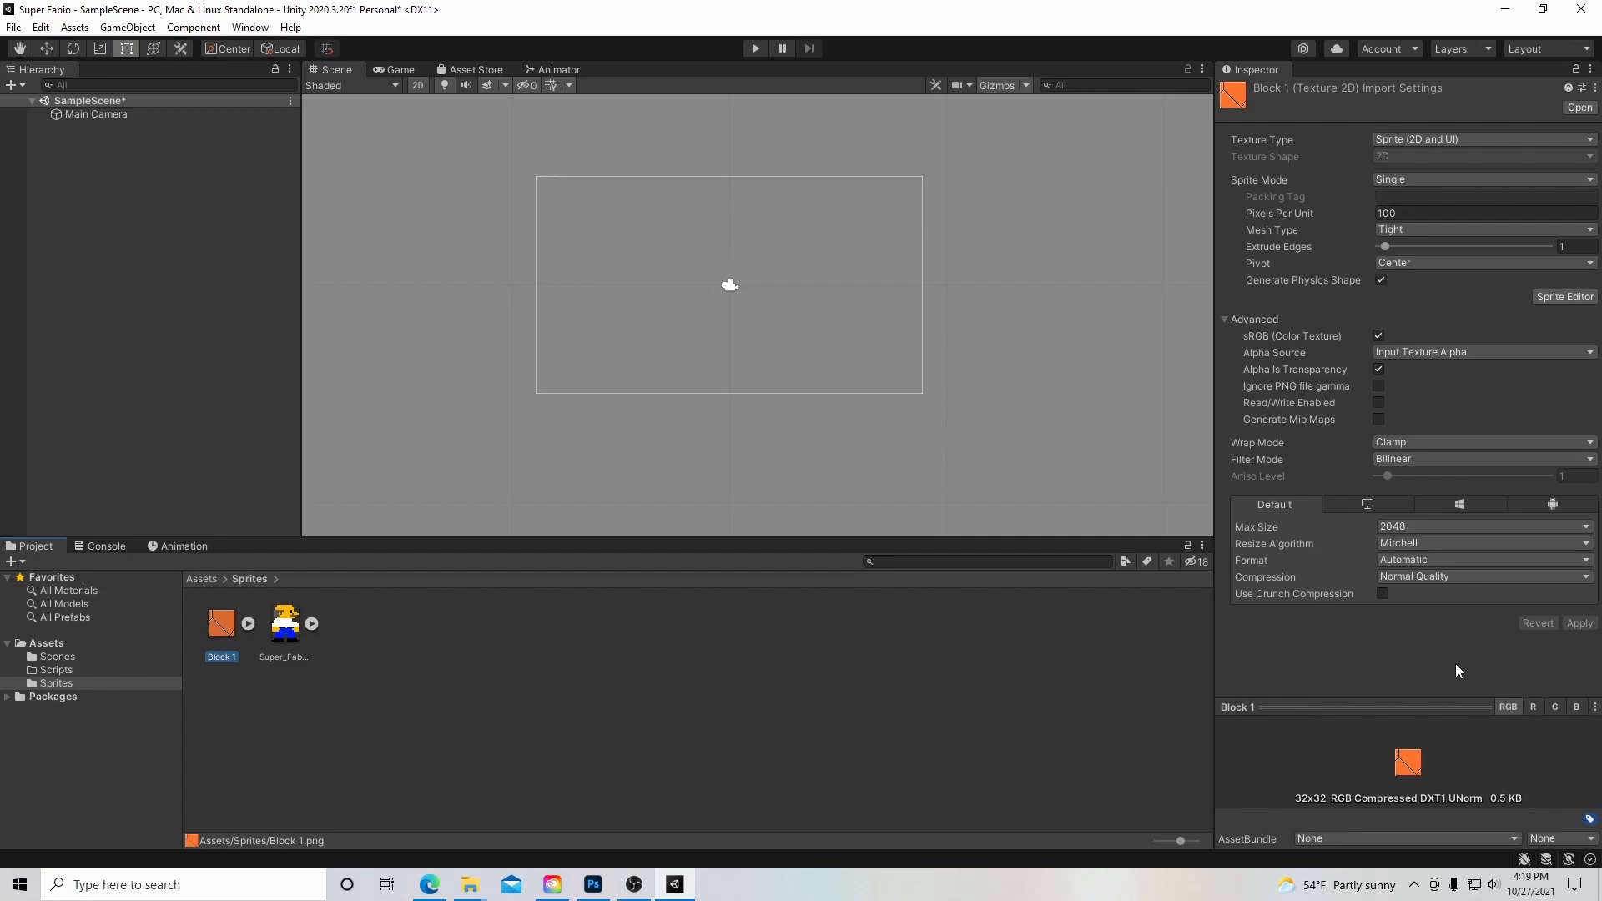
pyautogui.moveTo(1475, 297)
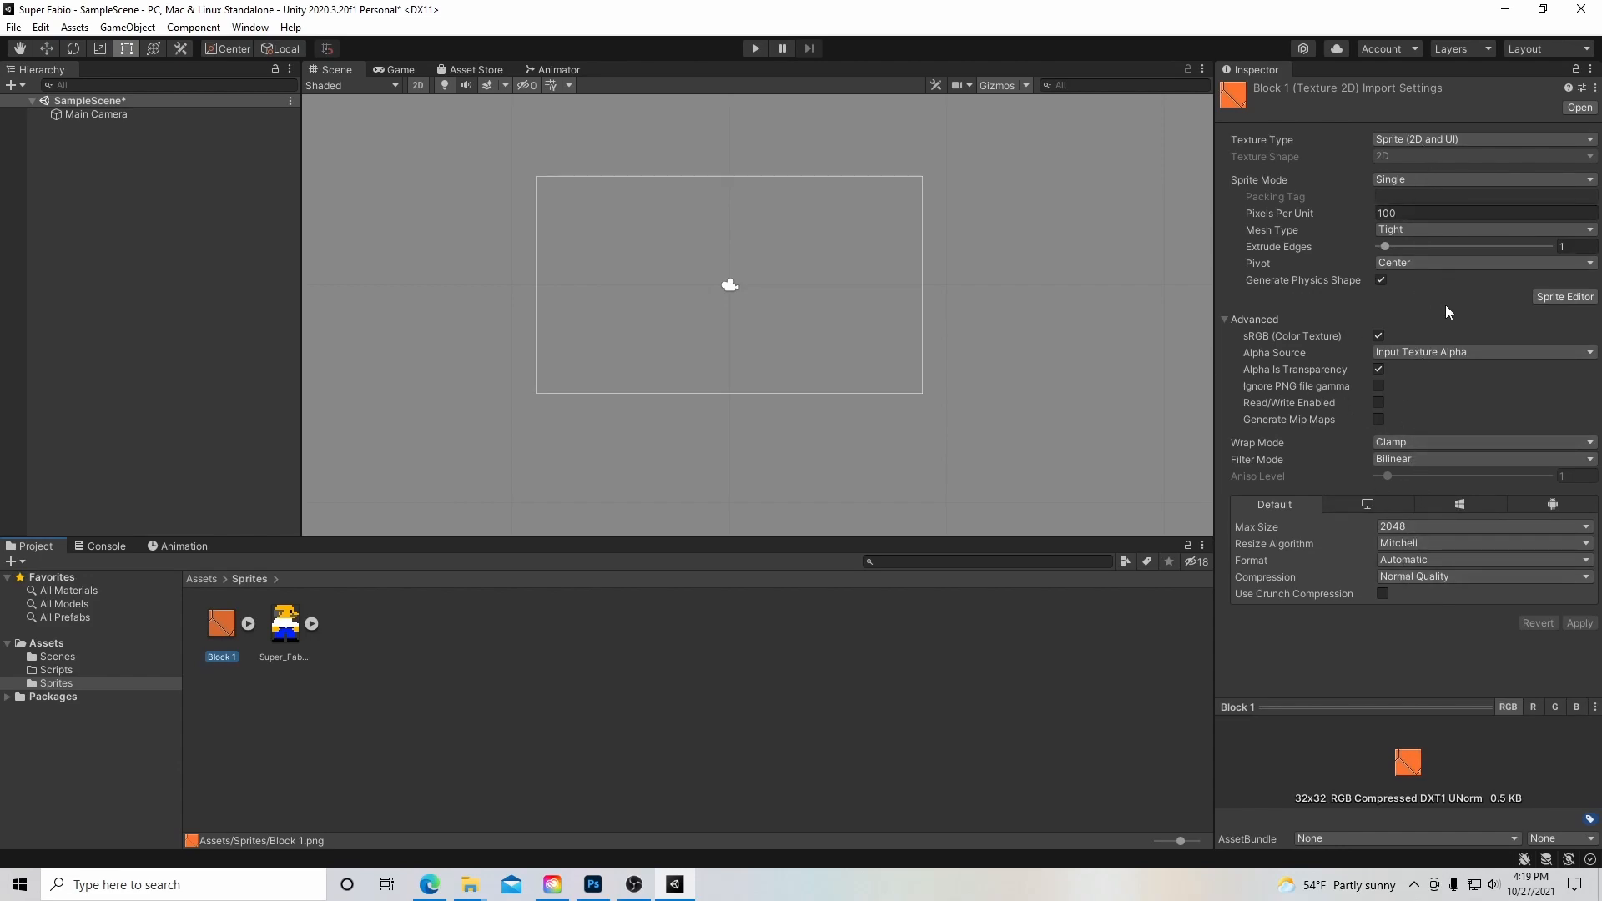
pyautogui.moveTo(451, 568)
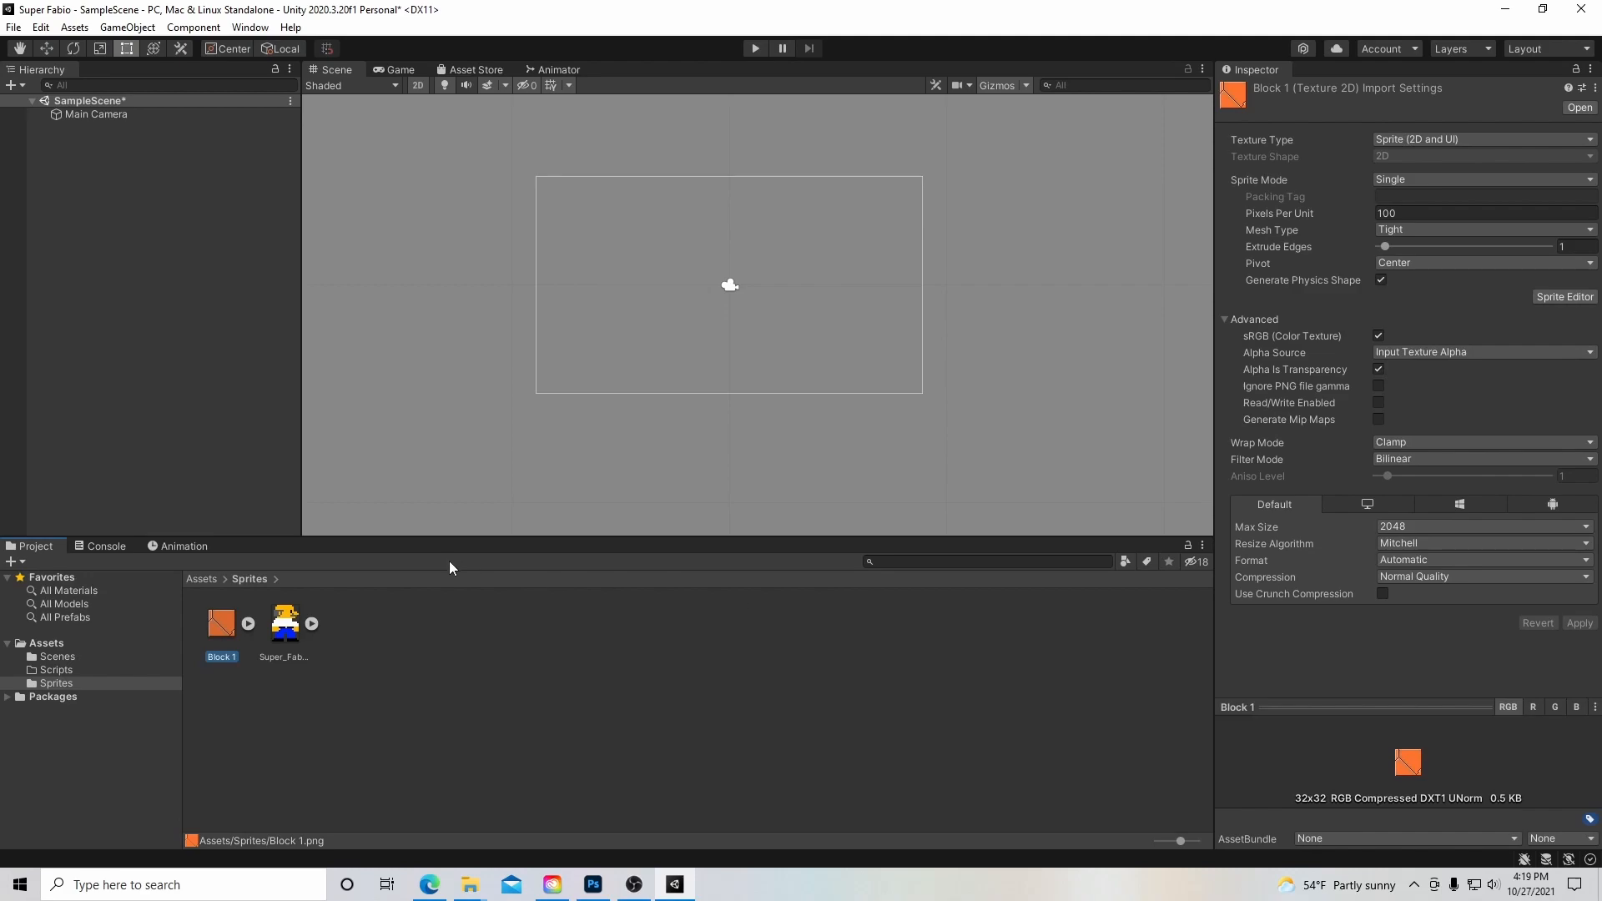